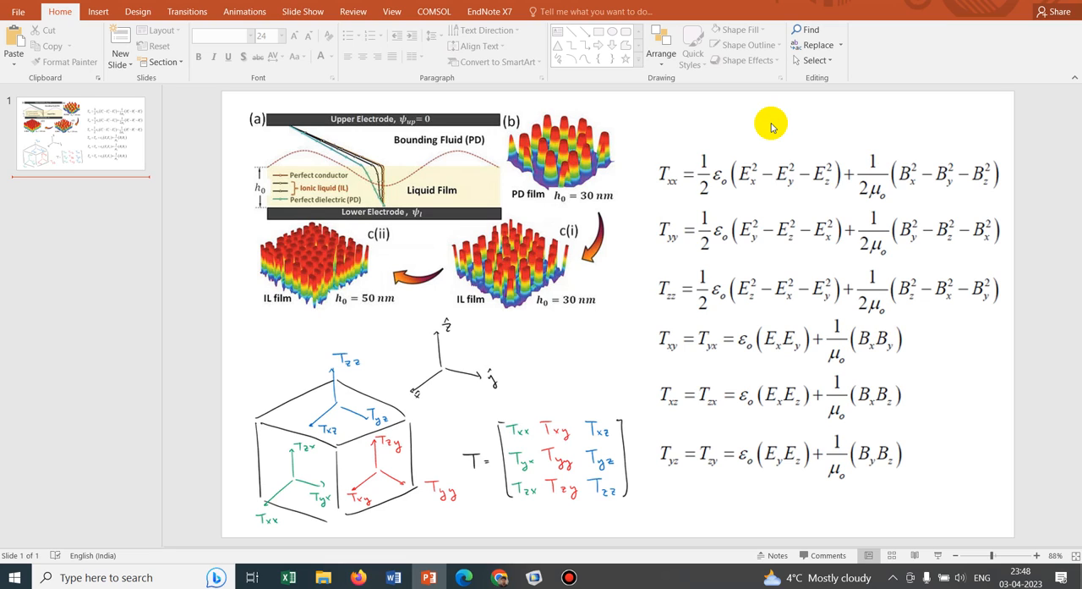
{"action": "mouse_move", "coordinate": [374, 223]}
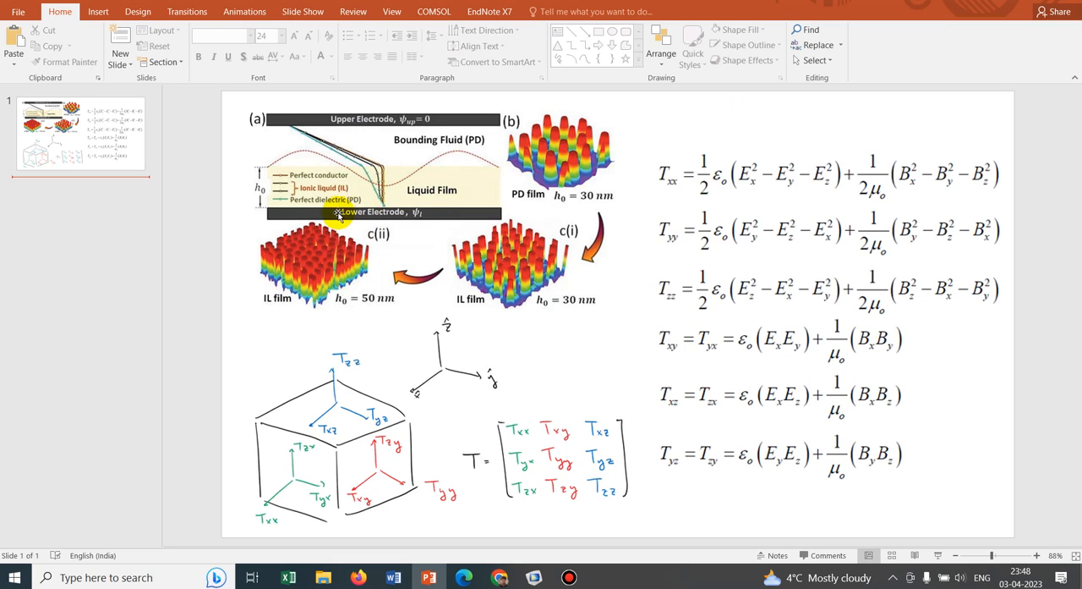
{"action": "mouse_move", "coordinate": [514, 254]}
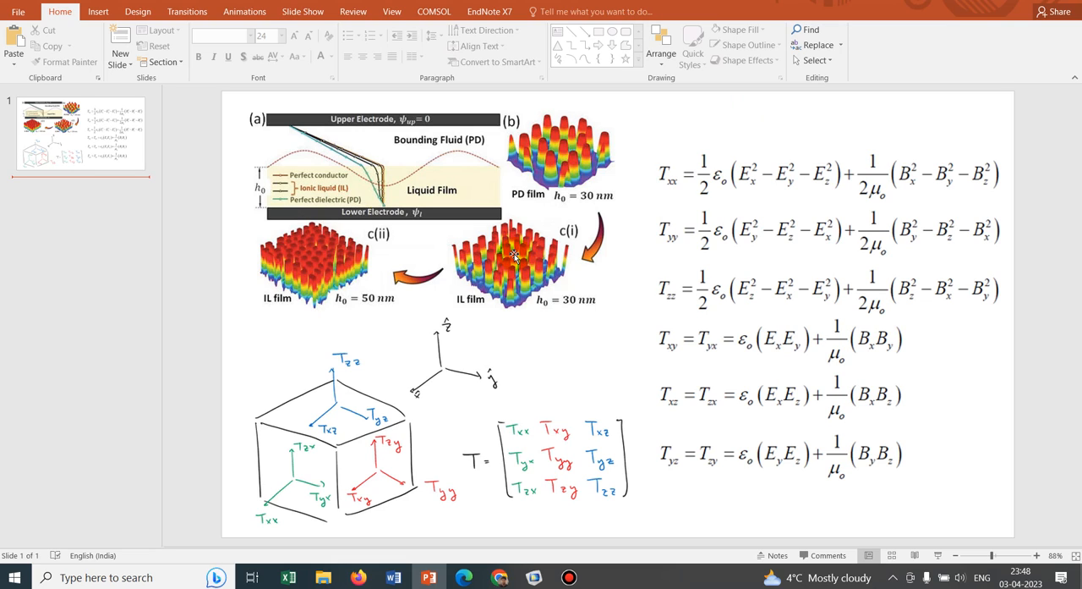
{"action": "mouse_move", "coordinate": [431, 178]}
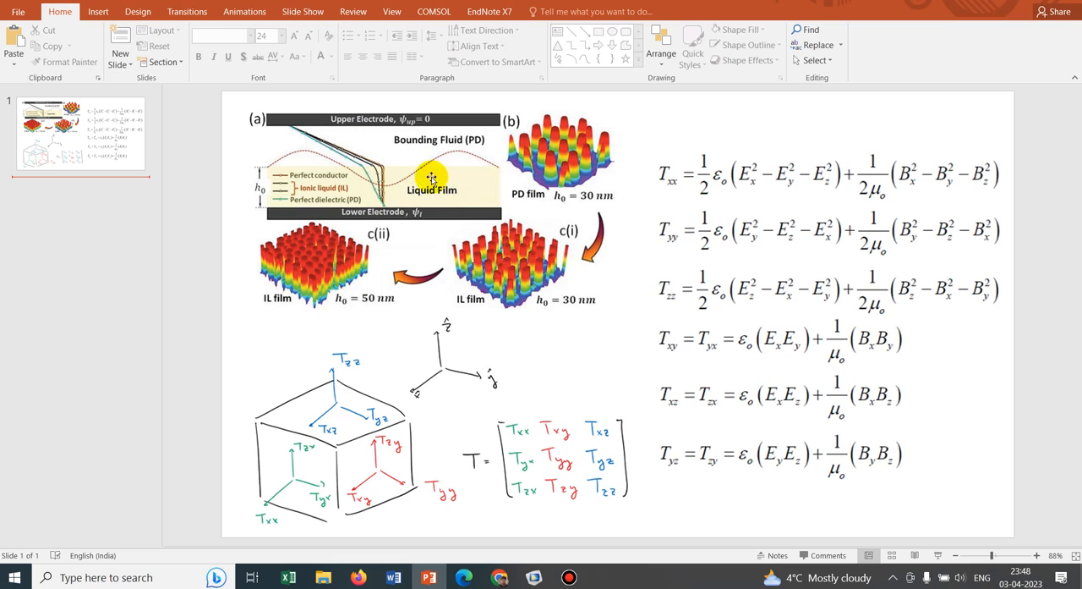
{"action": "mouse_move", "coordinate": [332, 117]}
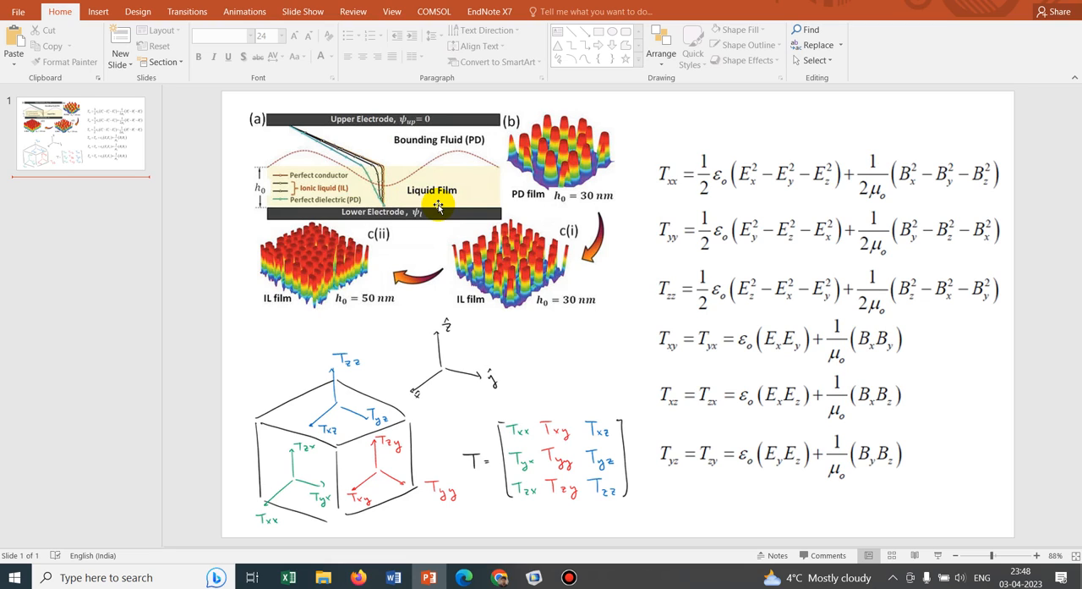
{"action": "mouse_move", "coordinate": [409, 210]}
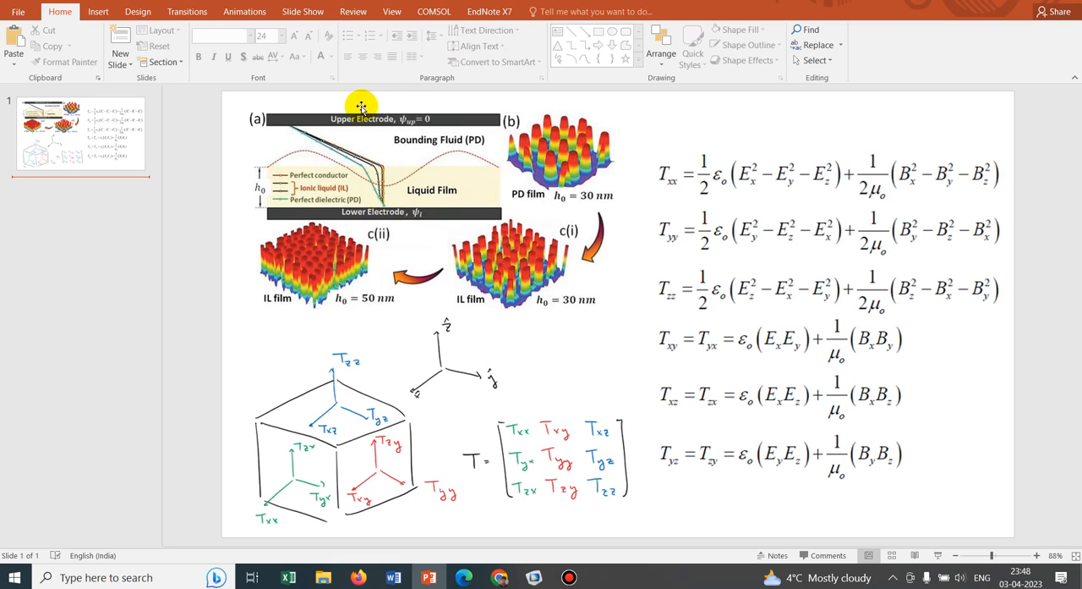
{"action": "mouse_move", "coordinate": [405, 118]}
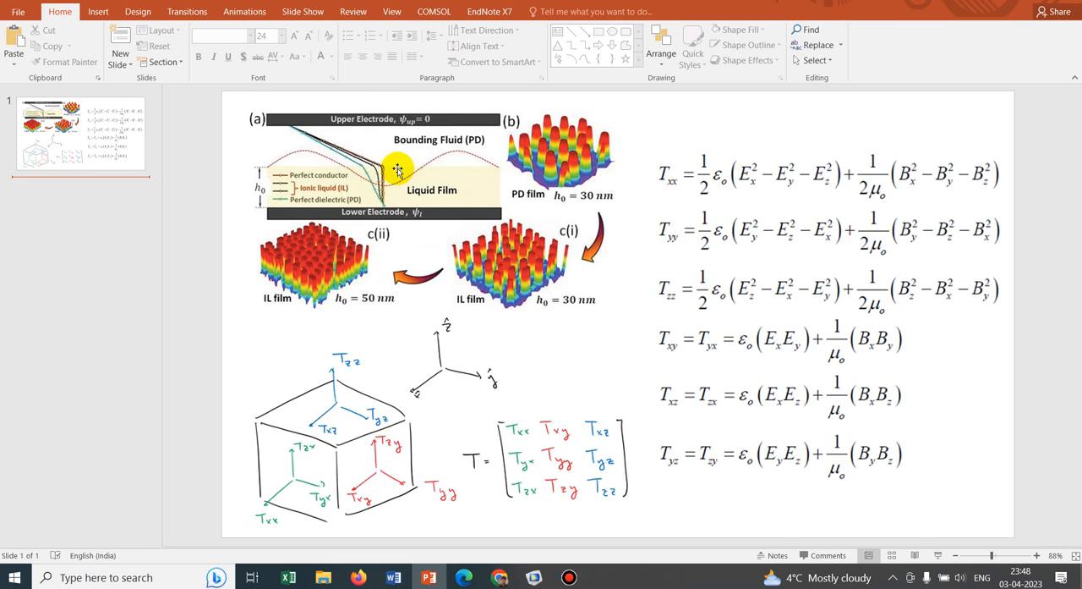
{"action": "mouse_move", "coordinate": [409, 246]}
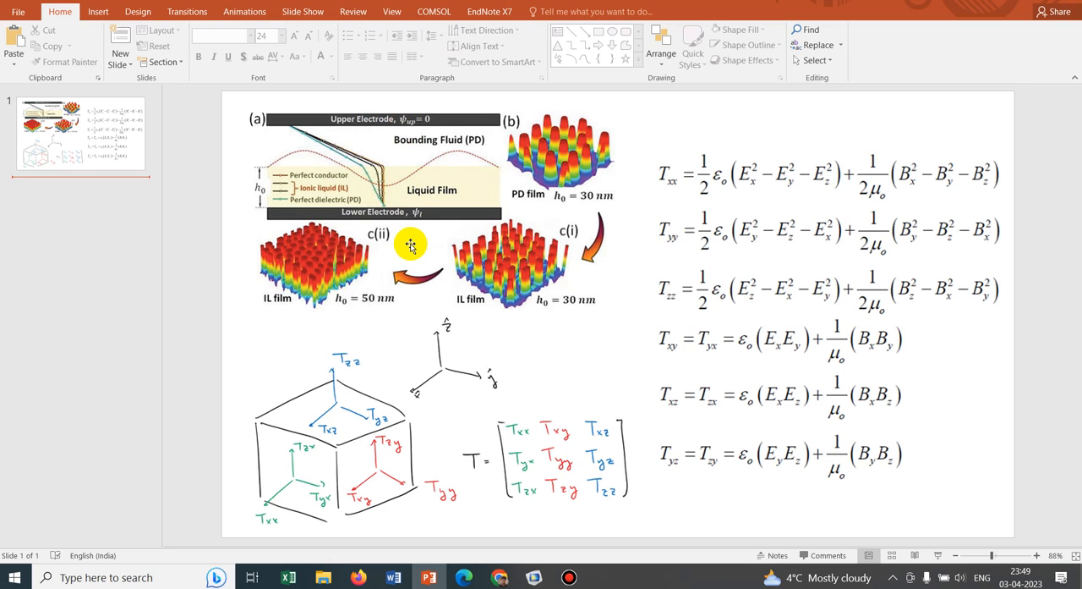
{"action": "mouse_move", "coordinate": [416, 240]}
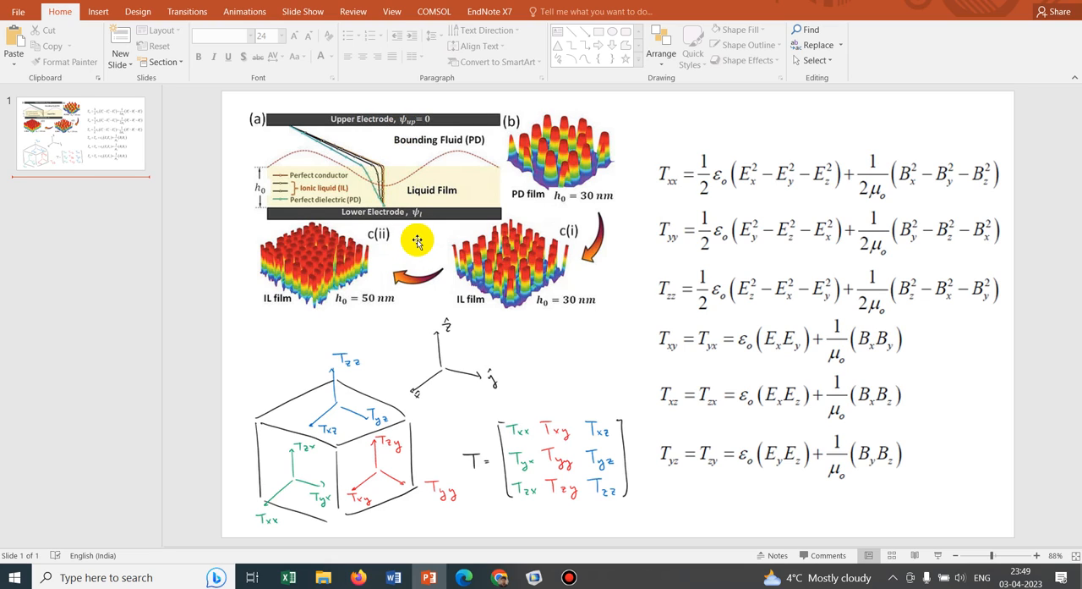
{"action": "mouse_move", "coordinate": [582, 173]}
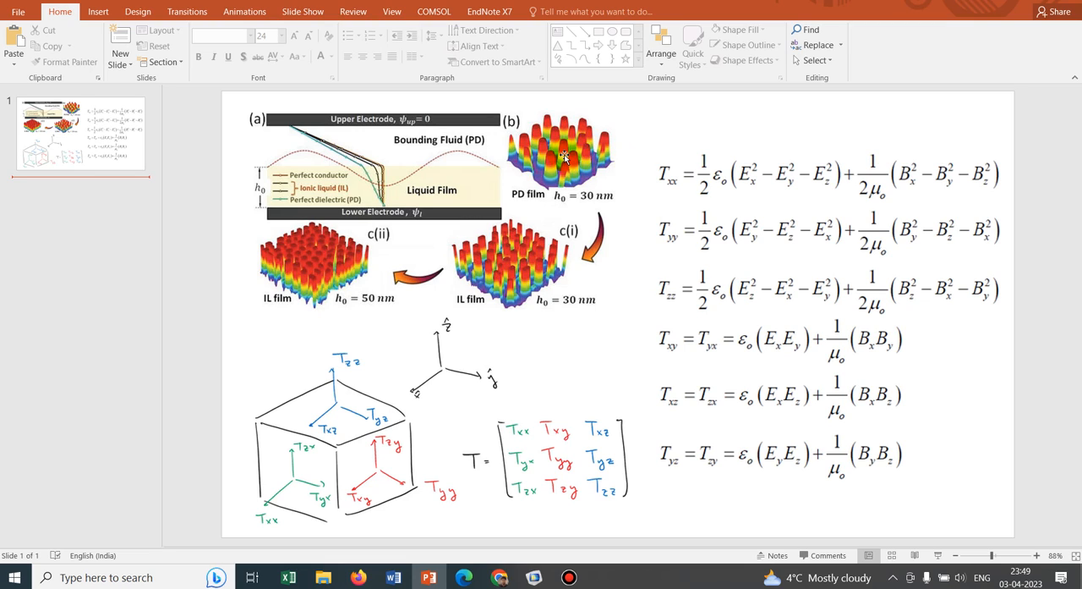
{"action": "mouse_move", "coordinate": [562, 149]}
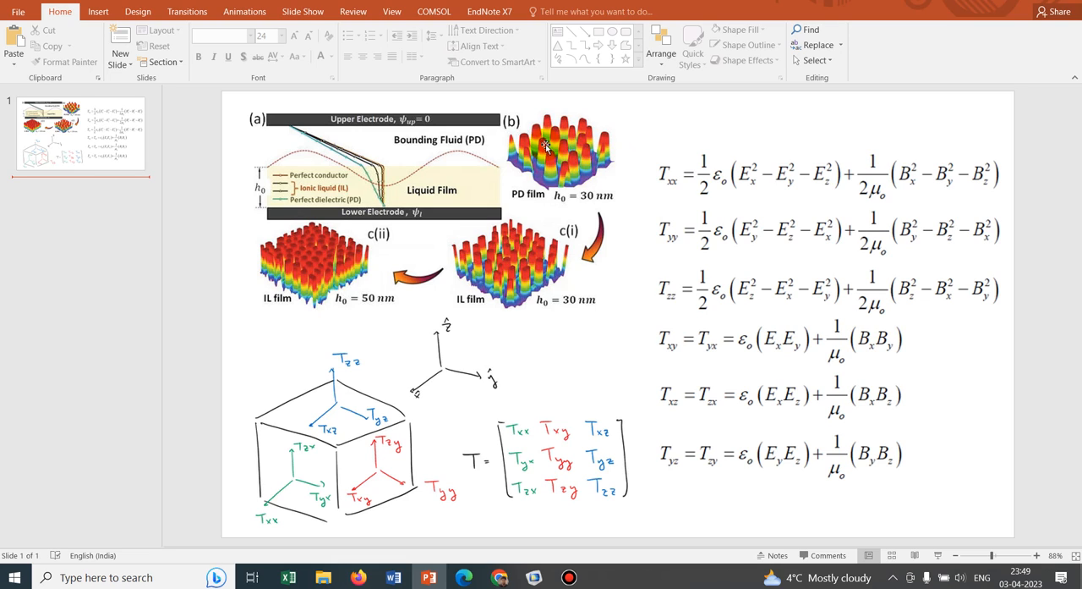
{"action": "mouse_move", "coordinate": [575, 166]}
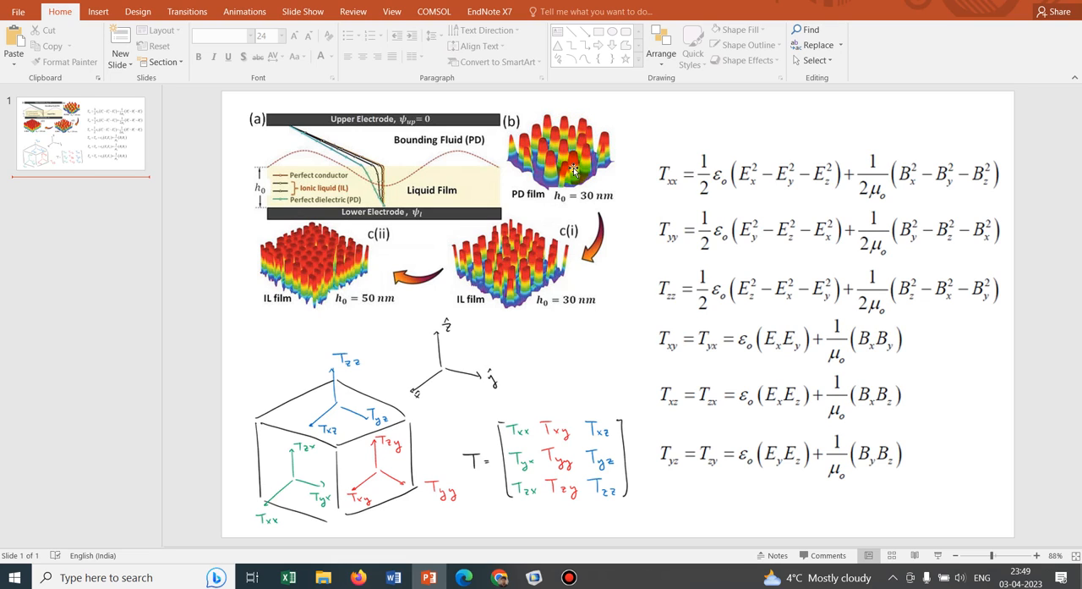
{"action": "mouse_move", "coordinate": [592, 212]}
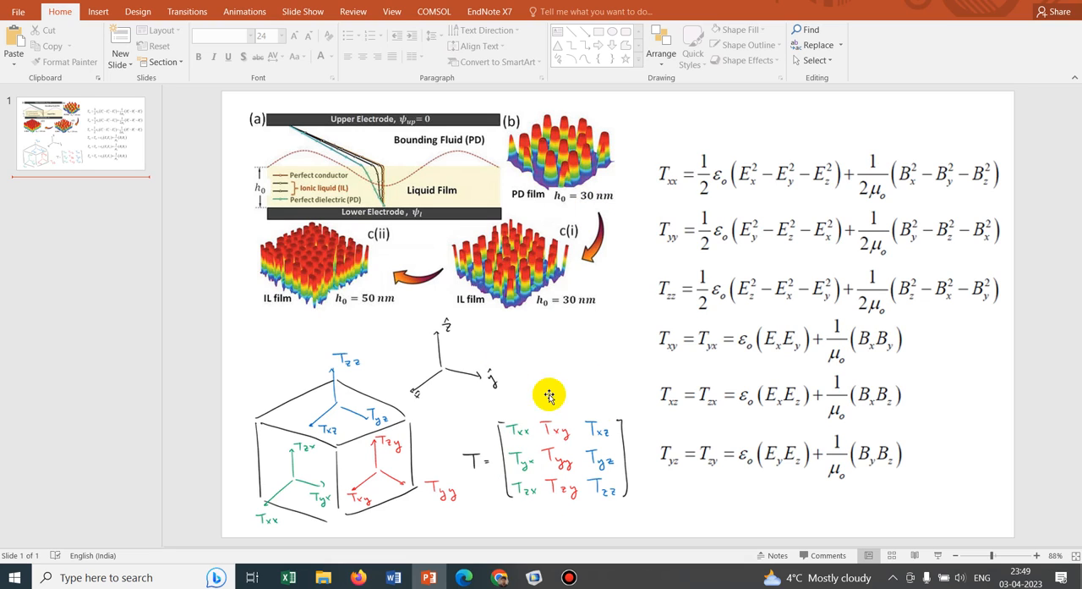
{"action": "mouse_move", "coordinate": [511, 466]}
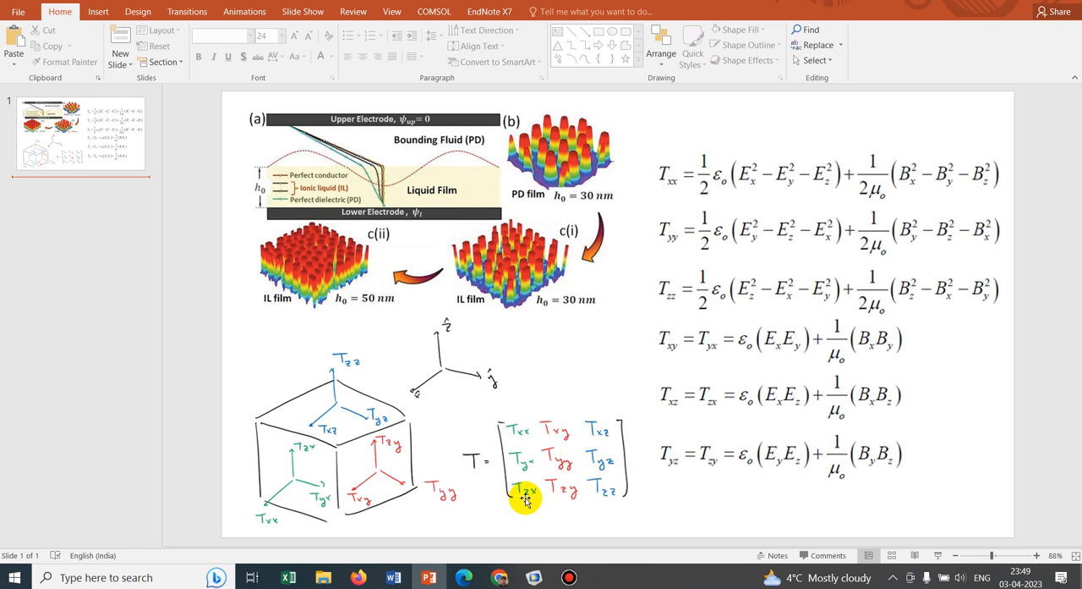
{"action": "mouse_move", "coordinate": [606, 497]}
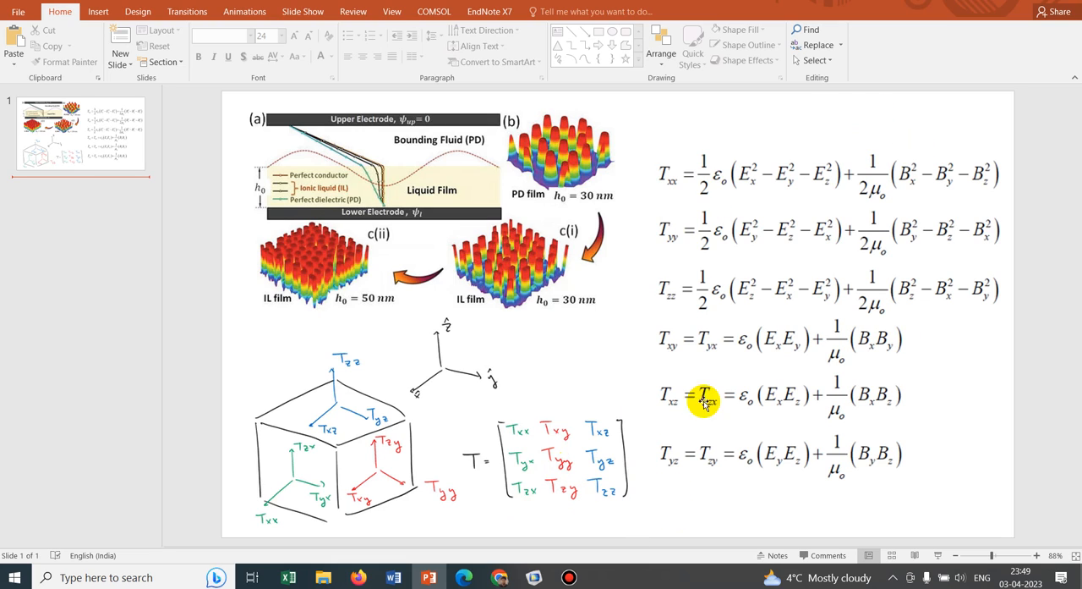
{"action": "mouse_move", "coordinate": [748, 218]}
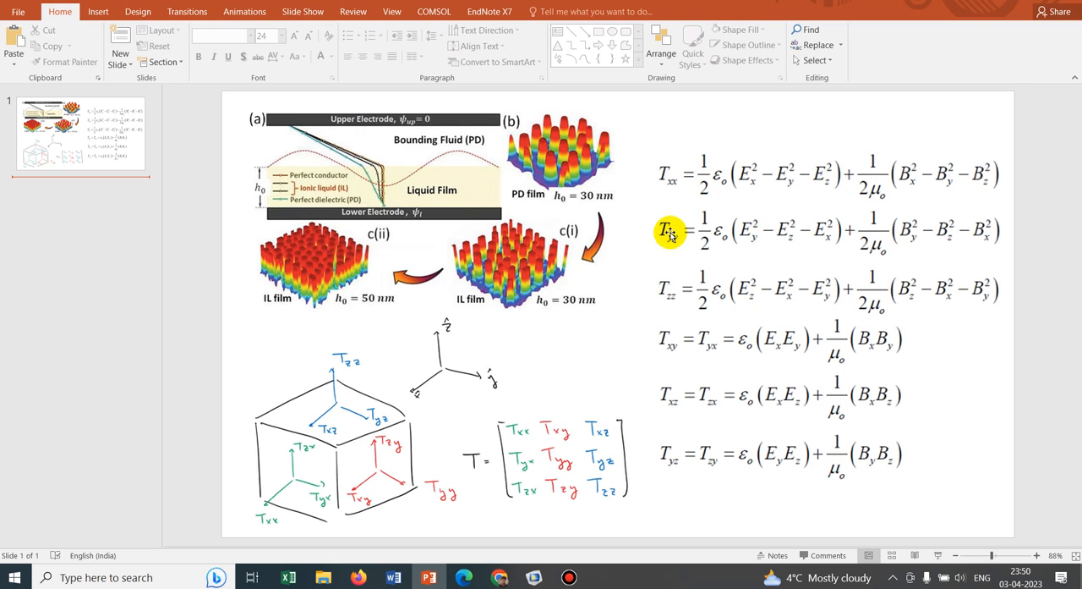
{"action": "mouse_move", "coordinate": [676, 362]}
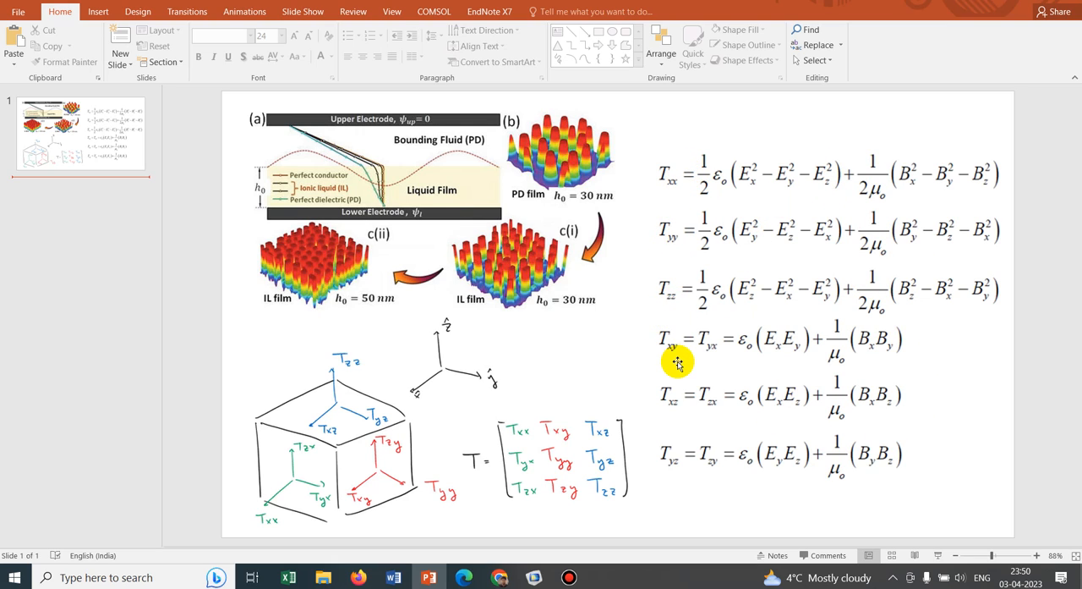
{"action": "mouse_move", "coordinate": [677, 402]}
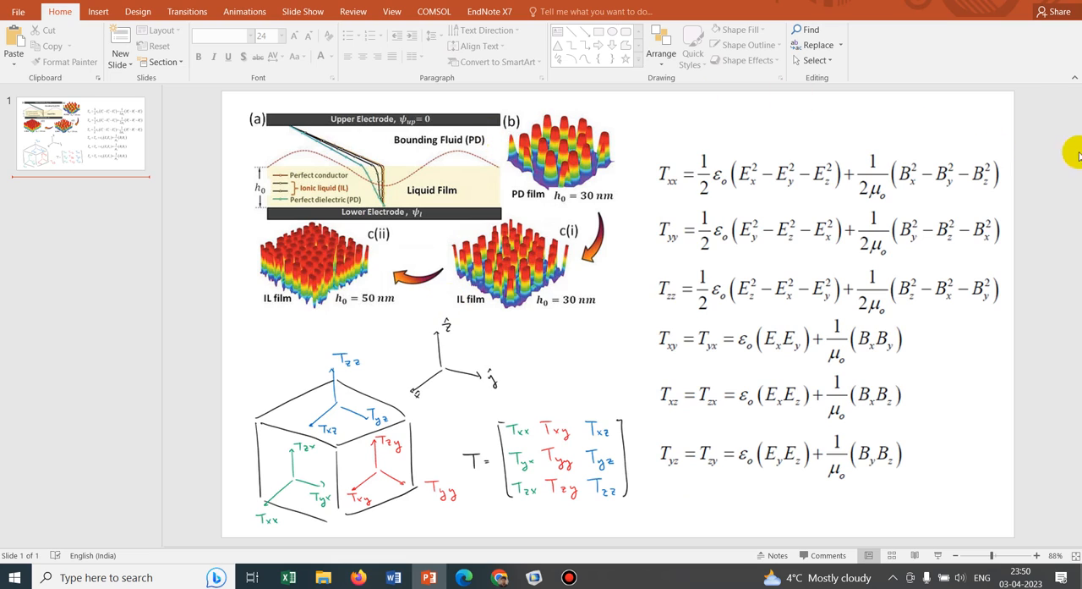
{"action": "mouse_move", "coordinate": [921, 156]}
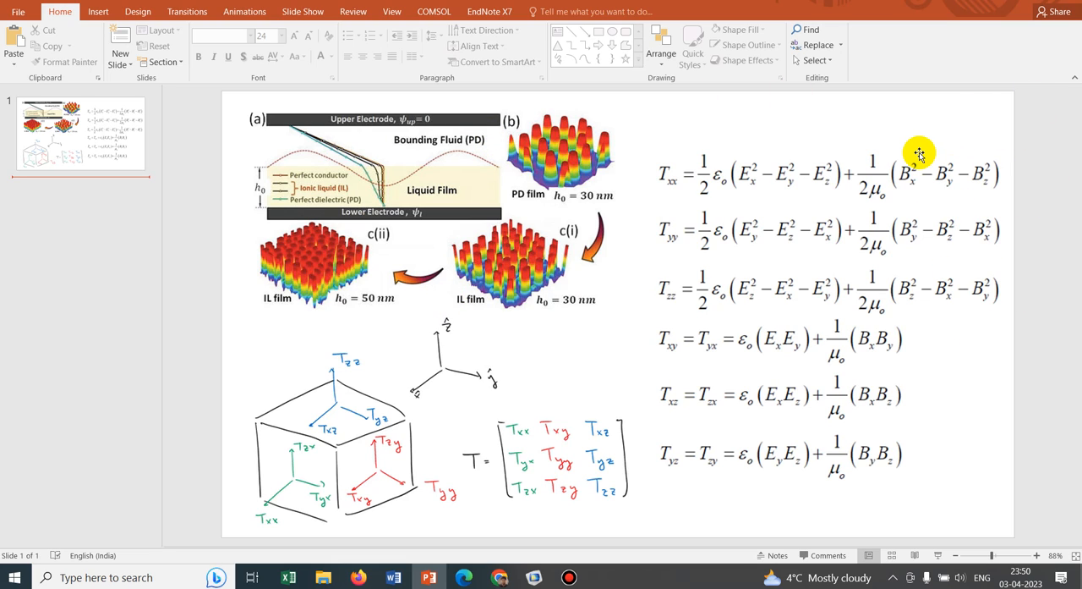
{"action": "mouse_move", "coordinate": [934, 157]}
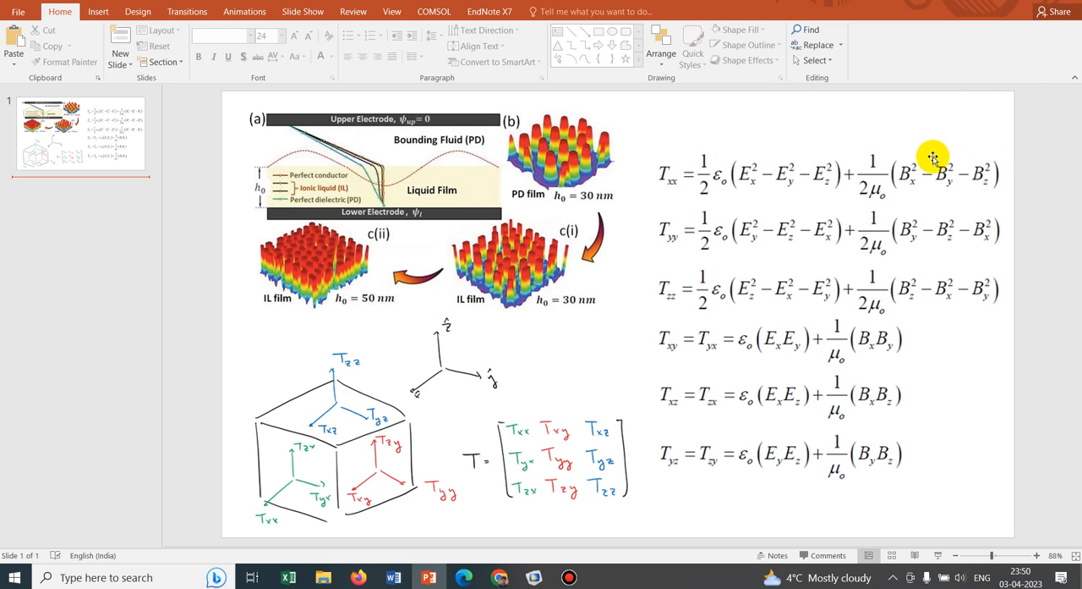
{"action": "mouse_move", "coordinate": [883, 383]}
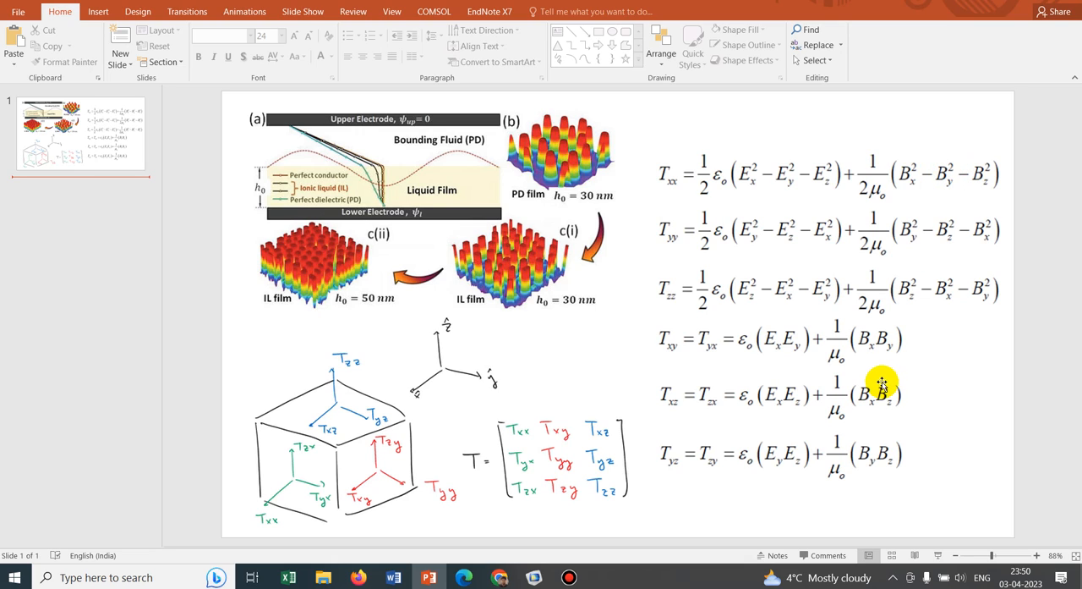
{"action": "mouse_move", "coordinate": [744, 402]}
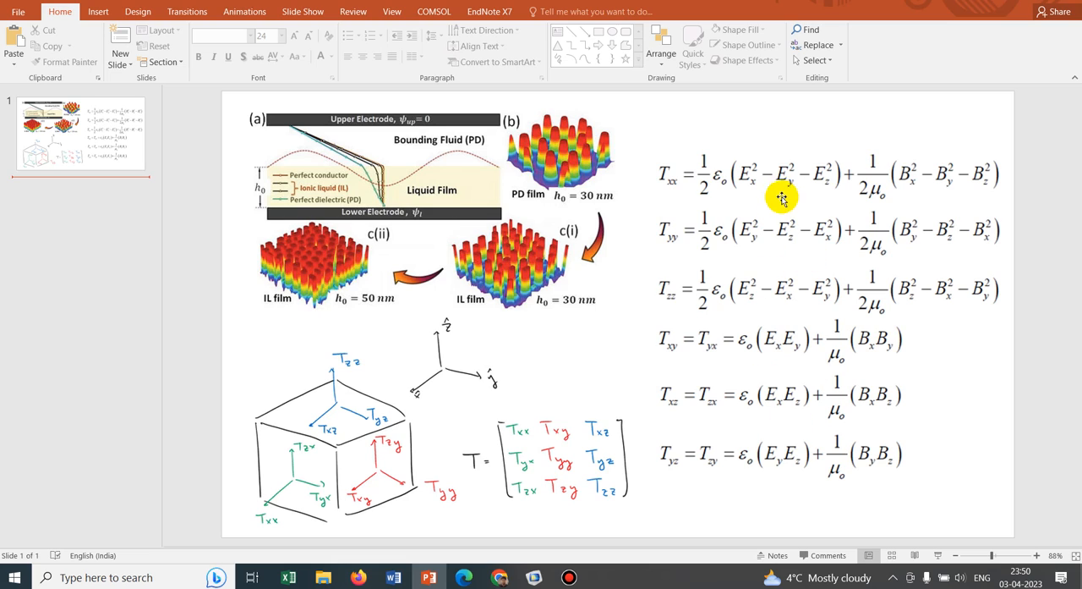
{"action": "mouse_move", "coordinate": [780, 364]}
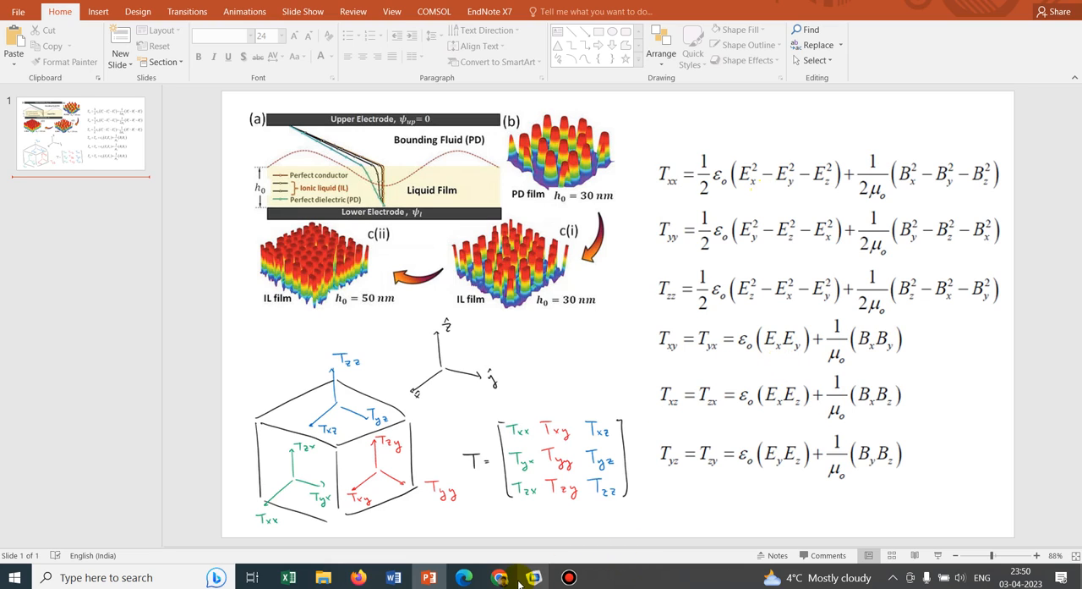
Step: Start a new model through the Model Wizard with a 2D space dimension
{"action": "left_click", "coordinate": [533, 577]}
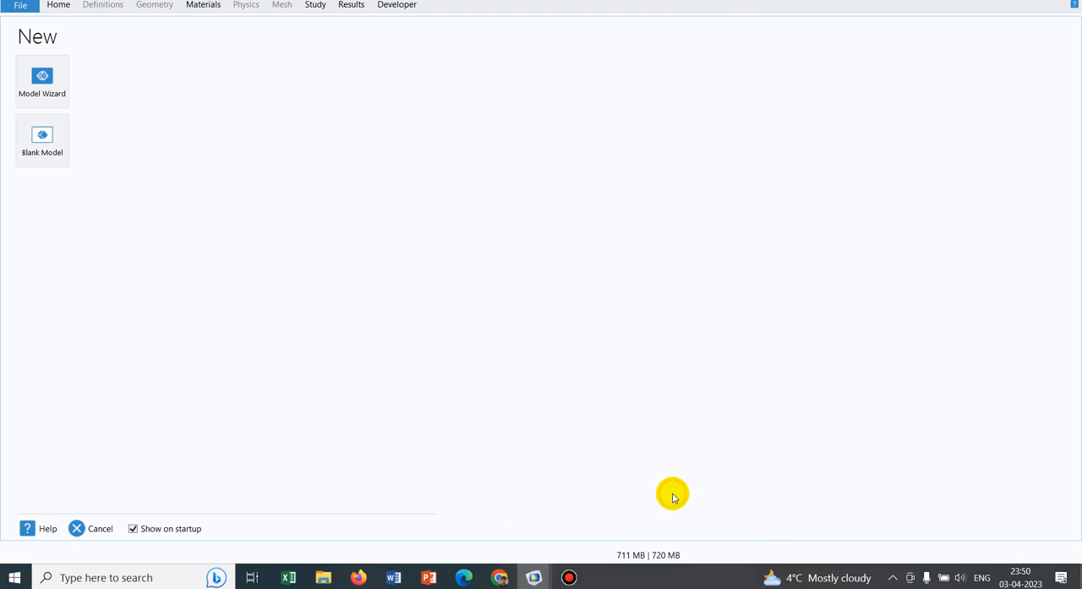
{"action": "mouse_move", "coordinate": [42, 76]}
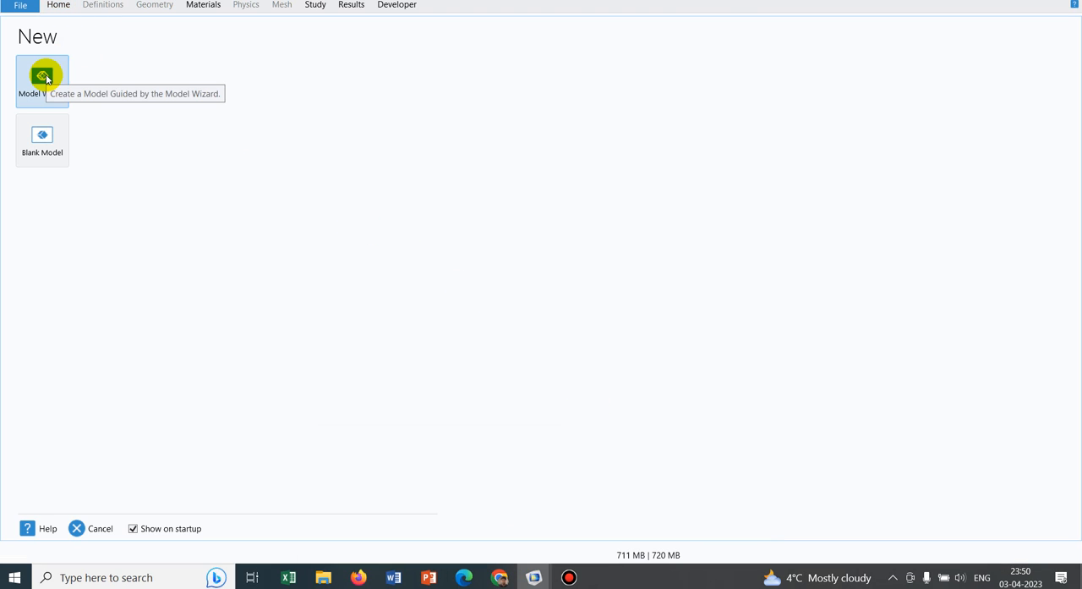
{"action": "left_click", "coordinate": [42, 82]}
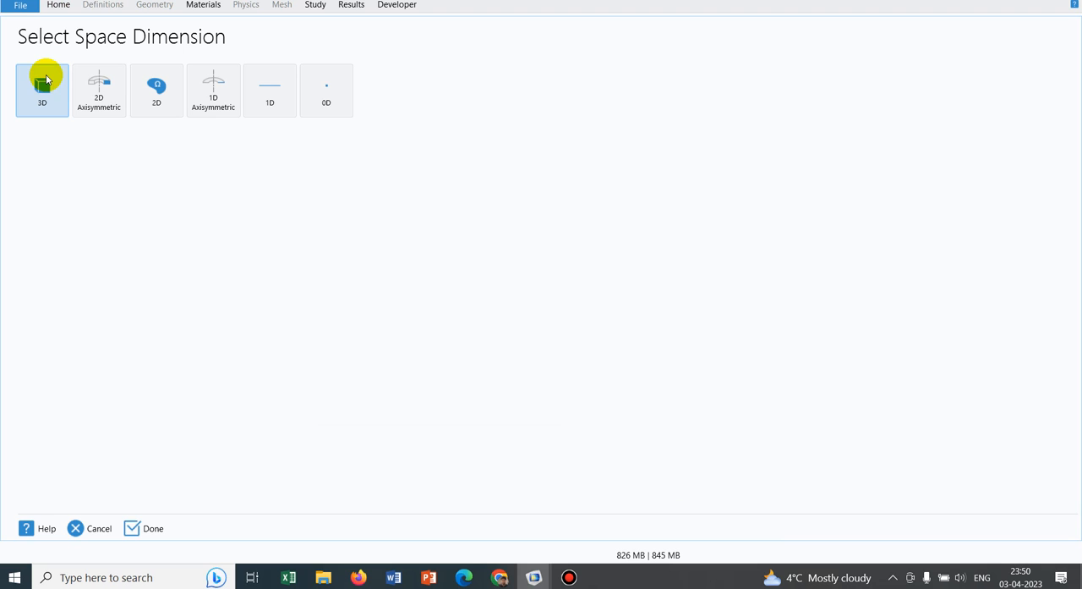
{"action": "left_click", "coordinate": [156, 91]}
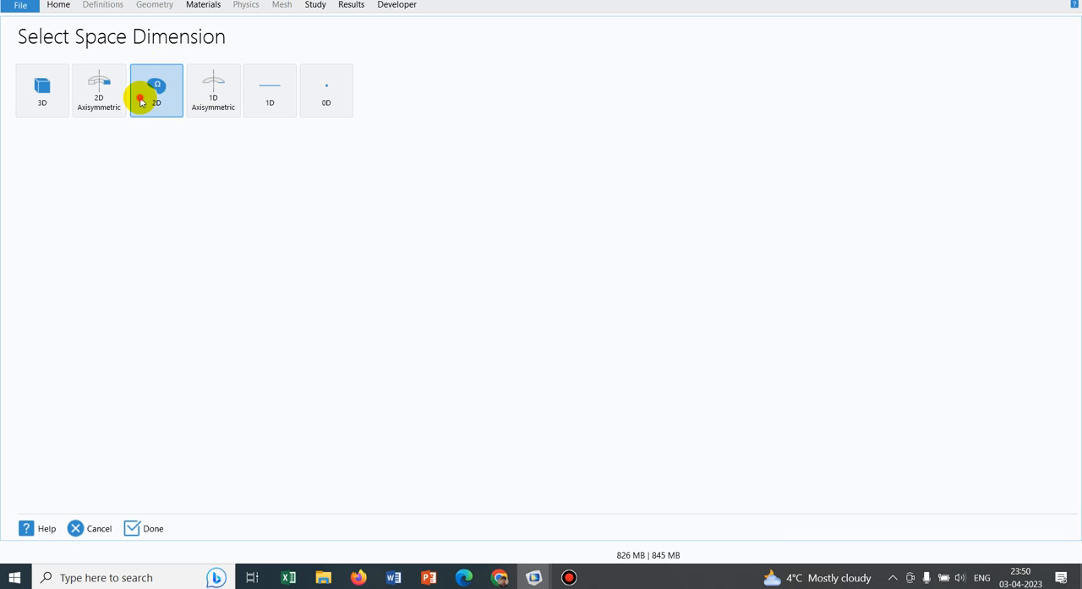
{"action": "left_click", "coordinate": [153, 527]}
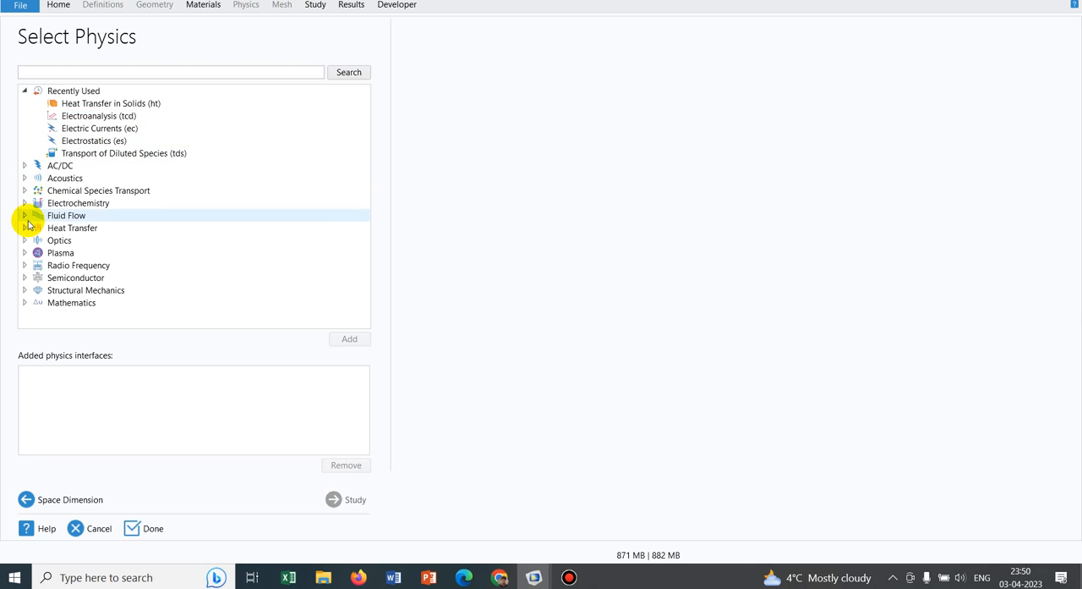
Step: Add Laminar Two-Phase Flow, Level Set from the Fluid Flow physics category
{"action": "left_click", "coordinate": [25, 215]}
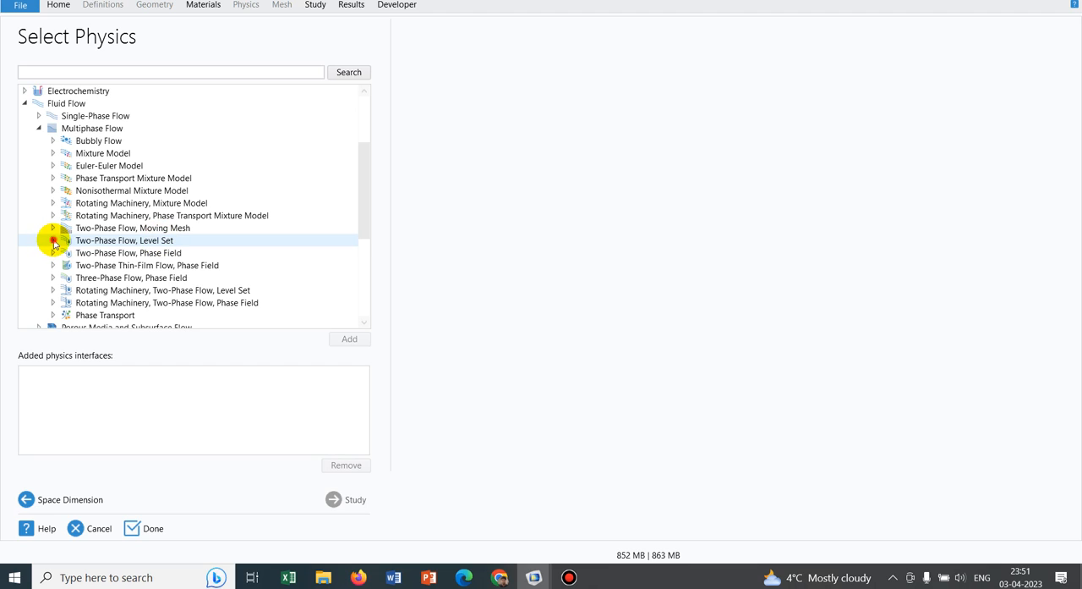
{"action": "left_click", "coordinate": [52, 241]}
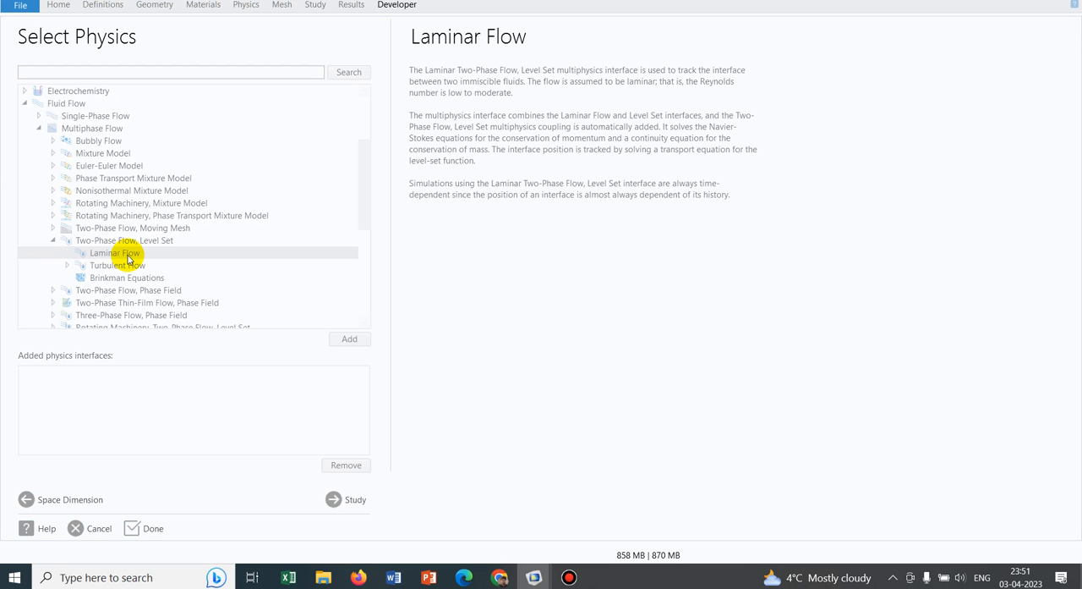
{"action": "left_click", "coordinate": [348, 339]}
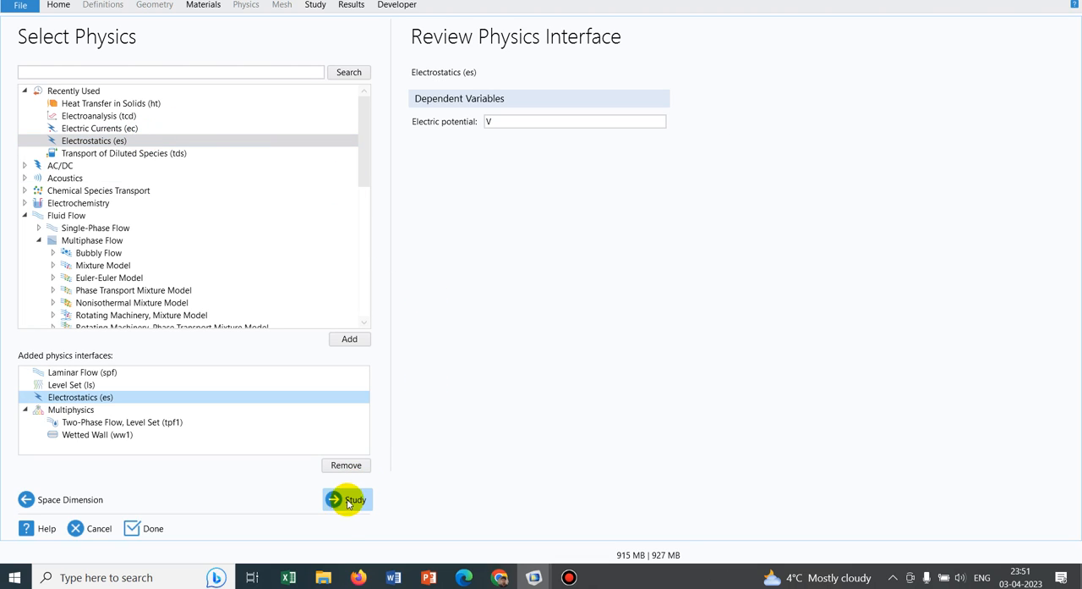
Step: Choose the Time Dependent with Phase Initialization preset study and finish the wizard
{"action": "left_click", "coordinate": [348, 499]}
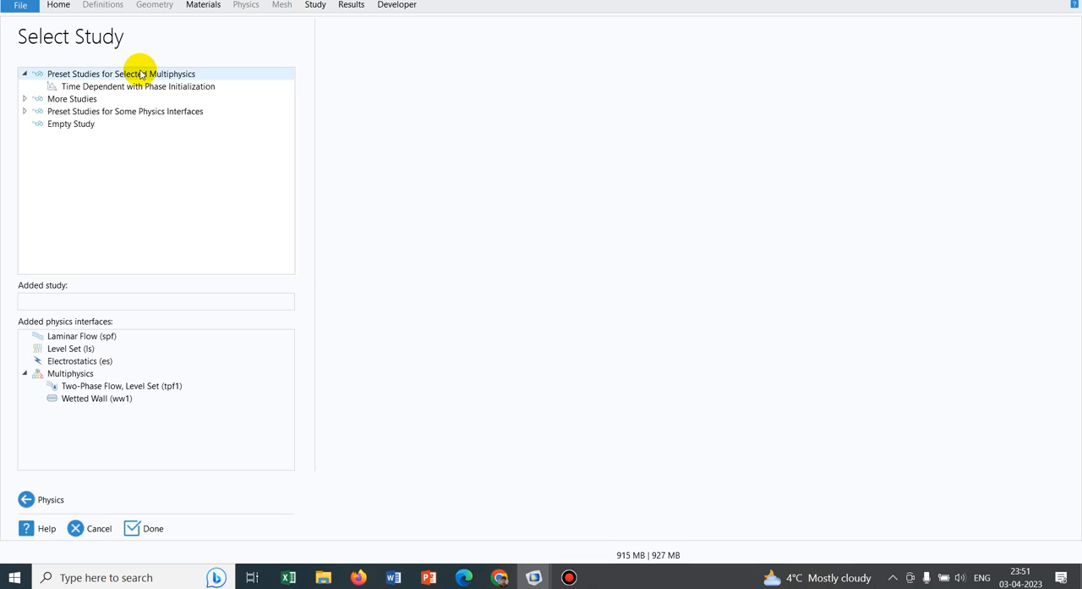
{"action": "mouse_move", "coordinate": [223, 157]}
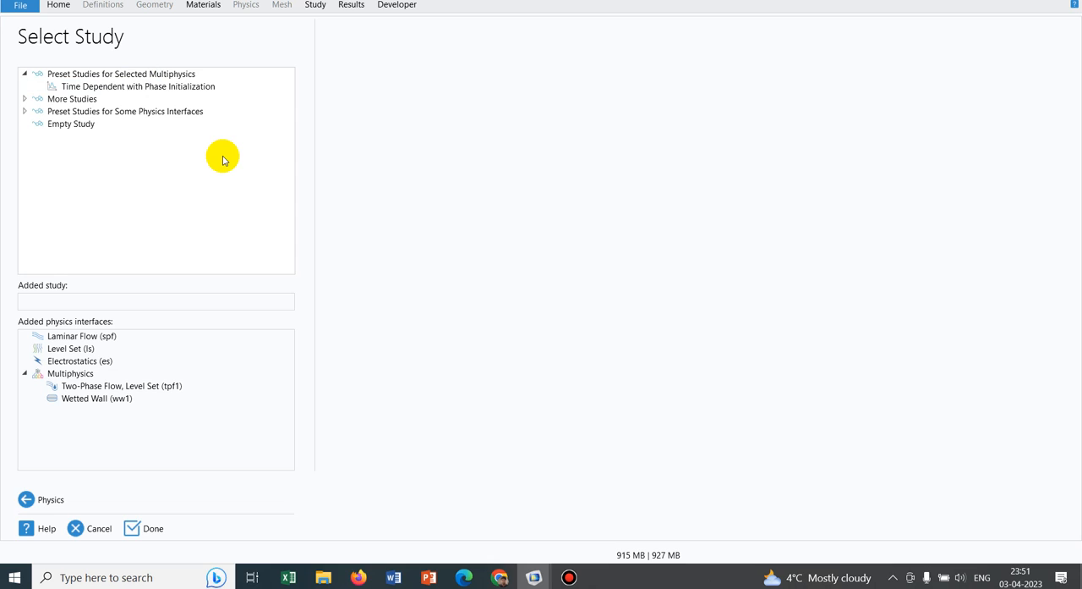
{"action": "left_click", "coordinate": [139, 86]}
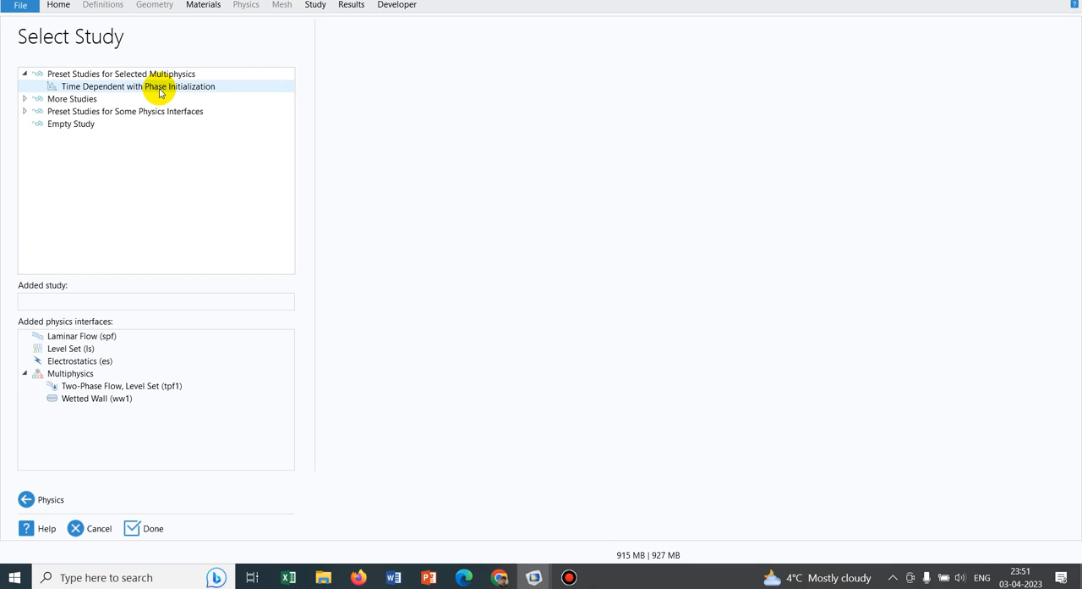
{"action": "left_click", "coordinate": [137, 86]}
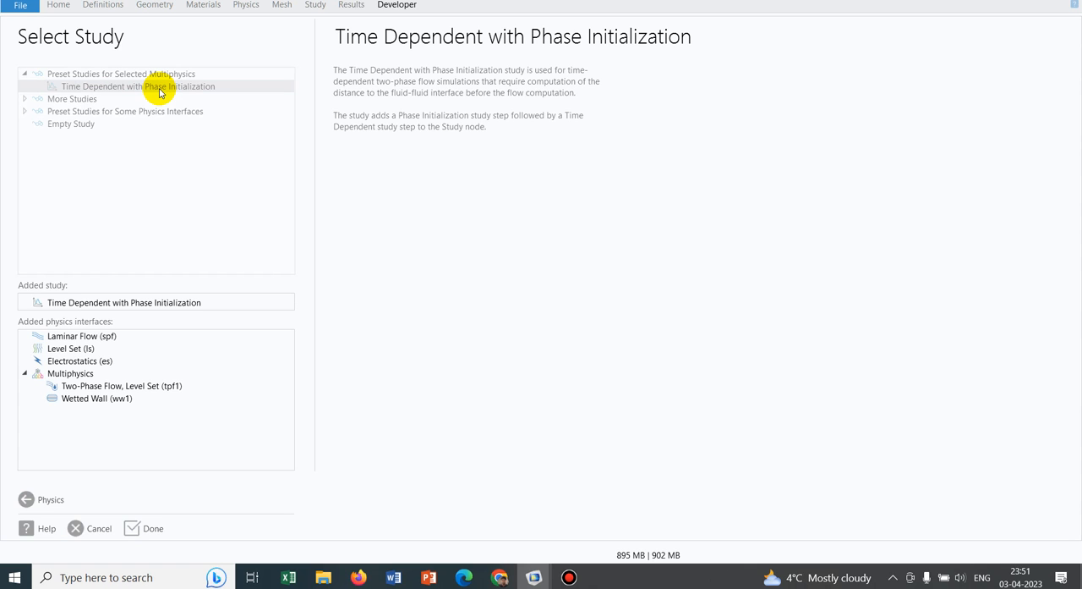
{"action": "left_click", "coordinate": [152, 528]}
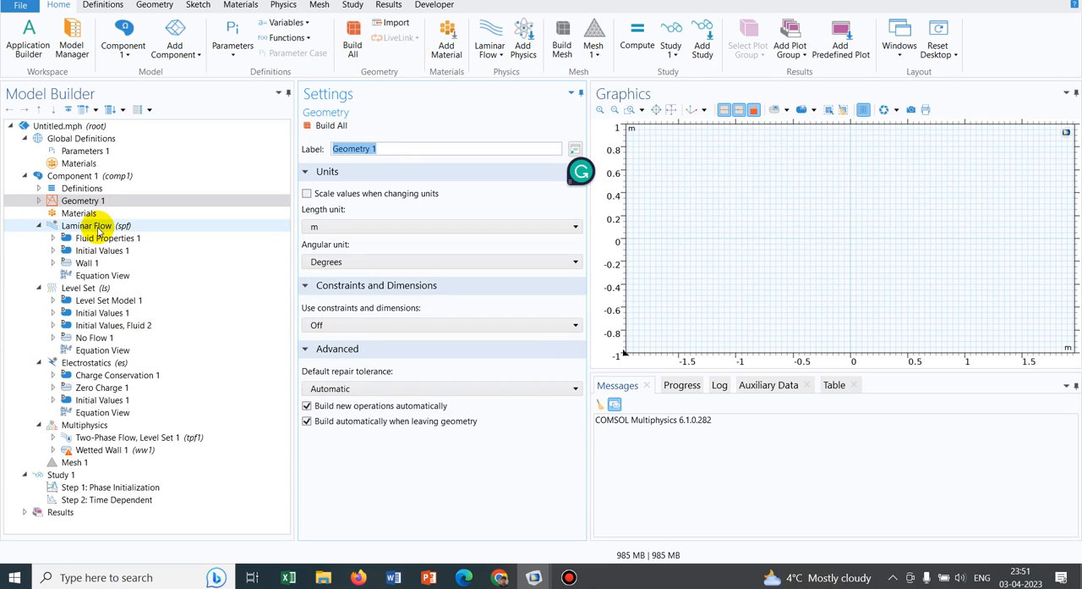
Step: Set Geometry 1's length unit to µm
{"action": "left_click", "coordinate": [86, 362]}
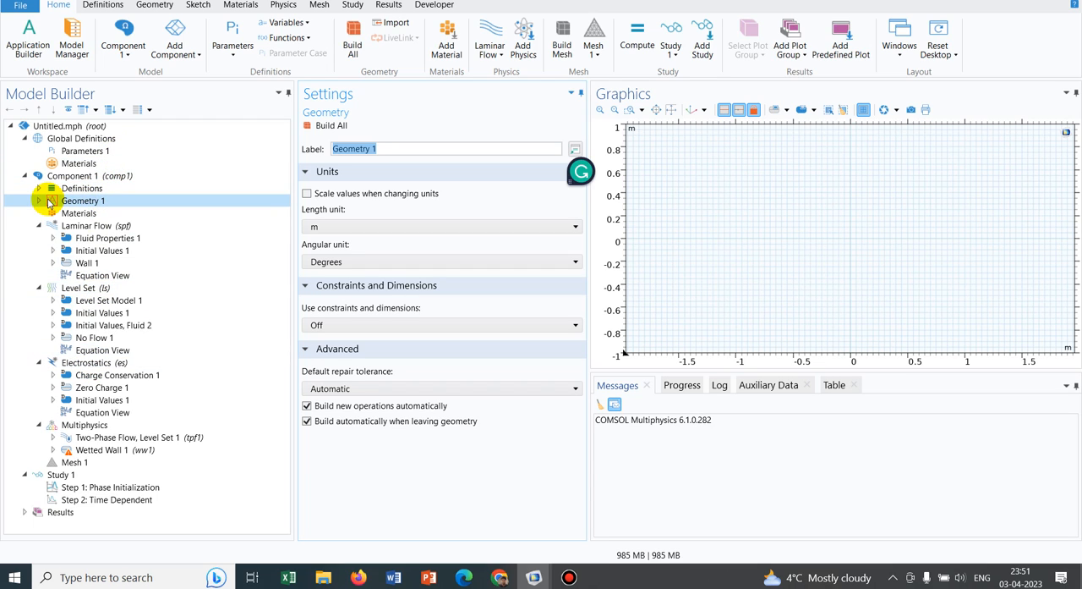
{"action": "left_click", "coordinate": [39, 199]}
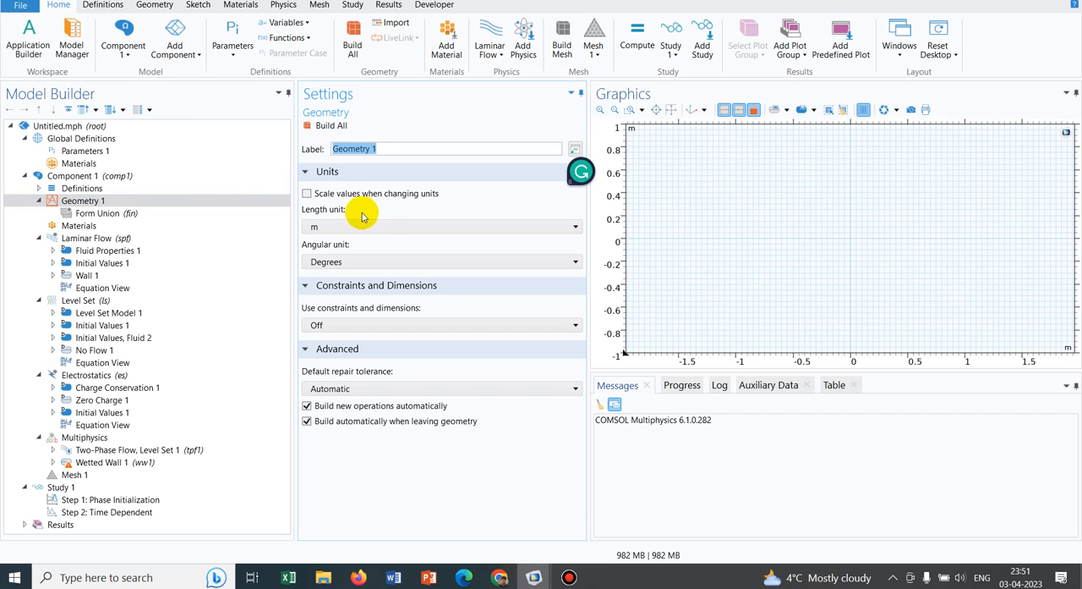
{"action": "left_click", "coordinate": [440, 226]}
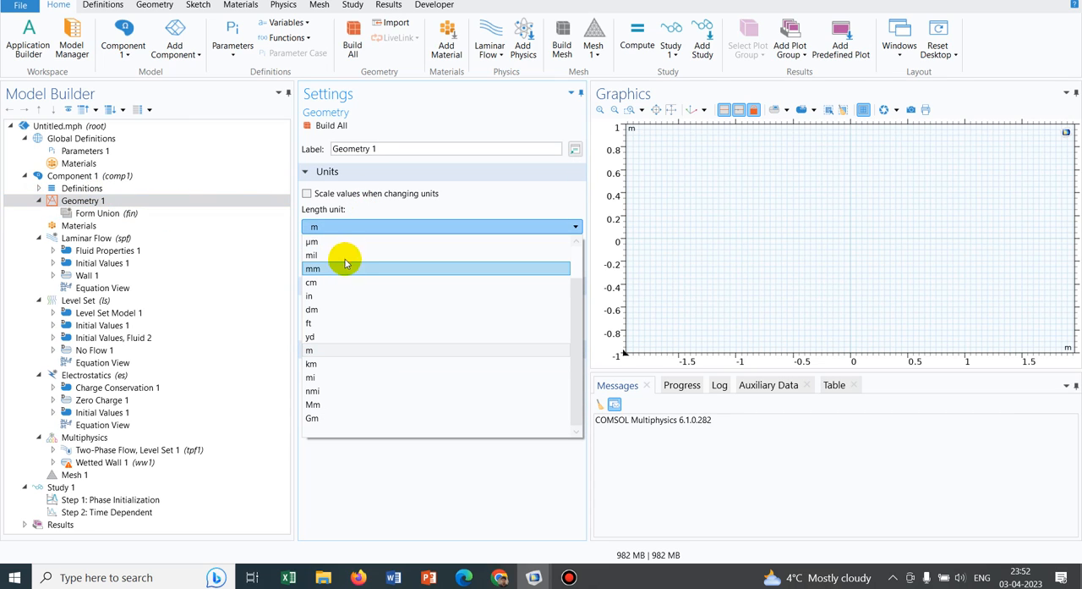
{"action": "left_click", "coordinate": [311, 240]}
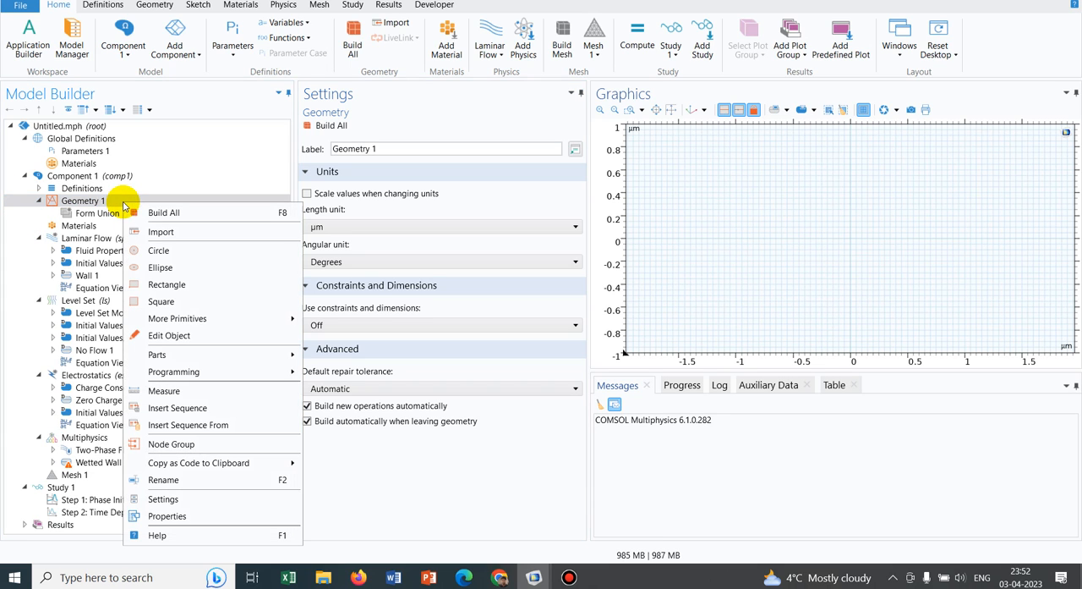
Step: Create a 20 µm wide rectangle and duplicate it for a second rectangle
{"action": "left_click", "coordinate": [166, 285]}
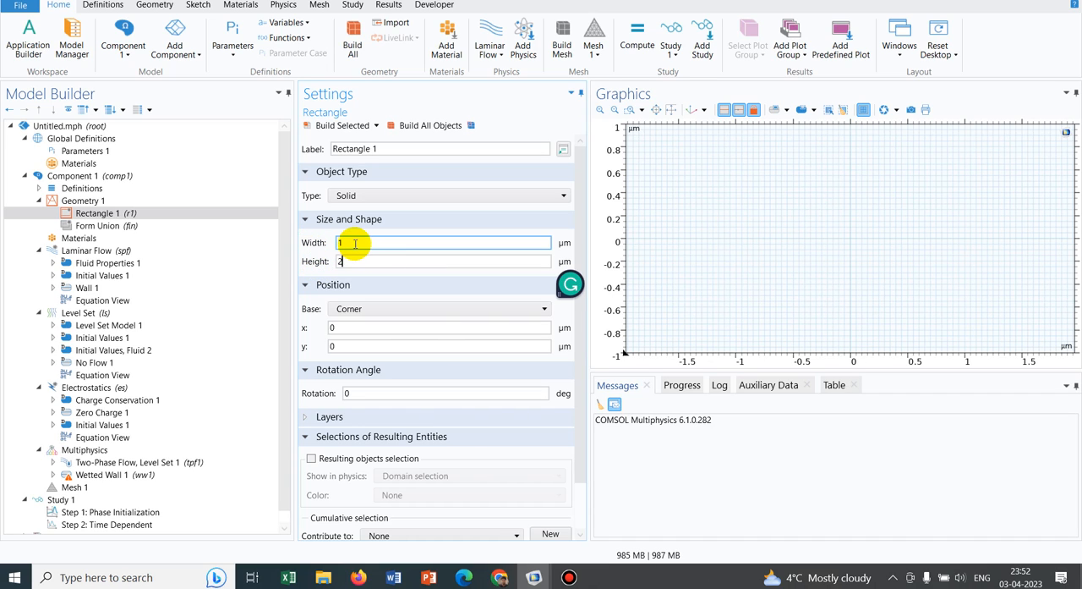
{"action": "type", "text": "20"}
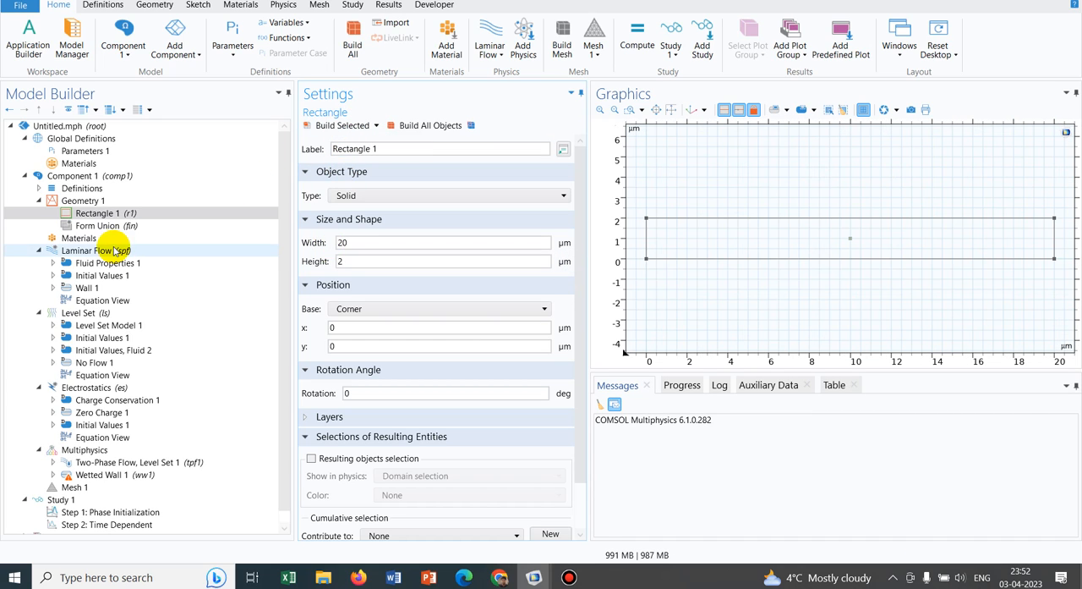
{"action": "right_click", "coordinate": [98, 213]}
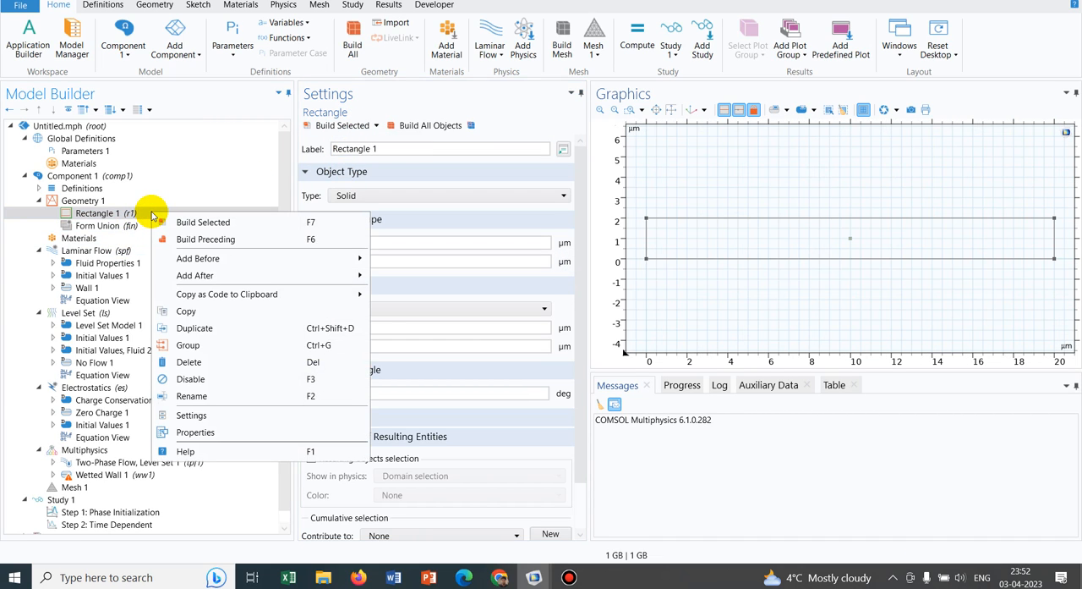
{"action": "mouse_move", "coordinate": [186, 311]}
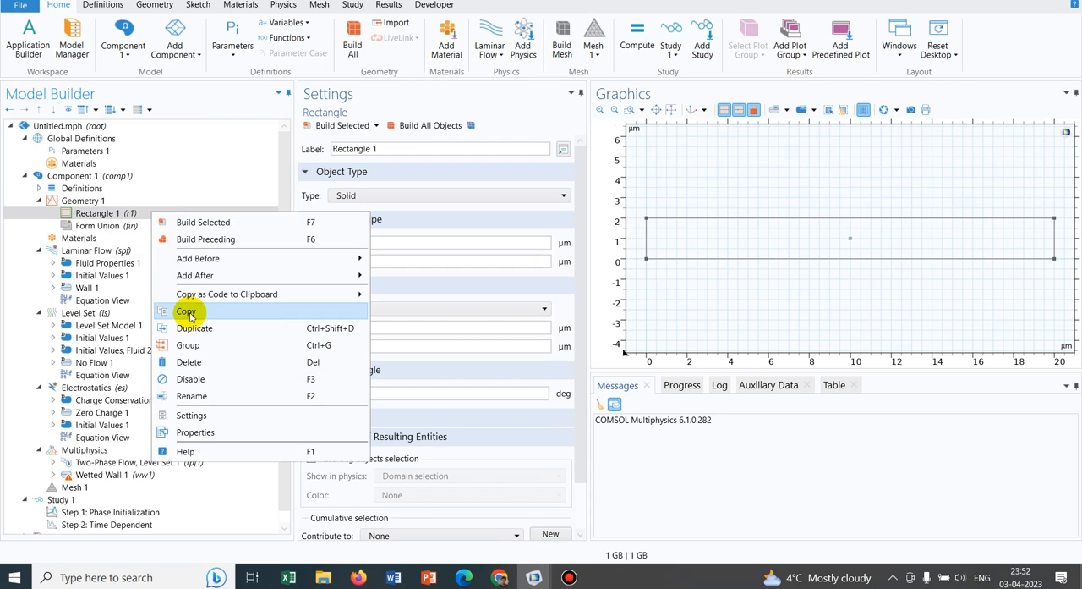
{"action": "left_click", "coordinate": [193, 329]}
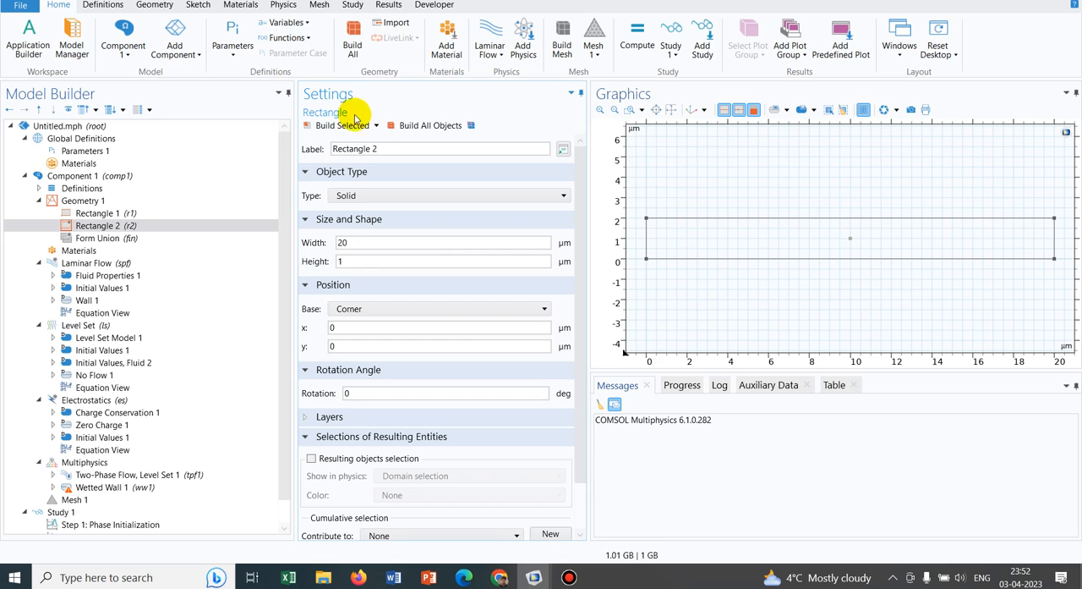
{"action": "mouse_move", "coordinate": [626, 327]}
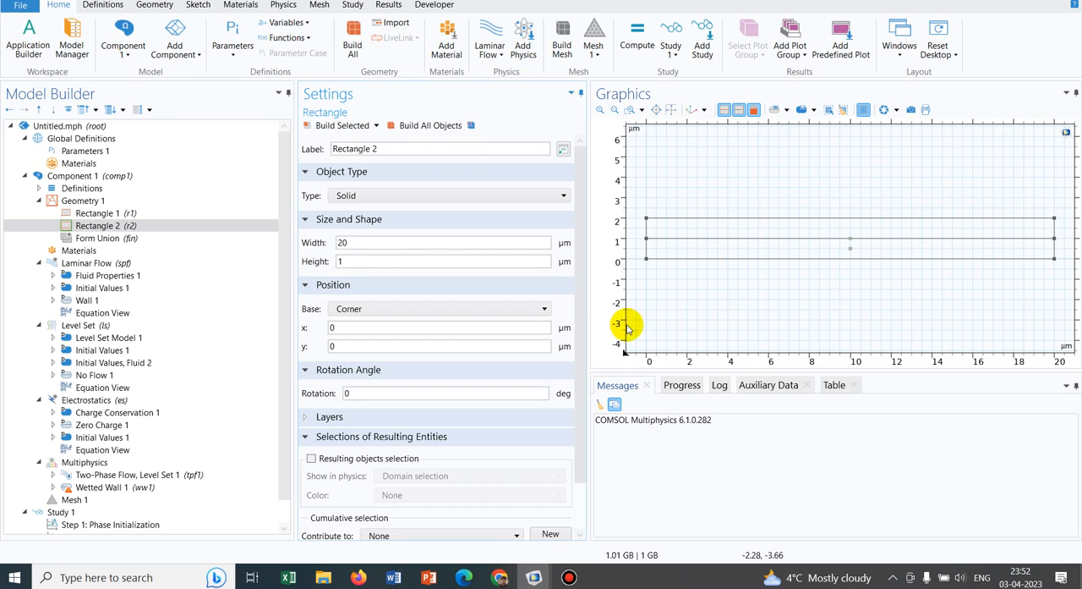
{"action": "mouse_move", "coordinate": [741, 231]}
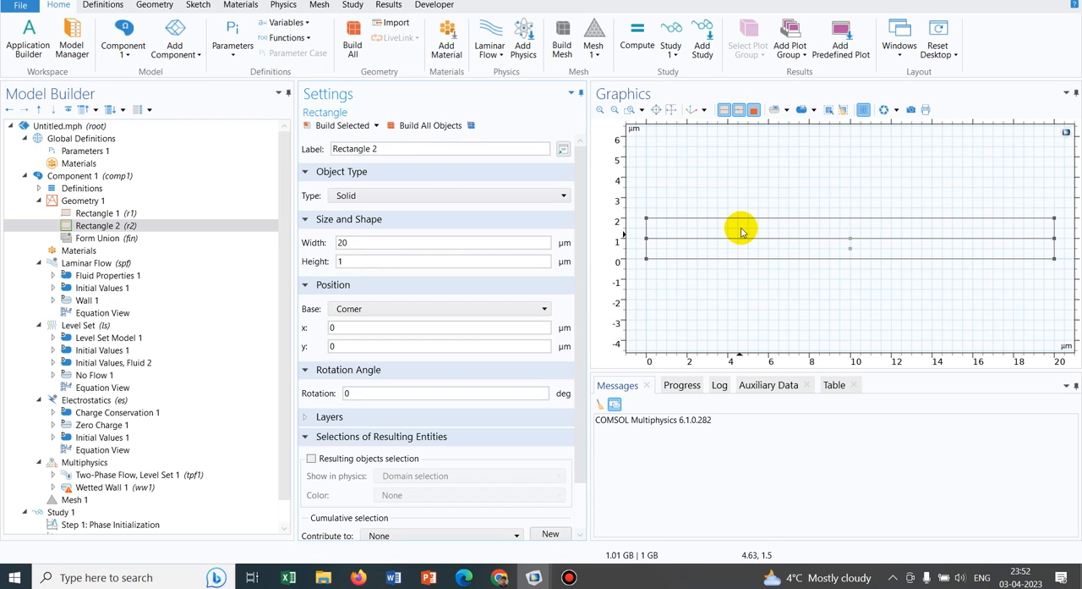
{"action": "mouse_move", "coordinate": [740, 314]}
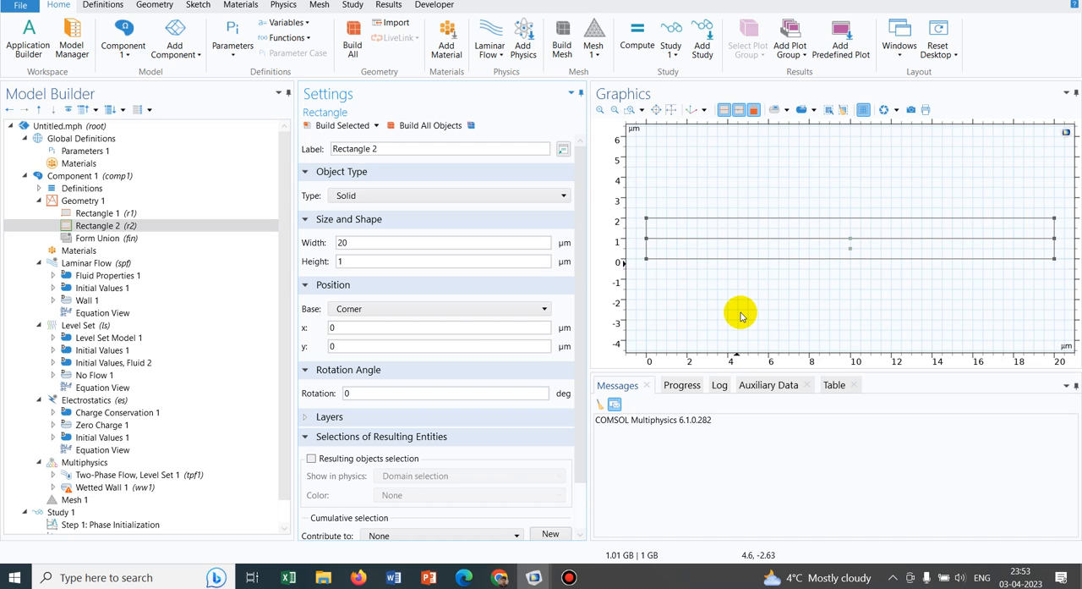
{"action": "mouse_move", "coordinate": [818, 245]}
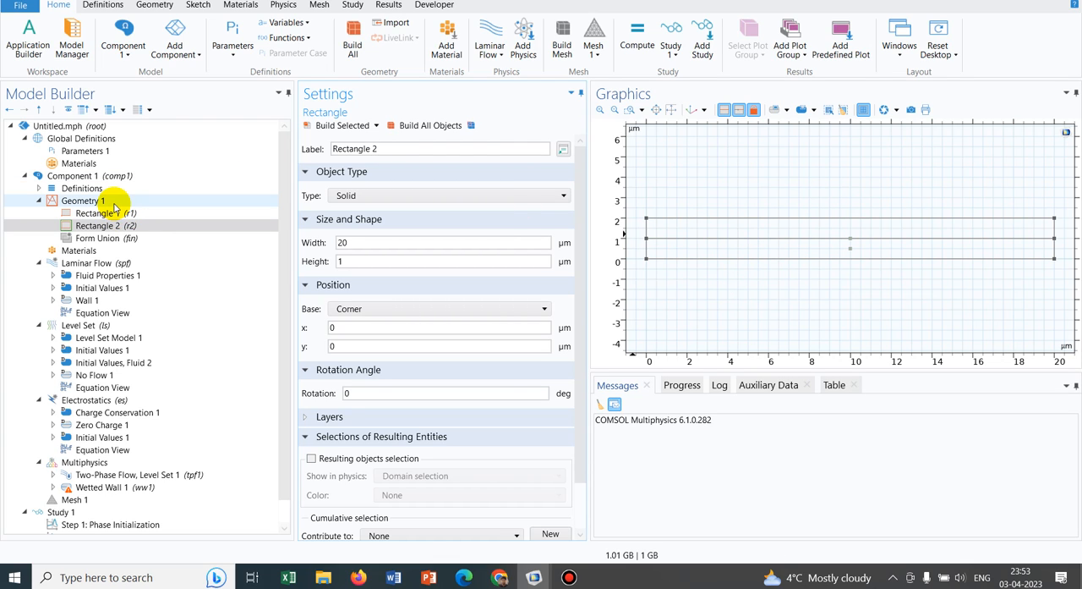
Step: Build the geometry, then duplicate Rectangle 1 as a 4 µm wide rectangle
{"action": "left_click", "coordinate": [81, 199]}
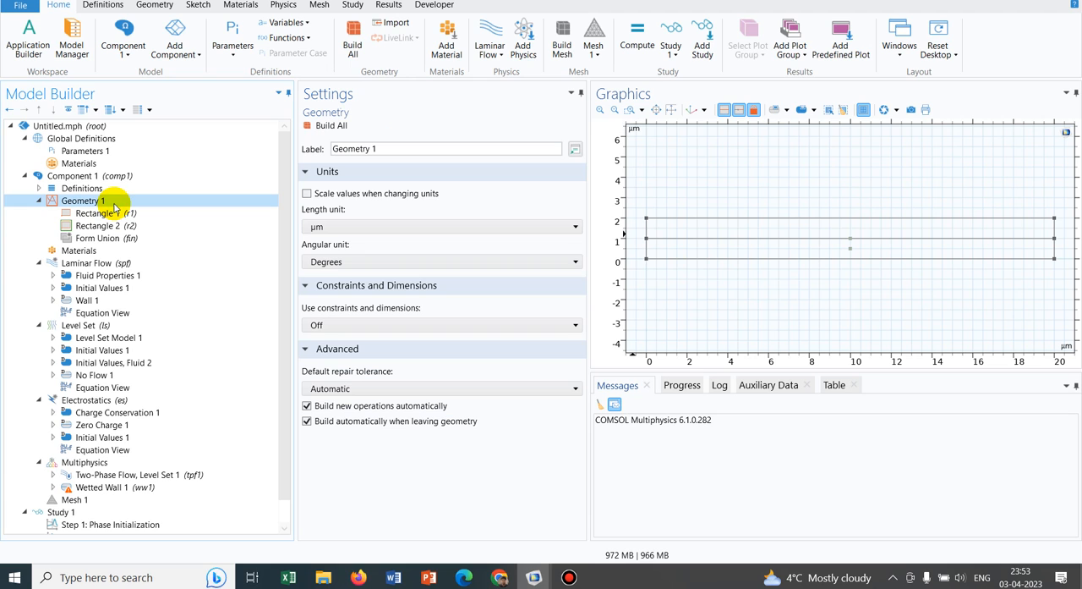
{"action": "left_click", "coordinate": [105, 199]}
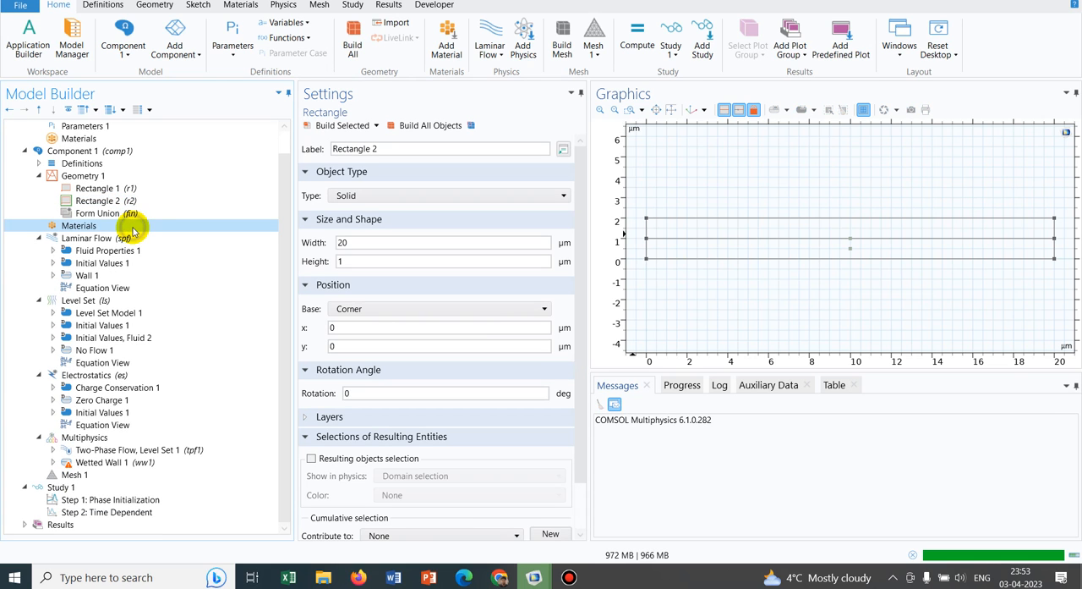
{"action": "left_click", "coordinate": [78, 225]}
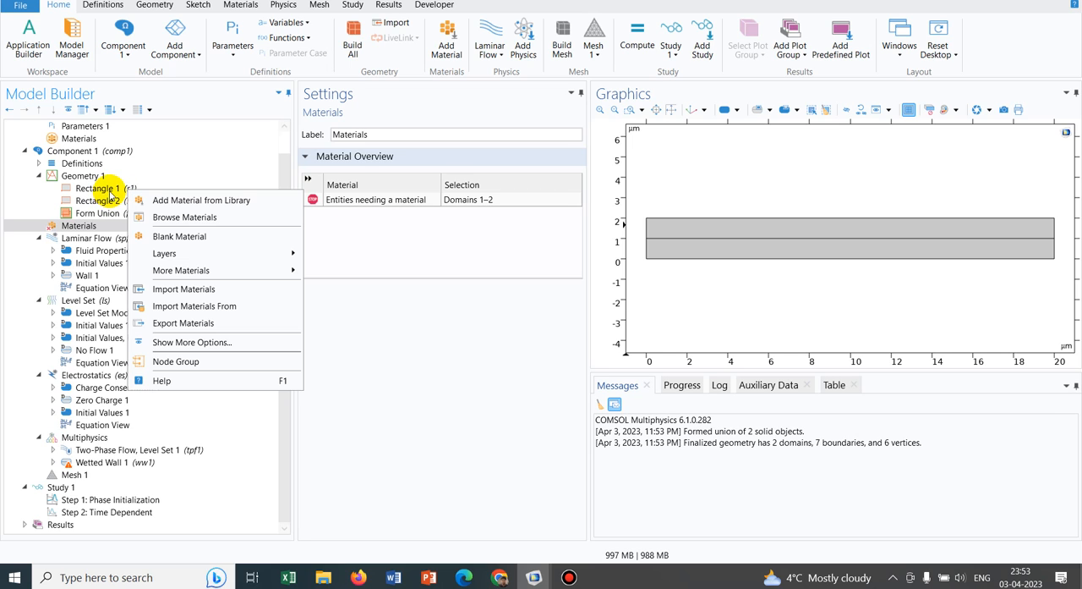
{"action": "left_click", "coordinate": [100, 187]}
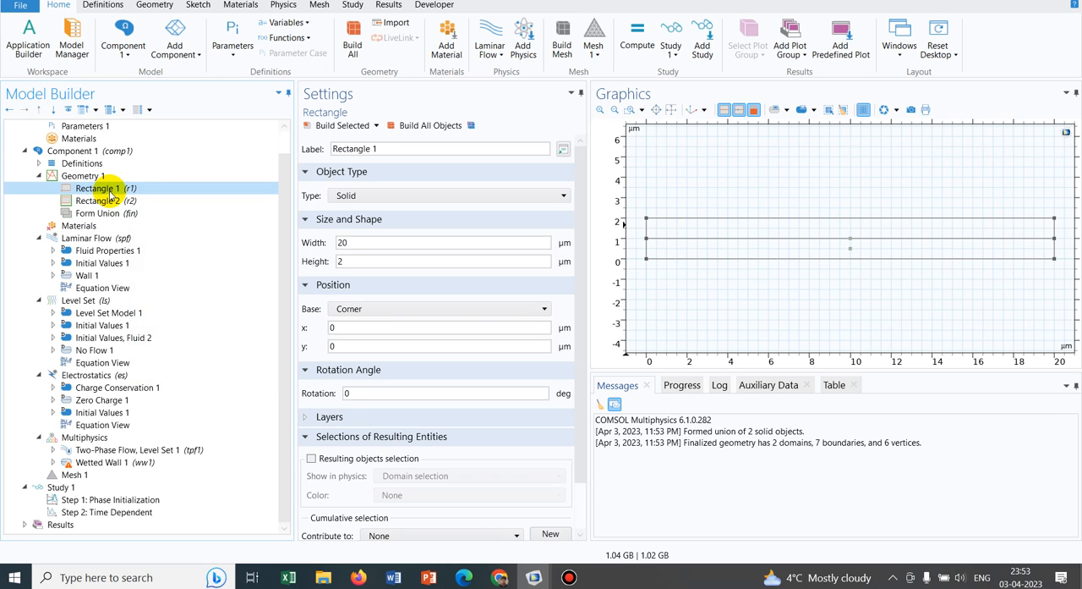
{"action": "right_click", "coordinate": [100, 188]}
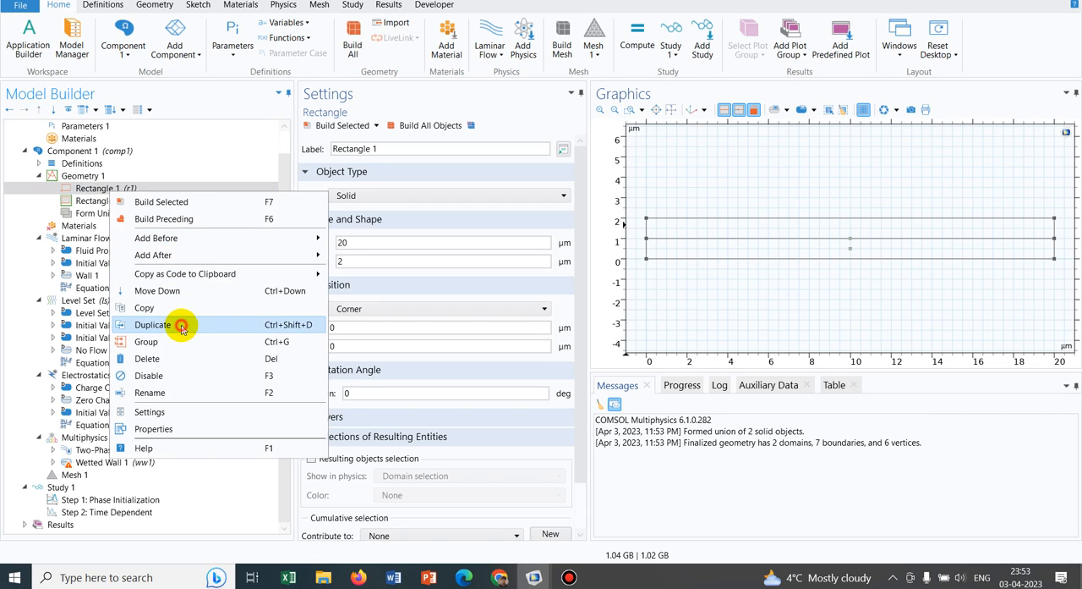
{"action": "left_click", "coordinate": [152, 324]}
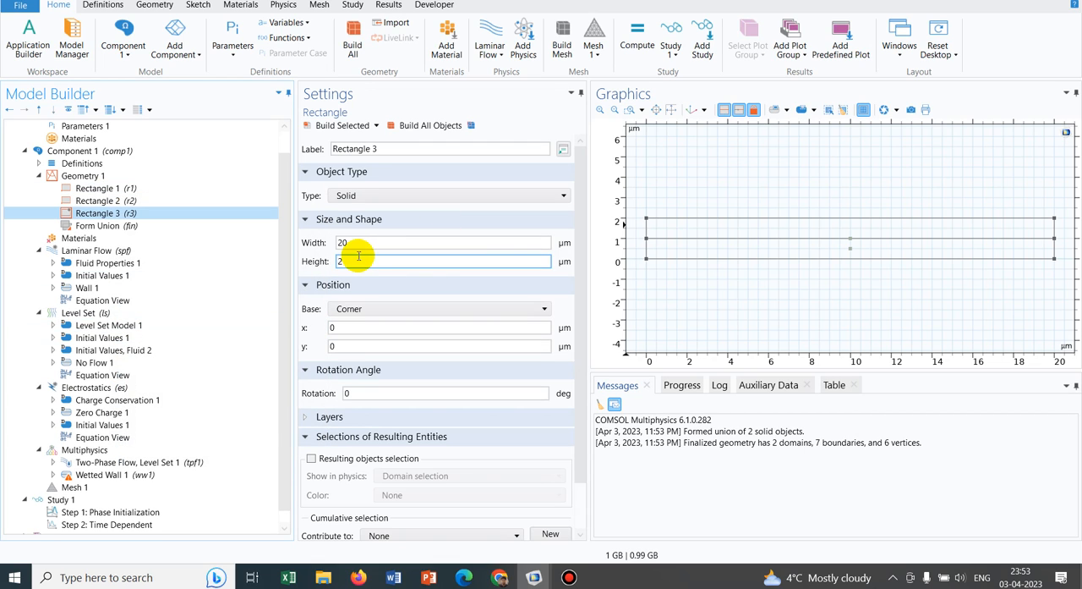
{"action": "left_click", "coordinate": [443, 244]}
{"action": "type", "text": "4"}
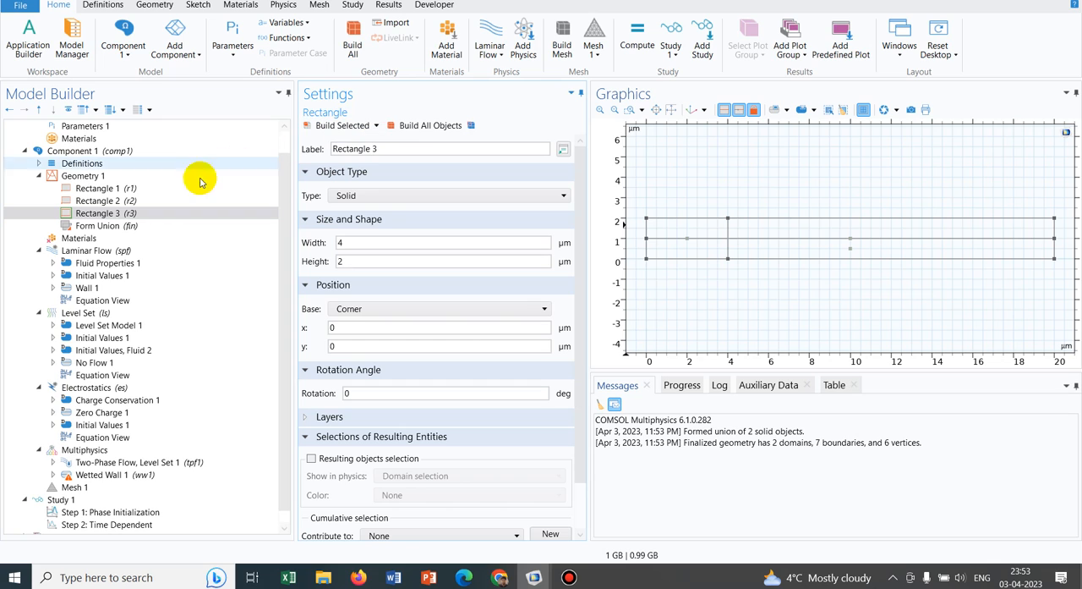
Step: Duplicate Rectangle 3 and place the copy at x = 16 µm
{"action": "right_click", "coordinate": [101, 213]}
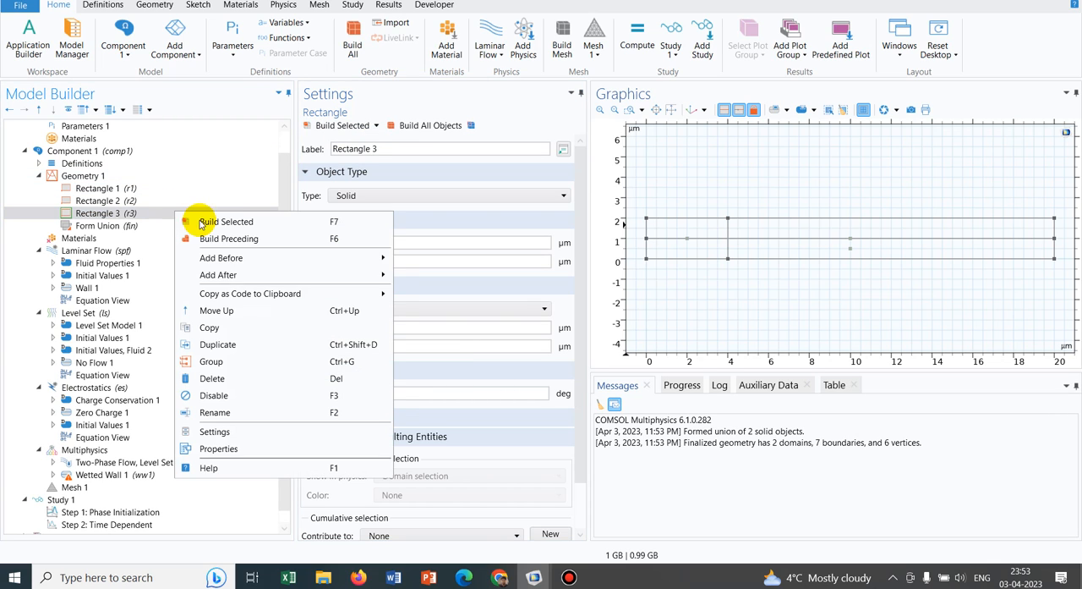
{"action": "mouse_move", "coordinate": [218, 345]}
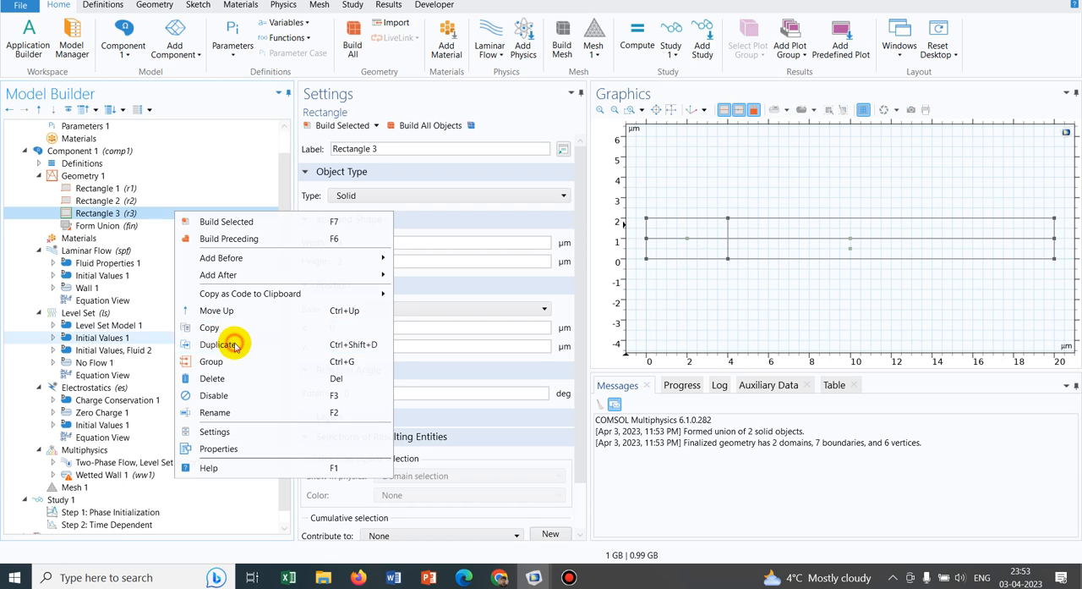
{"action": "left_click", "coordinate": [220, 345]}
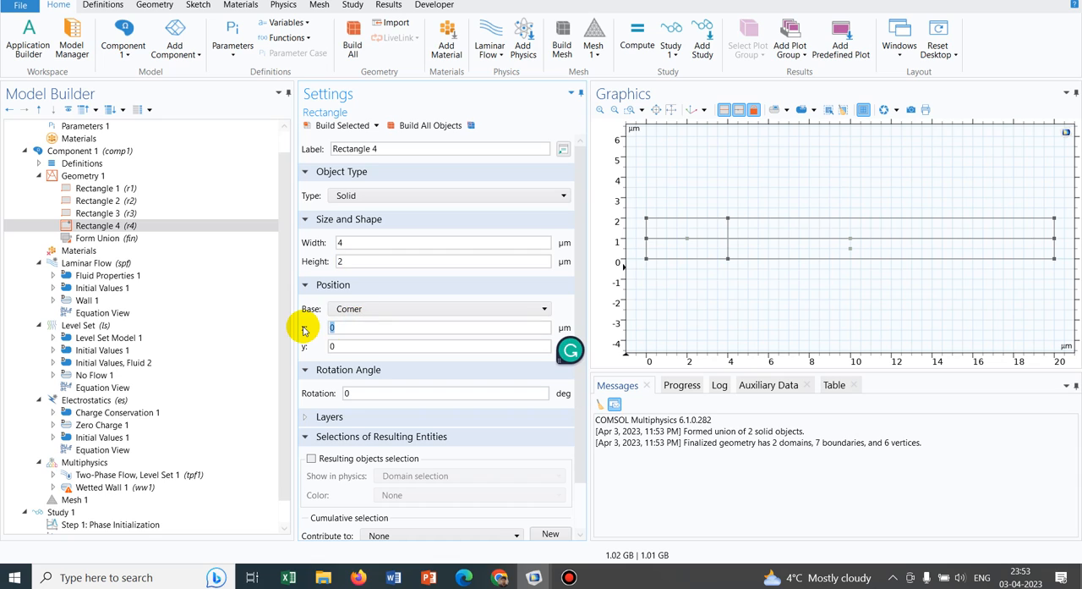
{"action": "type", "text": "16"}
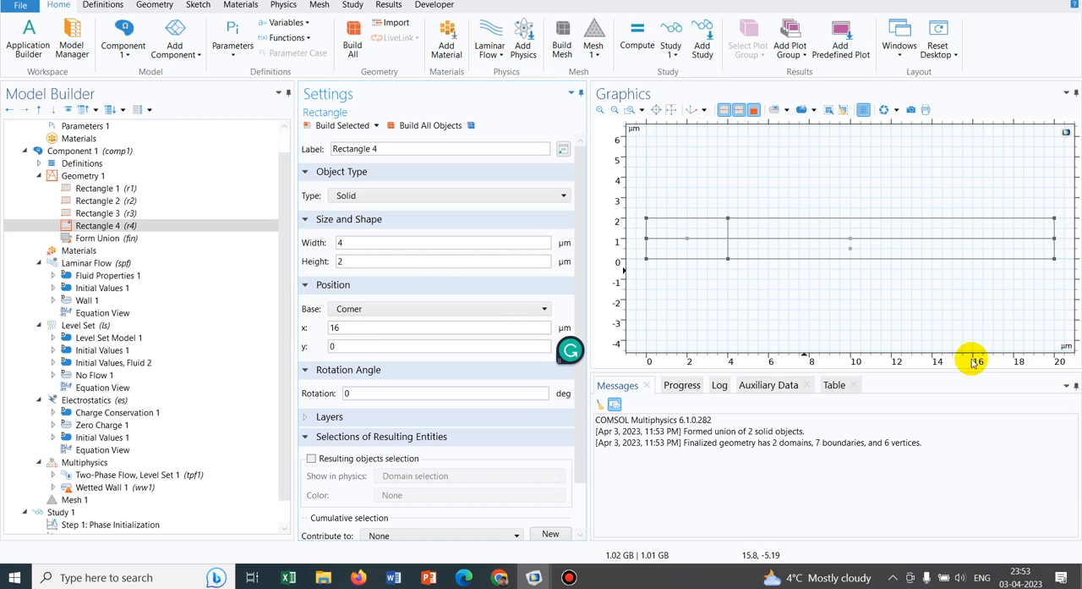
{"action": "mouse_move", "coordinate": [341, 125]}
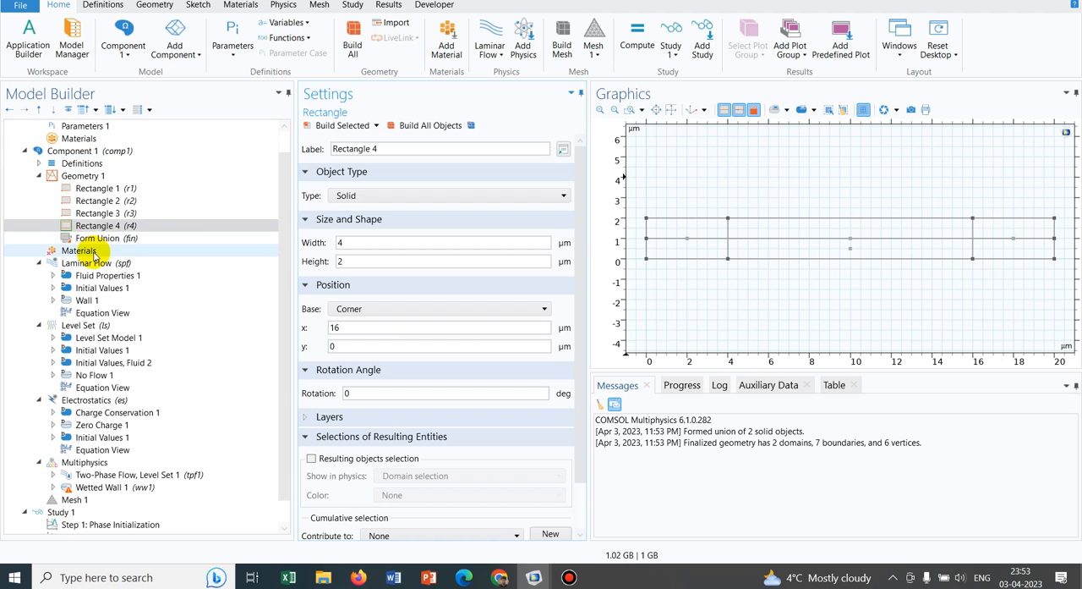
Step: Search the material library for 'water' from the Materials node
{"action": "left_click", "coordinate": [82, 250]}
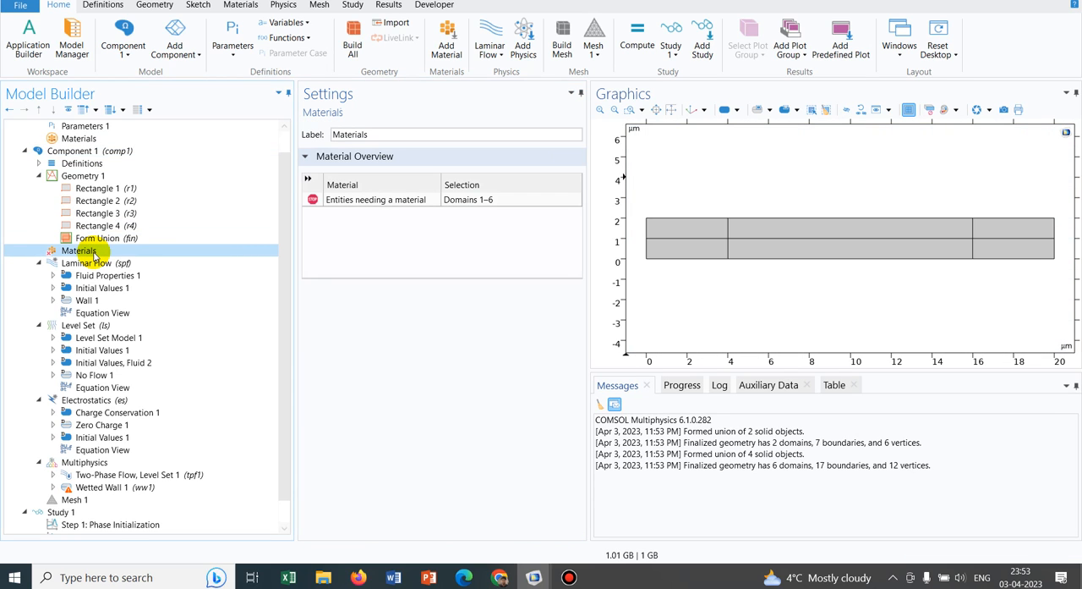
{"action": "right_click", "coordinate": [81, 250]}
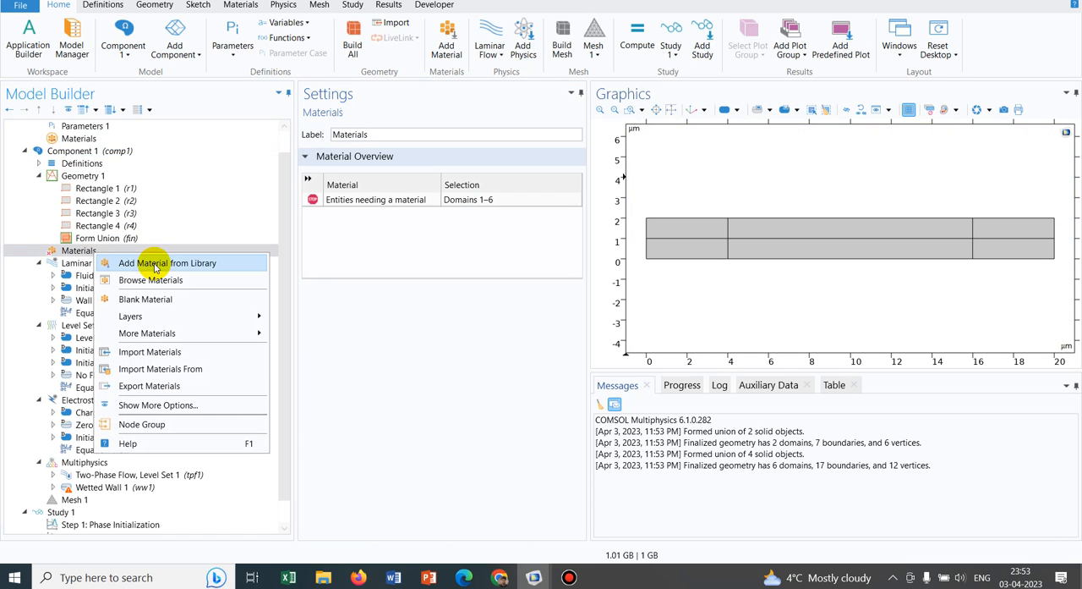
{"action": "left_click", "coordinate": [161, 264]}
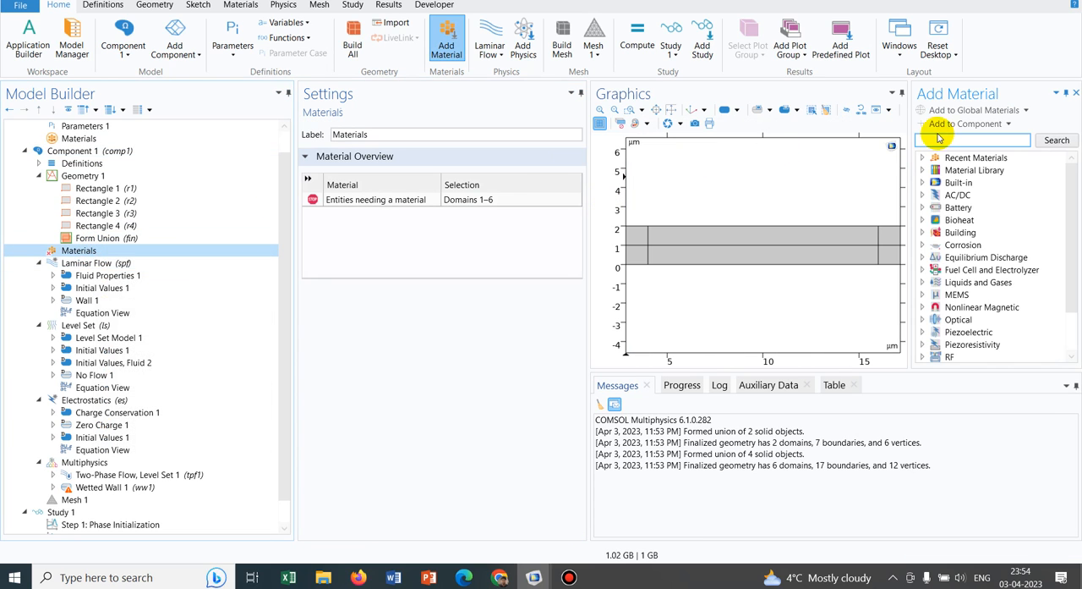
{"action": "type", "text": "w"}
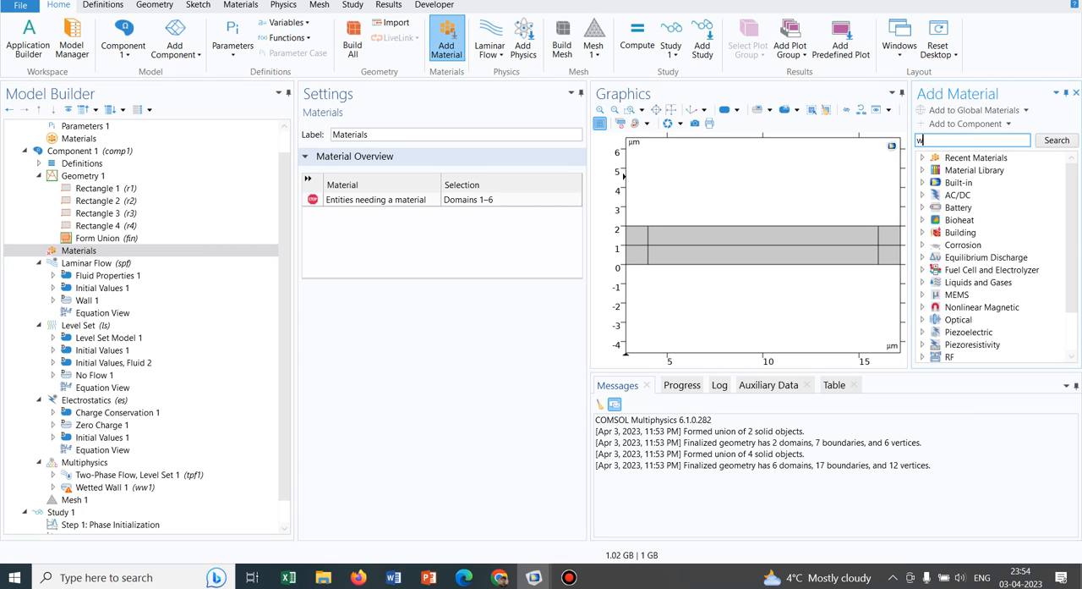
{"action": "type", "text": "ater"}
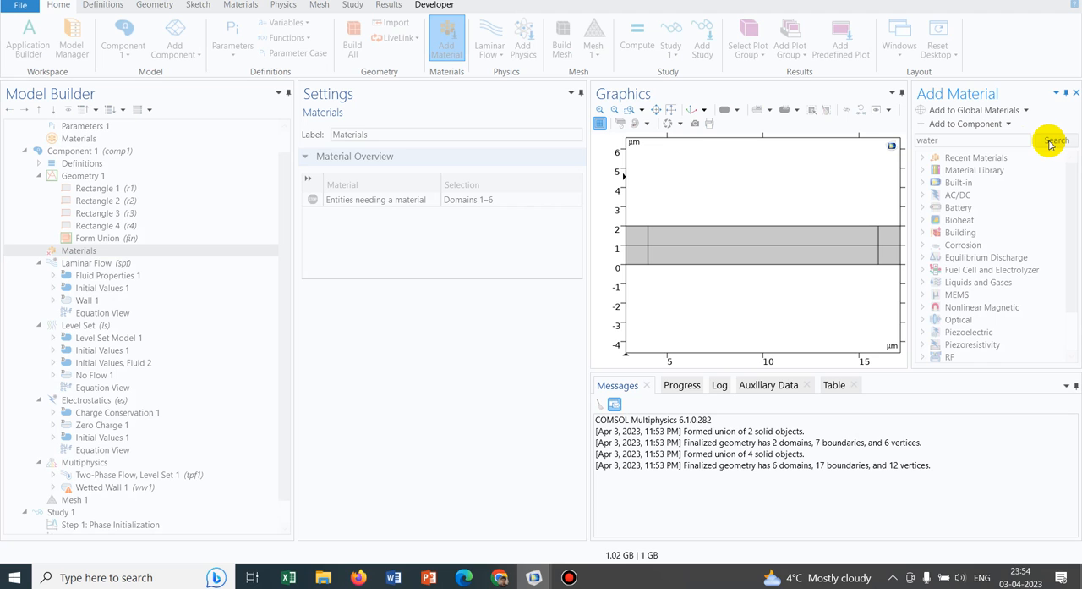
{"action": "left_click", "coordinate": [1055, 140]}
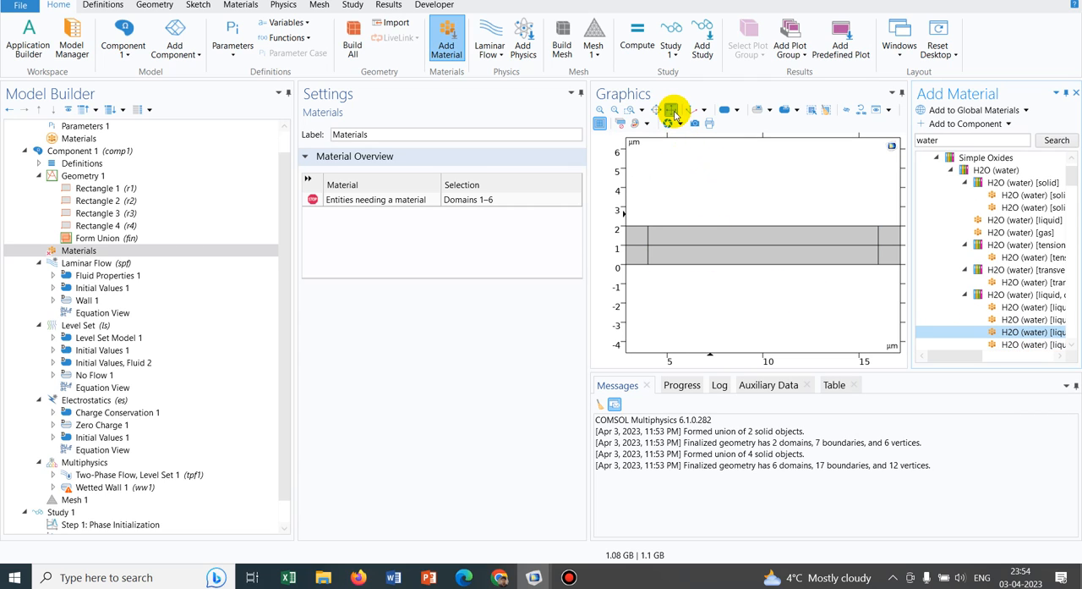
Step: Zoom to extents, select the lower film domains and reopen Add Material from Library
{"action": "left_click", "coordinate": [673, 111]}
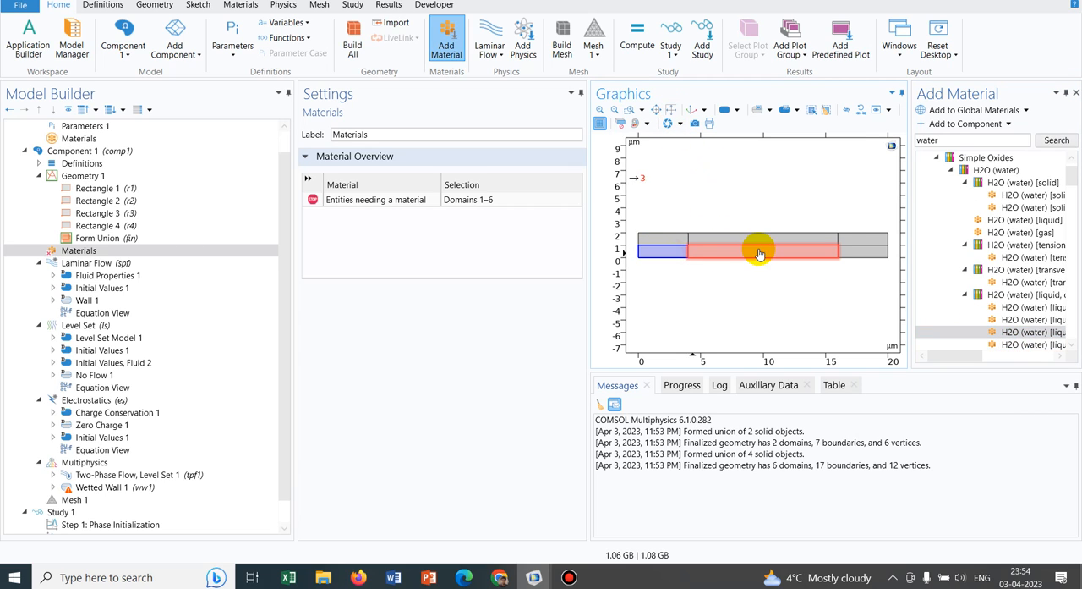
{"action": "left_click", "coordinate": [96, 214]}
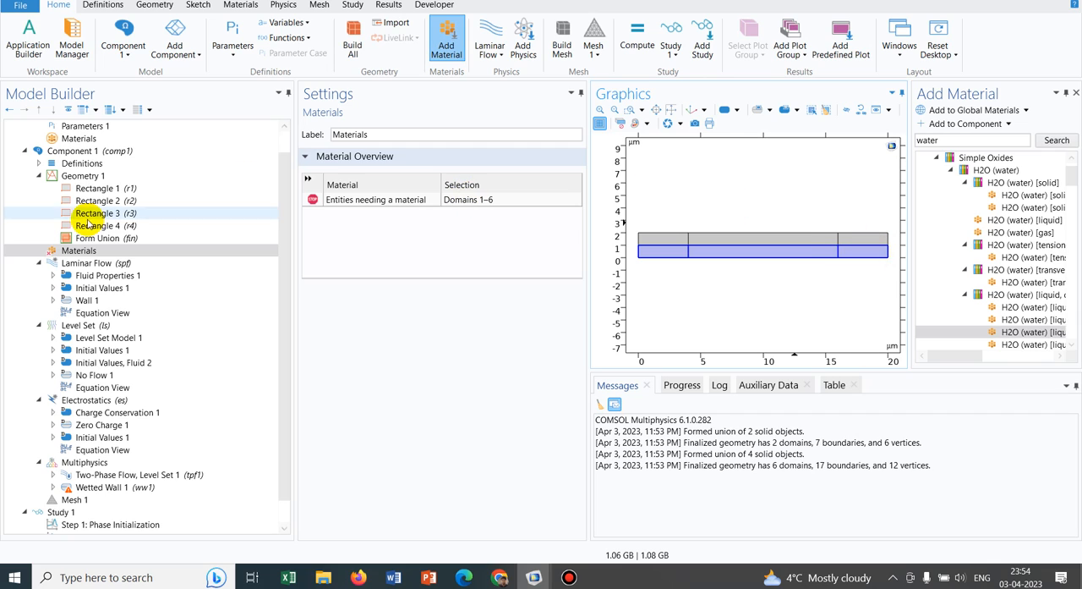
{"action": "left_click", "coordinate": [80, 250]}
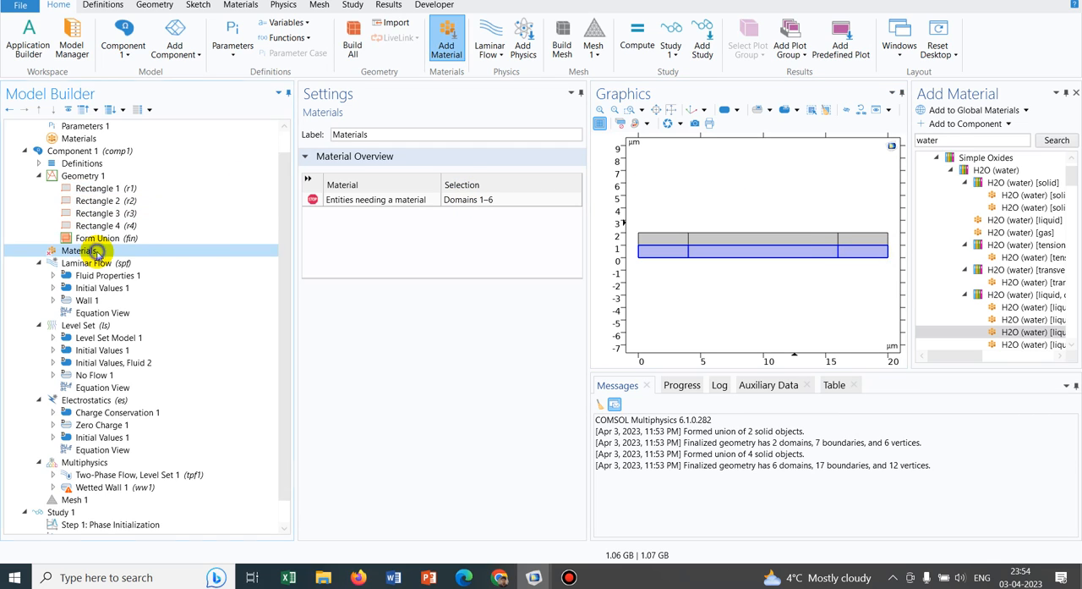
{"action": "right_click", "coordinate": [81, 250]}
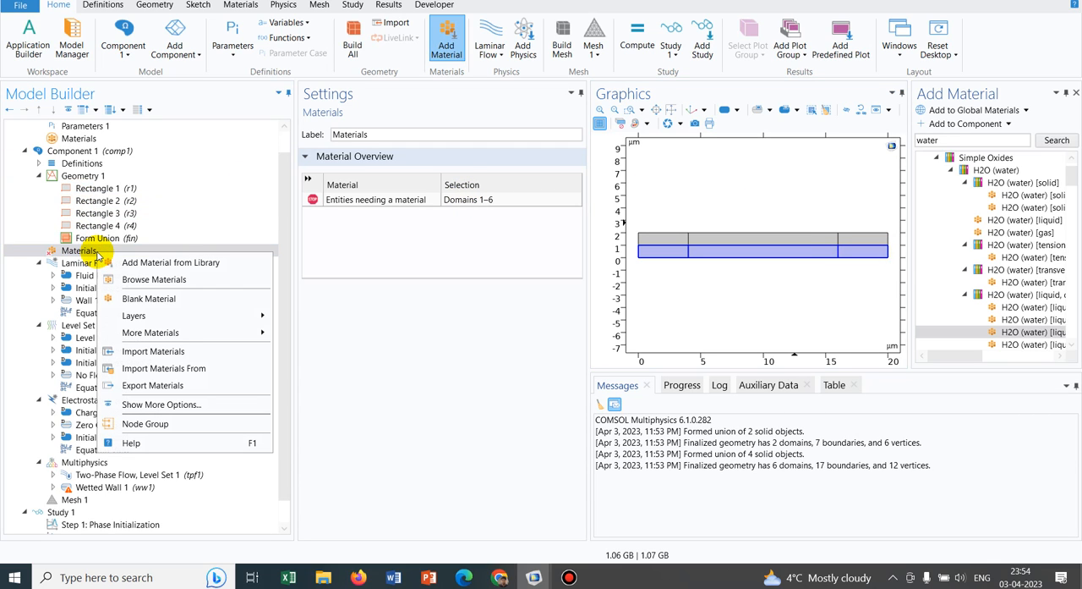
{"action": "mouse_move", "coordinate": [178, 274]}
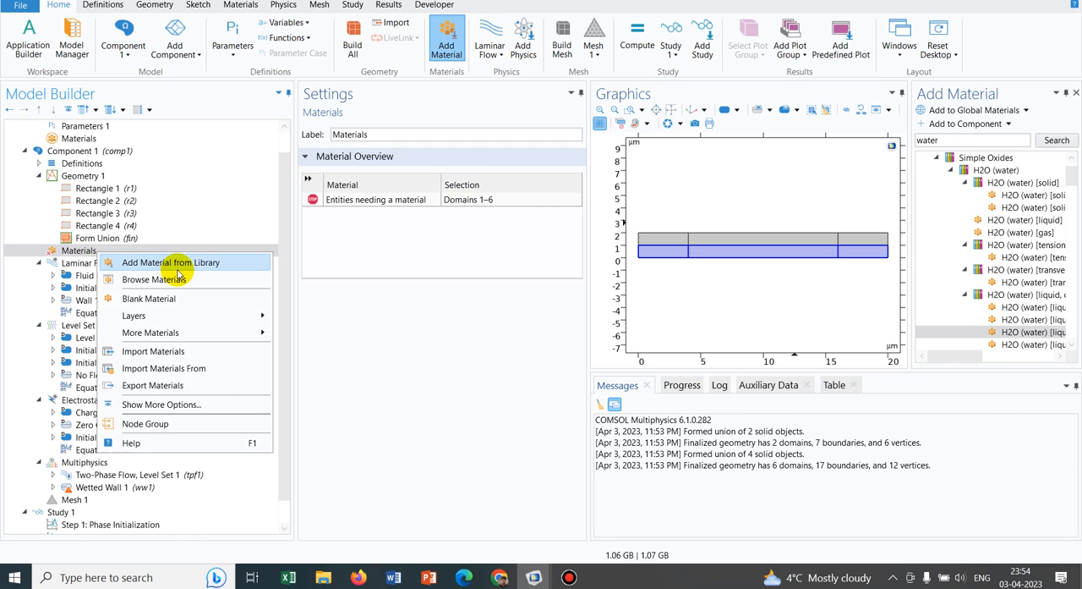
{"action": "left_click", "coordinate": [169, 260]}
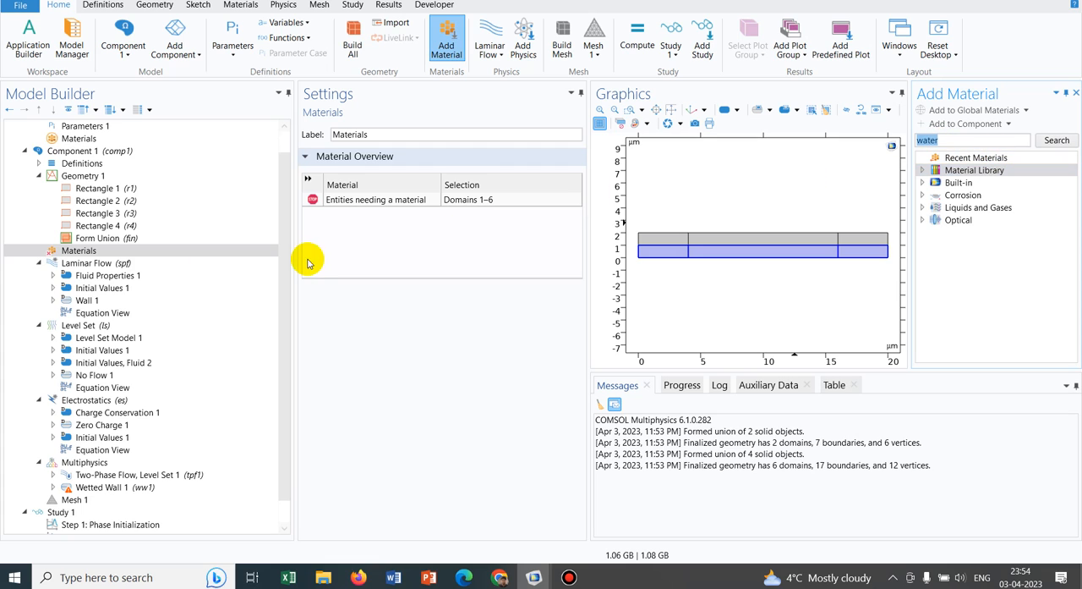
Step: Assign liquid distilled water to domains 1, 3, 5 and air to domains 2, 4, 6
{"action": "left_click", "coordinate": [78, 251]}
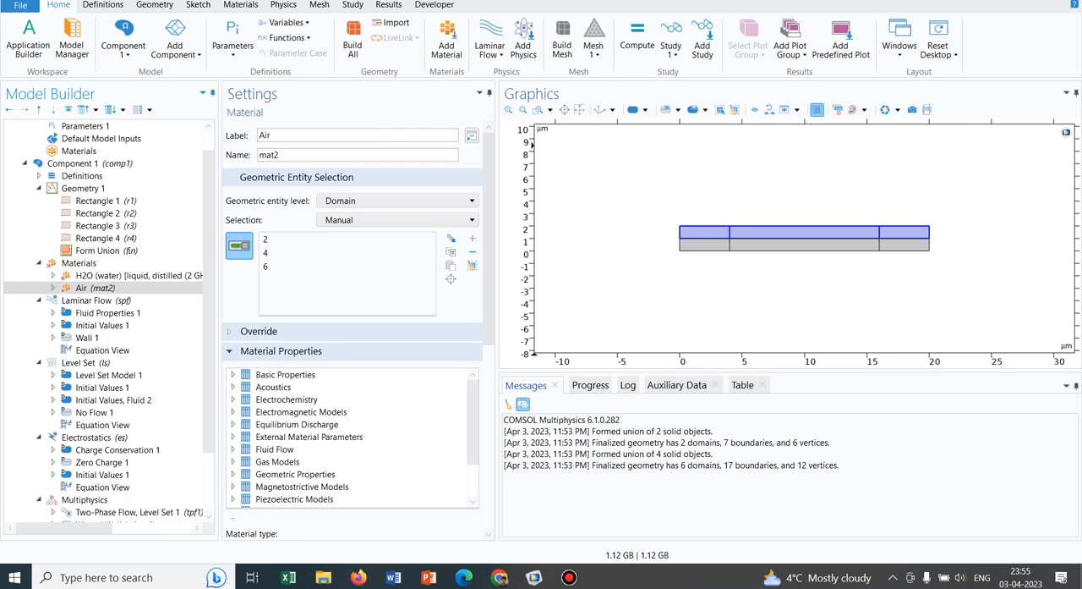
{"action": "mouse_move", "coordinate": [210, 166]}
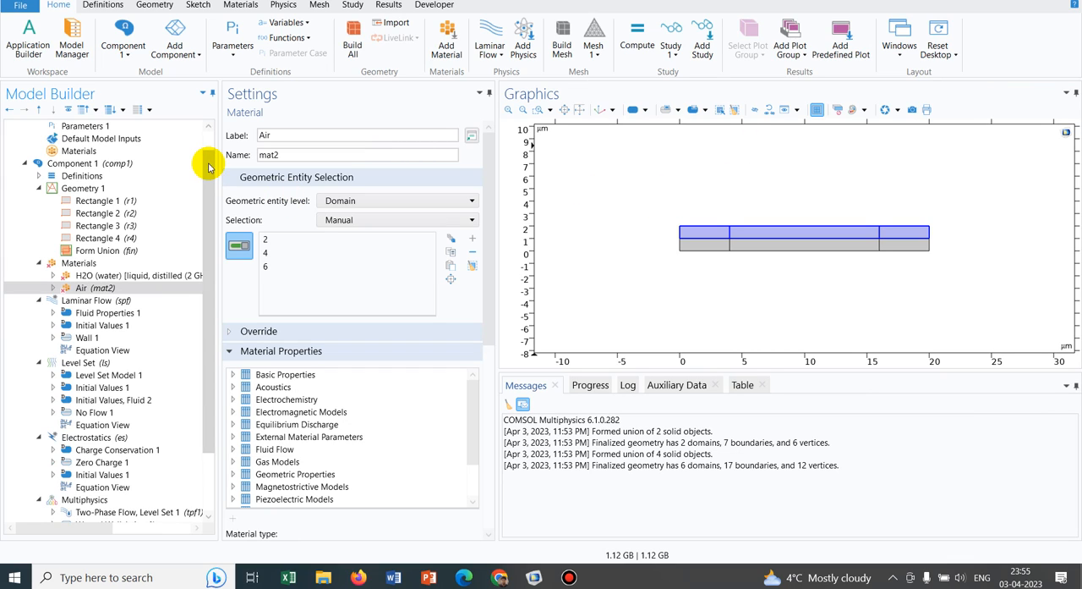
{"action": "mouse_move", "coordinate": [216, 154]}
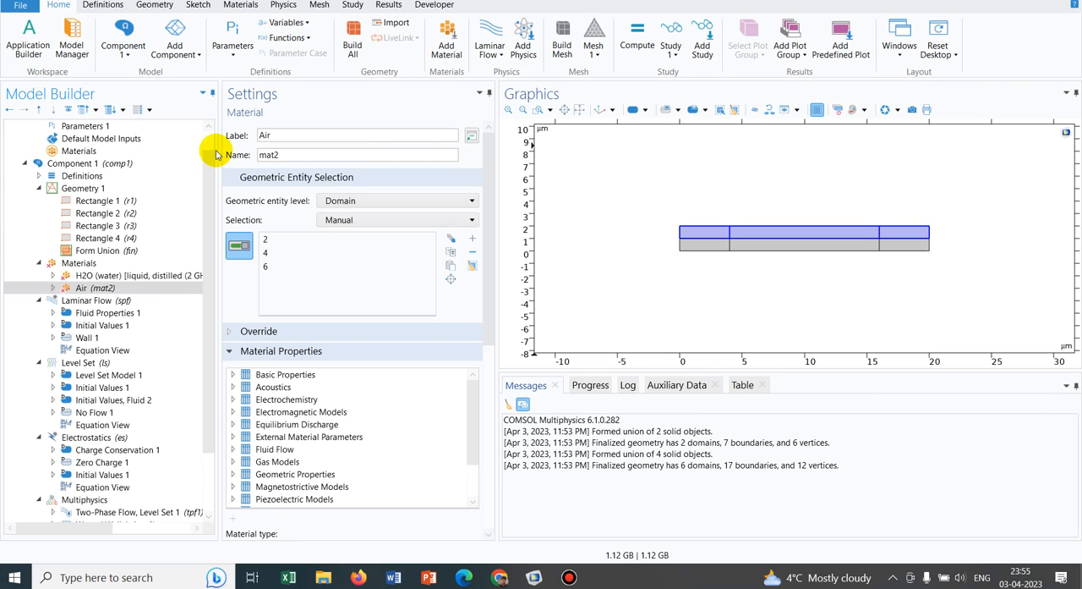
{"action": "mouse_move", "coordinate": [98, 274]}
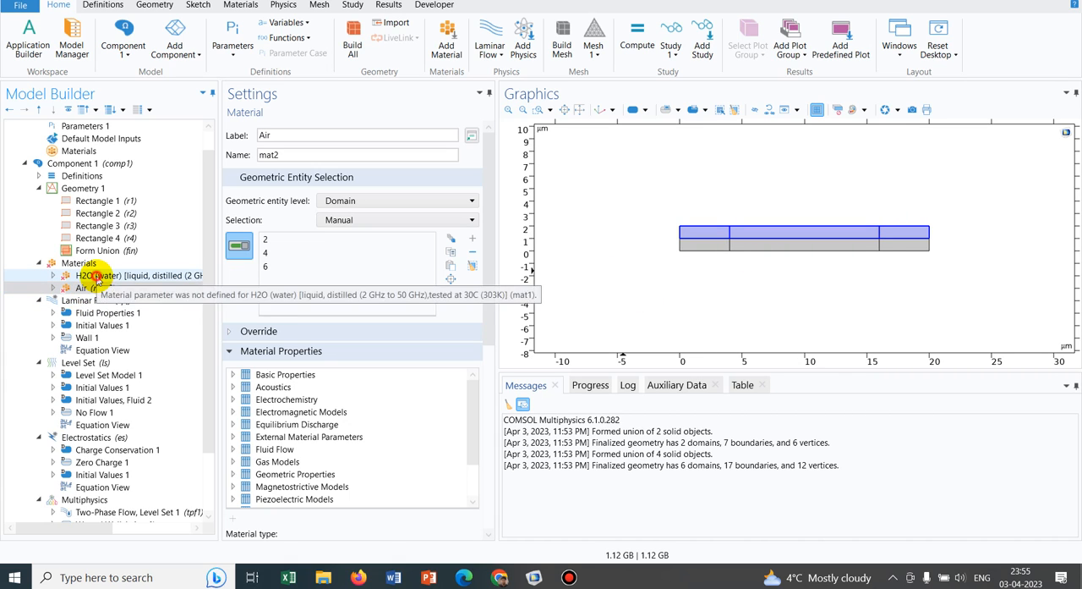
{"action": "left_click", "coordinate": [139, 274]}
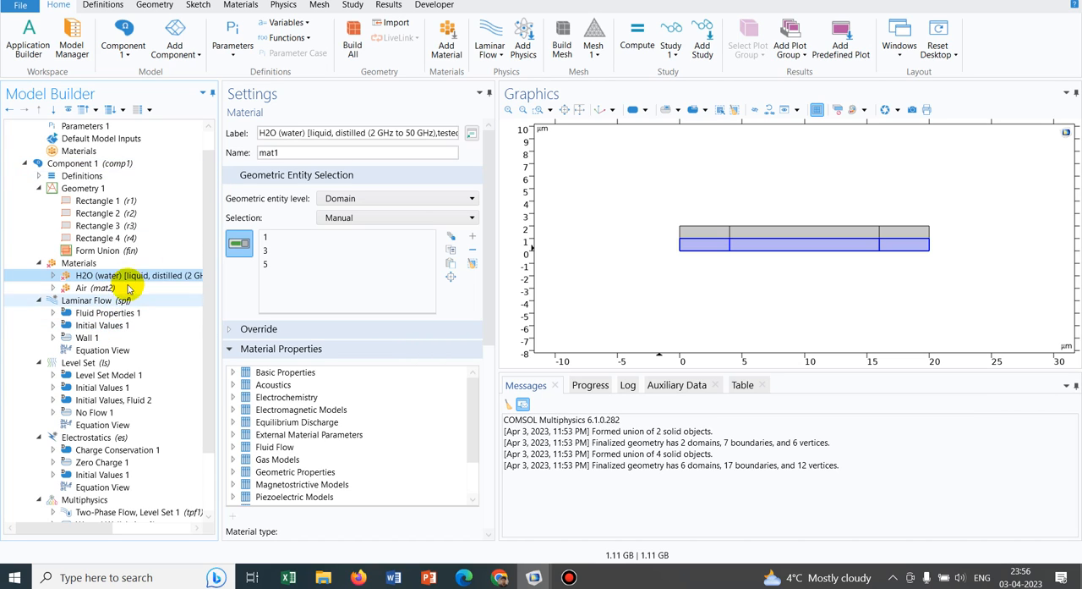
{"action": "scroll", "scroll_direction": "down", "scroll_amount": 3}
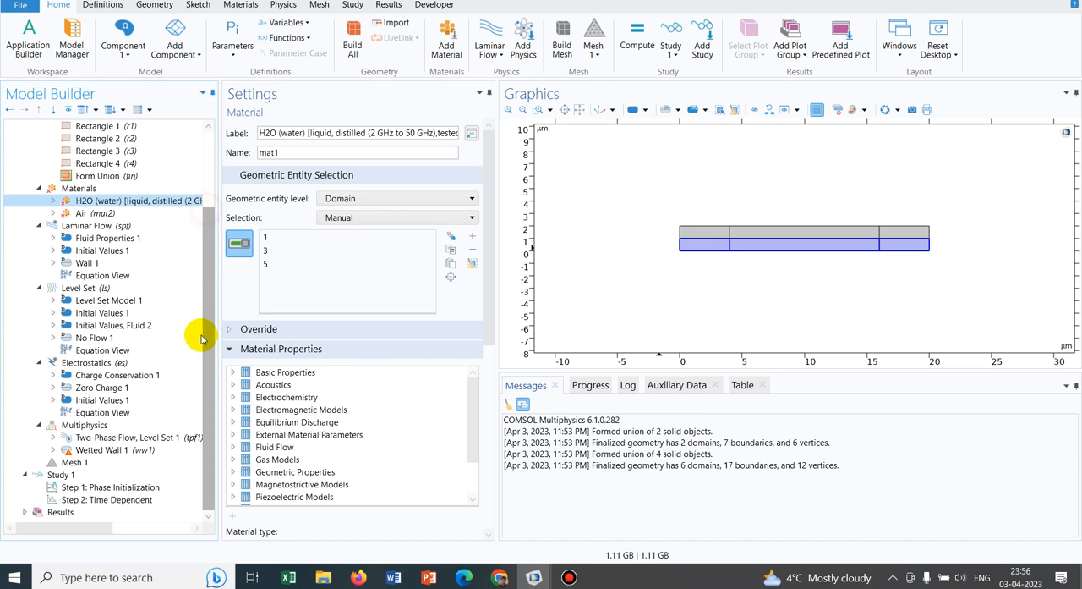
Step: Add Electric Potential 1 at 400 V on boundary 7
{"action": "left_click", "coordinate": [91, 362]}
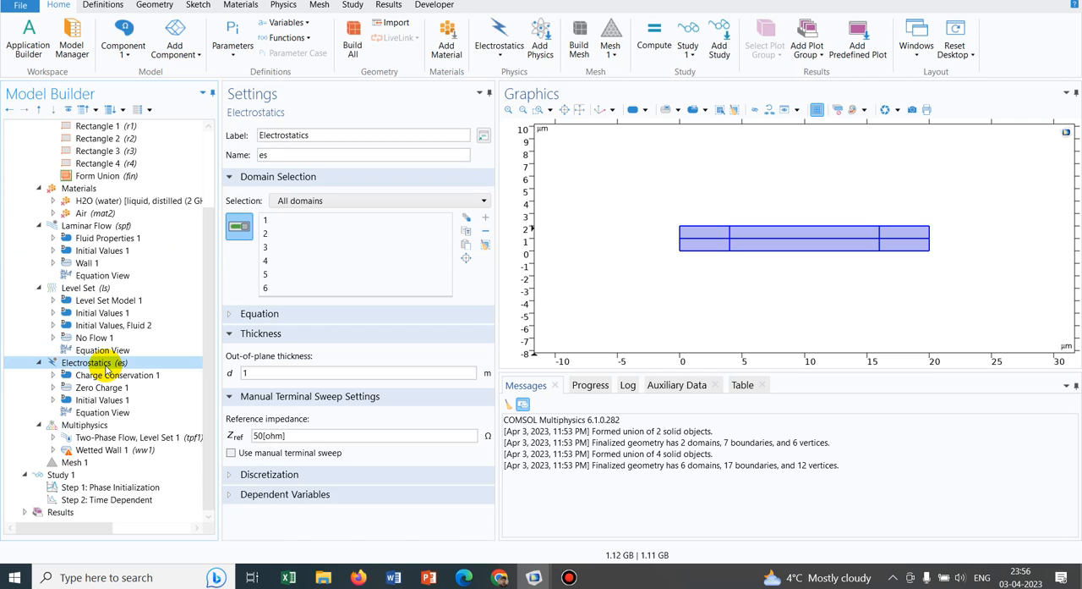
{"action": "right_click", "coordinate": [93, 362]}
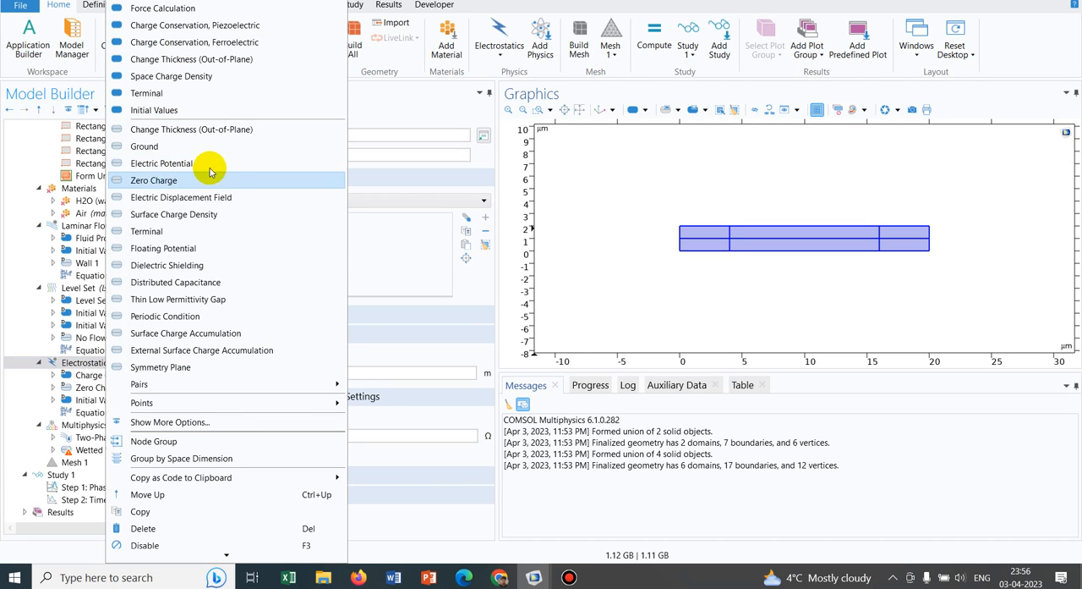
{"action": "left_click", "coordinate": [163, 162]}
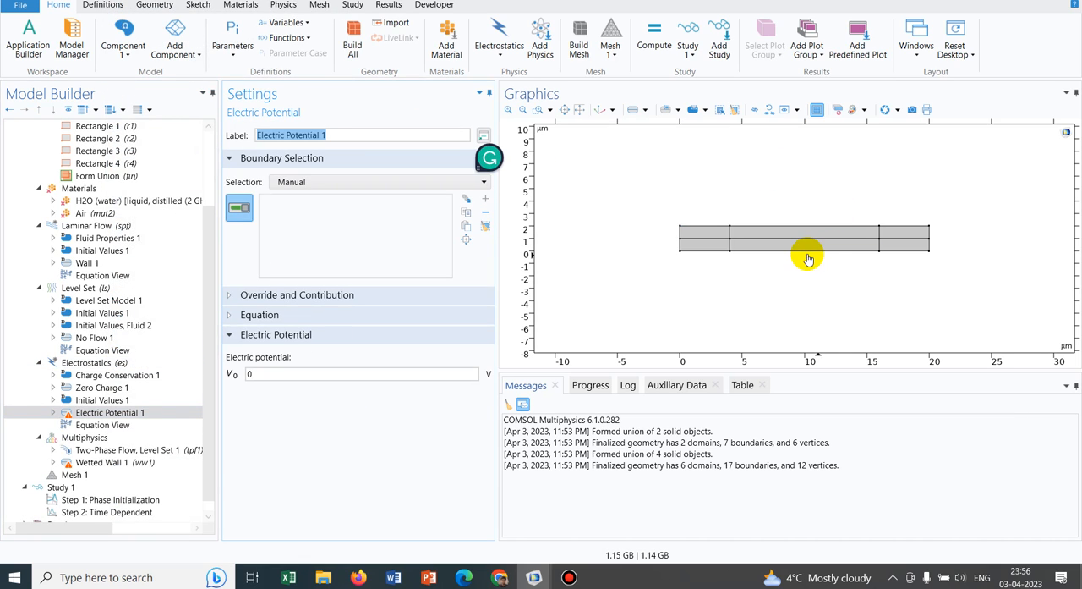
{"action": "left_click", "coordinate": [808, 251]}
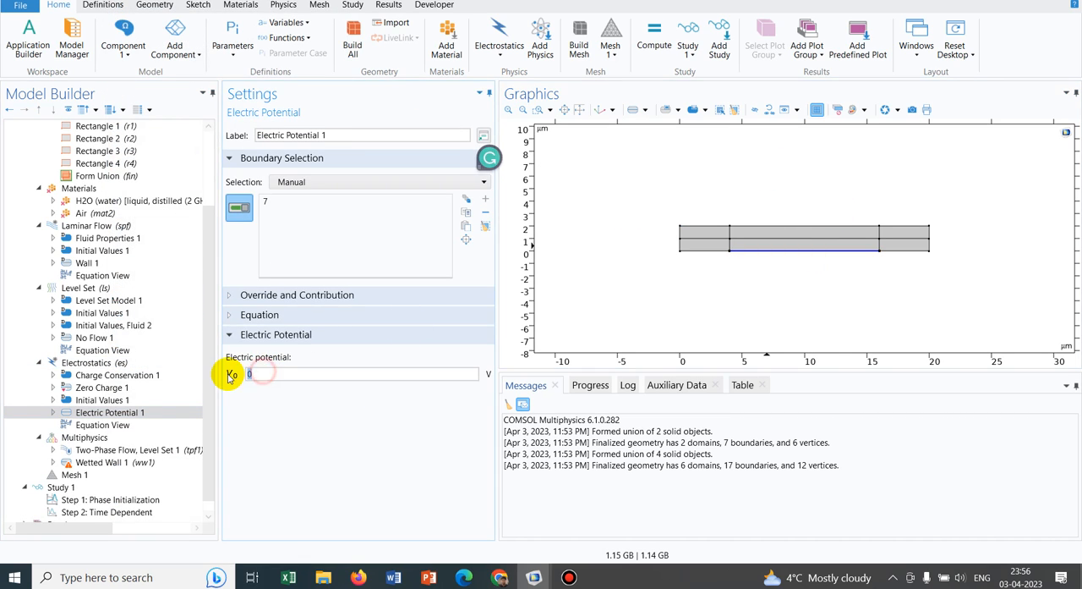
{"action": "type", "text": "400"}
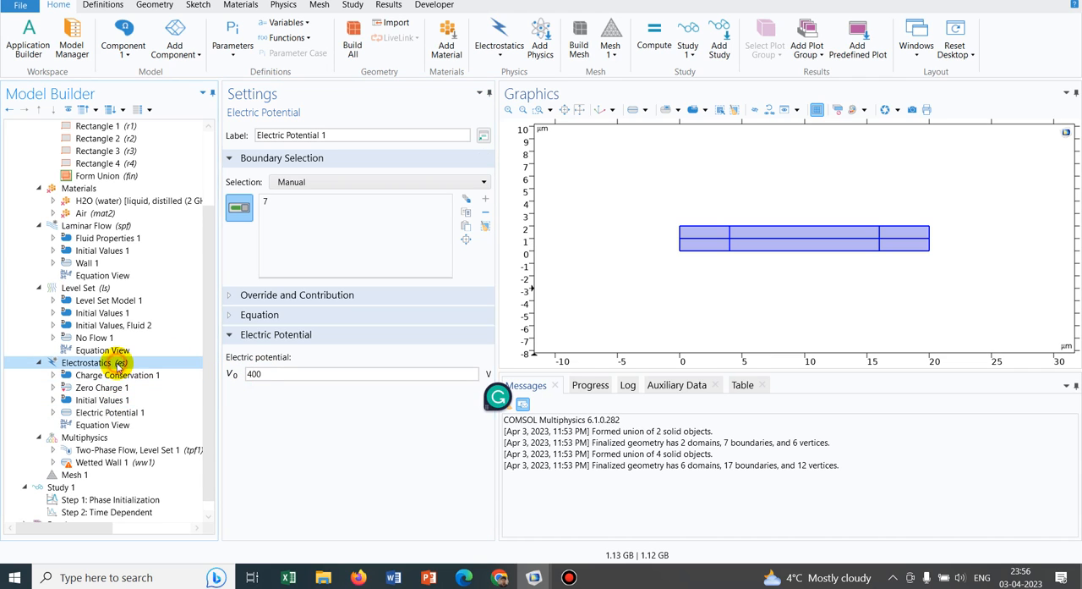
Step: Add Electric Potential 2 at 0 V on boundary 10
{"action": "right_click", "coordinate": [88, 362]}
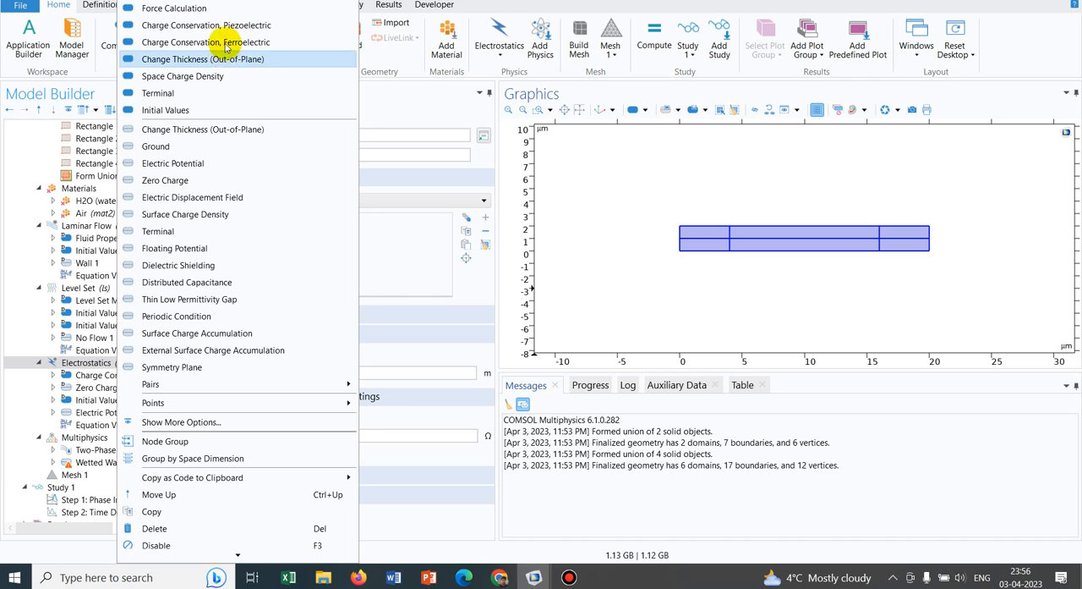
{"action": "mouse_move", "coordinate": [212, 179]}
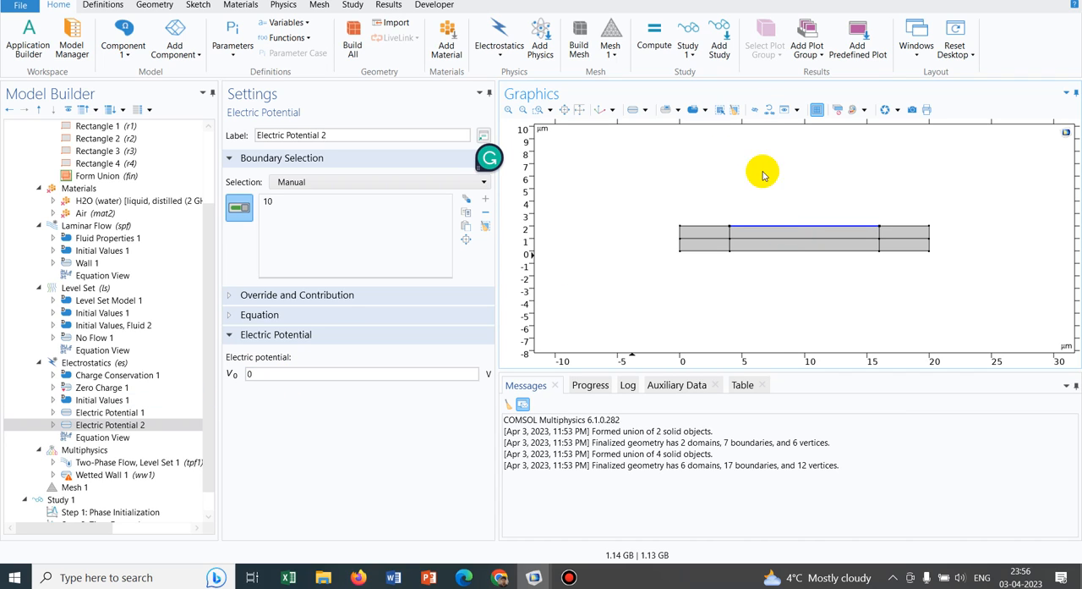
{"action": "mouse_move", "coordinate": [228, 494]}
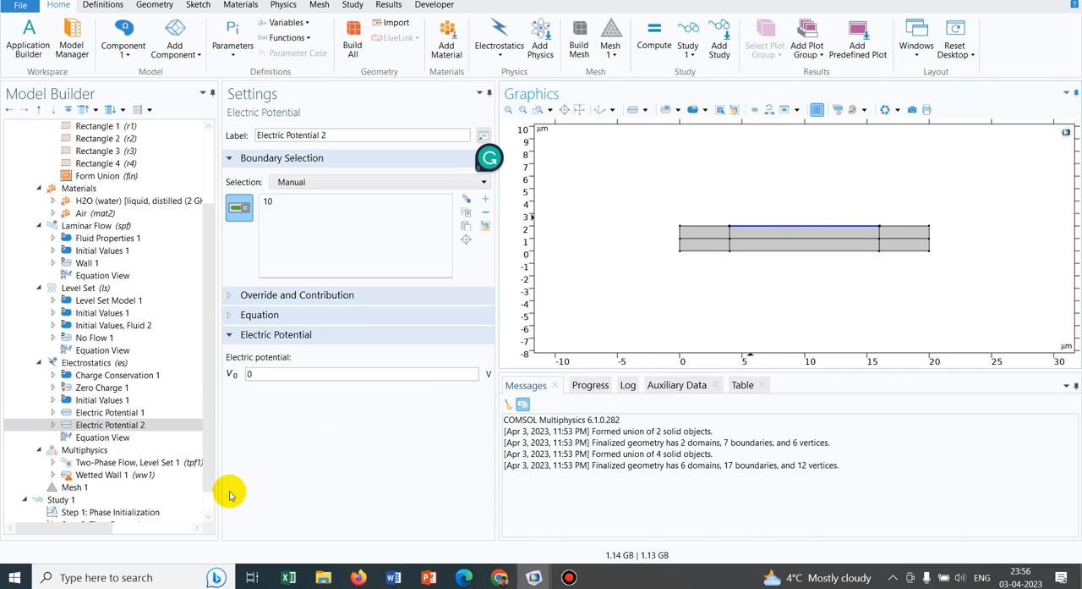
{"action": "left_click", "coordinate": [86, 362]}
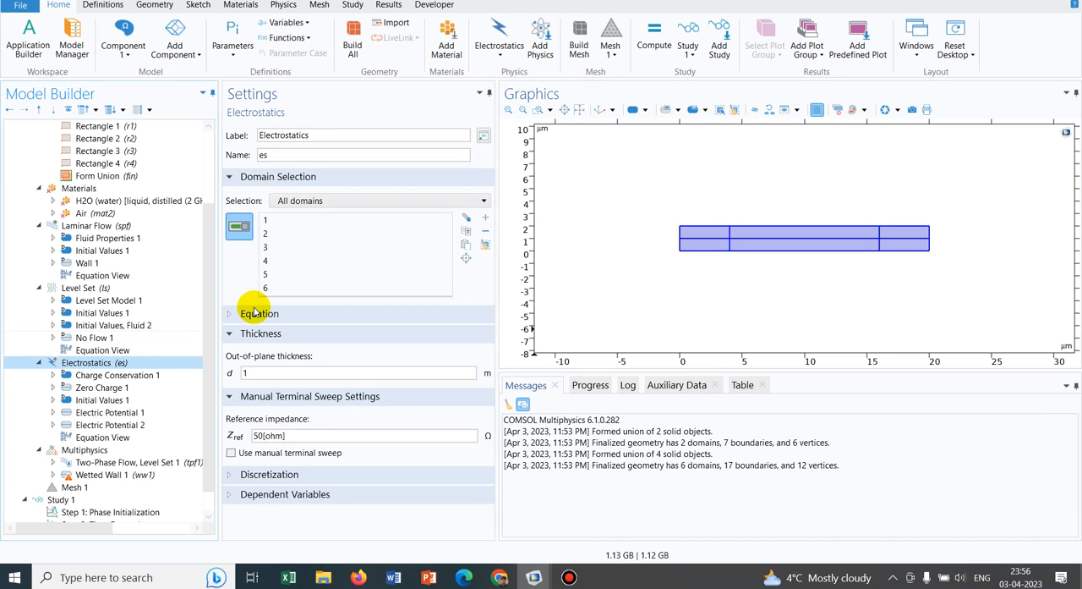
Step: Set the Electrostatics equation form to Stationary and select the Laminar Flow node
{"action": "left_click", "coordinate": [261, 313]}
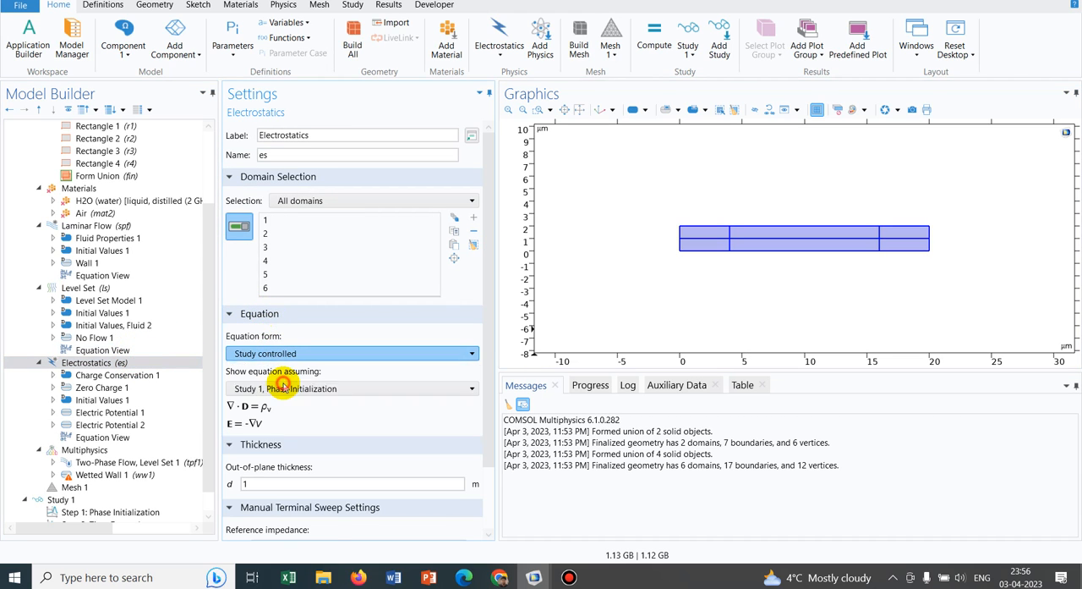
{"action": "scroll", "scroll_direction": "down", "scroll_amount": 3}
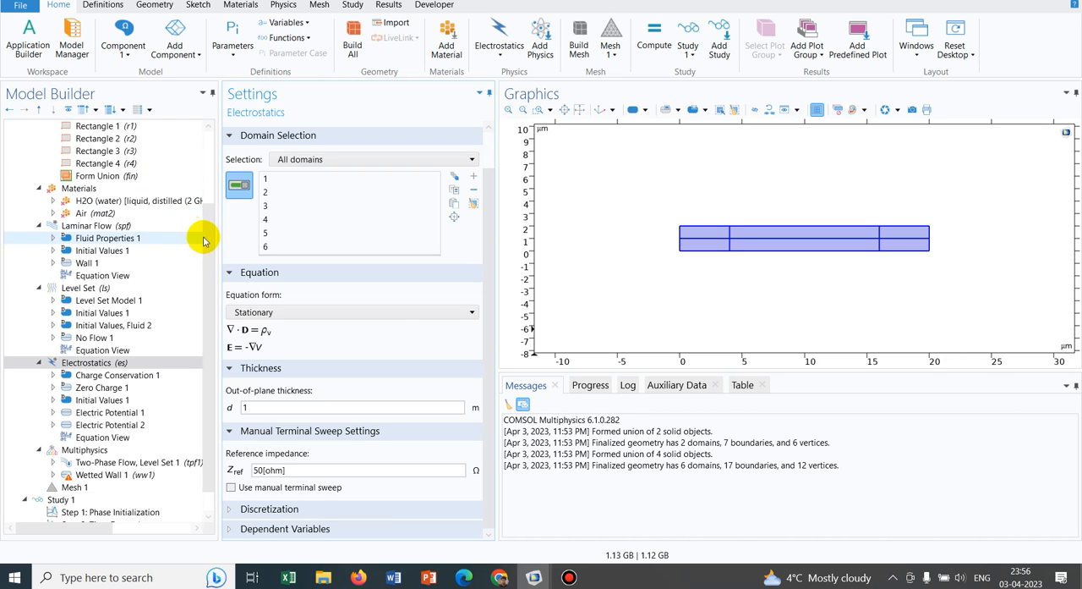
{"action": "left_click", "coordinate": [95, 227]}
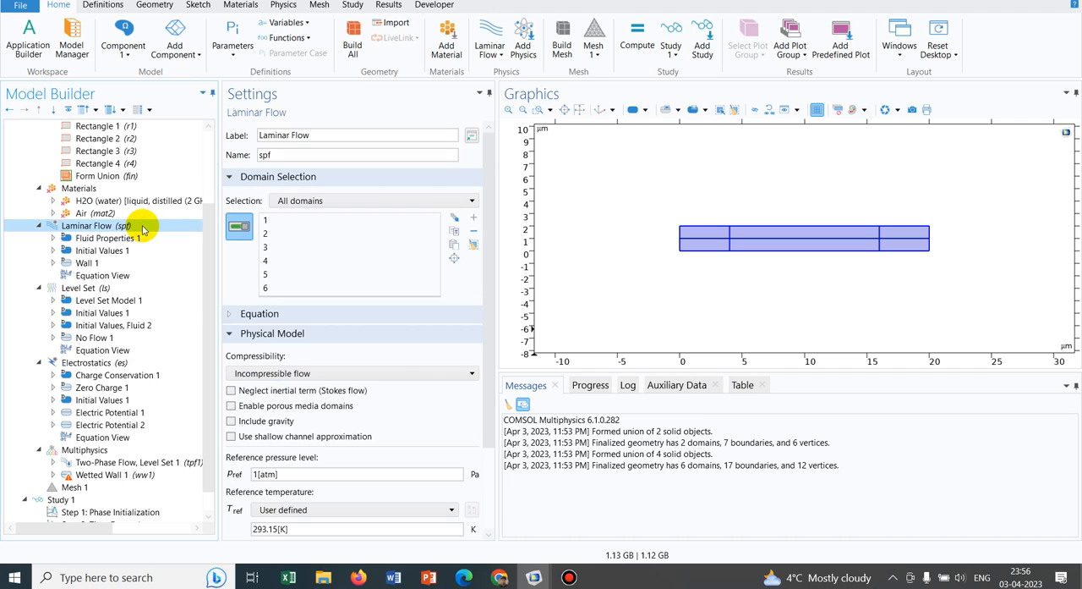
Step: Add Inlet 1 on boundary 1 with a normal inflow velocity of 0.001 m/s
{"action": "right_click", "coordinate": [88, 225]}
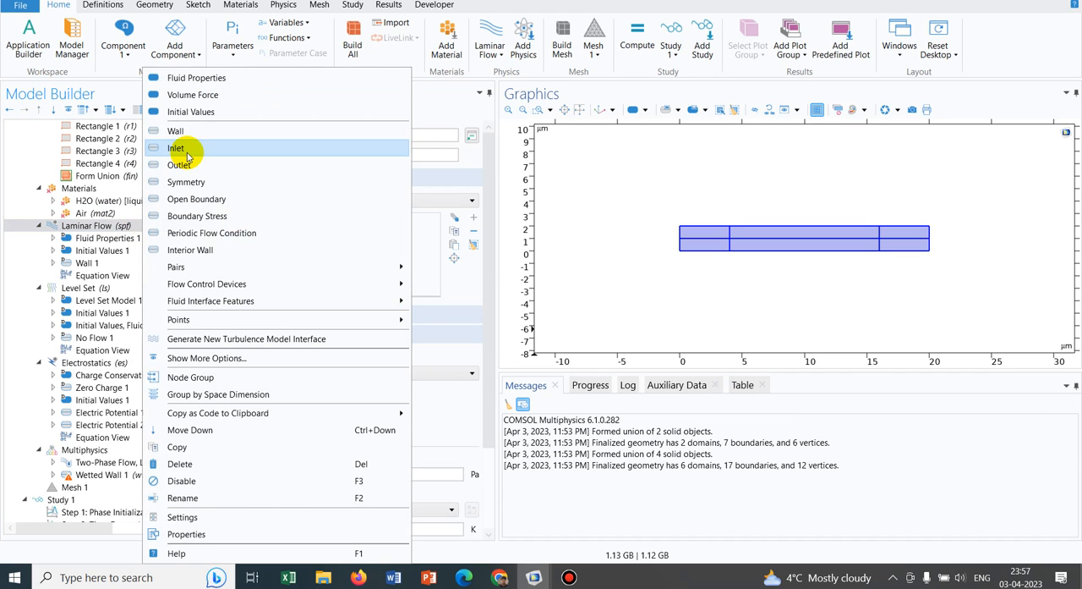
{"action": "left_click", "coordinate": [176, 149]}
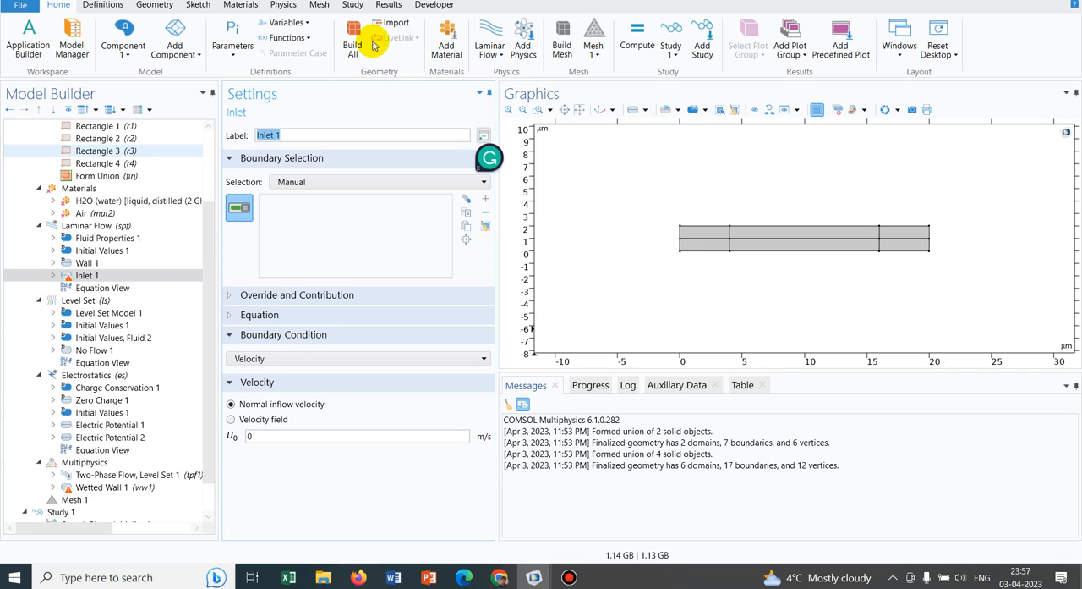
{"action": "mouse_move", "coordinate": [642, 309]}
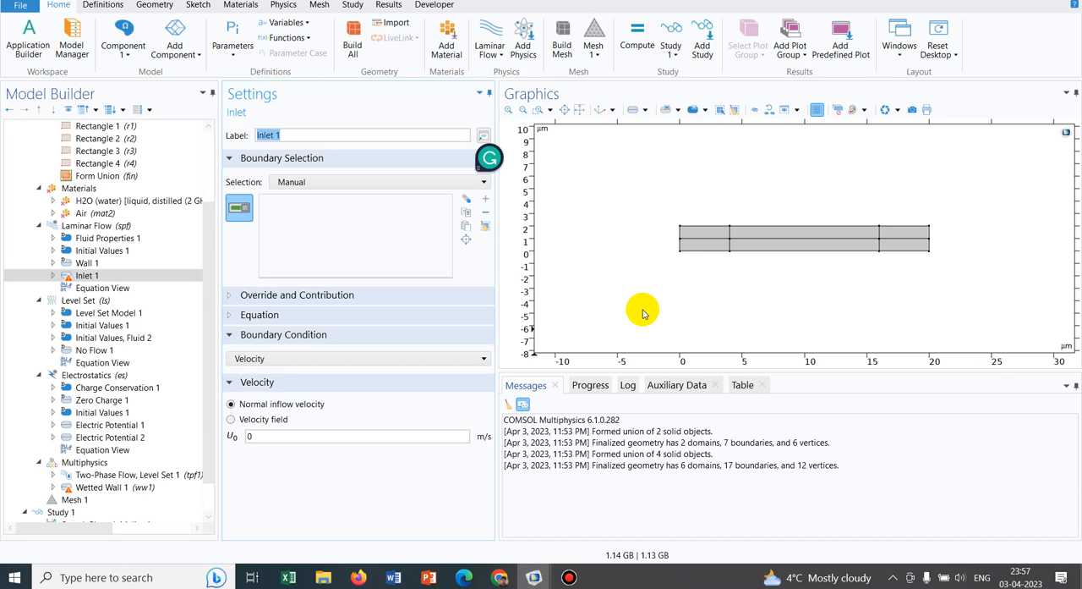
{"action": "mouse_move", "coordinate": [605, 302]}
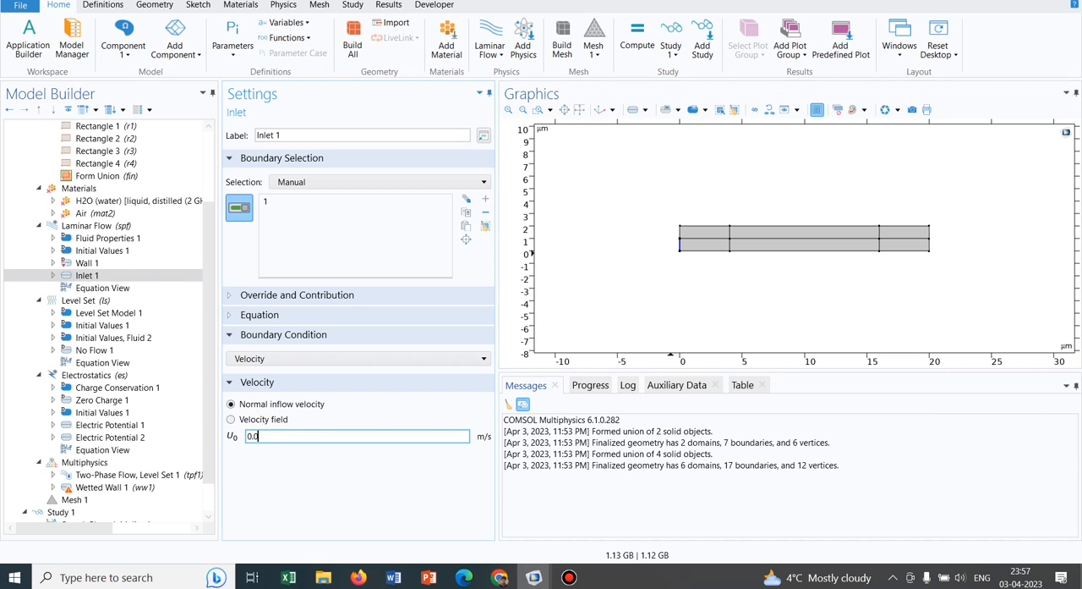
{"action": "type", "text": "0.001"}
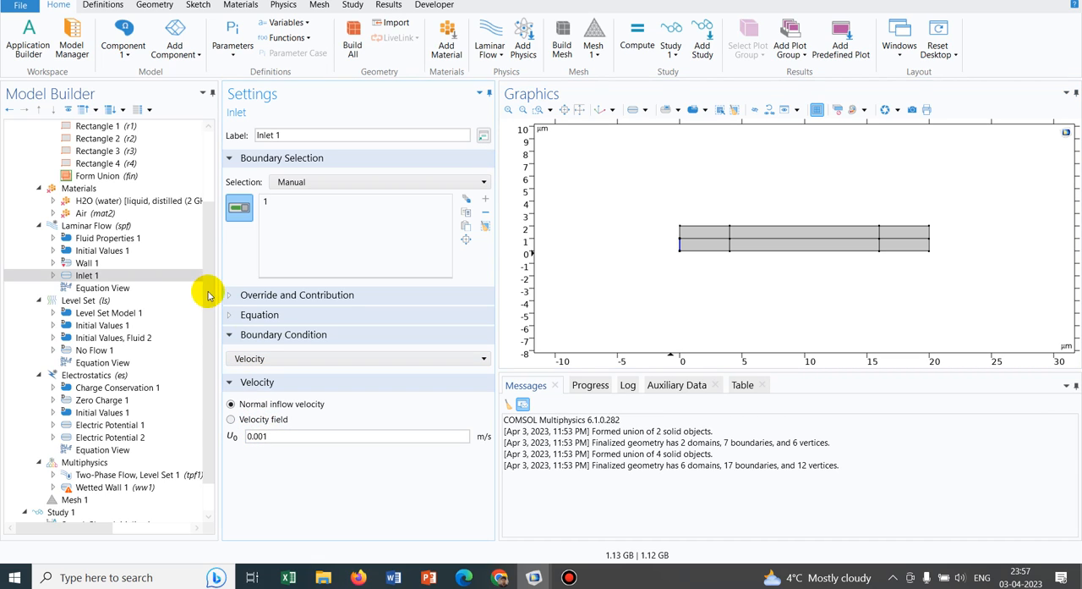
{"action": "left_click", "coordinate": [95, 227]}
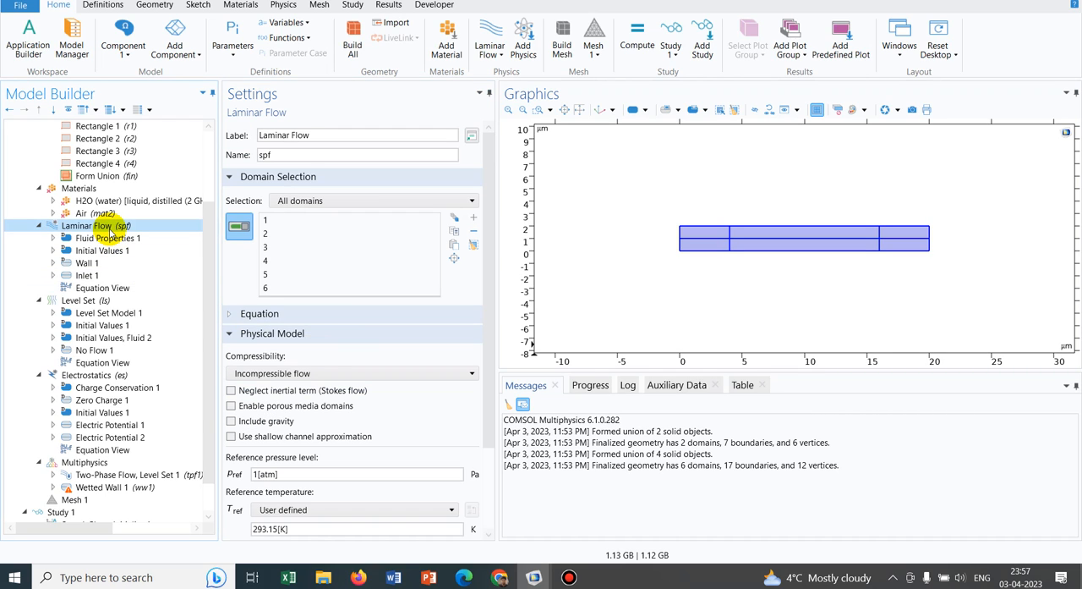
Step: Add a laminar-flow Inlet on boundary 3 with normal inflow velocity U0 = 0.001 m/s
{"action": "right_click", "coordinate": [95, 225]}
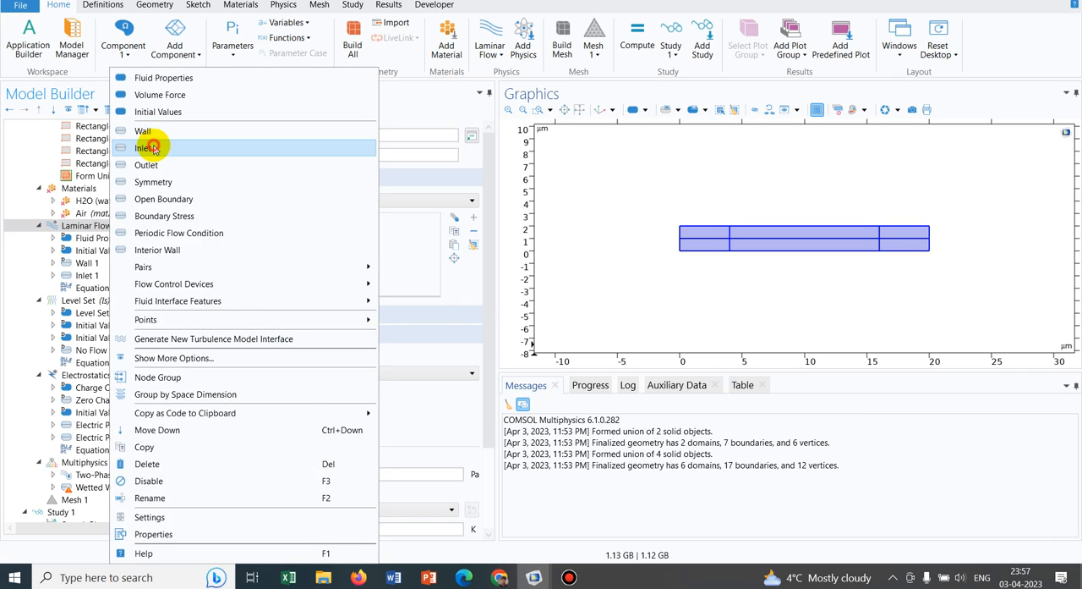
{"action": "left_click", "coordinate": [146, 147]}
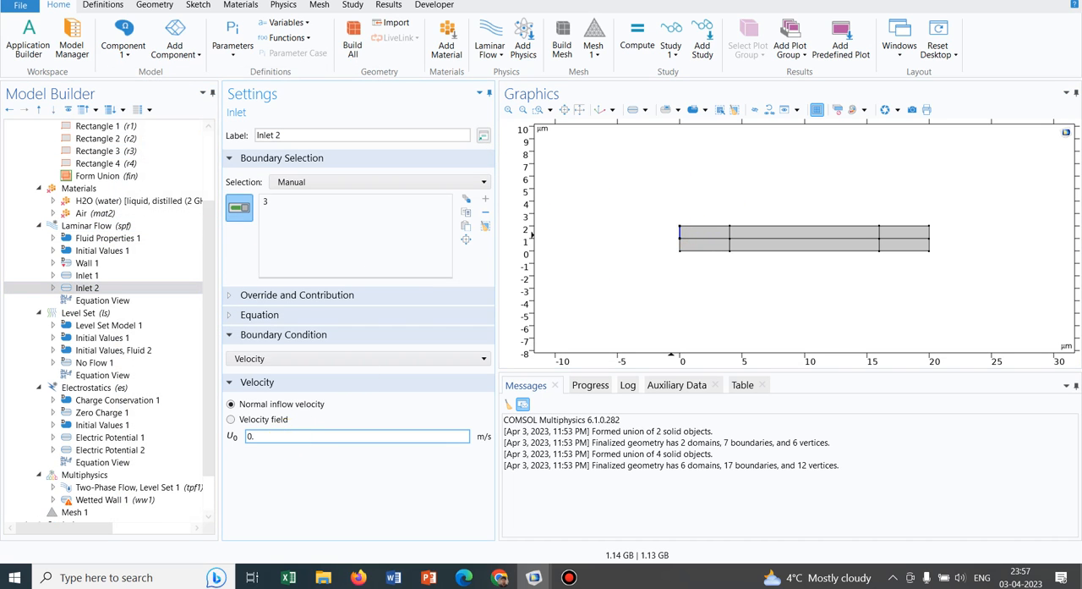
{"action": "type", "text": "0.001"}
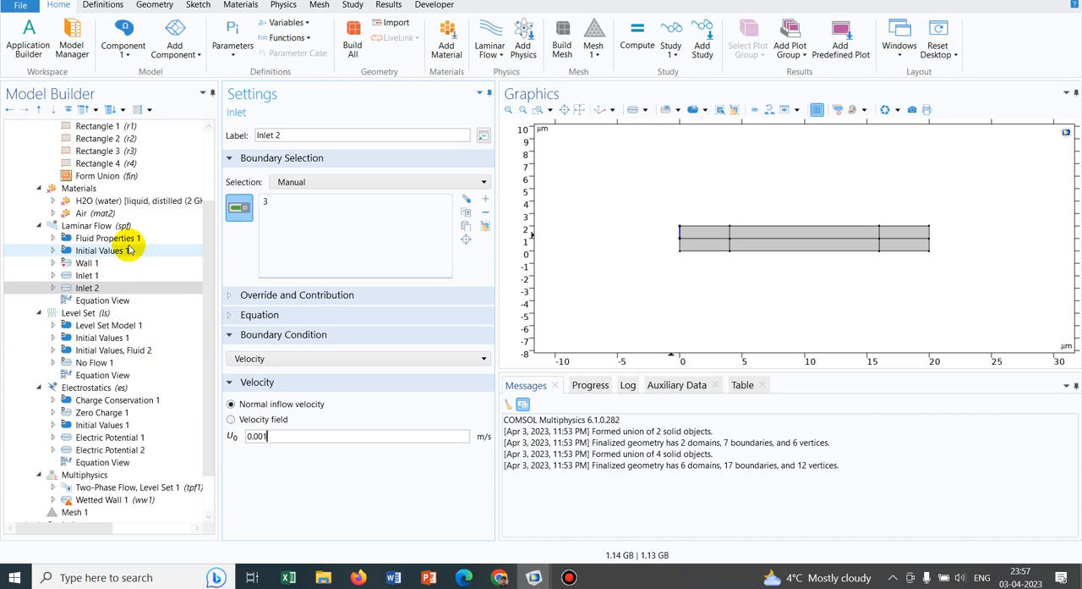
{"action": "left_click", "coordinate": [88, 225]}
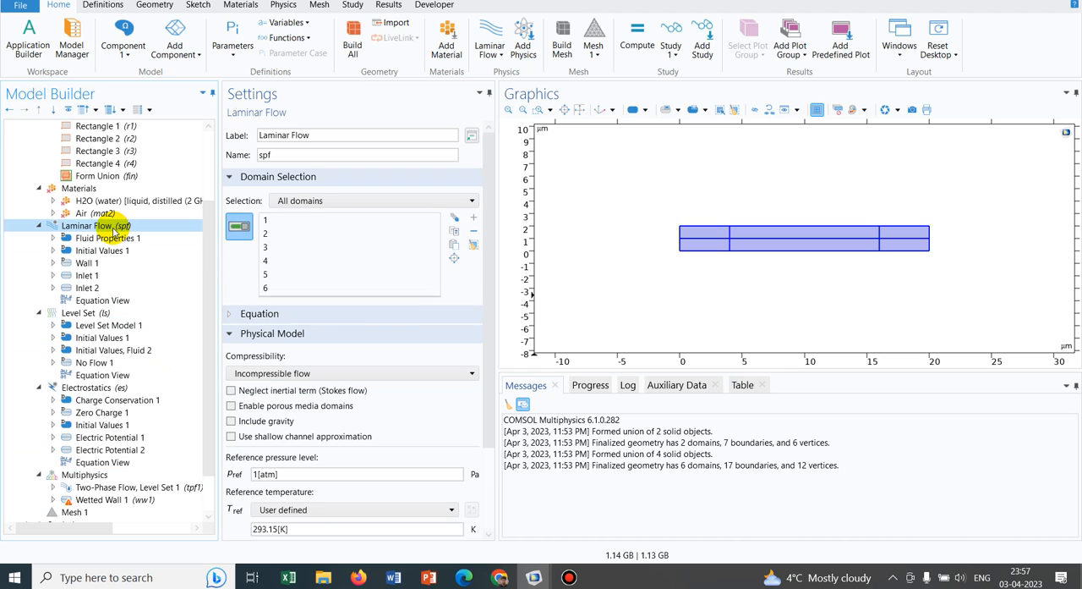
Step: Add a laminar-flow Outlet at zero static pressure on right-edge boundaries 16 and 17
{"action": "right_click", "coordinate": [95, 227]}
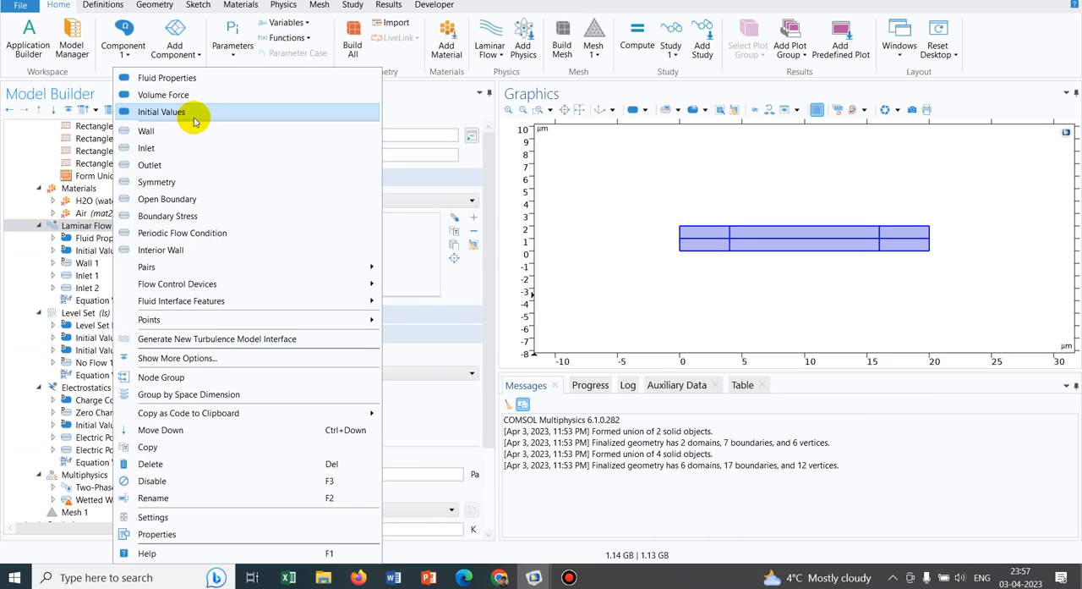
{"action": "left_click", "coordinate": [149, 164]}
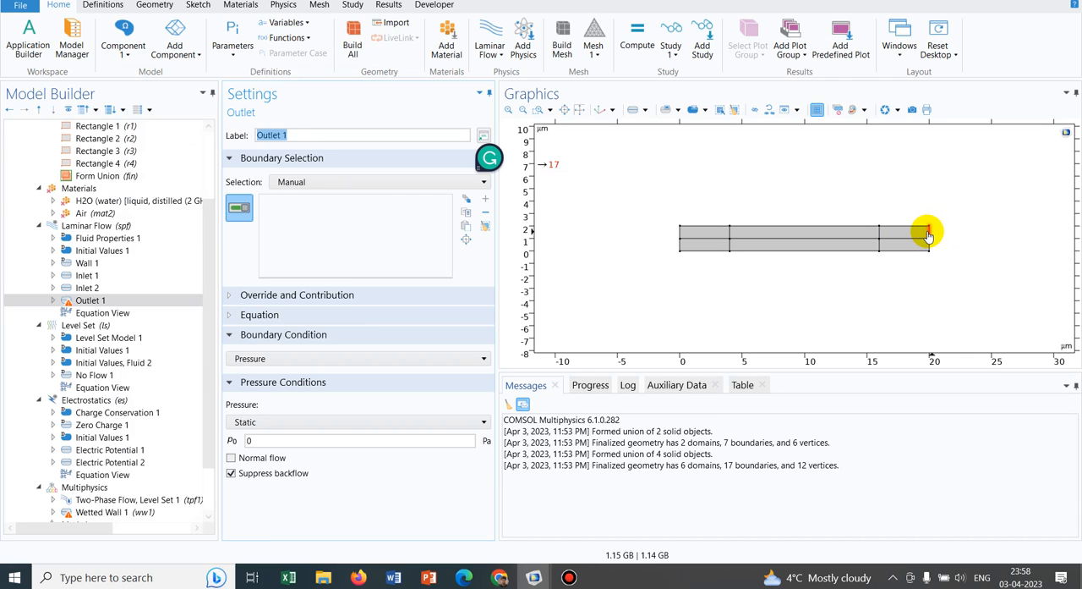
{"action": "left_click", "coordinate": [927, 234]}
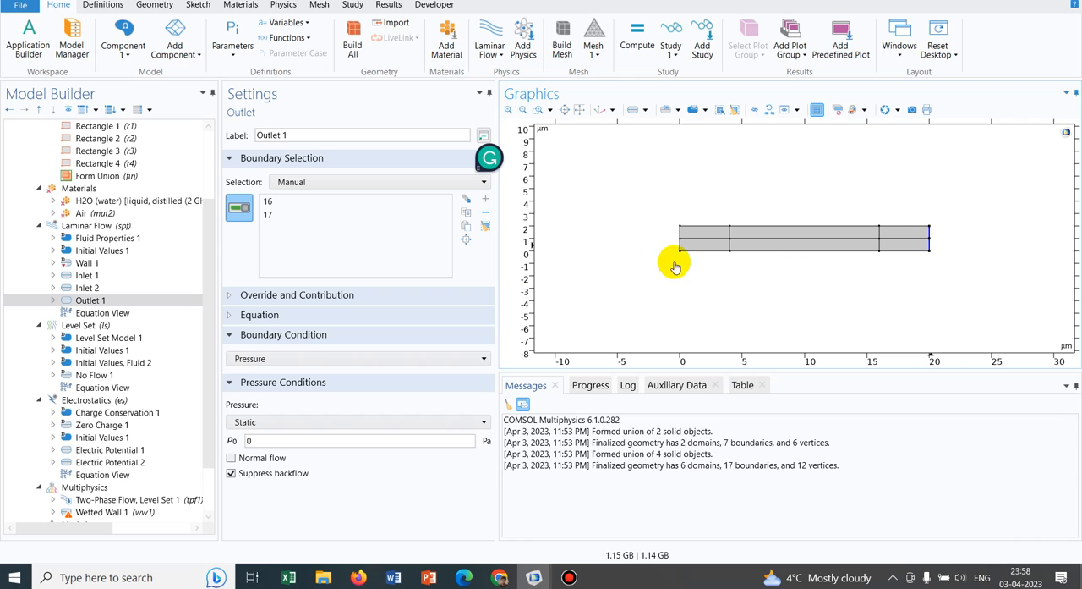
{"action": "mouse_move", "coordinate": [912, 223]}
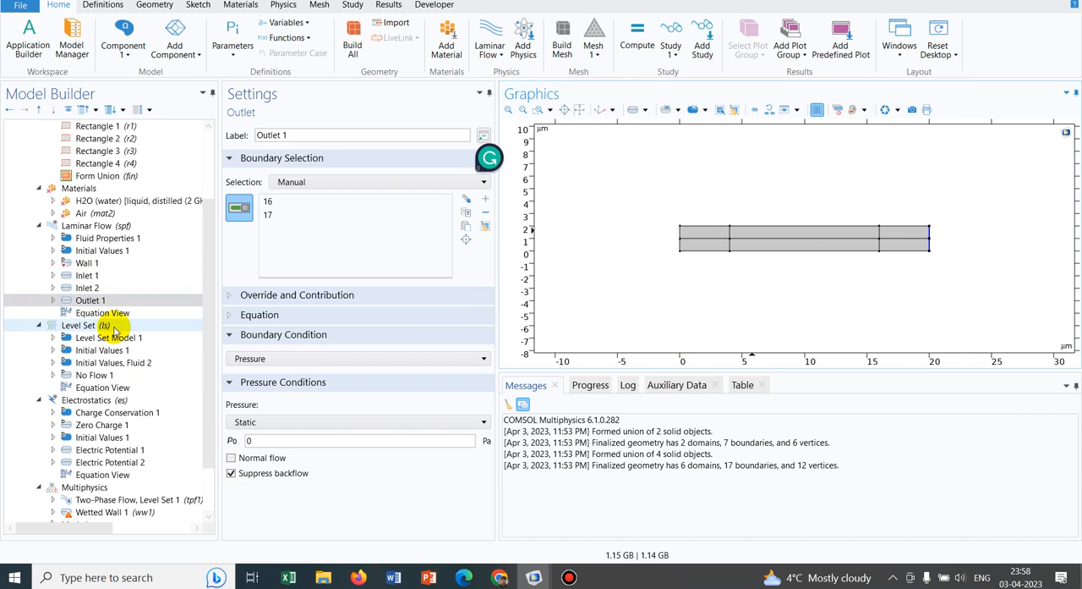
Step: Add level-set Inlet 1 on boundary 1 and a second Inlet on boundary 3
{"action": "right_click", "coordinate": [78, 325]}
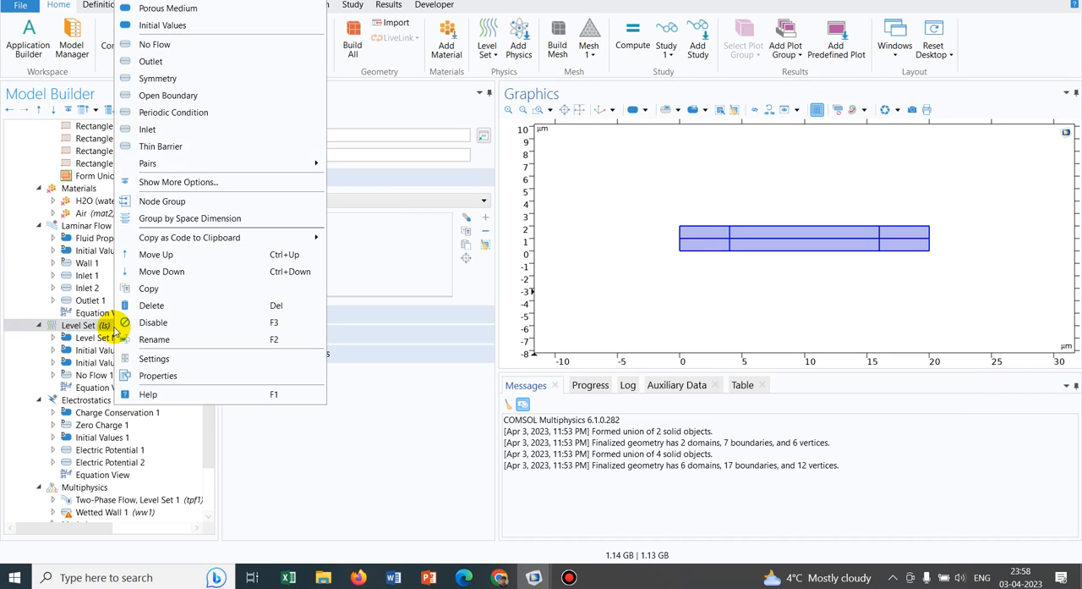
{"action": "mouse_move", "coordinate": [193, 128]}
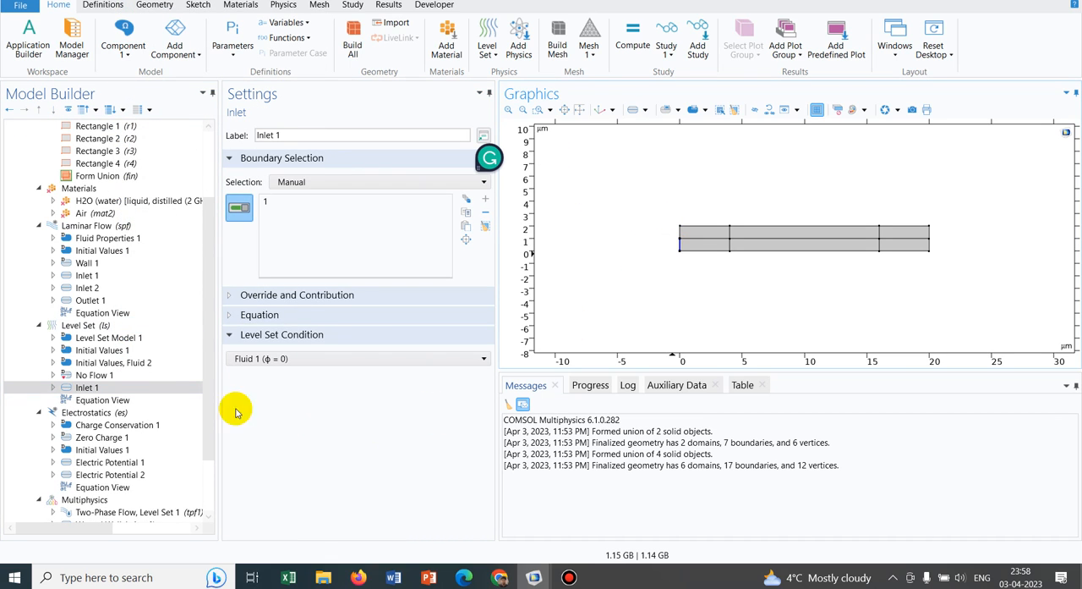
{"action": "left_click", "coordinate": [108, 338]}
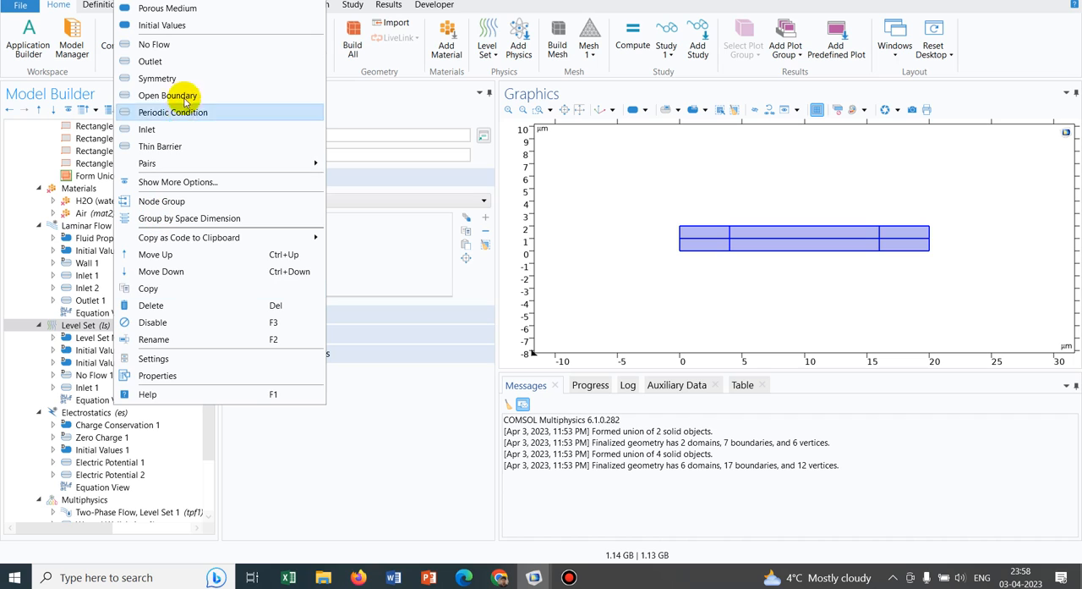
{"action": "mouse_move", "coordinate": [176, 128]}
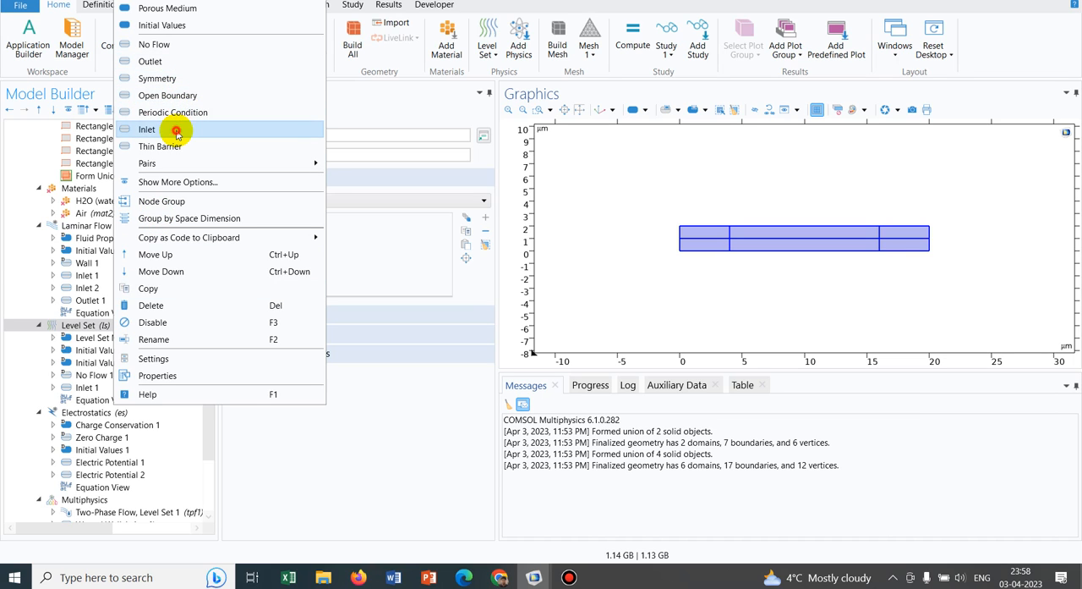
{"action": "left_click", "coordinate": [147, 128]}
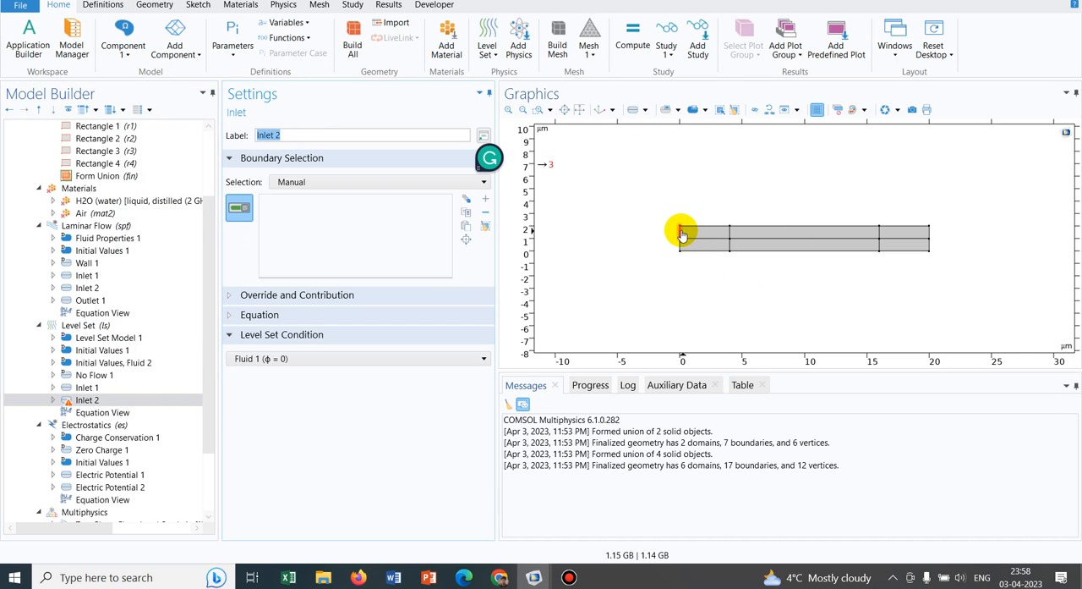
{"action": "left_click", "coordinate": [680, 234]}
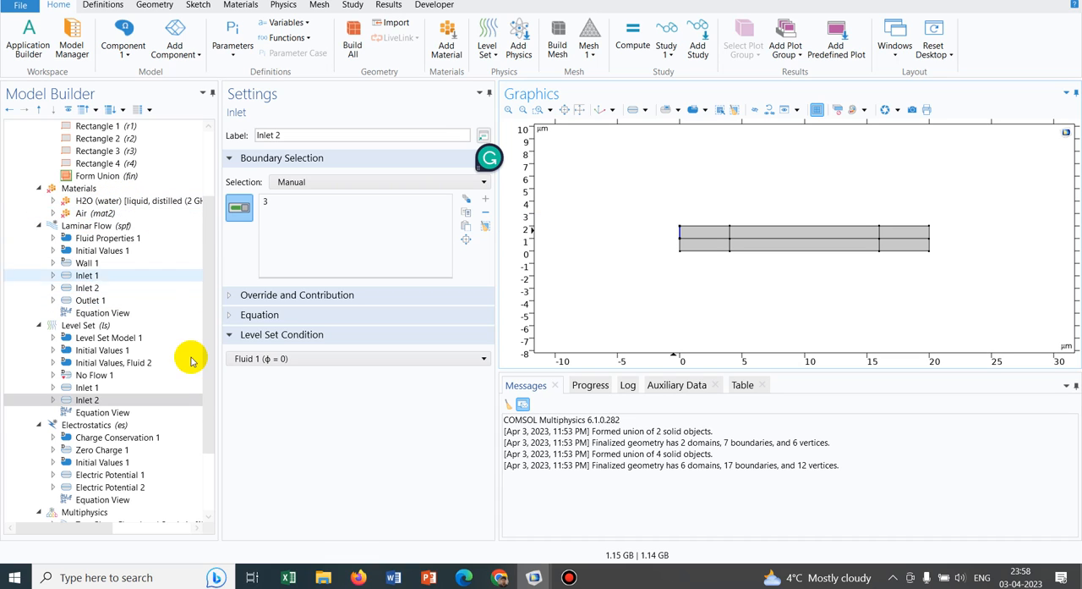
Step: Keep Inlet 1 as Fluid 1 and set Inlet 2's level set condition to Fluid 2
{"action": "left_click", "coordinate": [88, 388]}
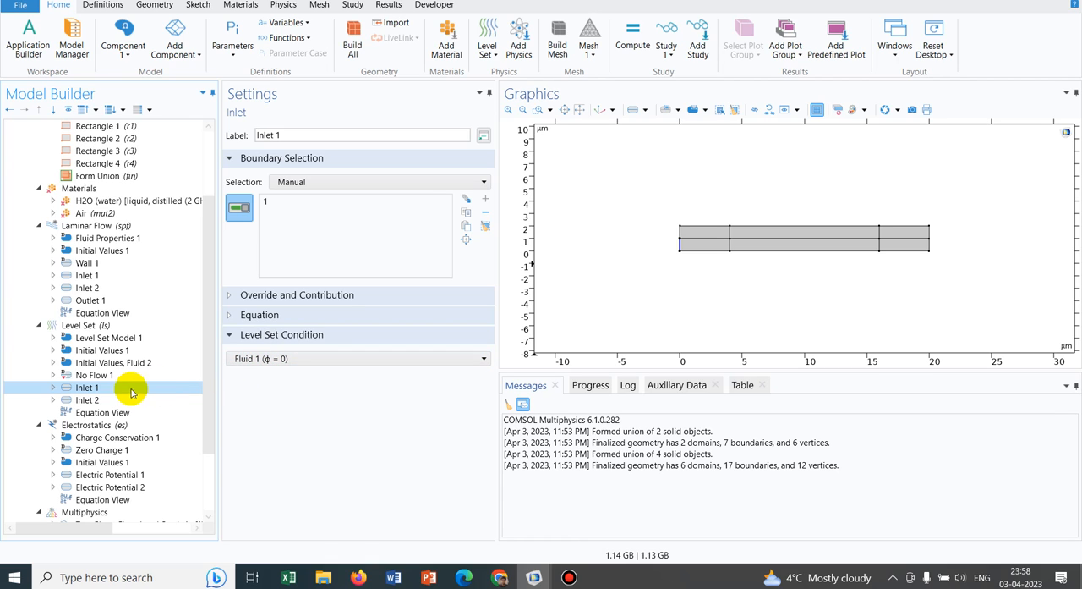
{"action": "left_click", "coordinate": [88, 399]}
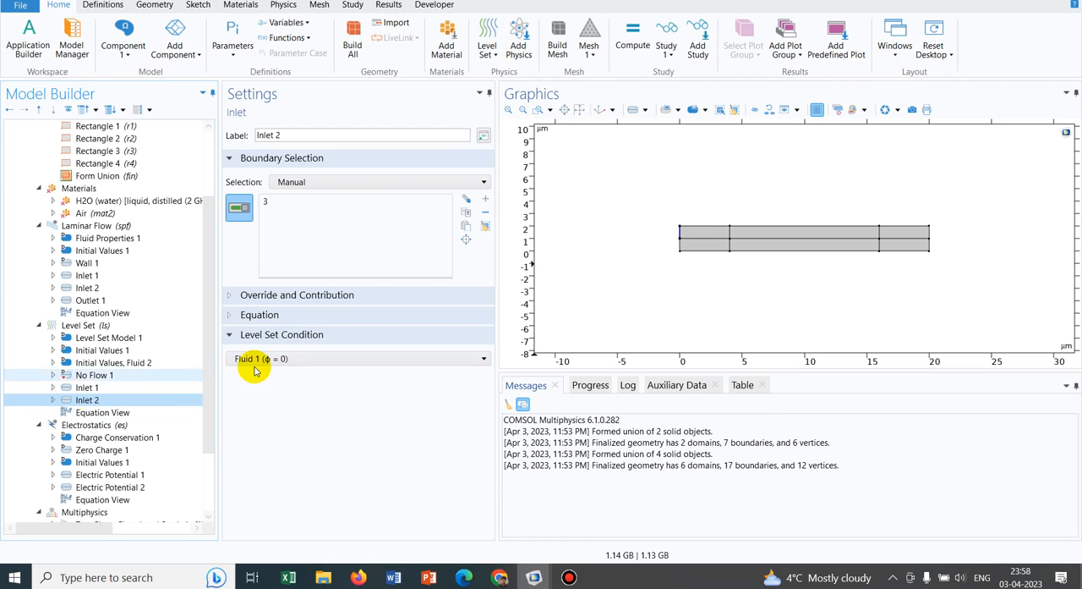
{"action": "left_click", "coordinate": [356, 359]}
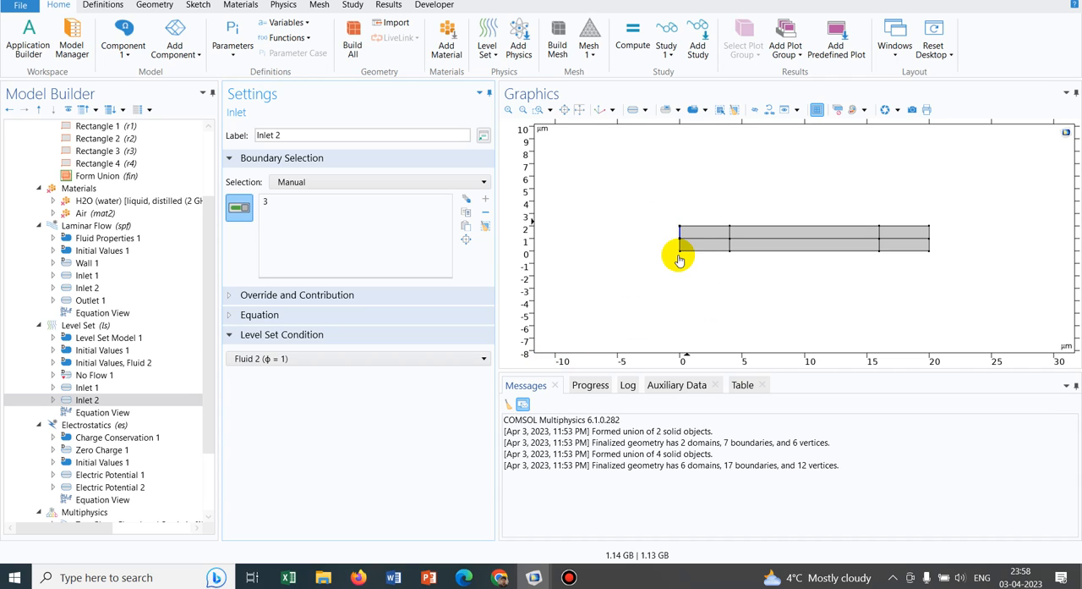
{"action": "mouse_move", "coordinate": [673, 245]}
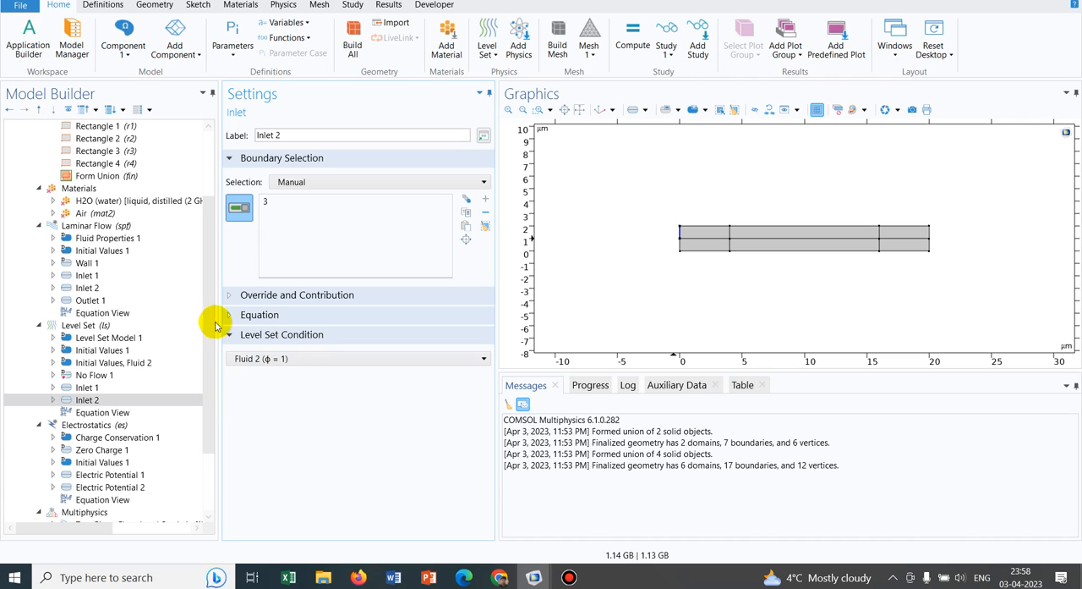
{"action": "scroll", "scroll_direction": "down", "scroll_amount": 3}
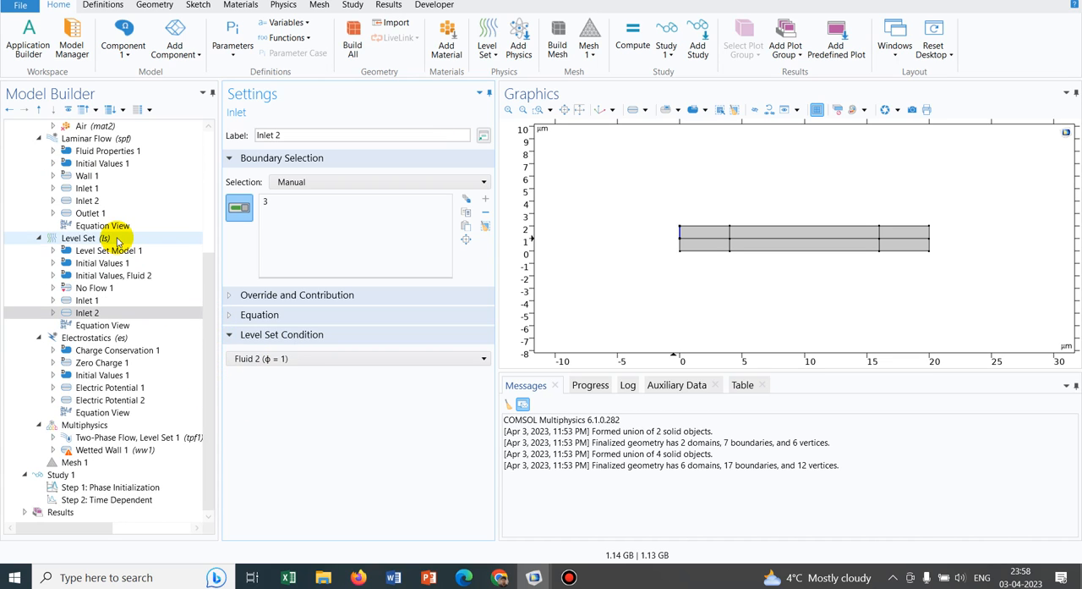
Step: Add a level-set Outlet on right-edge boundaries 16 and 17 and show its equation
{"action": "right_click", "coordinate": [78, 236]}
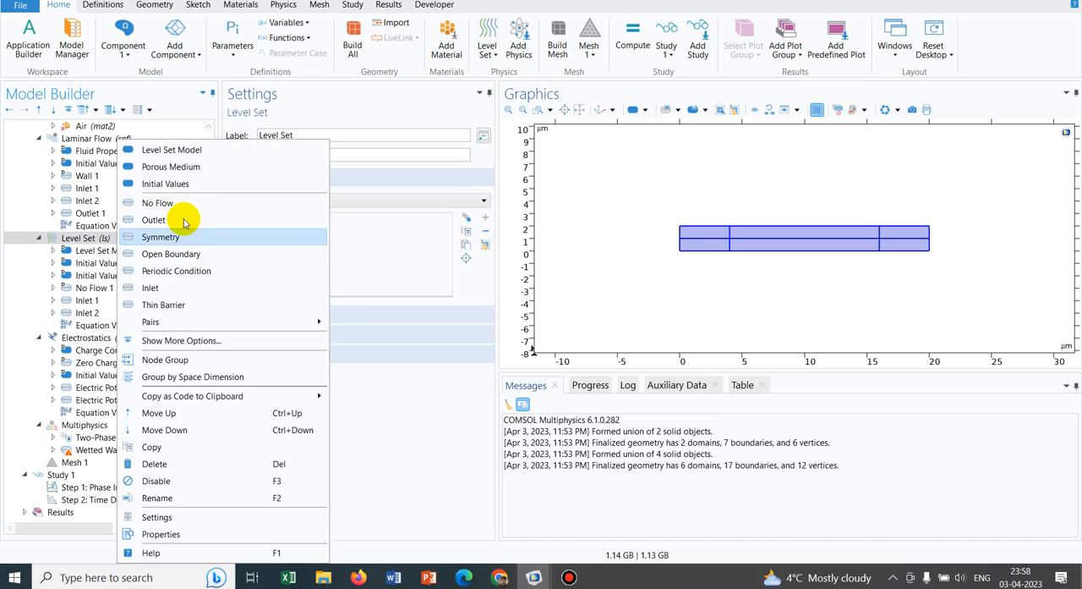
{"action": "left_click", "coordinate": [152, 220]}
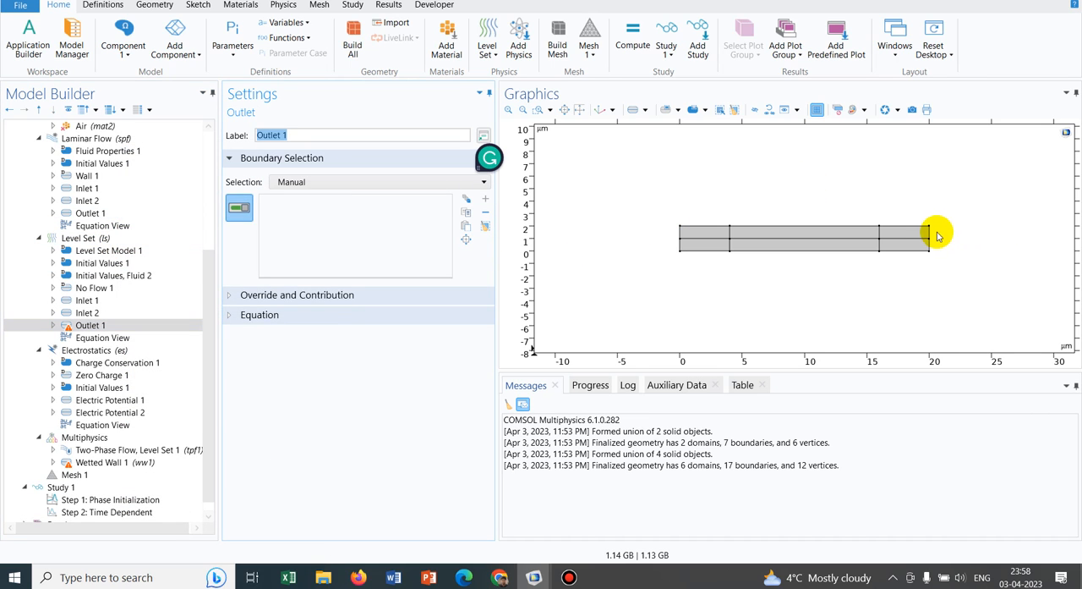
{"action": "left_click", "coordinate": [931, 236]}
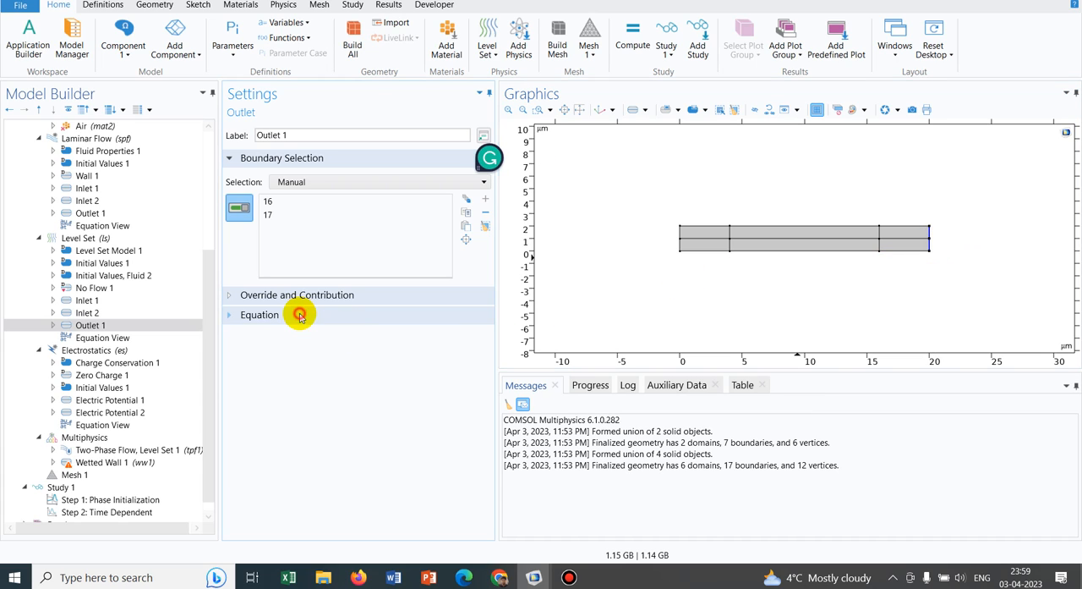
{"action": "left_click", "coordinate": [260, 315]}
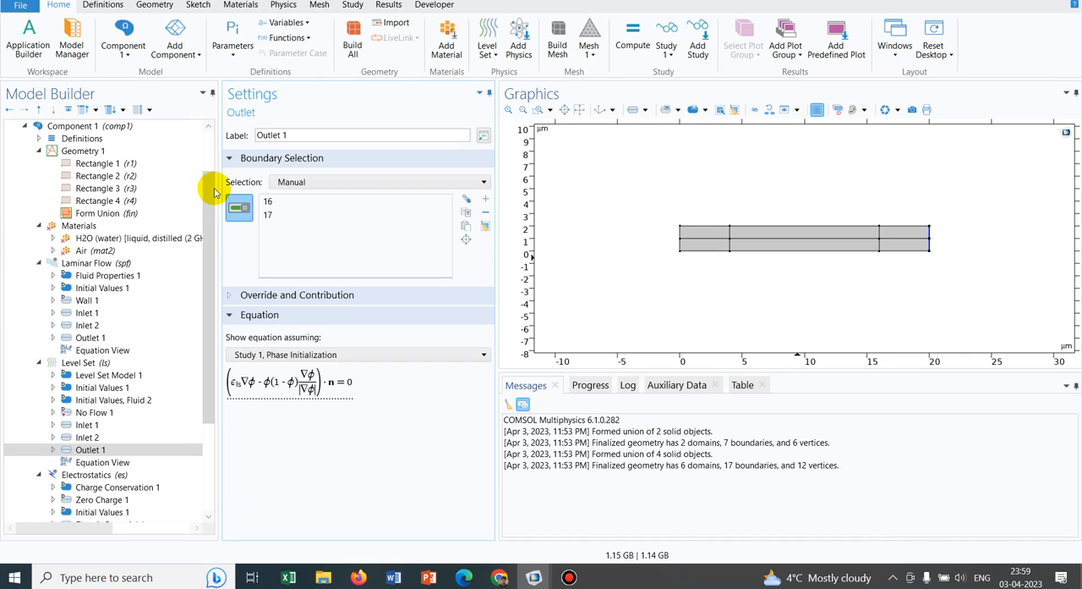
{"action": "left_click", "coordinate": [101, 387]}
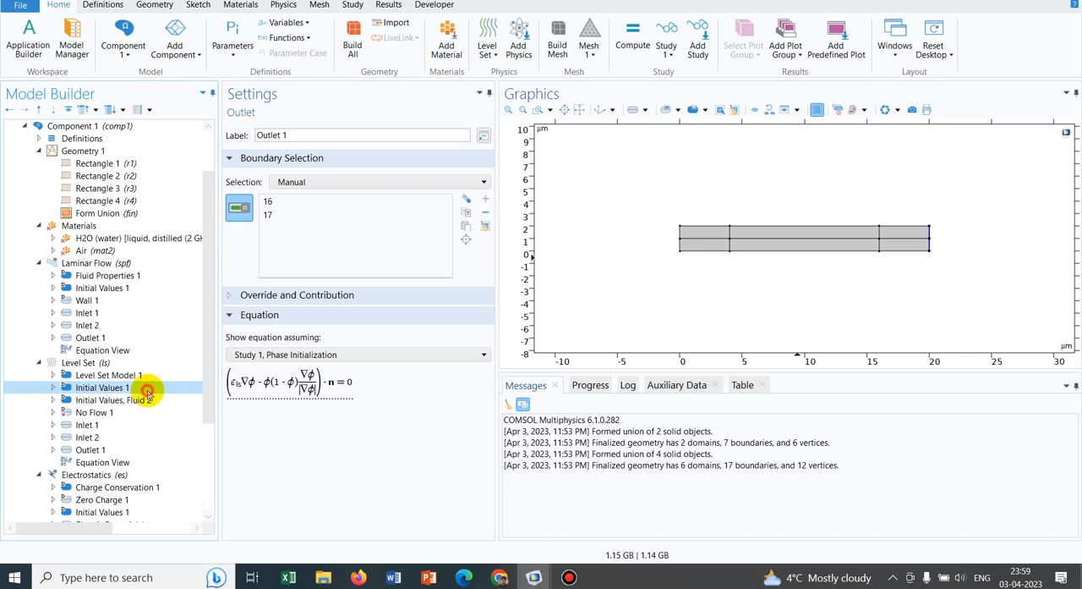
Step: Assign upper domains 2, 4 and 6 to Initial Values, Fluid 2 (φ = 1), leaving lower domains as Fluid 1
{"action": "left_click", "coordinate": [101, 387]}
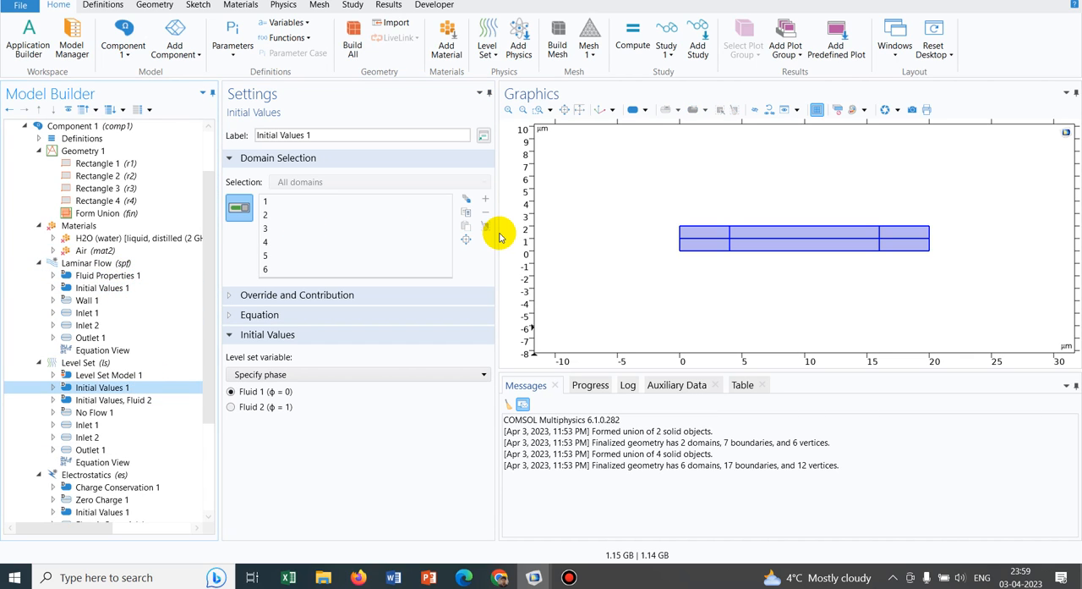
{"action": "mouse_move", "coordinate": [504, 210]}
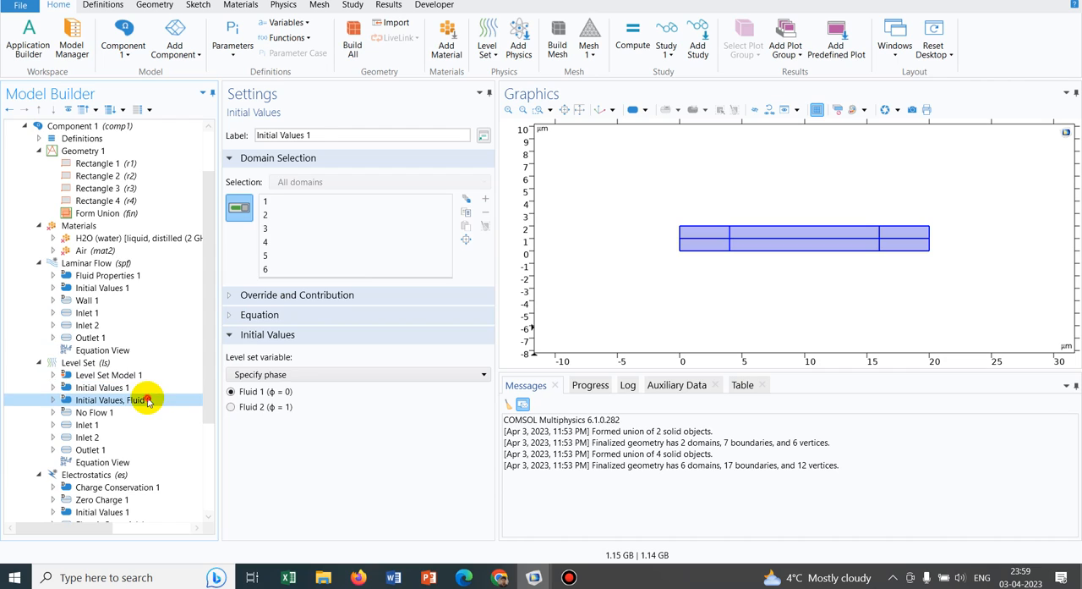
{"action": "left_click", "coordinate": [111, 399]}
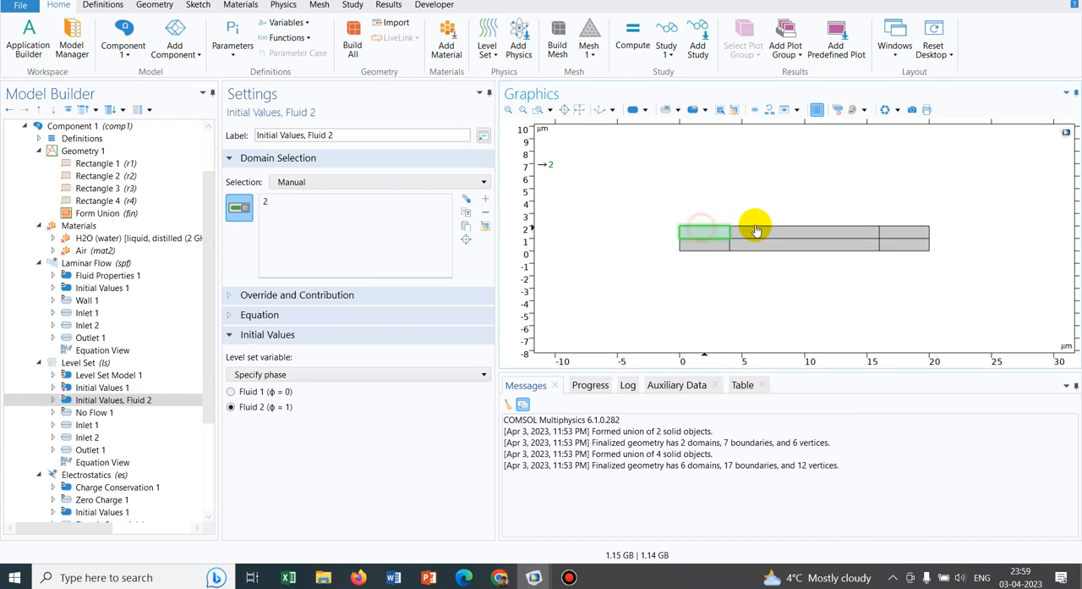
{"action": "left_click", "coordinate": [913, 235]}
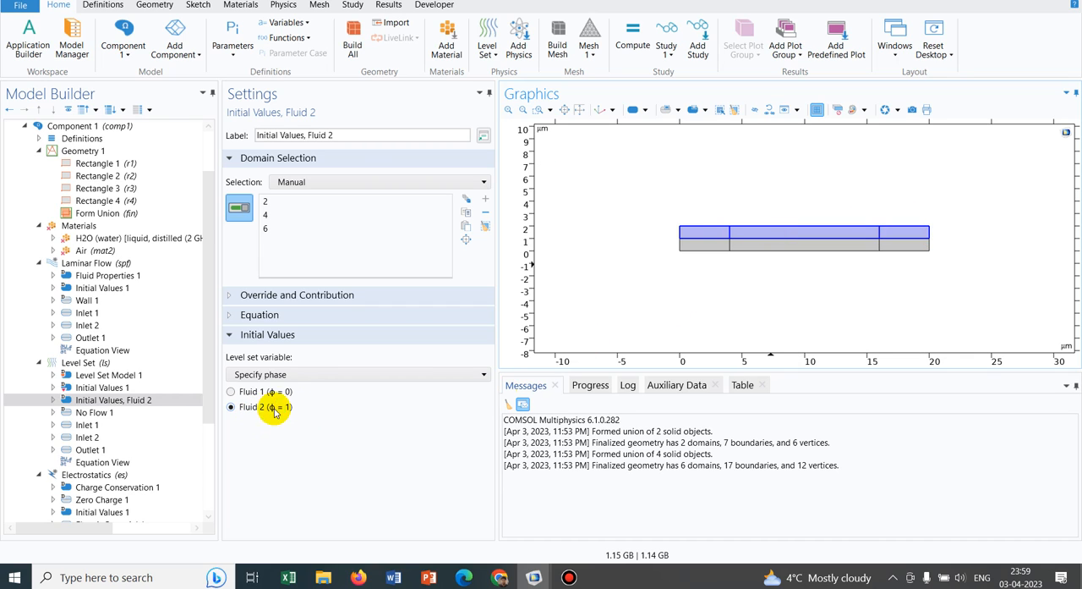
{"action": "left_click", "coordinate": [101, 387]}
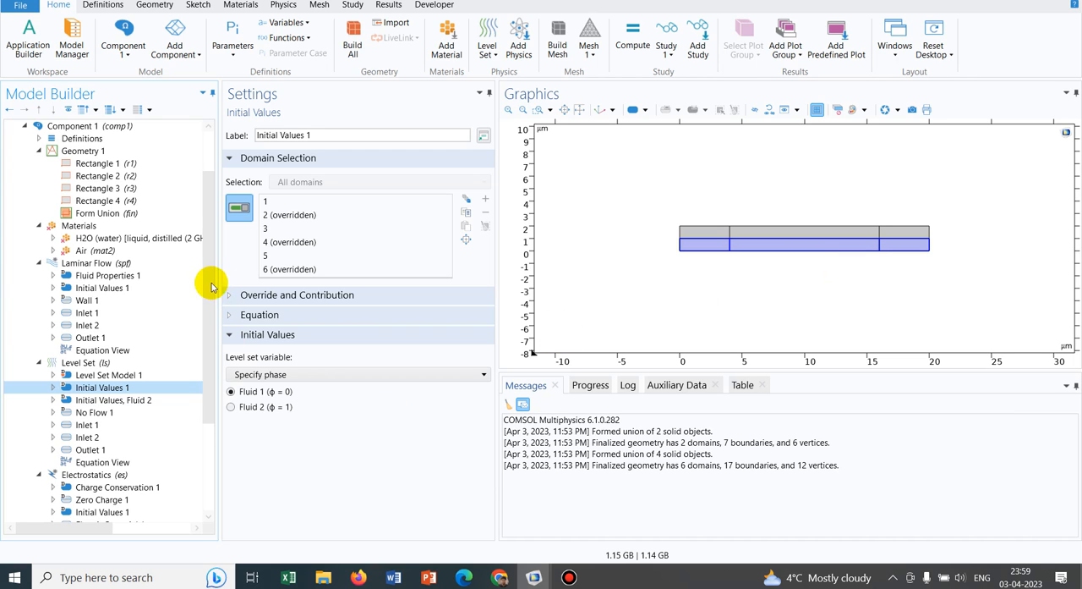
{"action": "scroll", "scroll_direction": "down", "scroll_amount": 3}
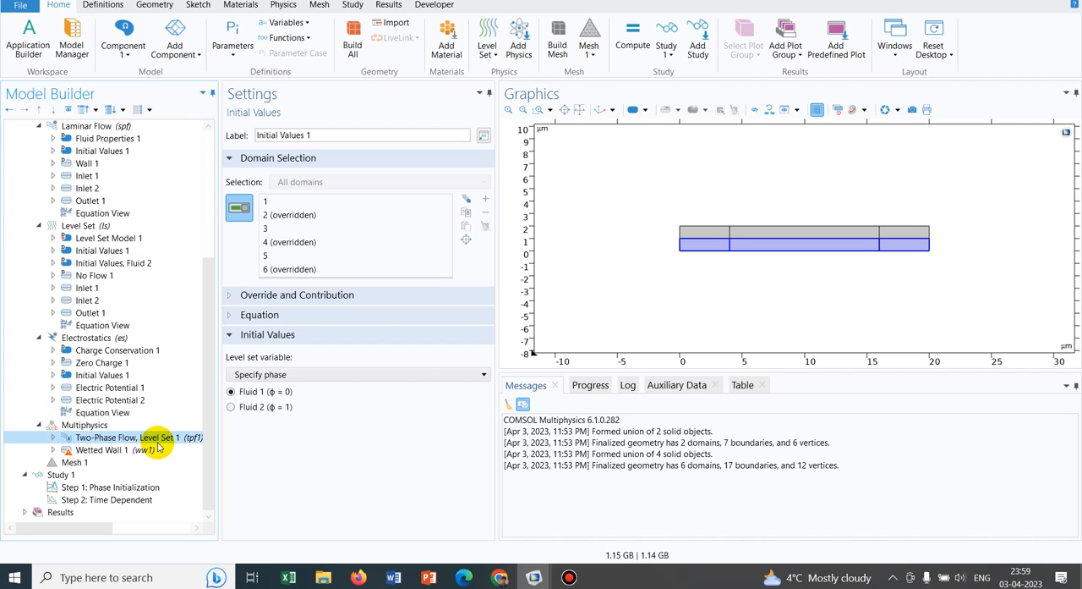
{"action": "left_click", "coordinate": [127, 436]}
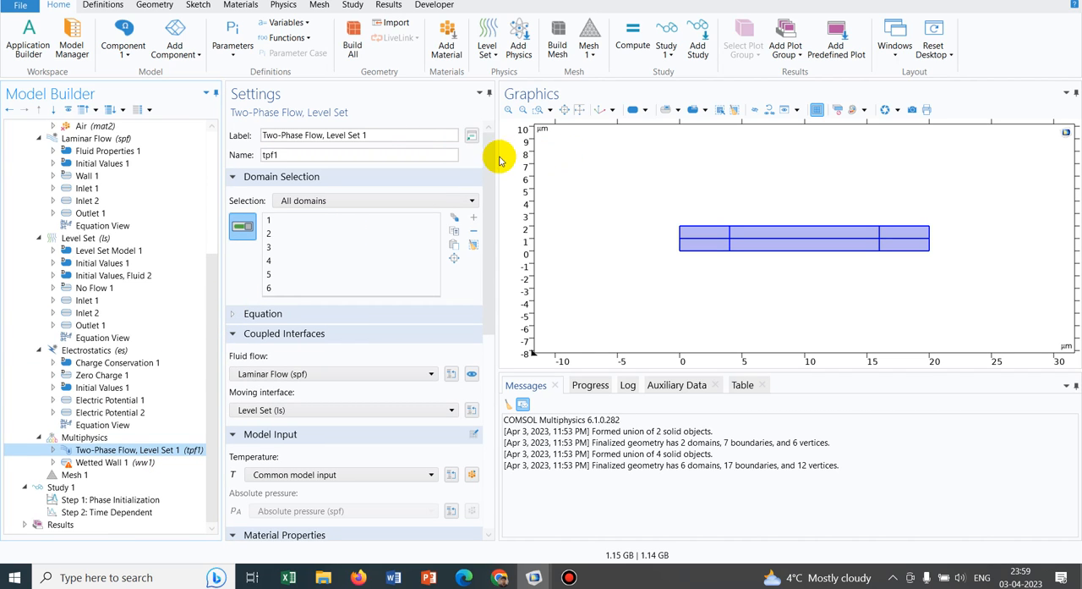
Step: In the Two-Phase Flow, Level Set coupling, choose H2O (water) as Fluid 1
{"action": "scroll", "scroll_direction": "down", "scroll_amount": 3}
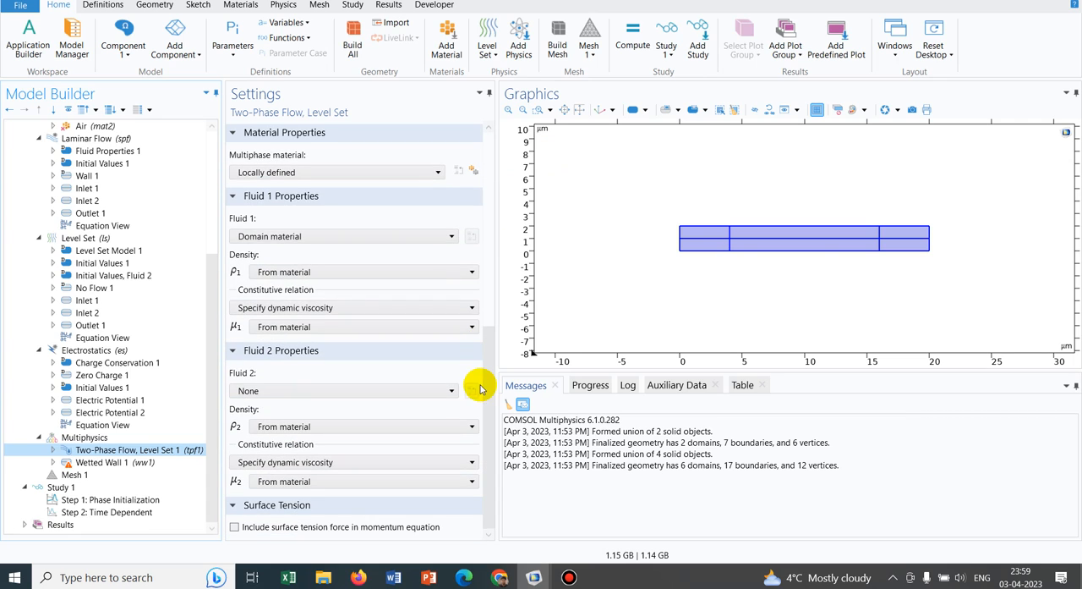
{"action": "mouse_move", "coordinate": [622, 274]}
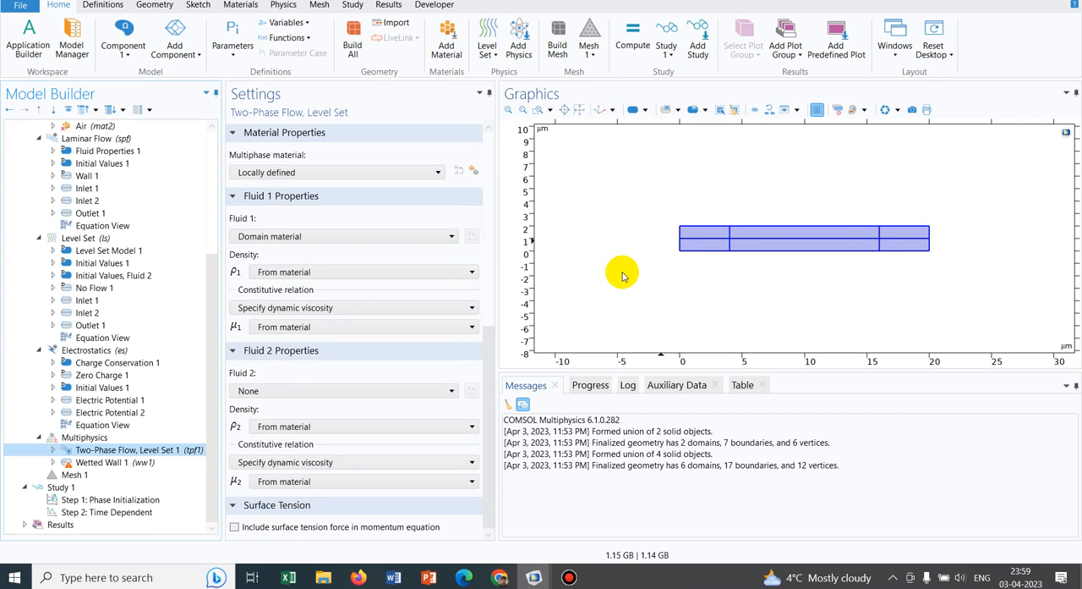
{"action": "left_click", "coordinate": [345, 237]}
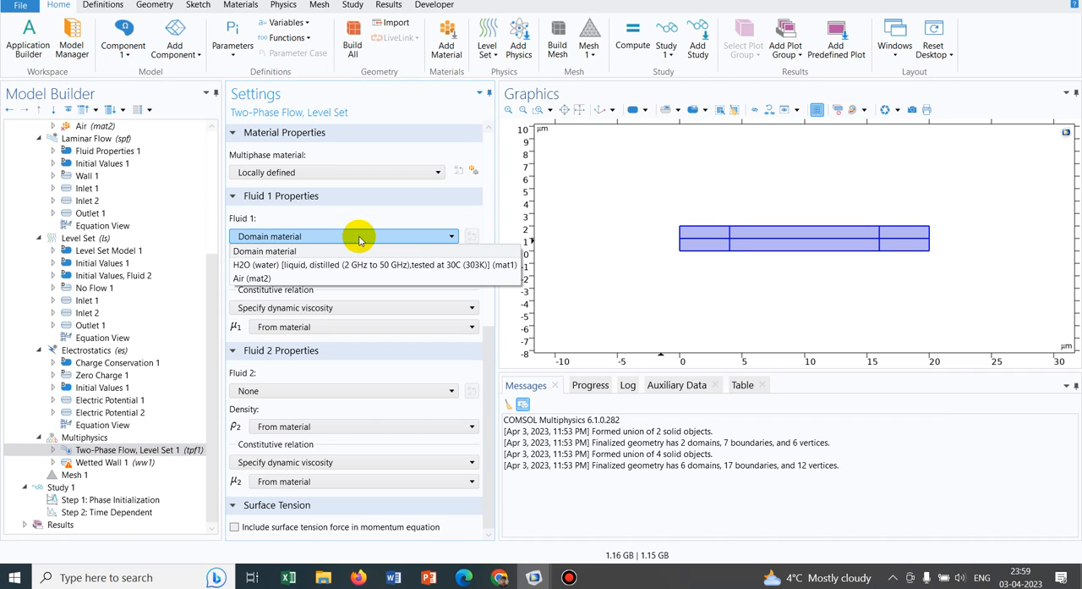
{"action": "left_click", "coordinate": [373, 264]}
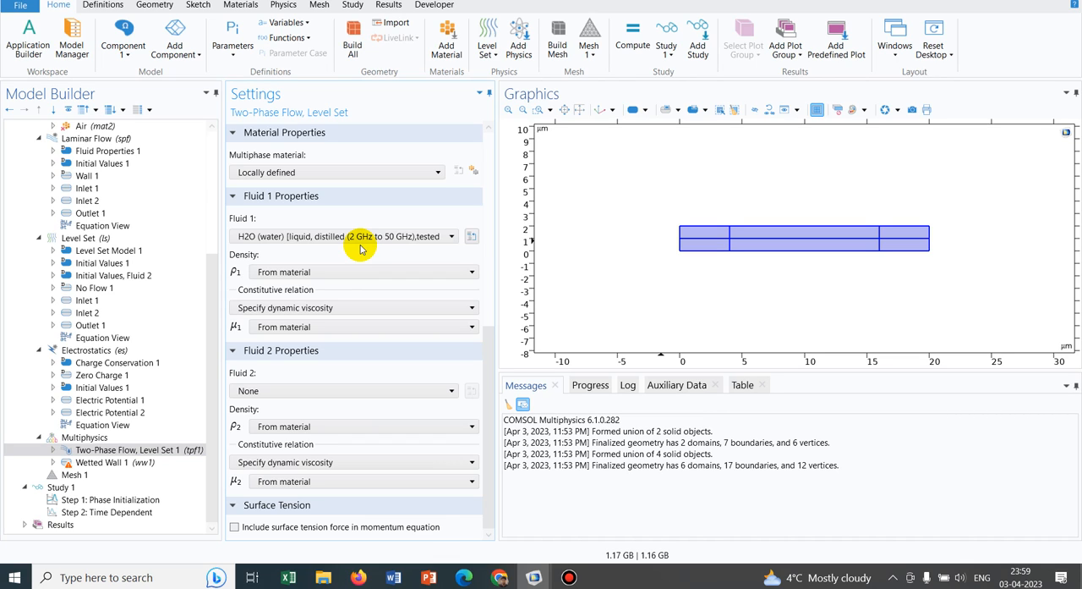
{"action": "left_click", "coordinate": [448, 237]}
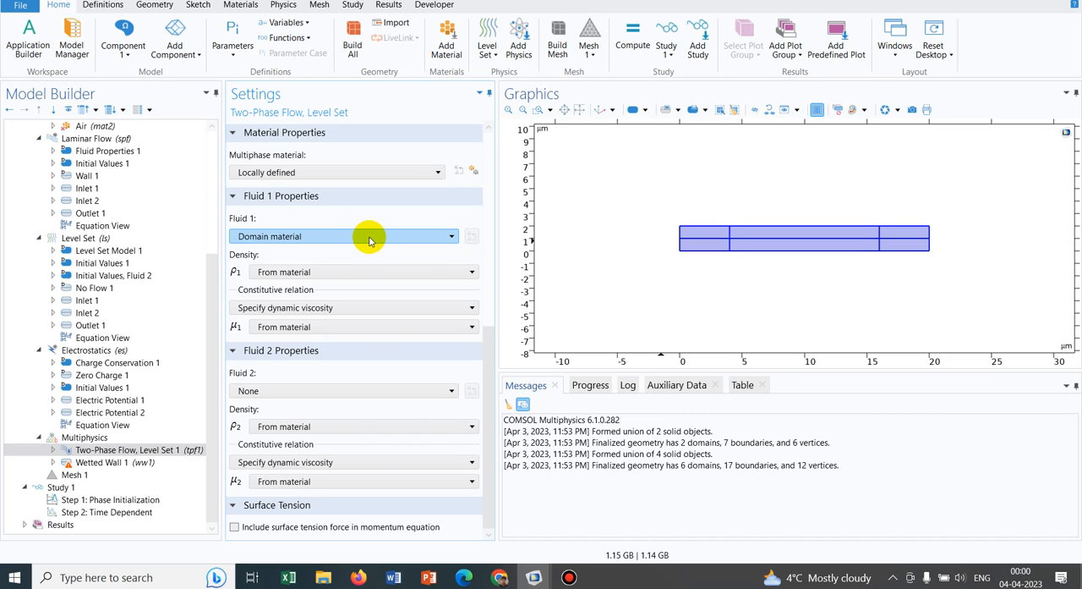
{"action": "left_click", "coordinate": [450, 237]}
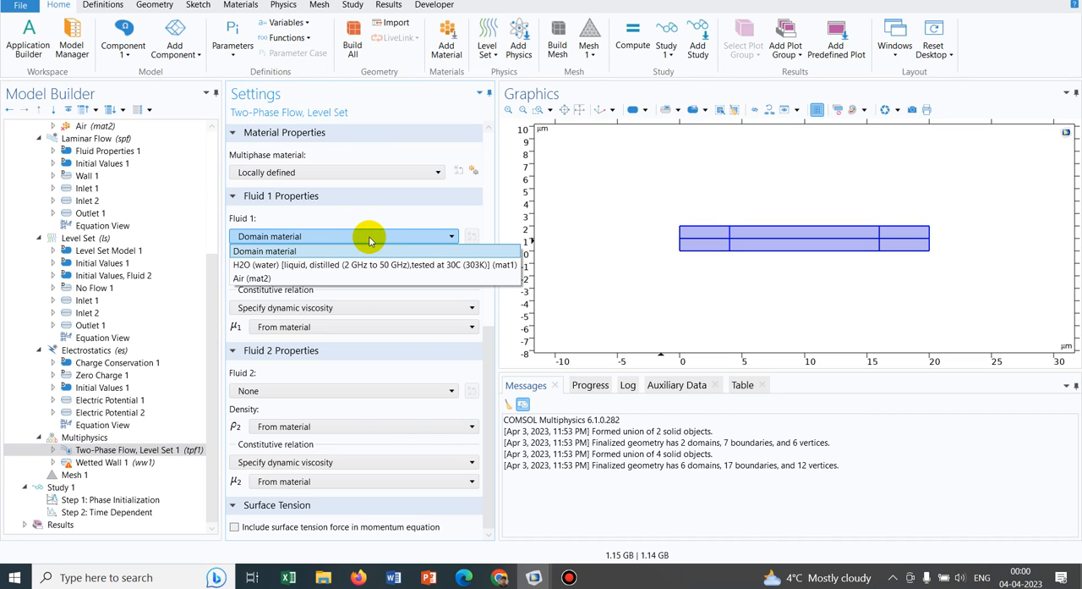
{"action": "left_click", "coordinate": [372, 264]}
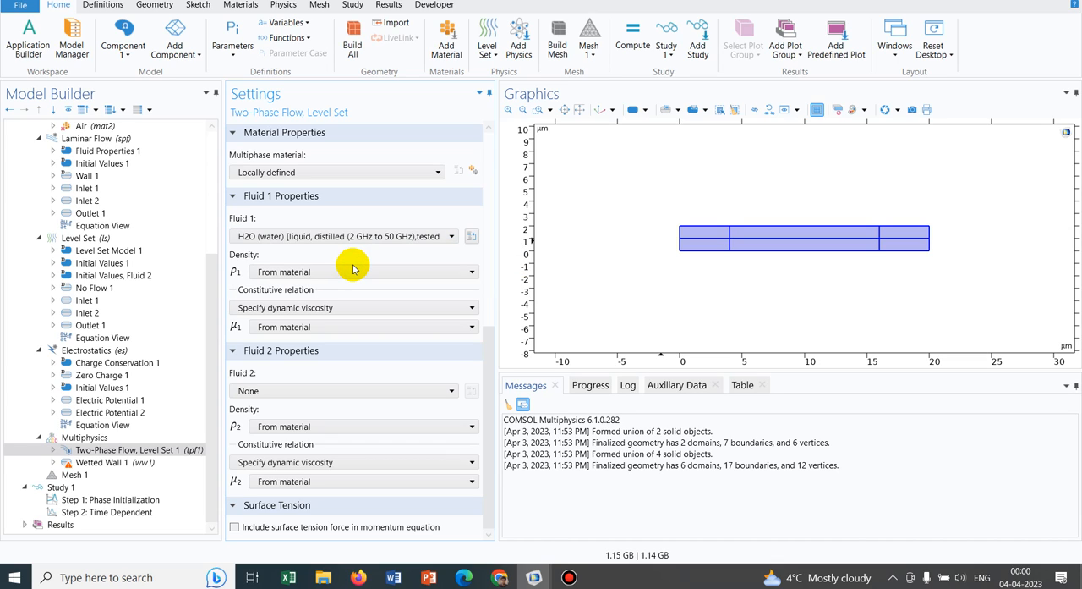
{"action": "mouse_move", "coordinate": [320, 389]}
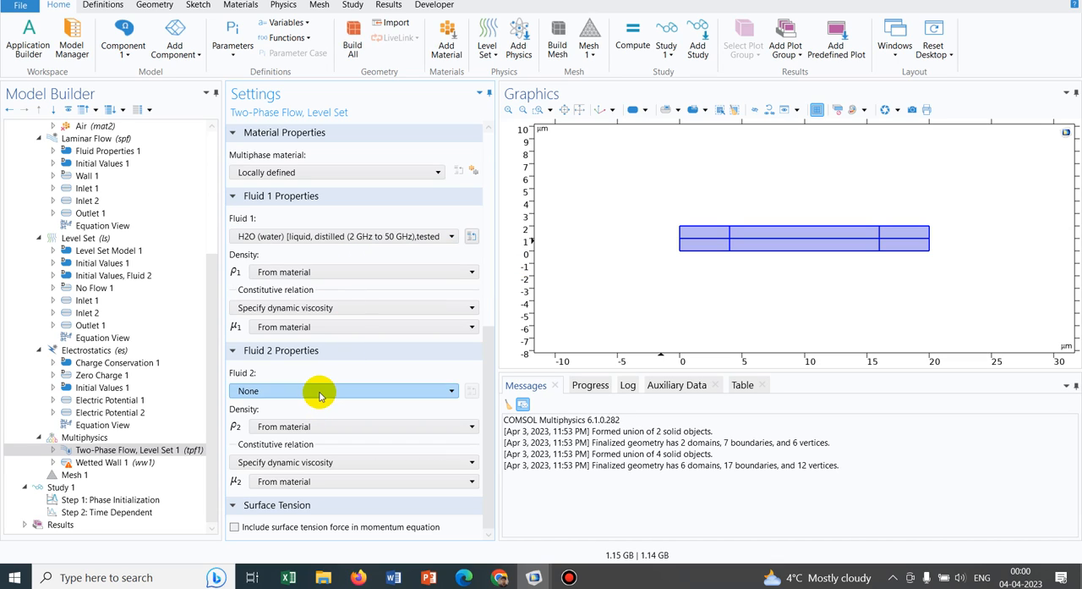
{"action": "left_click", "coordinate": [343, 389]}
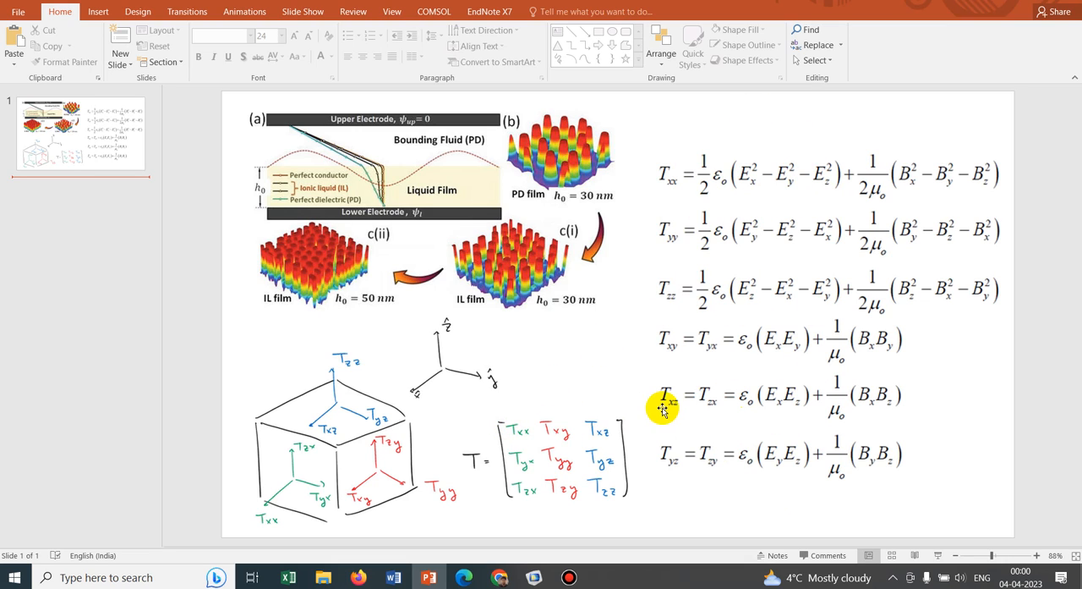
{"action": "mouse_move", "coordinate": [456, 460]}
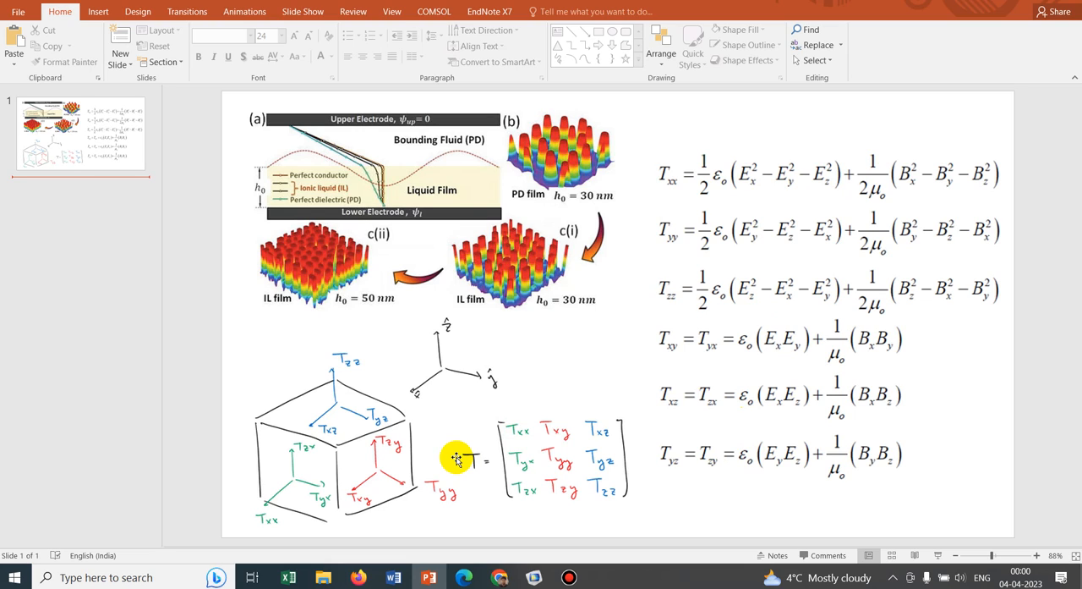
{"action": "mouse_move", "coordinate": [487, 448]}
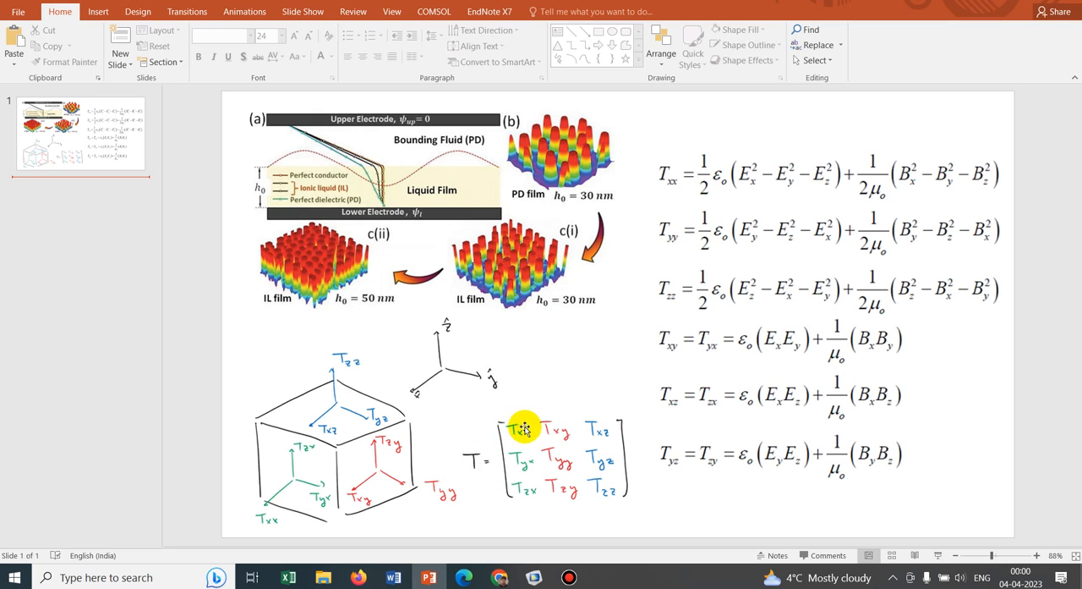
{"action": "mouse_move", "coordinate": [595, 427]}
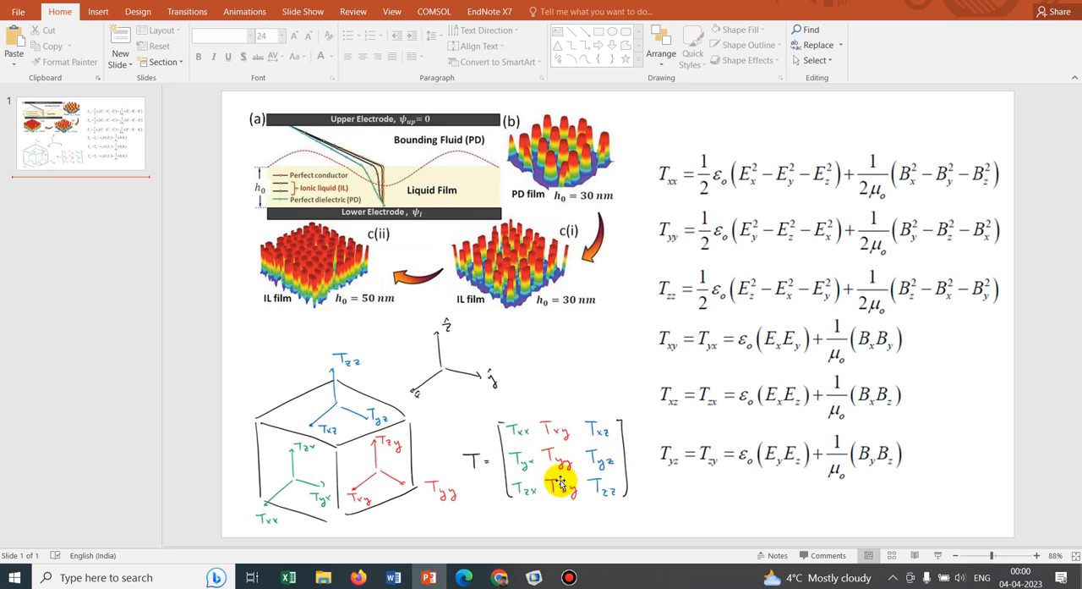
{"action": "mouse_move", "coordinate": [618, 473]}
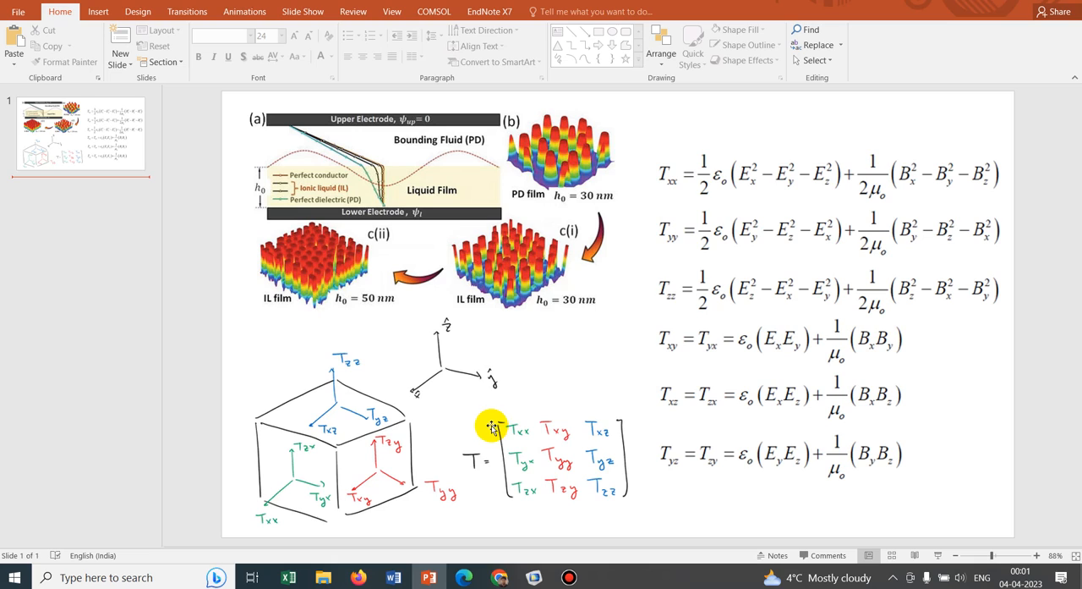
{"action": "mouse_move", "coordinate": [554, 423]}
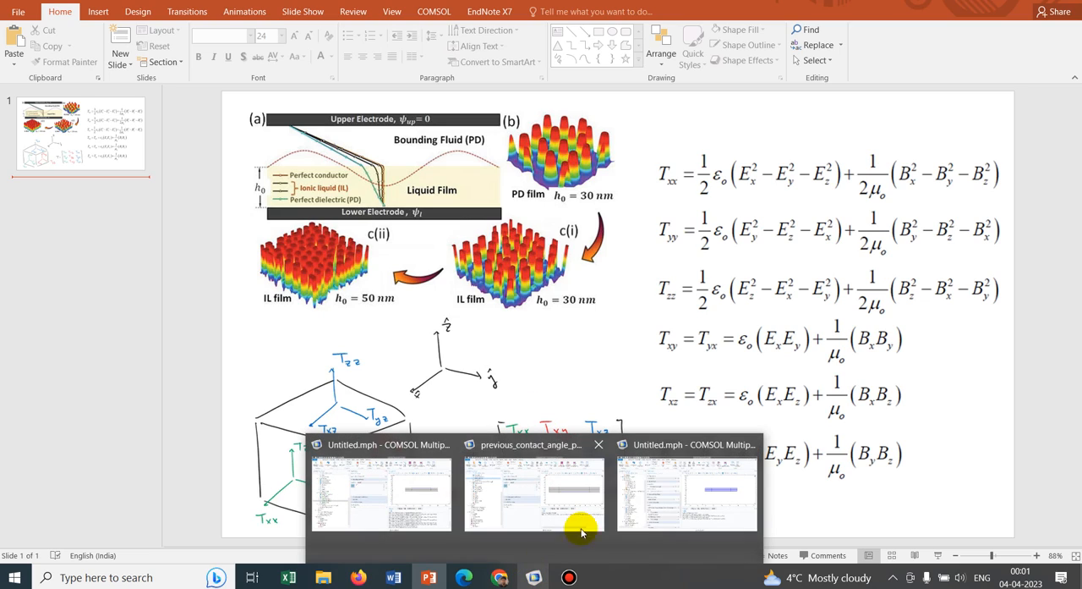
Step: Load global parameters perm_air = 1 and perm_poly = 2.5 from EF_PARAM.txt in Downloads
{"action": "left_click", "coordinate": [687, 490]}
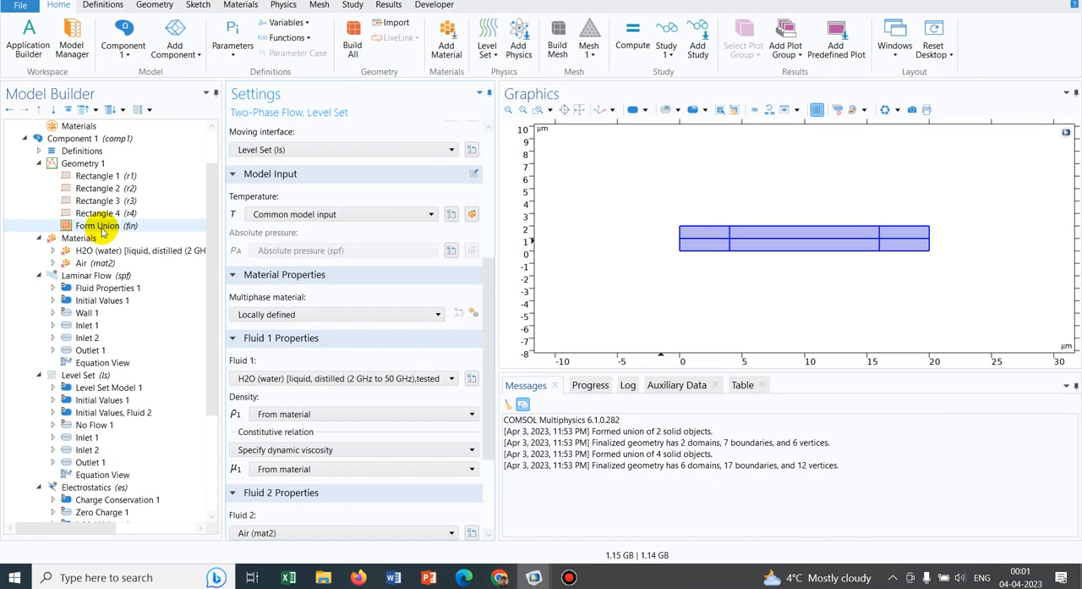
{"action": "scroll", "scroll_direction": "up", "scroll_amount": 3}
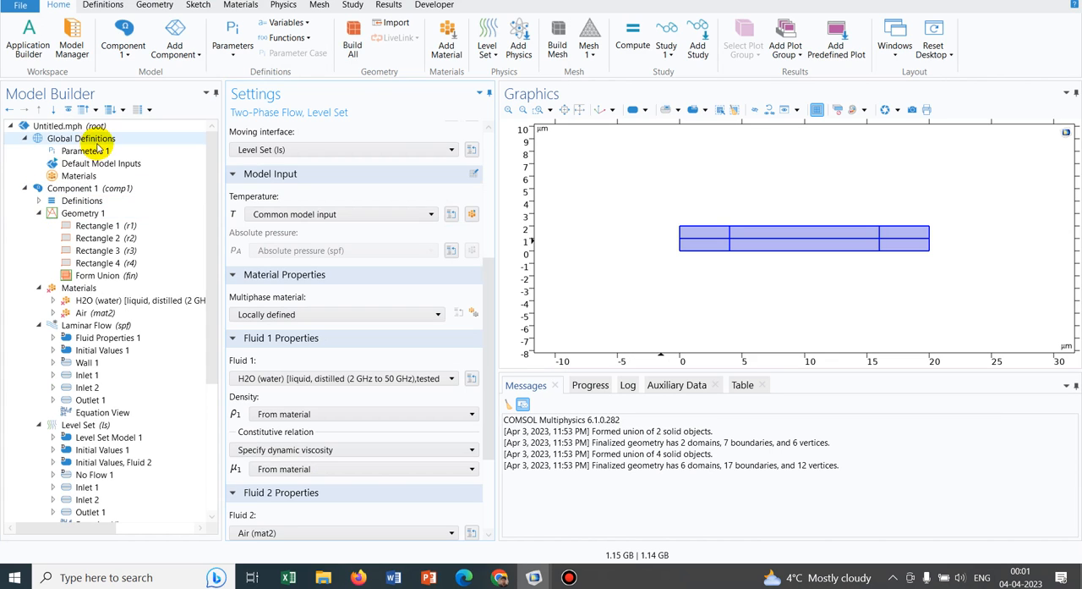
{"action": "left_click", "coordinate": [85, 150]}
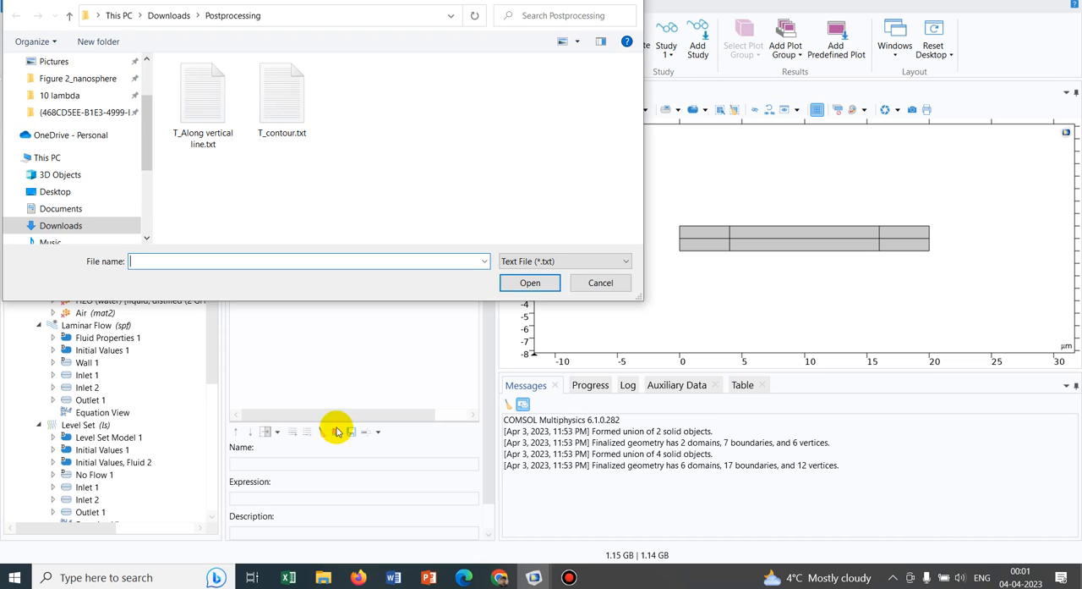
{"action": "scroll", "scroll_direction": "up", "scroll_amount": 3}
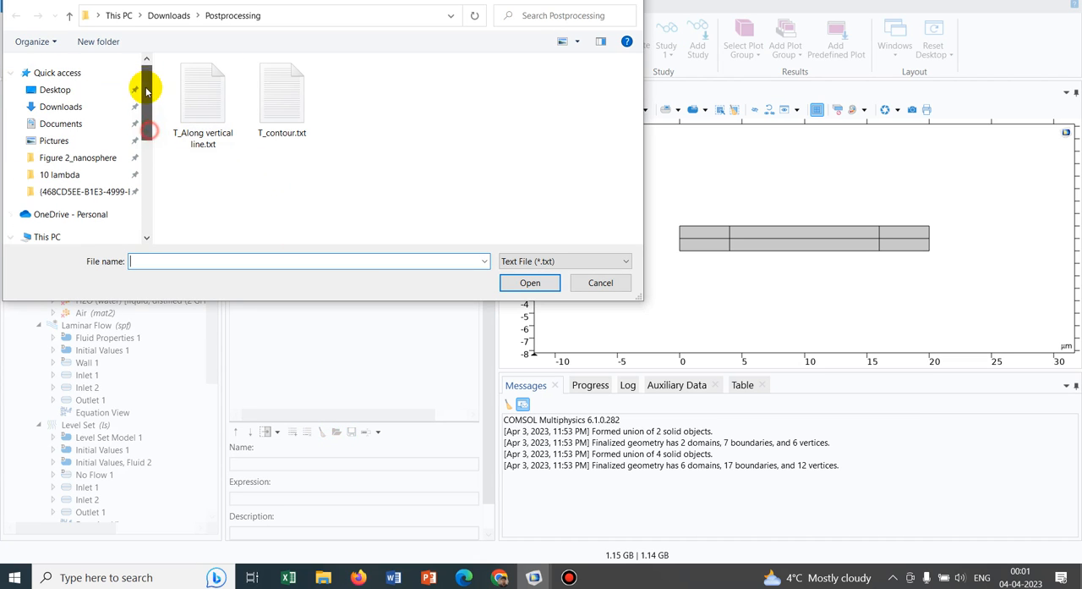
{"action": "left_click", "coordinate": [61, 107]}
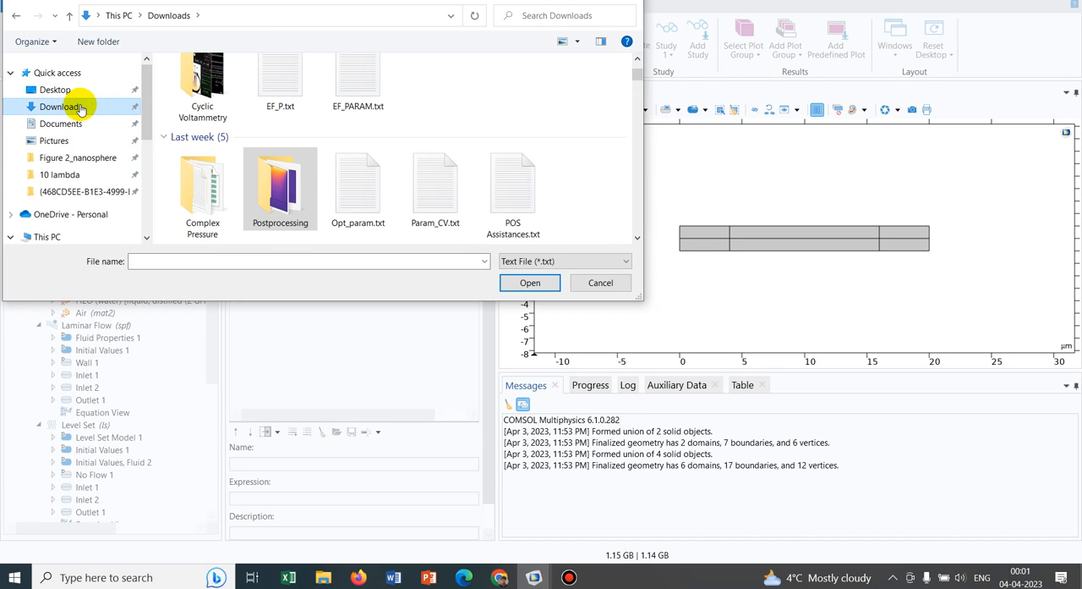
{"action": "left_click", "coordinate": [358, 93]}
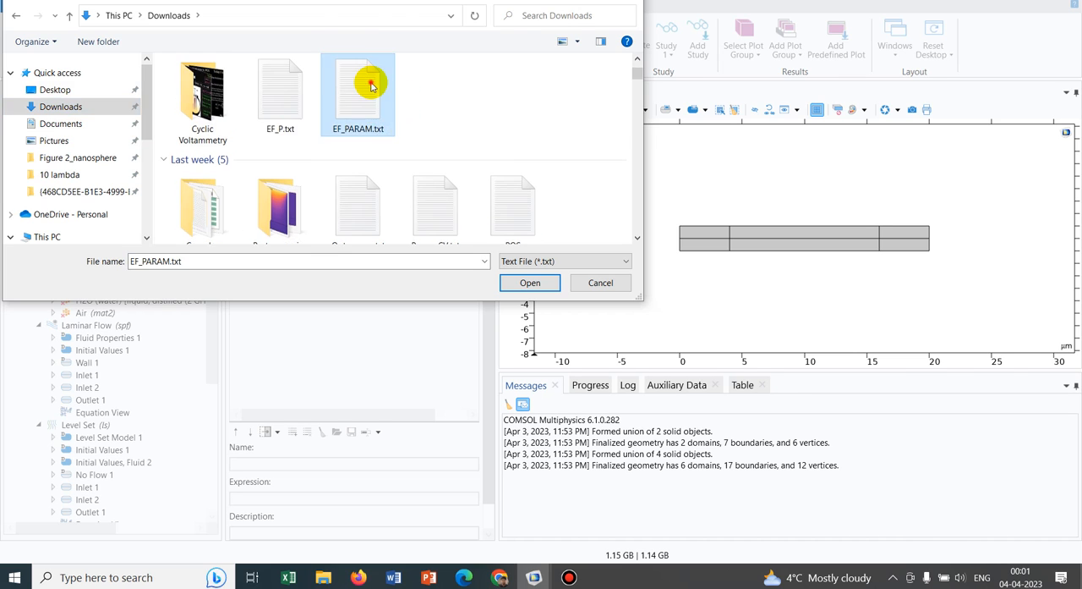
{"action": "left_click", "coordinate": [530, 282]}
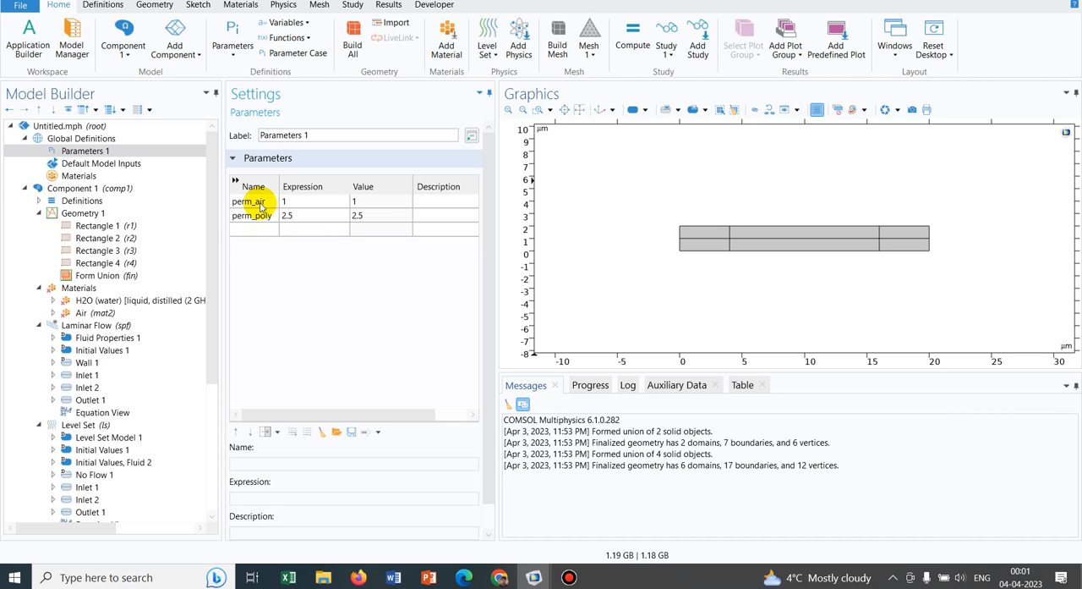
Step: Add Variables 1 under Component 1 definitions and load Tem11, Tem22, Tem12, Fx, Fy, epsilon_r from file
{"action": "left_click", "coordinate": [288, 215]}
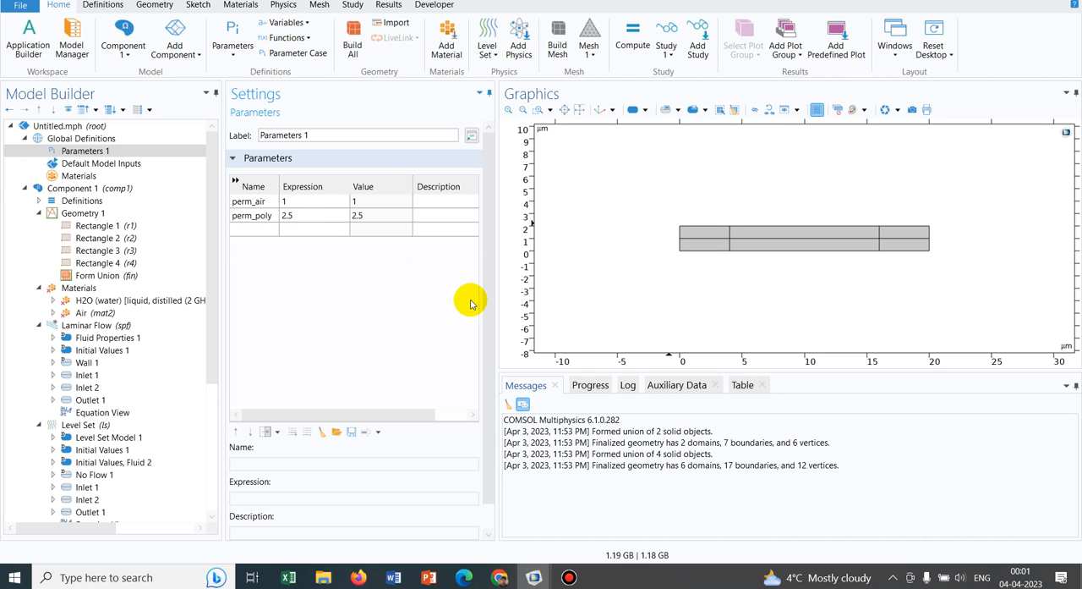
{"action": "mouse_move", "coordinate": [159, 337]}
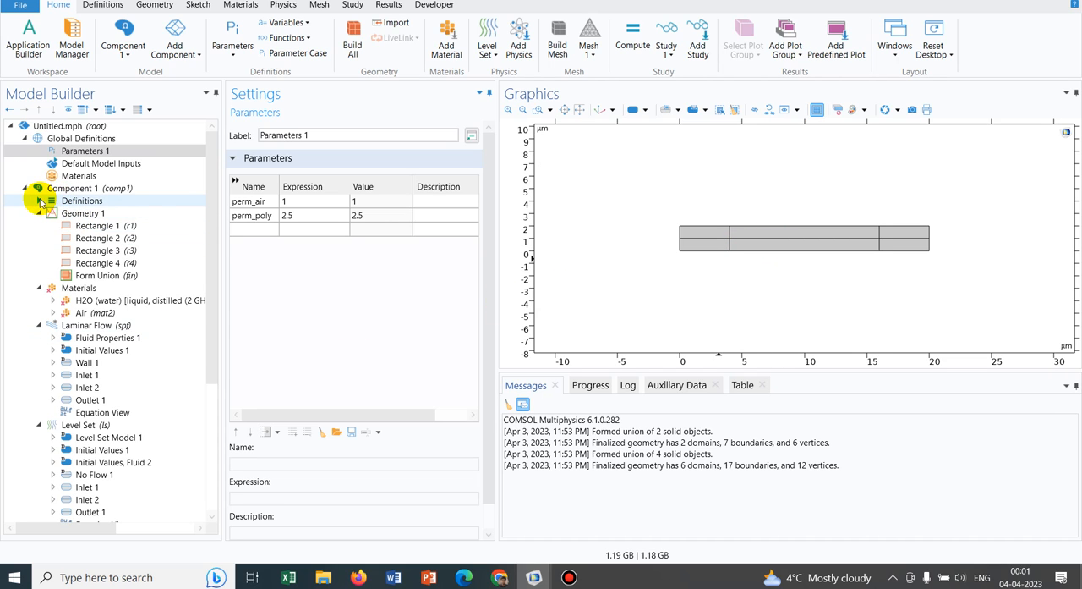
{"action": "right_click", "coordinate": [81, 200]}
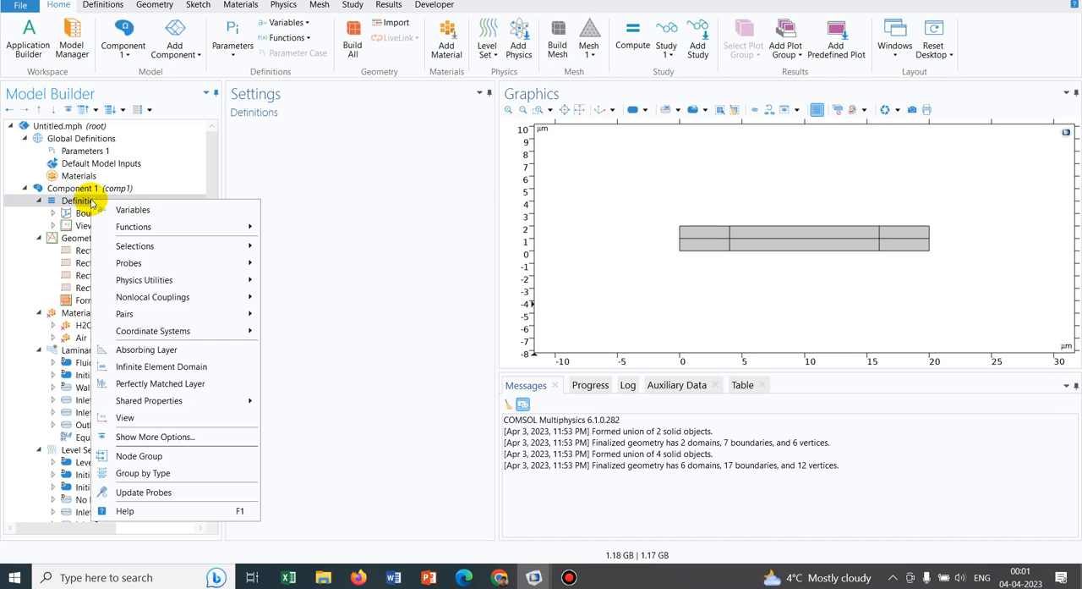
{"action": "left_click", "coordinate": [132, 210]}
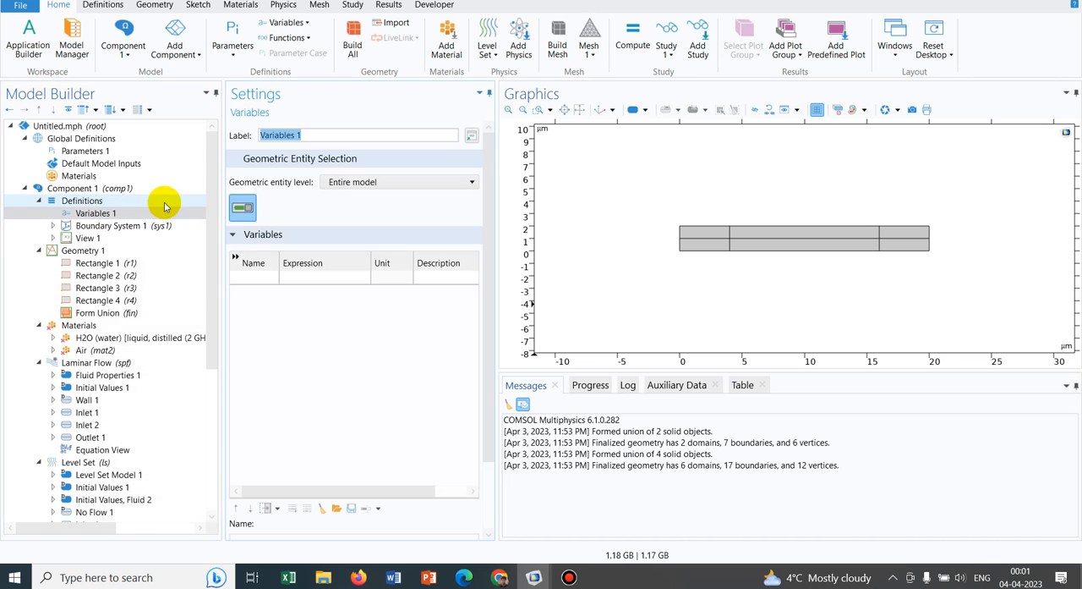
{"action": "mouse_move", "coordinate": [336, 508]}
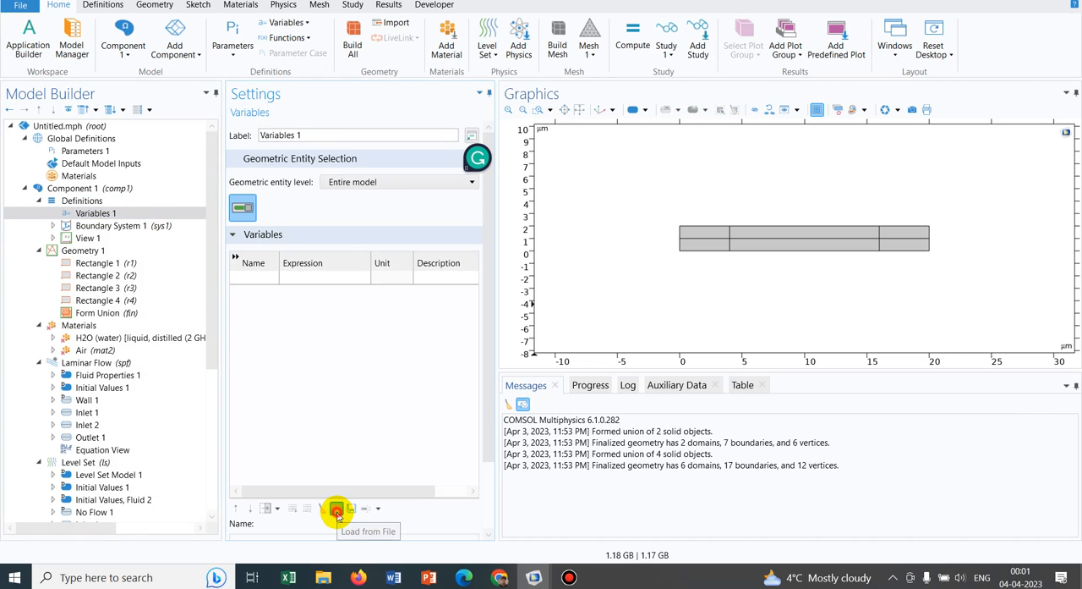
{"action": "left_click", "coordinate": [336, 507]}
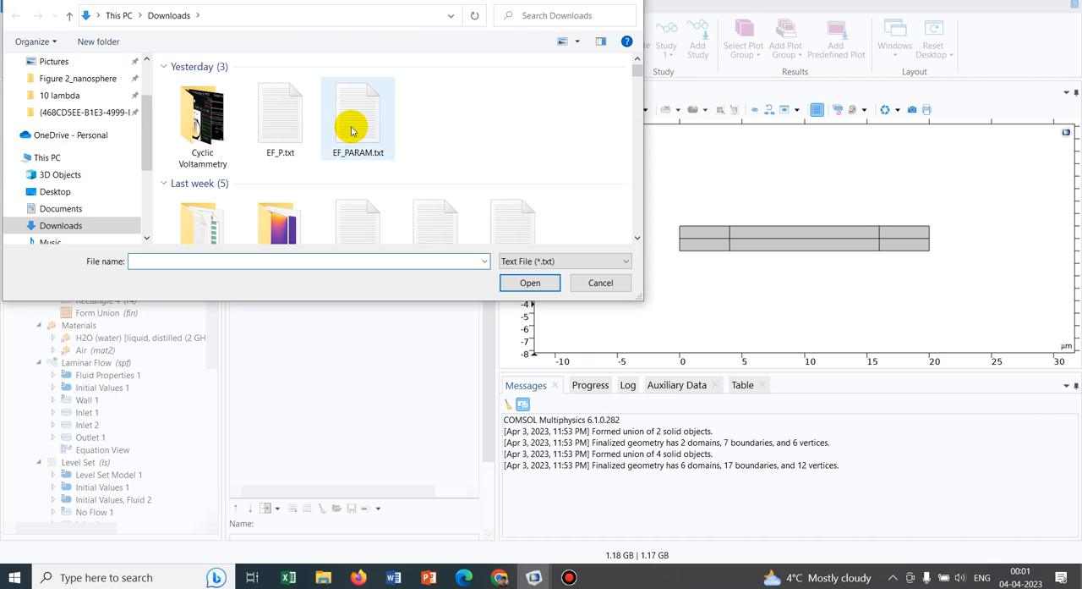
{"action": "left_click", "coordinate": [530, 283]}
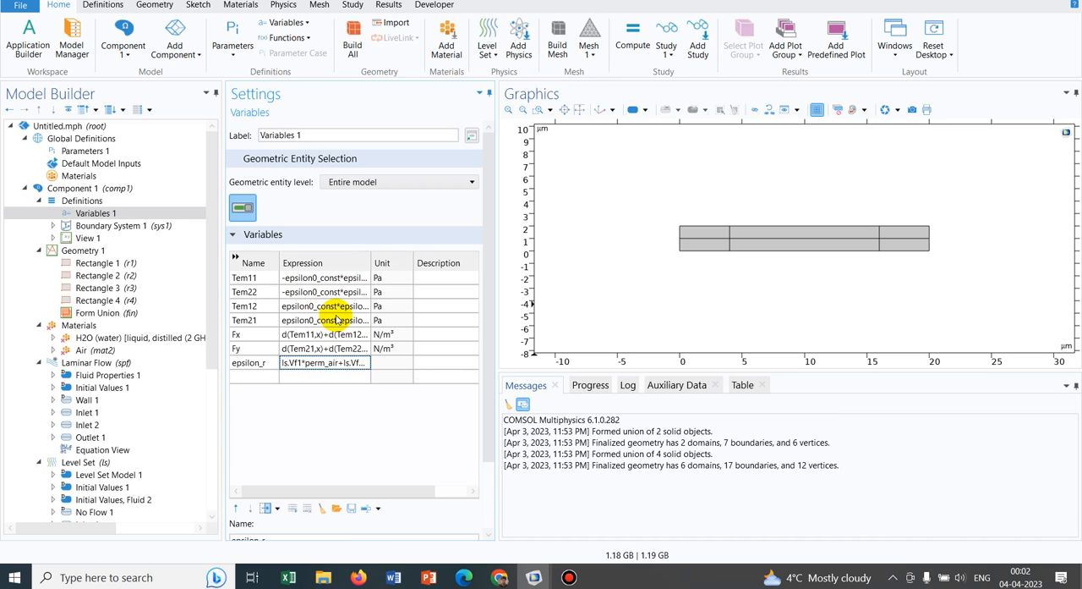
{"action": "left_click", "coordinate": [245, 277]}
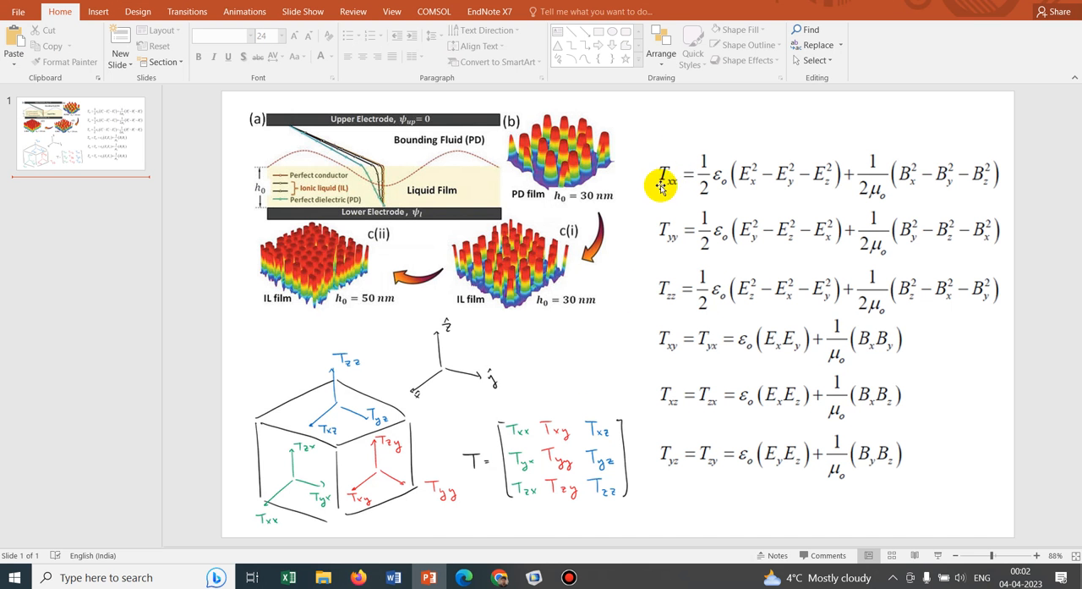
{"action": "mouse_move", "coordinate": [775, 207]}
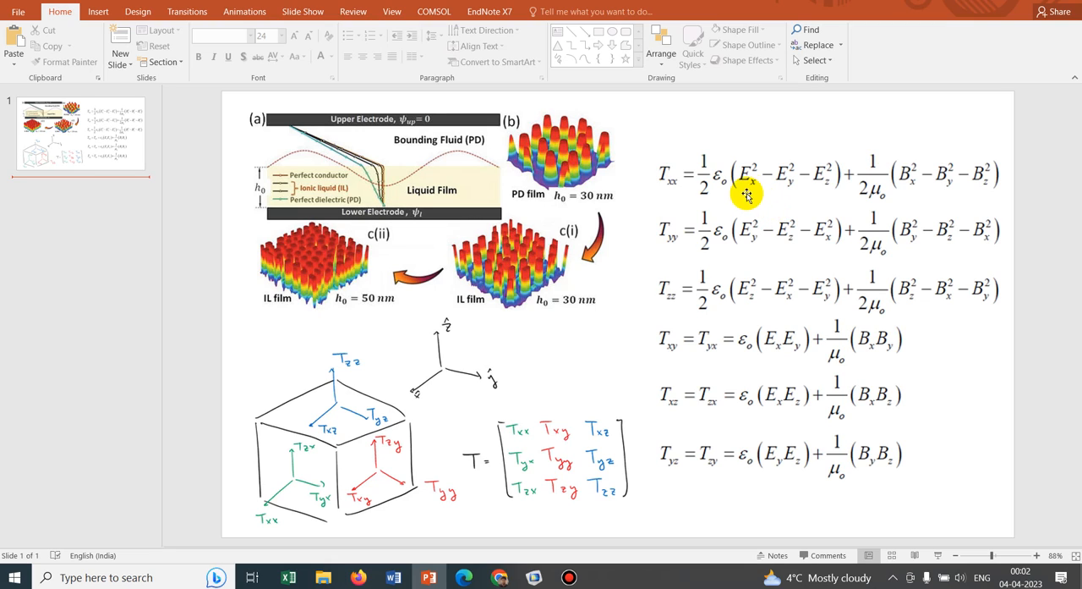
{"action": "mouse_move", "coordinate": [728, 188]}
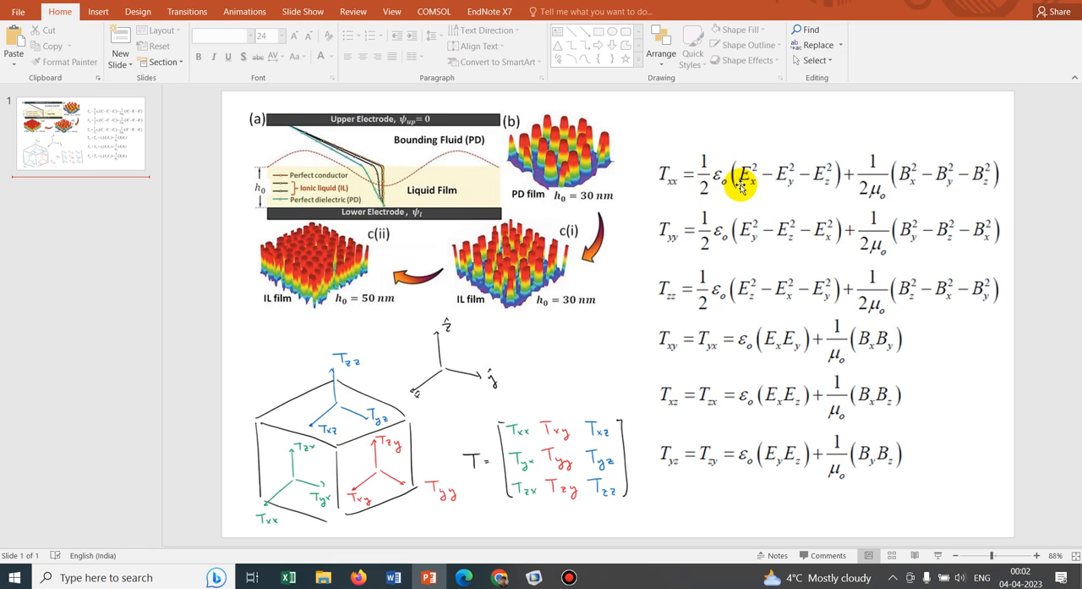
{"action": "mouse_move", "coordinate": [795, 179]}
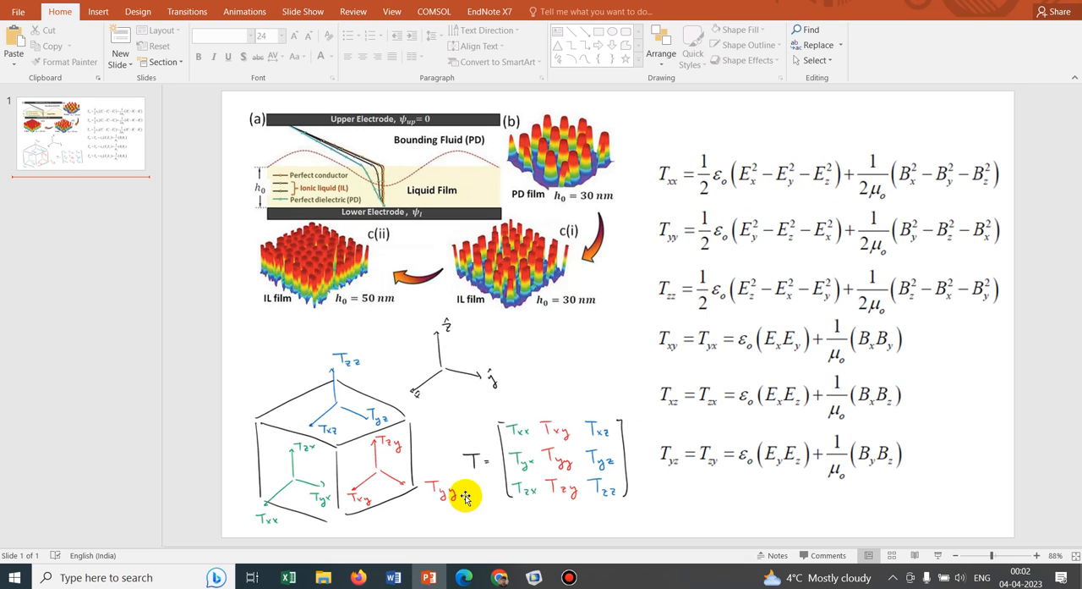
{"action": "mouse_move", "coordinate": [534, 577]}
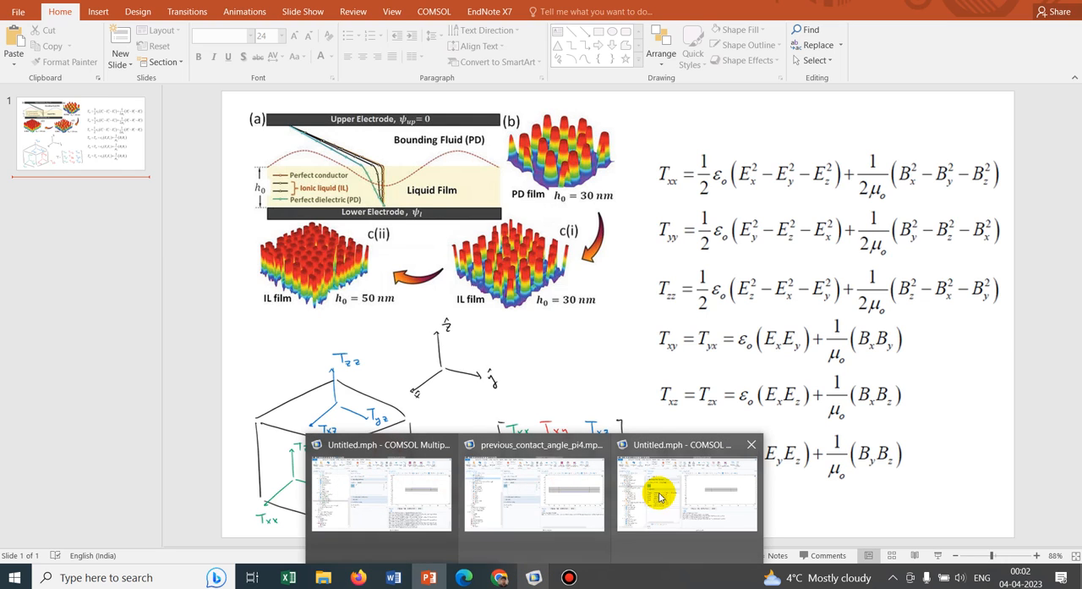
Step: Return to COMSOL and inspect the Tem22 and Tem21 stress expressions in Variables 1
{"action": "left_click", "coordinate": [687, 490]}
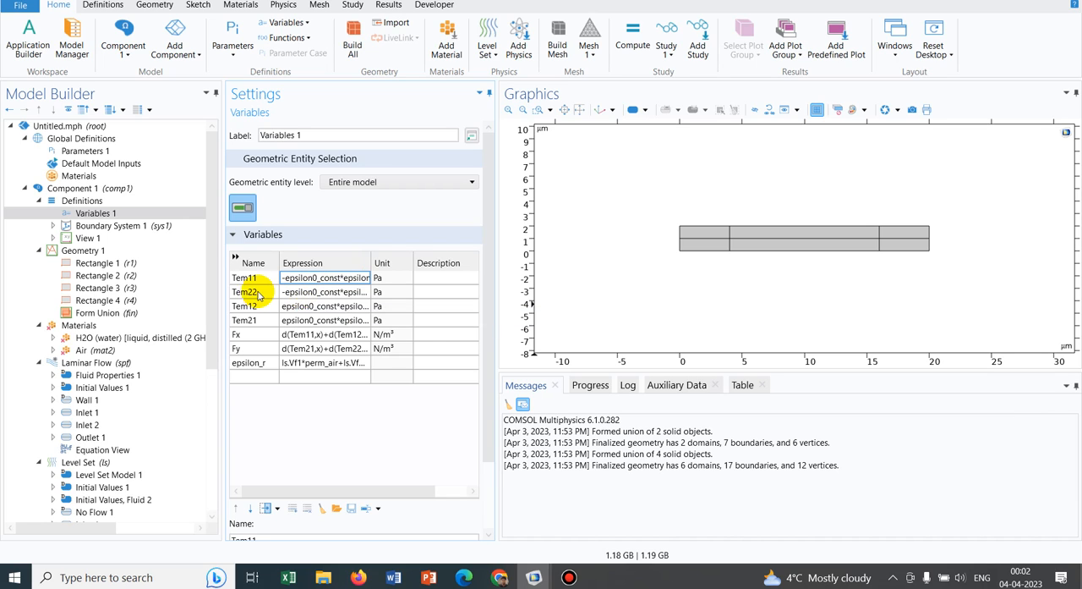
{"action": "mouse_move", "coordinate": [318, 291]}
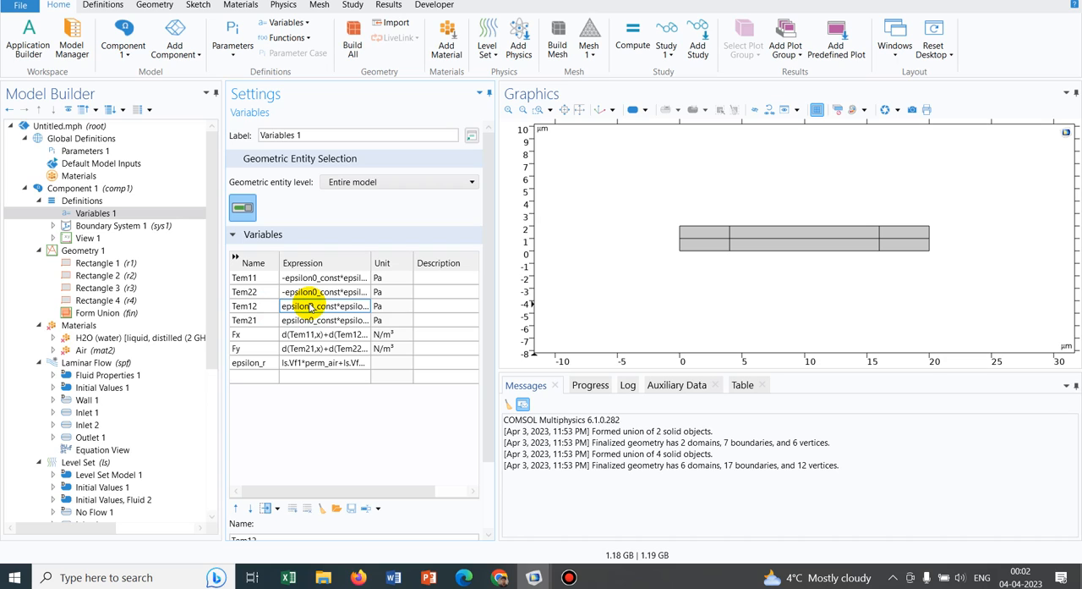
{"action": "left_click", "coordinate": [245, 320]}
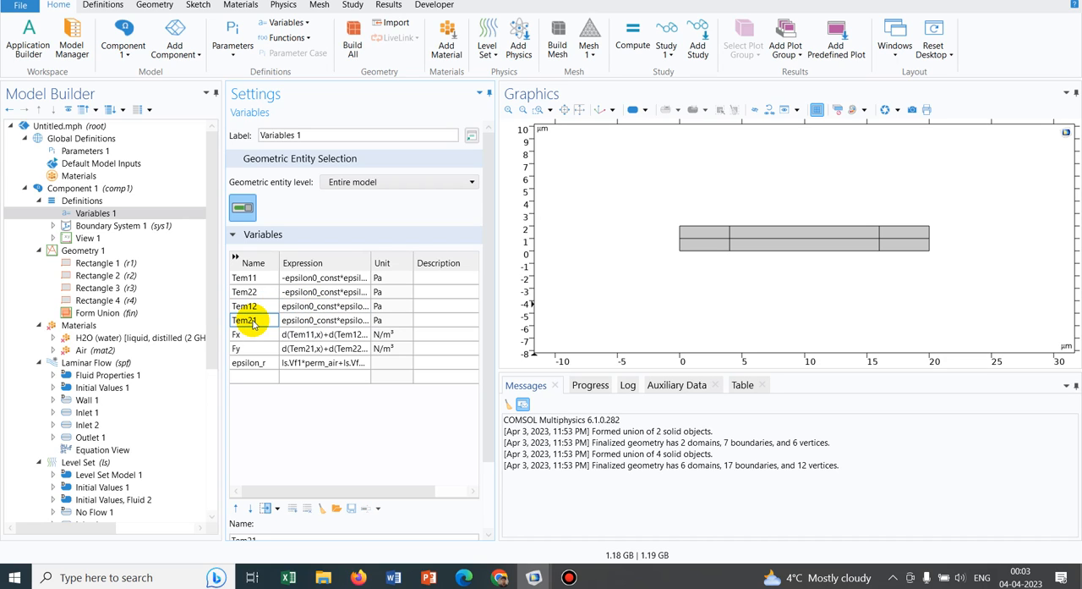
{"action": "mouse_move", "coordinate": [318, 320]}
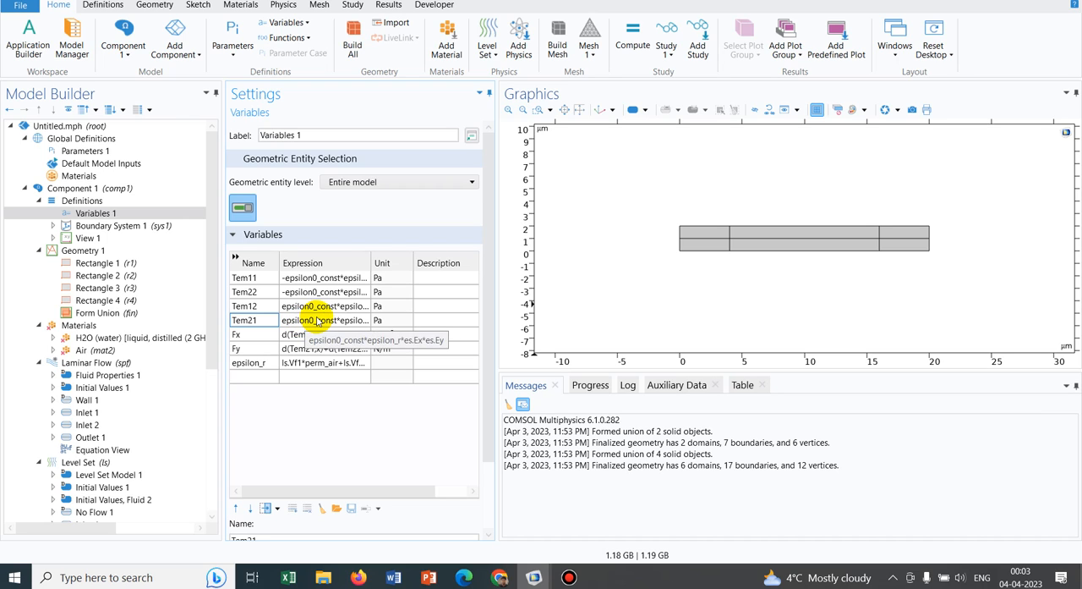
{"action": "left_click", "coordinate": [237, 335]}
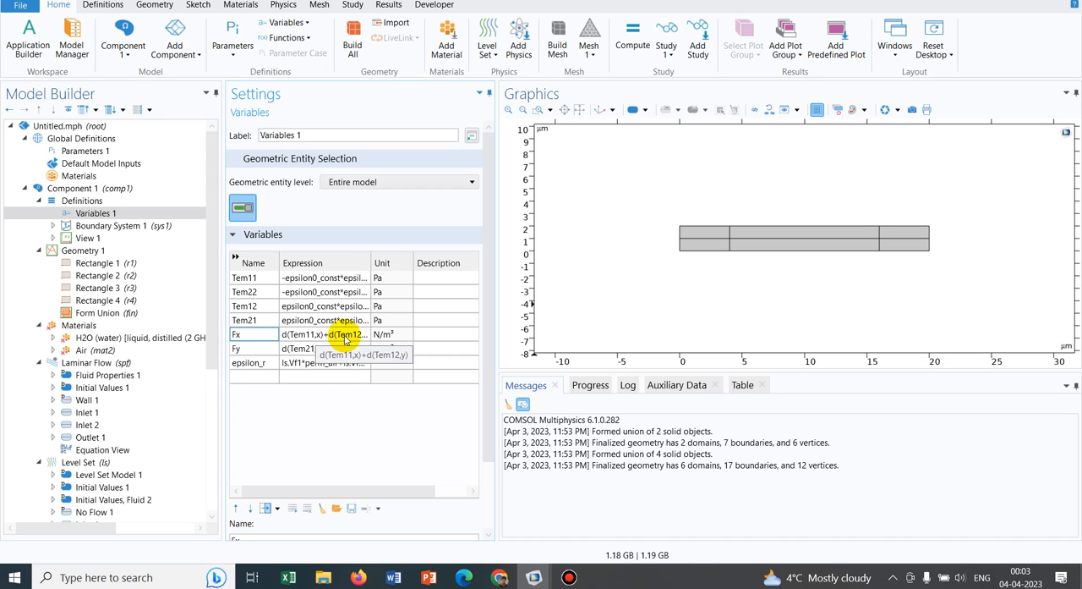
{"action": "mouse_move", "coordinate": [428, 577]}
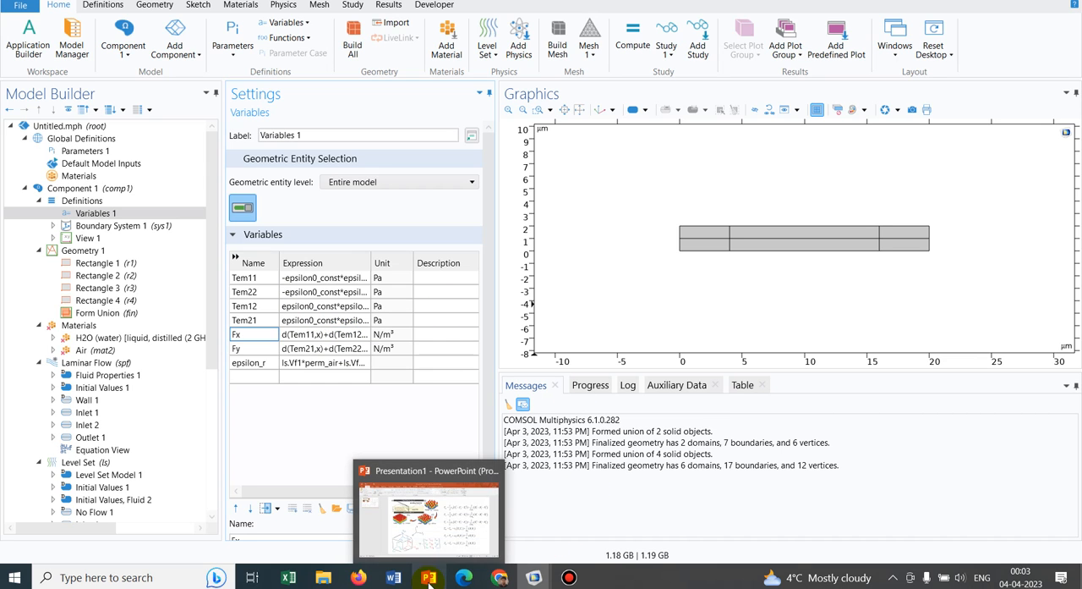
Step: Switch to the PowerPoint slide showing the Maxwell stress tensor matrix and equations
{"action": "left_click", "coordinate": [430, 577]}
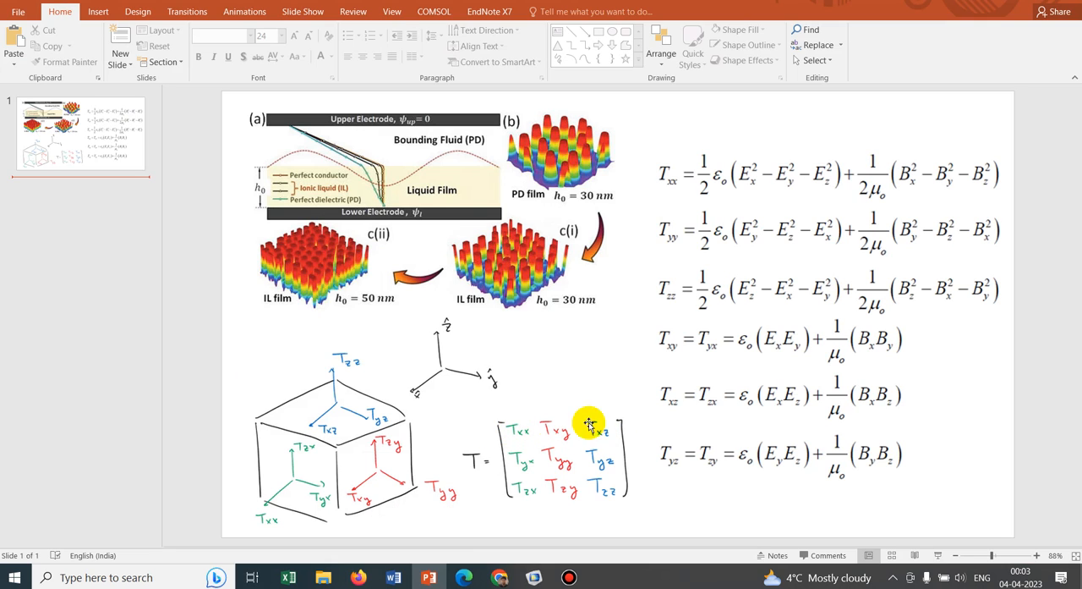
{"action": "mouse_move", "coordinate": [646, 477]}
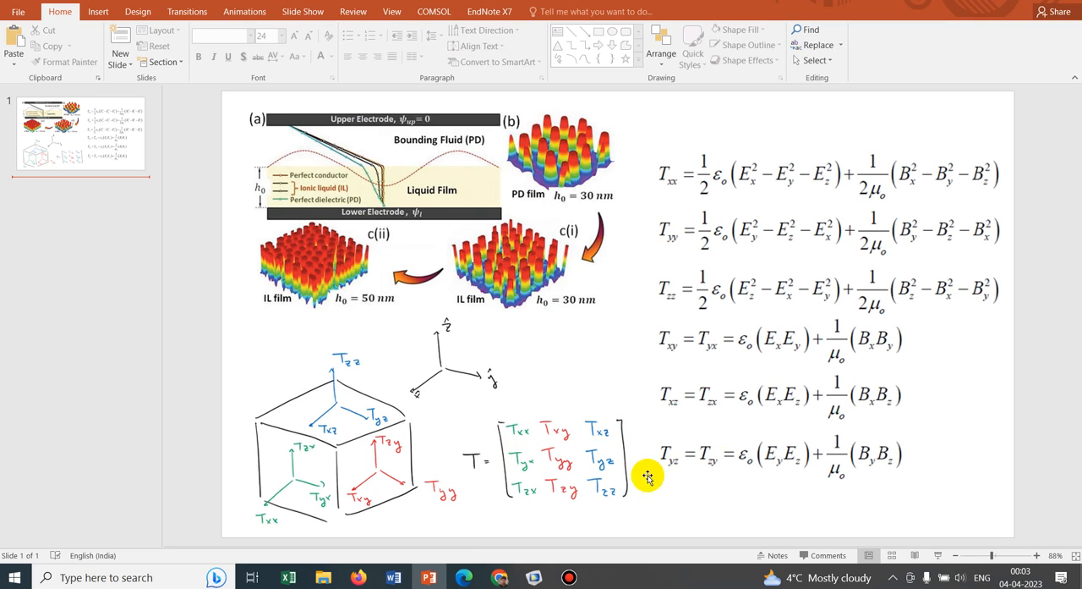
{"action": "mouse_move", "coordinate": [533, 577]}
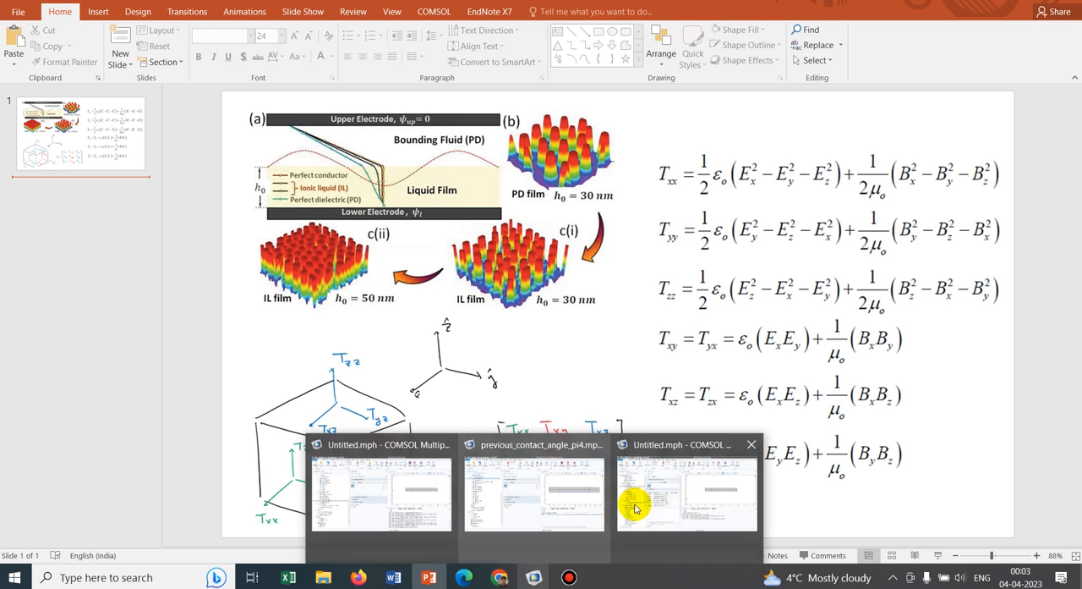
Step: Bring COMSOL back, zoom to the film geometry's extents and inspect the epsilon_r permittivity variable
{"action": "left_click", "coordinate": [687, 491]}
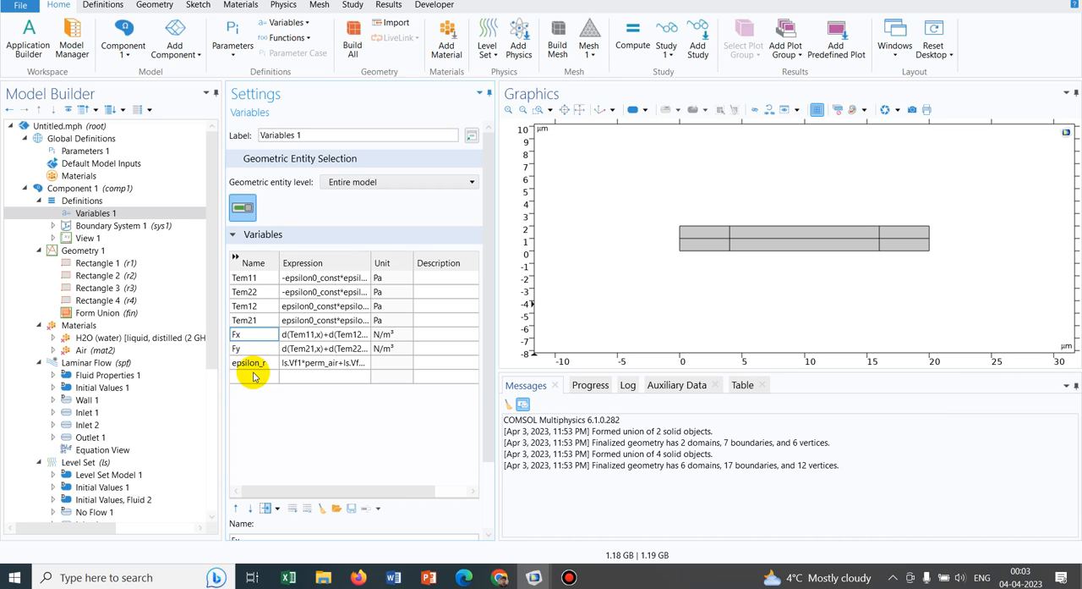
{"action": "mouse_move", "coordinate": [758, 237]}
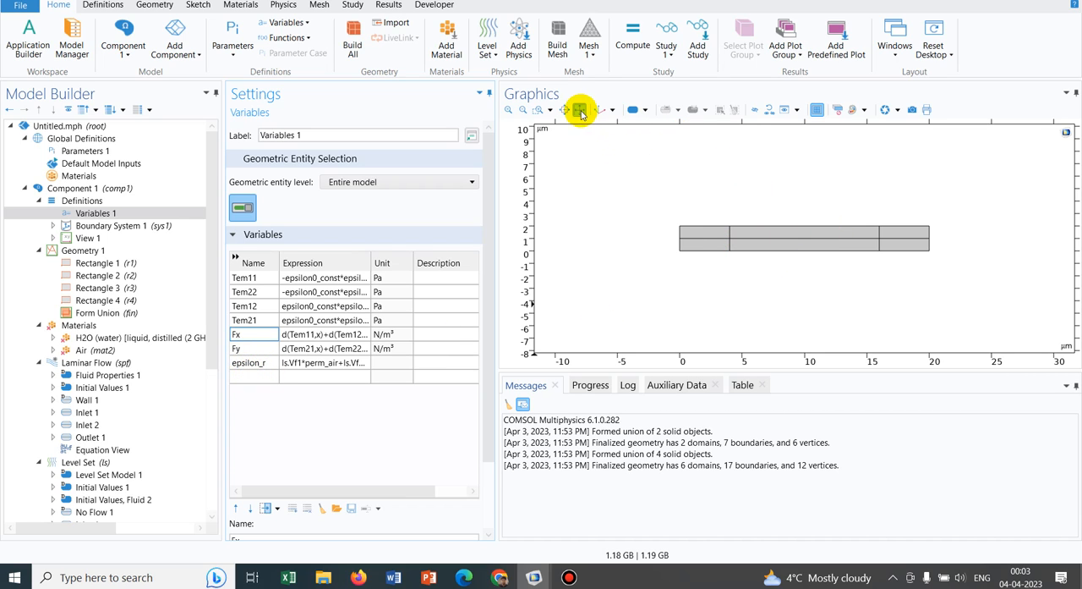
{"action": "left_click", "coordinate": [582, 110]}
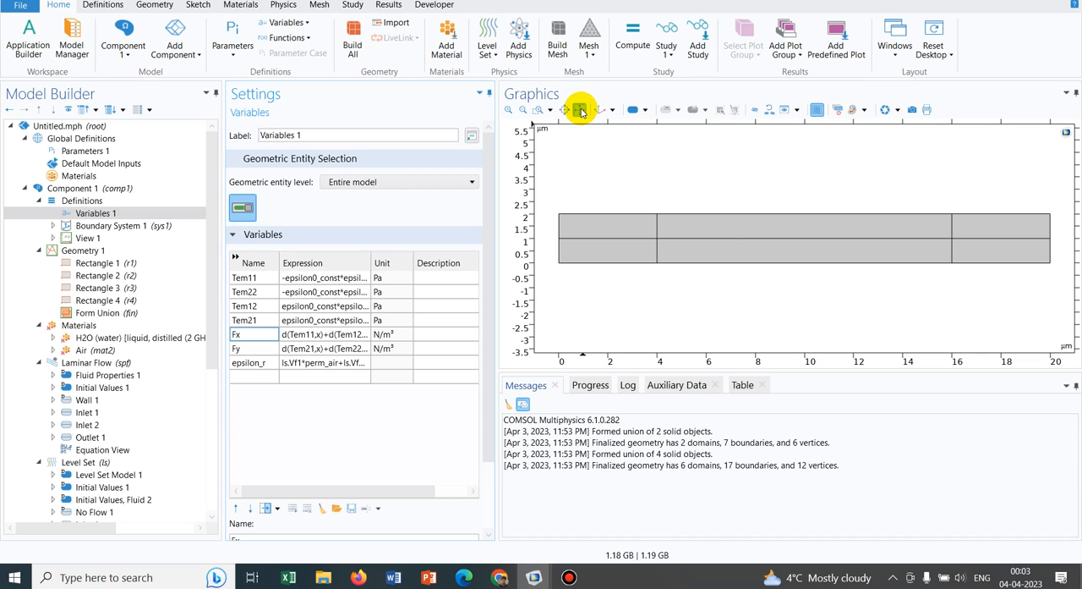
{"action": "mouse_move", "coordinate": [703, 303]}
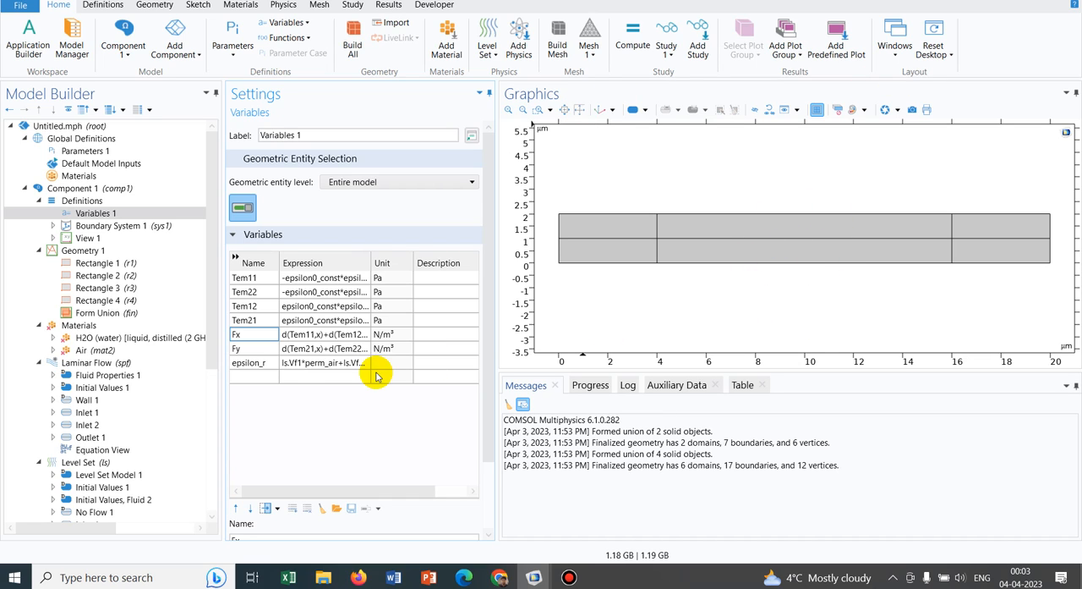
{"action": "mouse_move", "coordinate": [314, 372]}
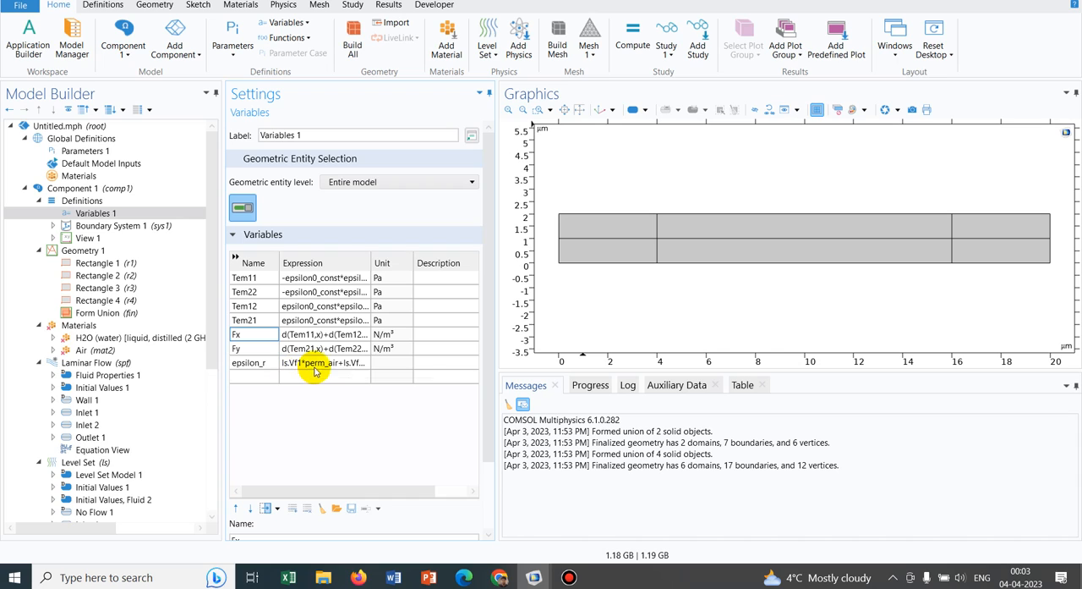
{"action": "mouse_move", "coordinate": [301, 362]}
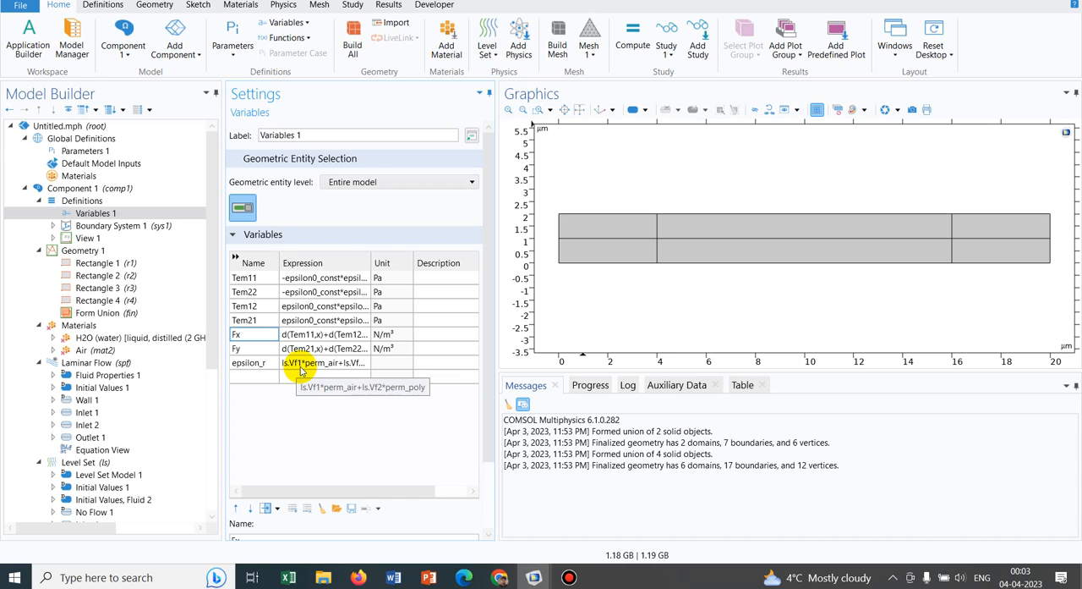
{"action": "mouse_move", "coordinate": [325, 363]}
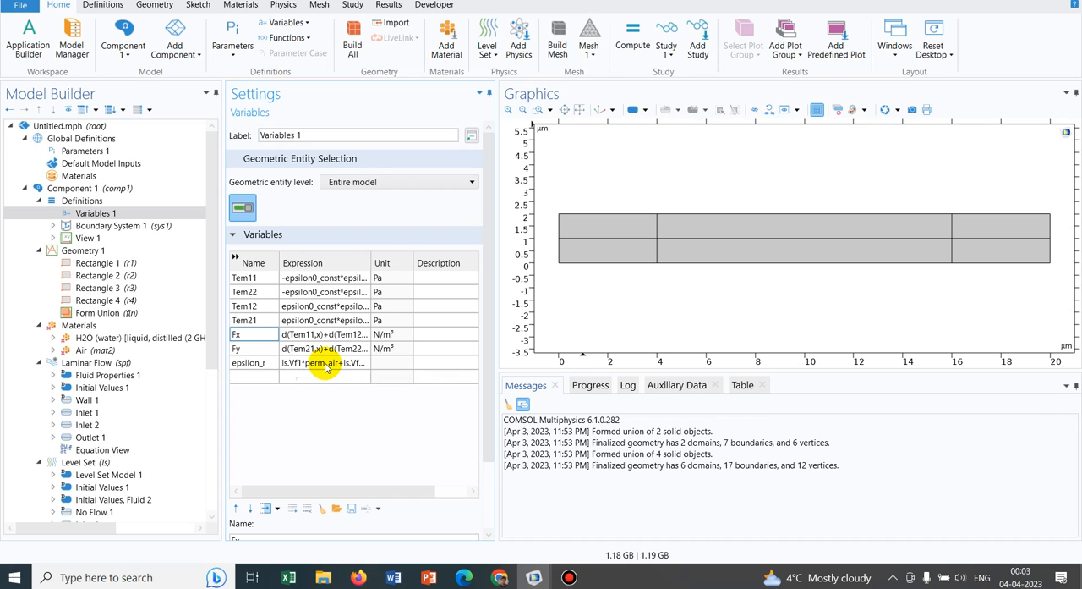
{"action": "mouse_move", "coordinate": [356, 362]}
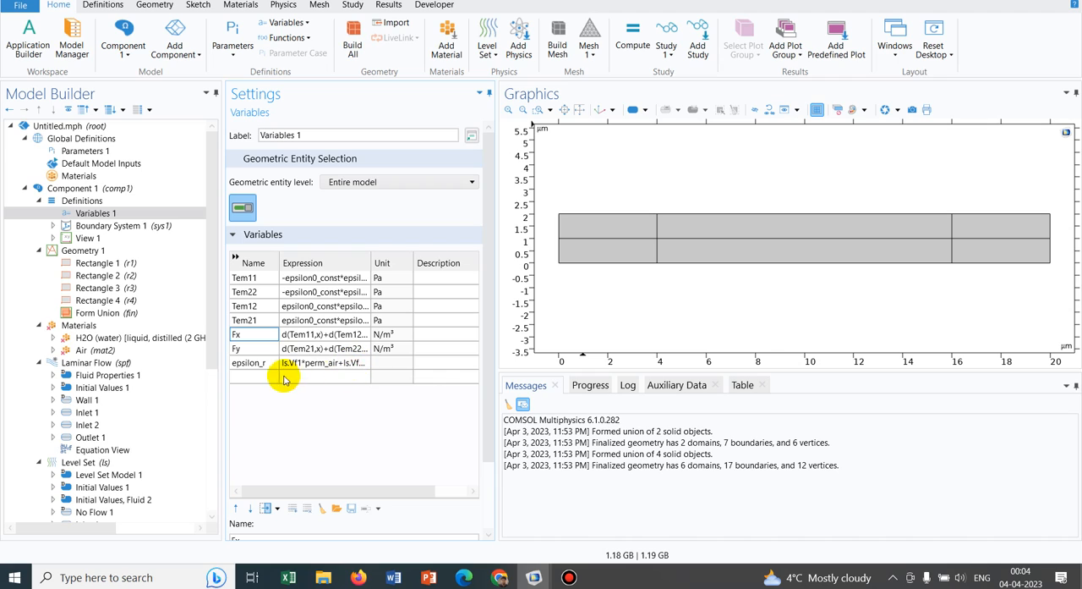
{"action": "mouse_move", "coordinate": [357, 375]}
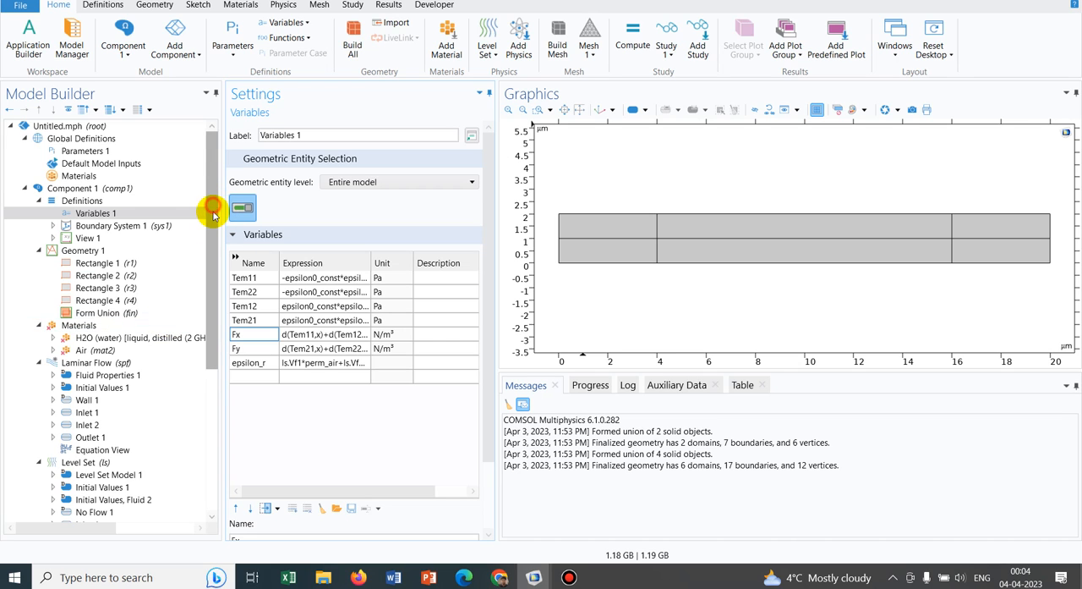
{"action": "scroll", "scroll_direction": "down", "scroll_amount": 3}
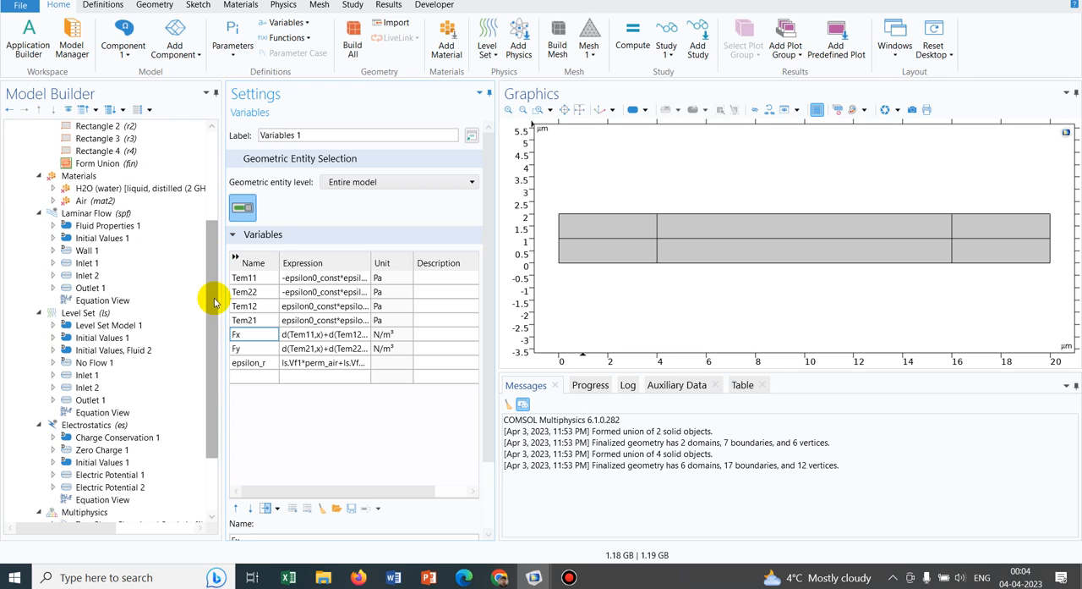
Step: Set Charge Conservation 1's relative permittivity to user-defined epsilon_r
{"action": "left_click", "coordinate": [88, 423]}
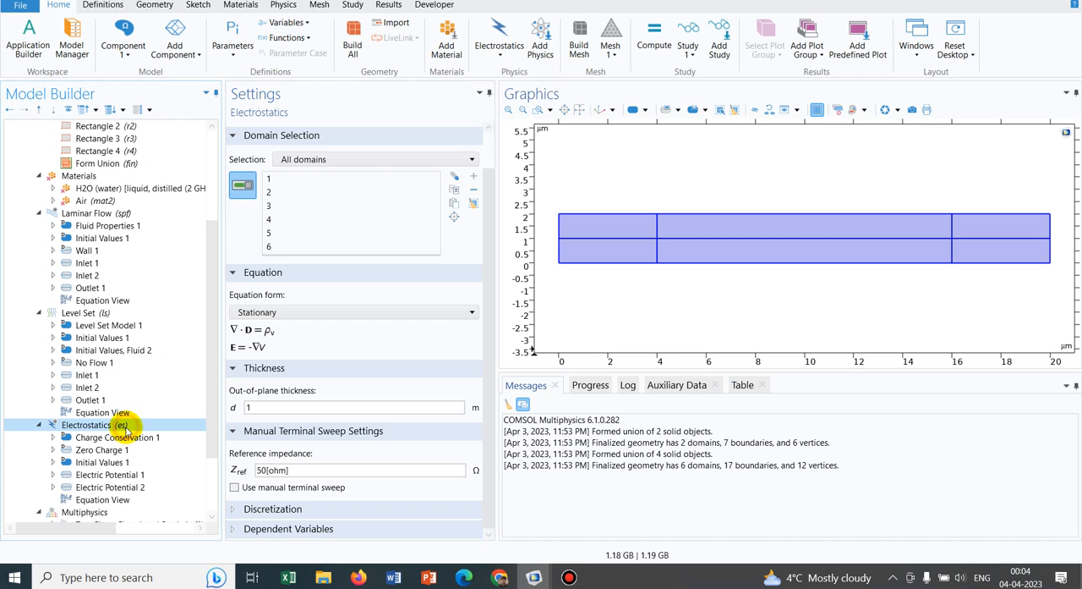
{"action": "left_click", "coordinate": [116, 436]}
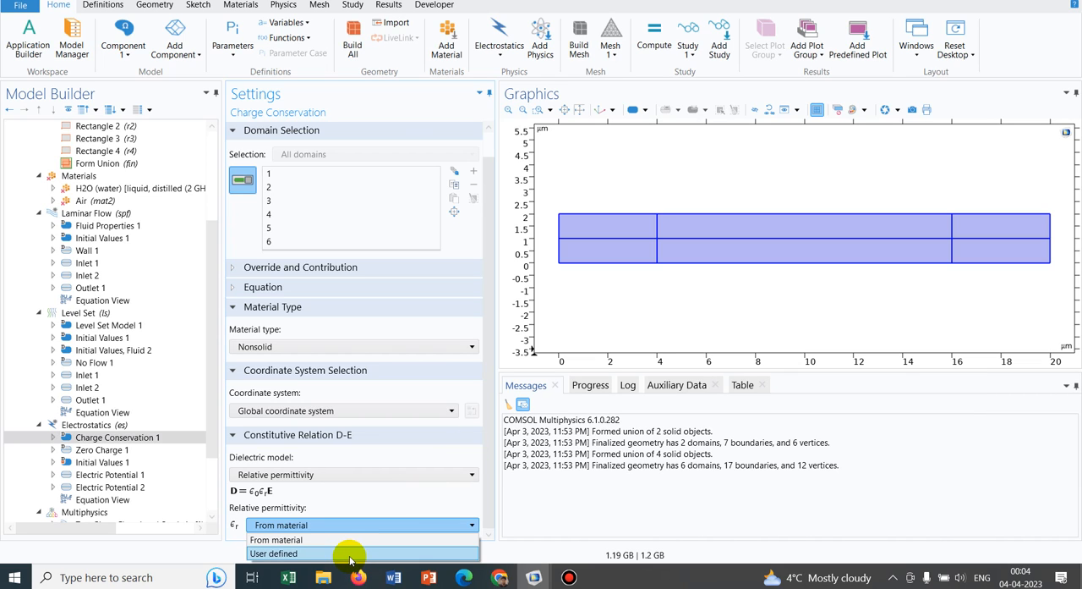
{"action": "left_click", "coordinate": [274, 551]}
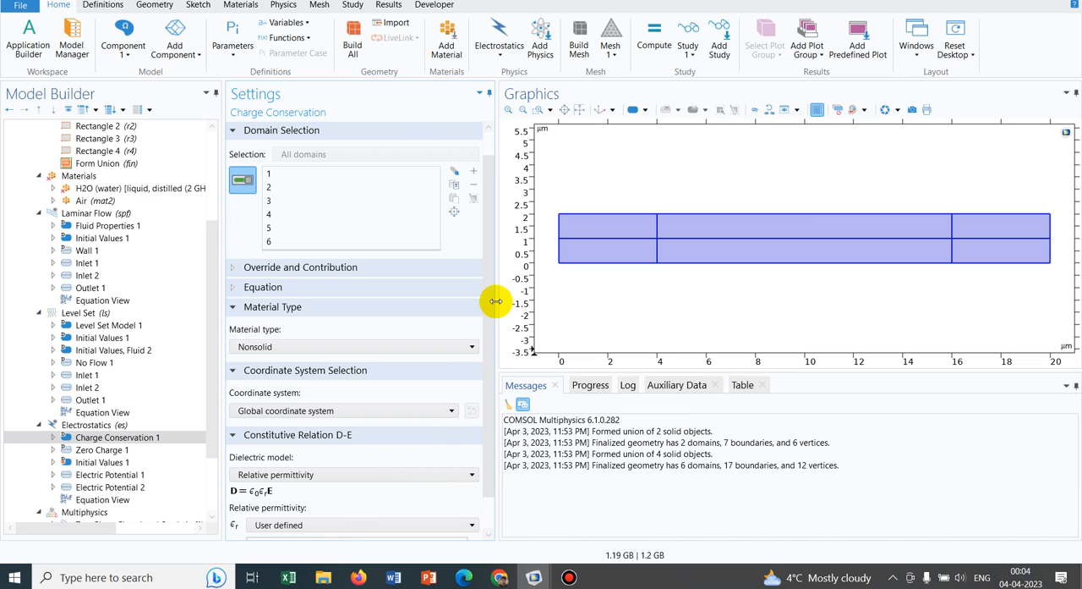
{"action": "scroll", "scroll_direction": "down", "scroll_amount": 3}
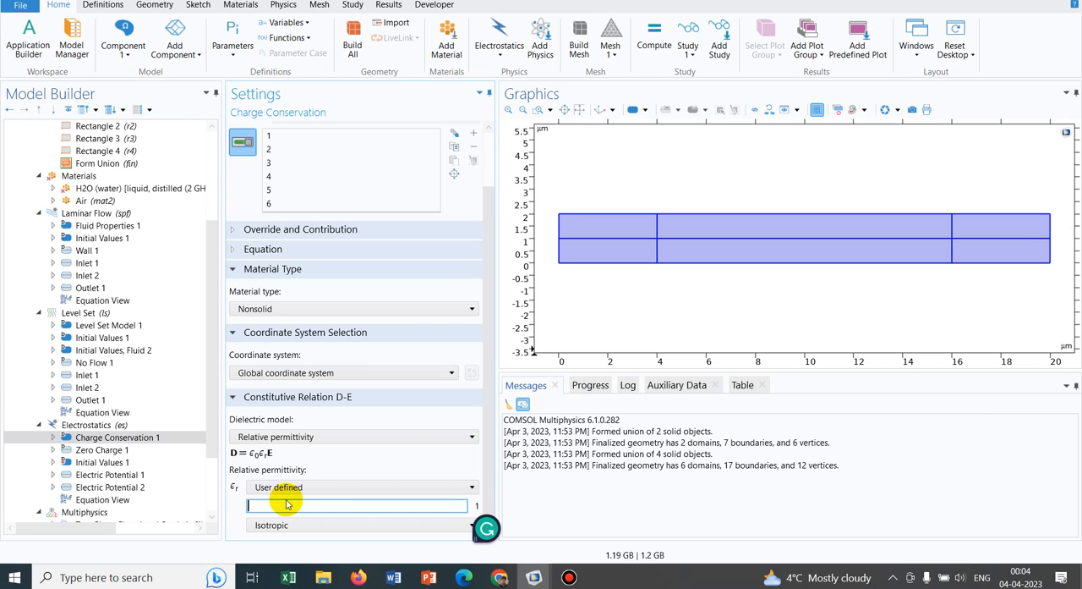
{"action": "type", "text": "epsilon_r"}
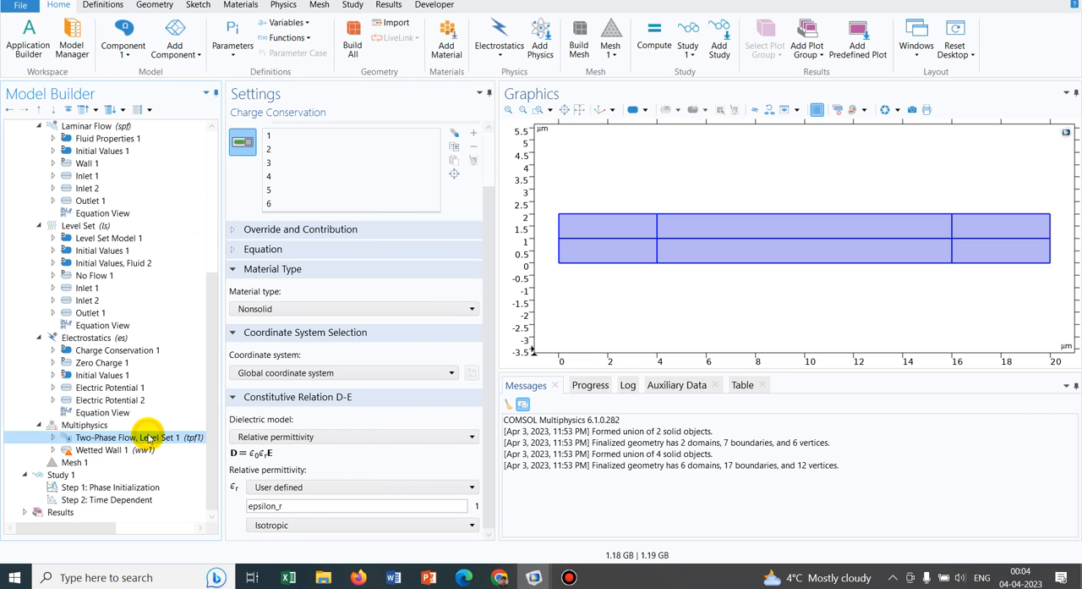
Step: Check the Two-Phase Flow coupling and build Mesh 1, giving 21984 domain elements
{"action": "left_click", "coordinate": [127, 436]}
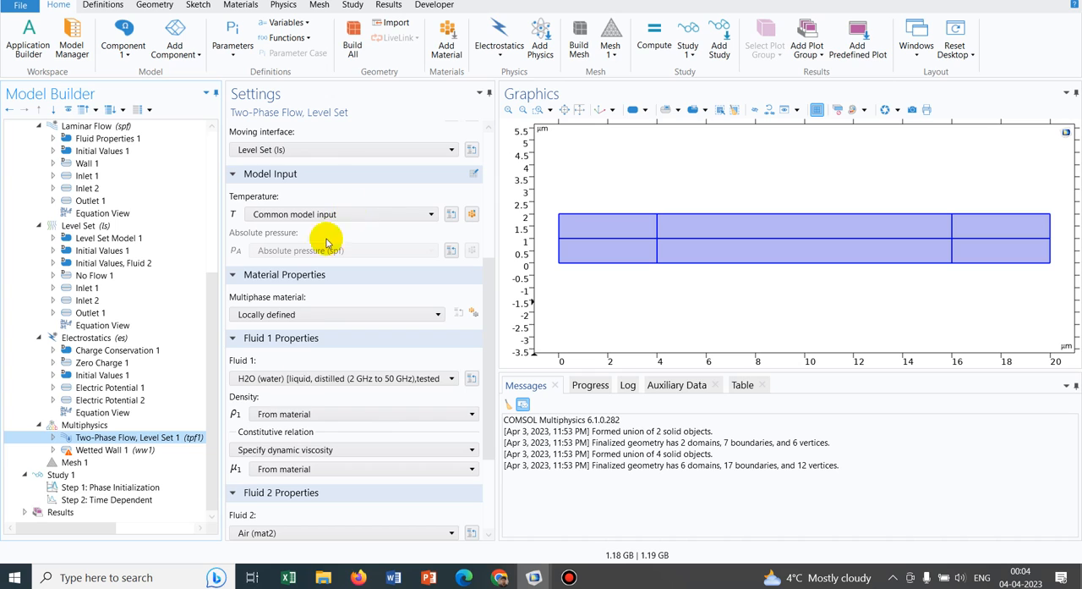
{"action": "left_click", "coordinate": [74, 462]}
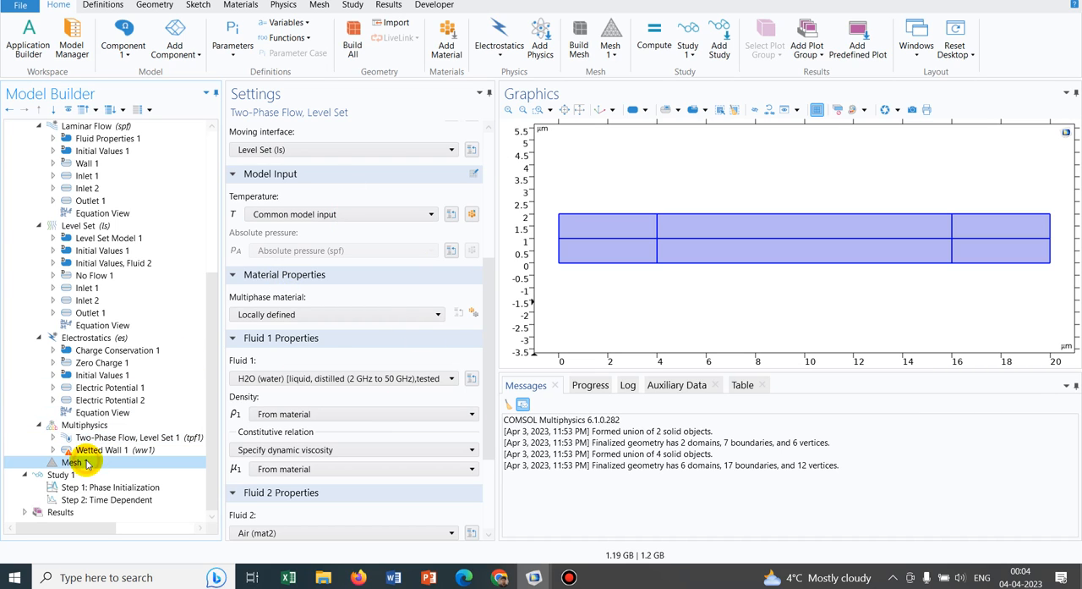
{"action": "left_click", "coordinate": [73, 461]}
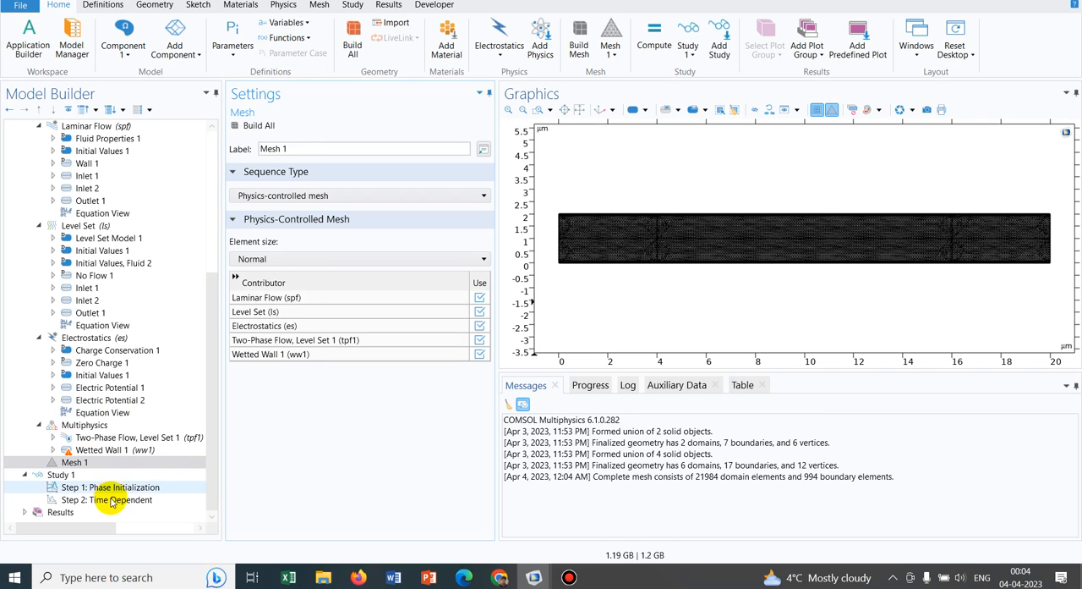
Step: Give the Time Dependent step output times range(0,1e-5,2e-4) s and locate the H2O material warning
{"action": "left_click", "coordinate": [105, 499]}
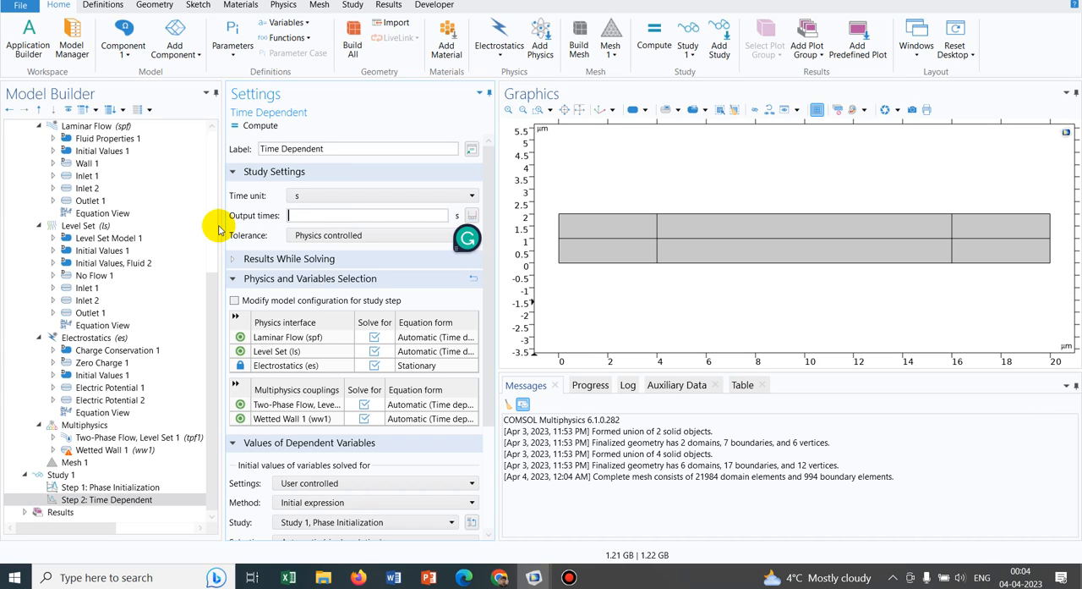
{"action": "type", "text": "range"}
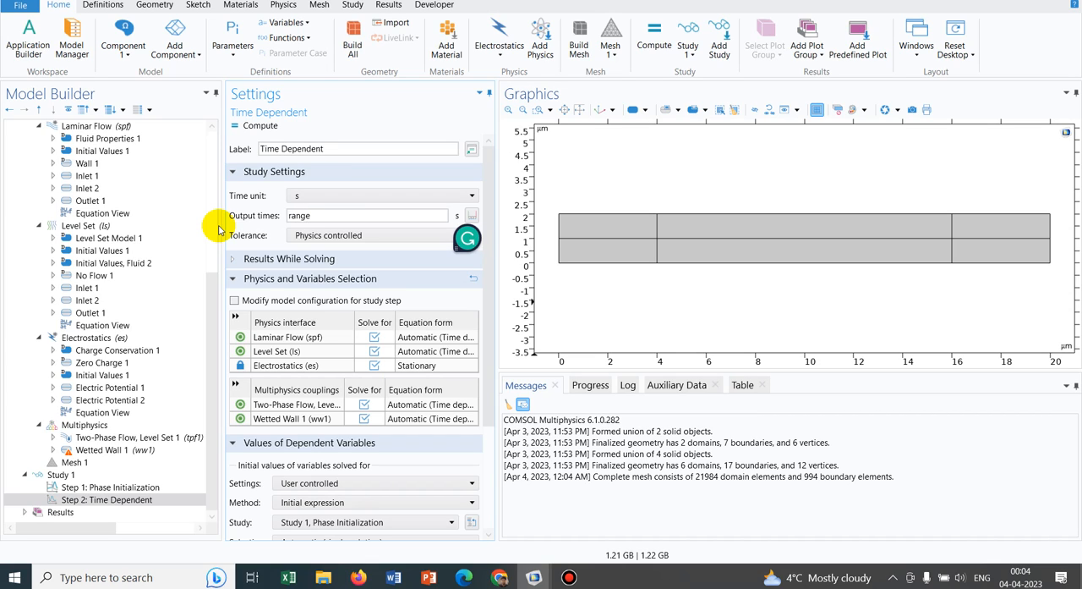
{"action": "type", "text": "(0,1e-5,2e-"}
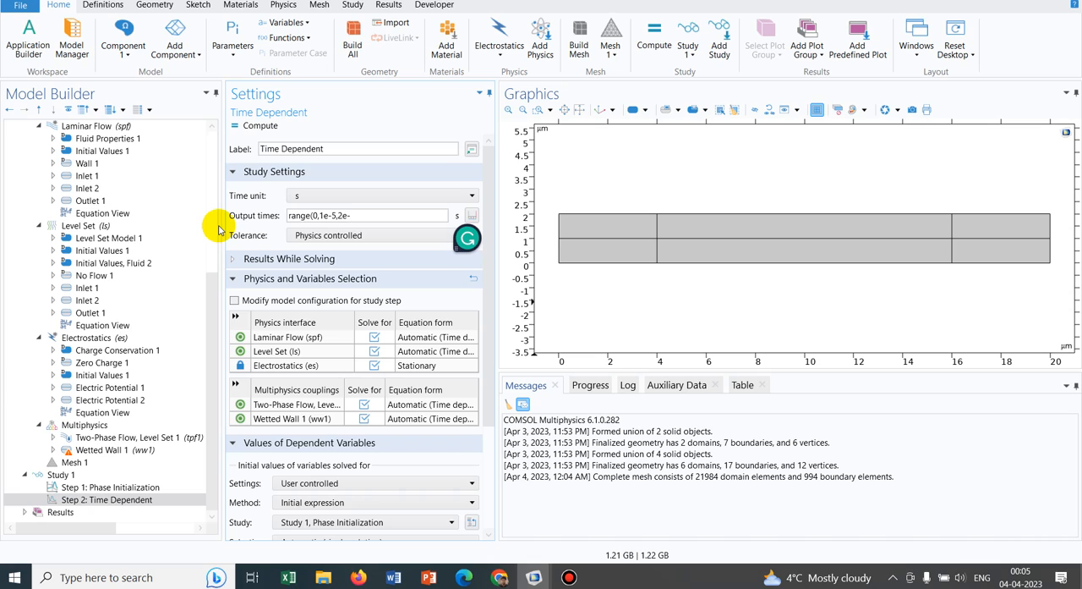
{"action": "type", "text": "4"}
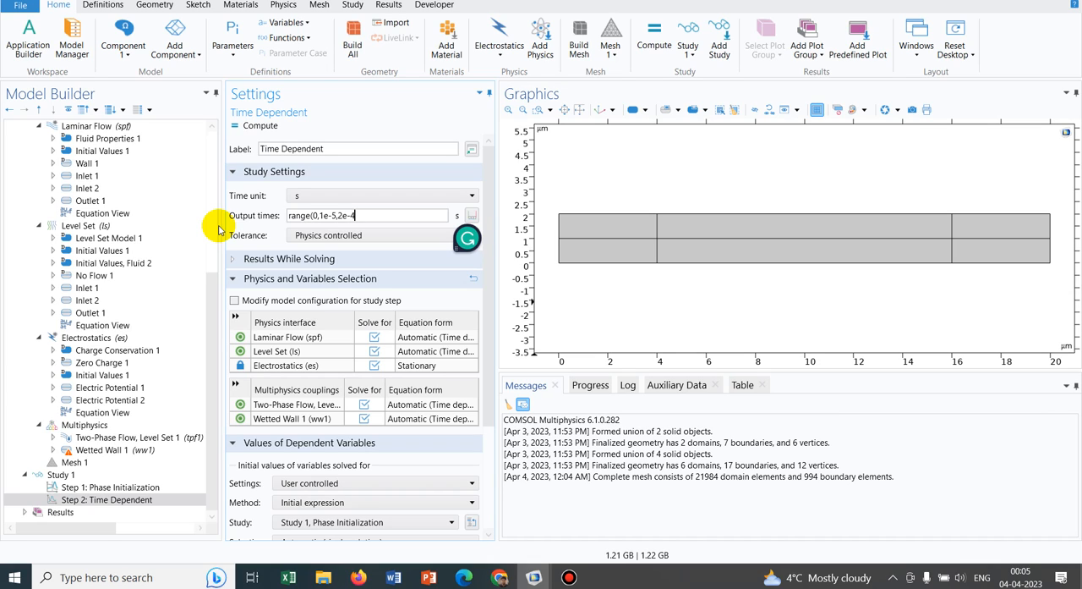
{"action": "mouse_move", "coordinate": [497, 350]}
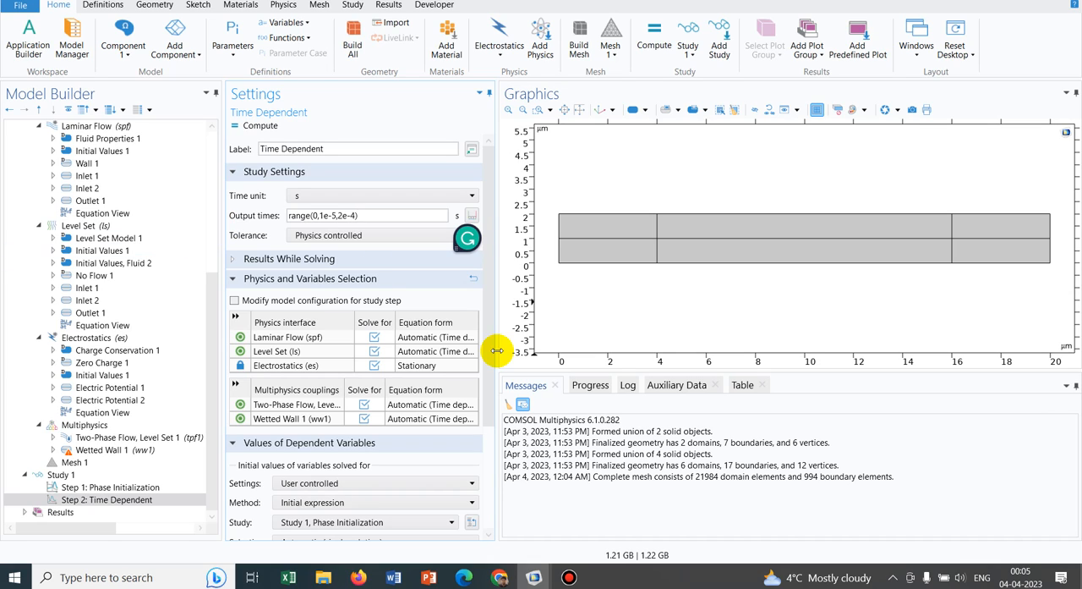
{"action": "mouse_move", "coordinate": [453, 289]}
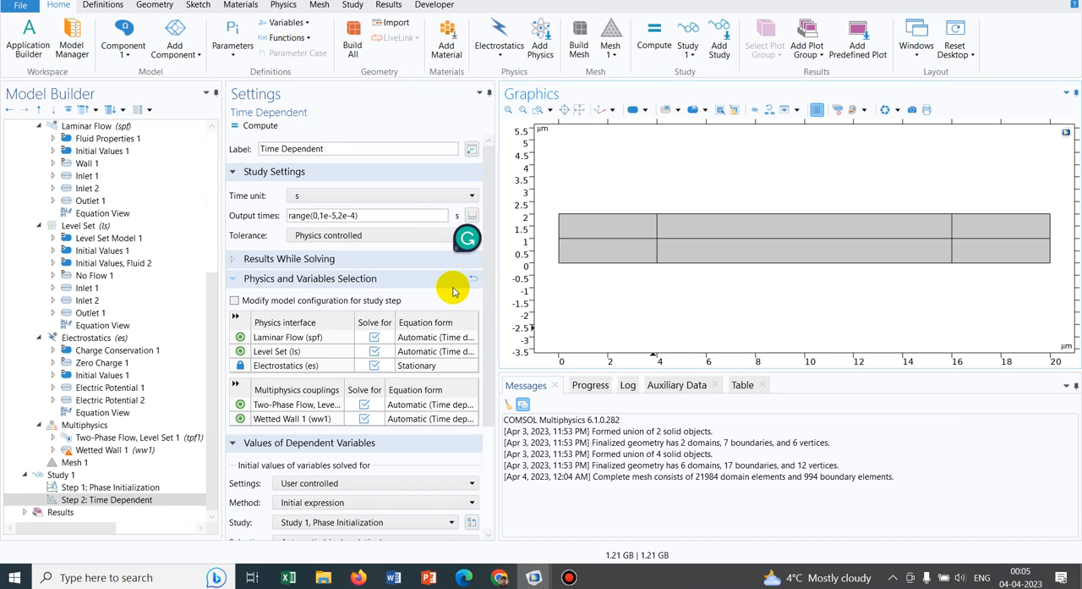
{"action": "scroll", "scroll_direction": "up", "scroll_amount": 3}
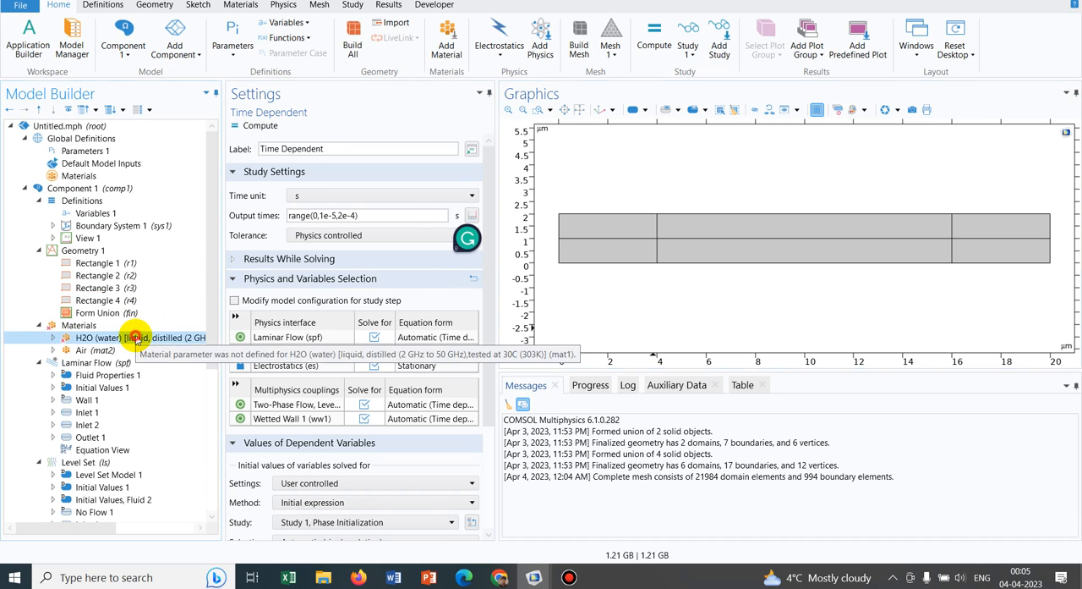
Step: Give the H2O material density 1000 kg/m³ and dynamic viscosity 0.001 Pa·s, then check the Air material
{"action": "left_click", "coordinate": [135, 337]}
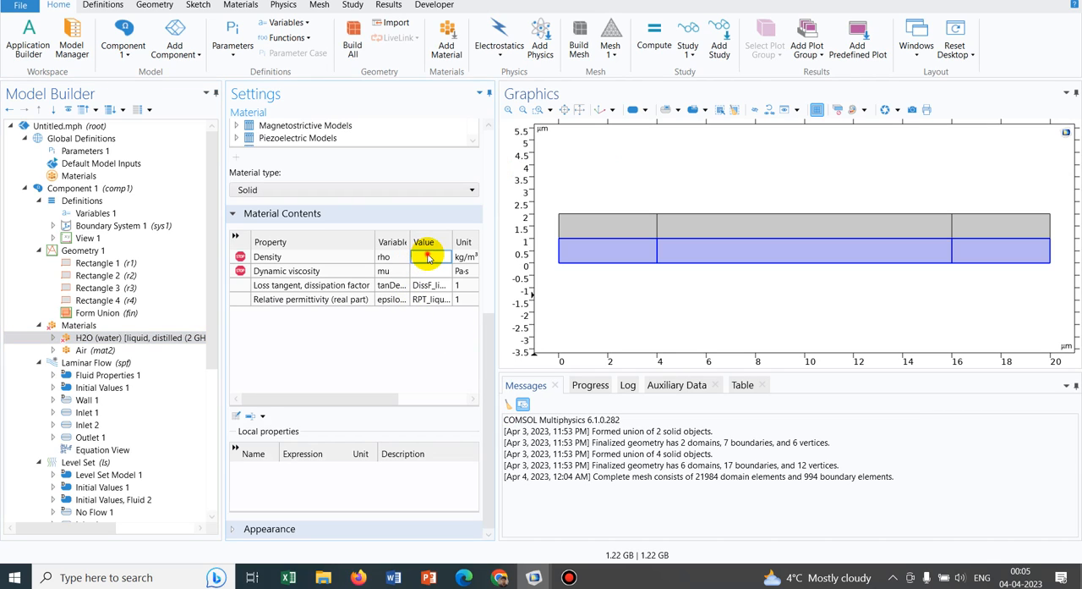
{"action": "type", "text": "1000"}
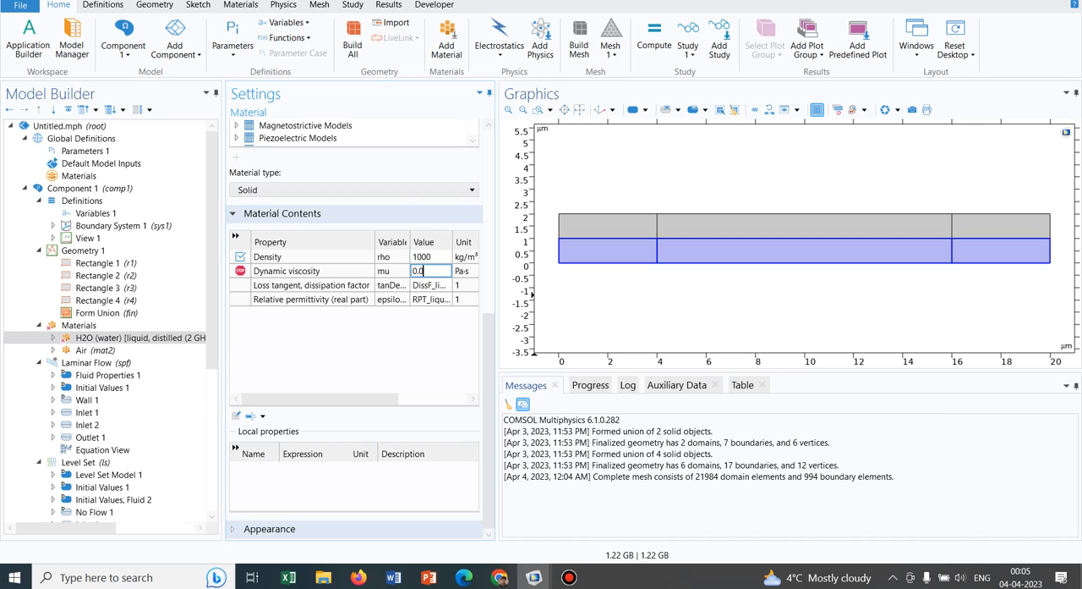
{"action": "type", "text": "0.001"}
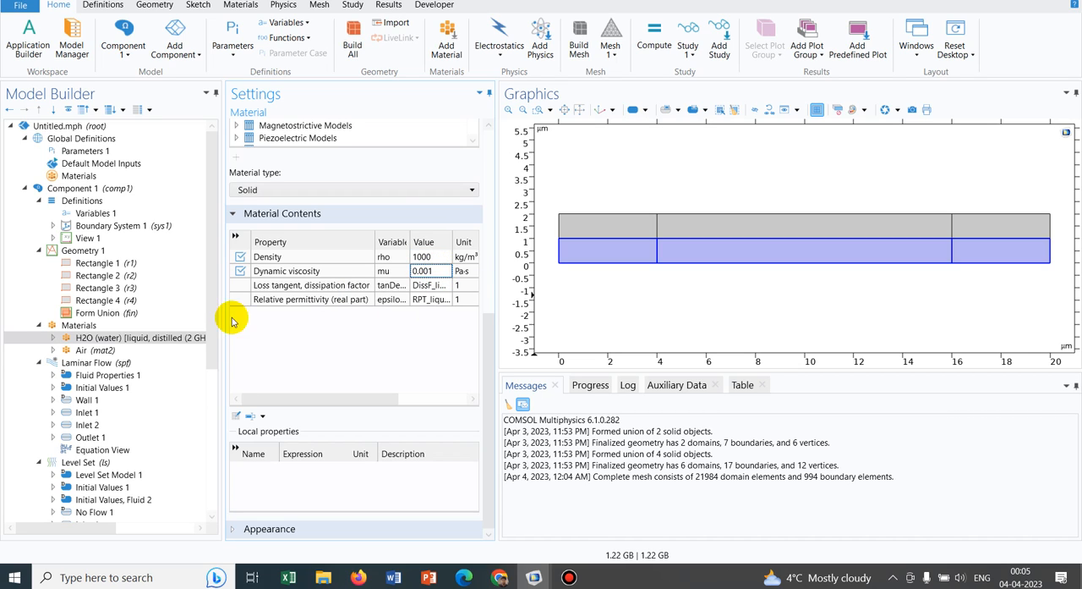
{"action": "left_click", "coordinate": [81, 349]}
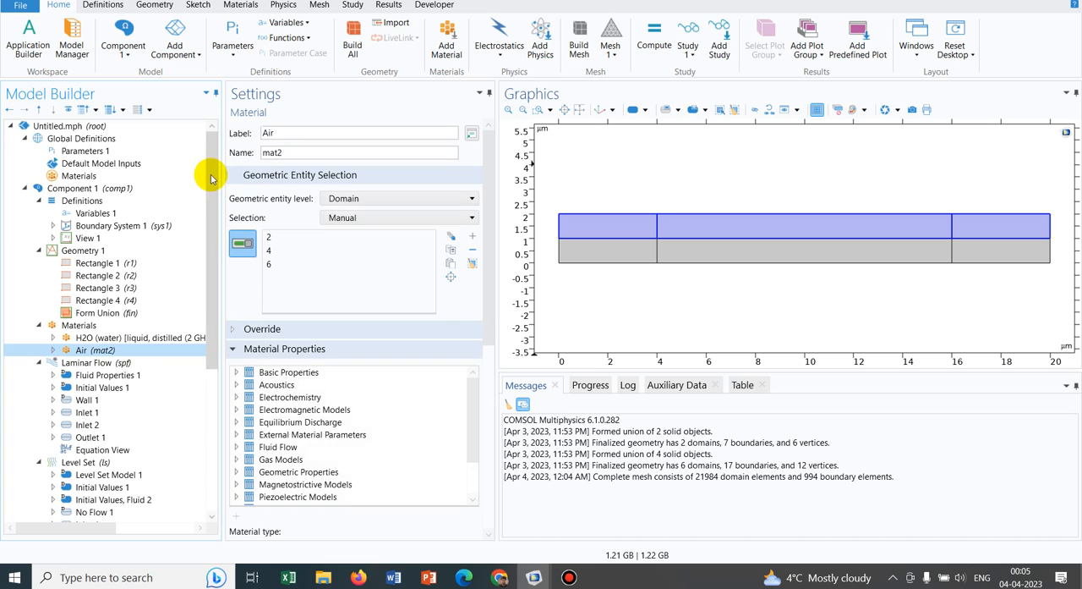
{"action": "scroll", "scroll_direction": "down", "scroll_amount": 3}
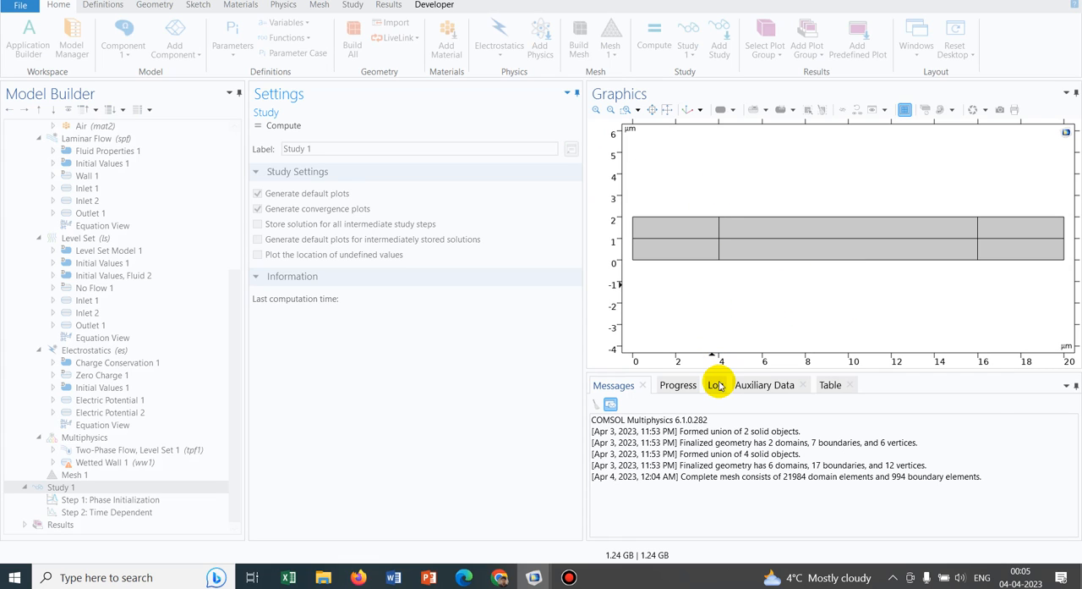
Step: Follow the running computation by alternating between the Messages list and the solver Log
{"action": "left_click", "coordinate": [713, 386]}
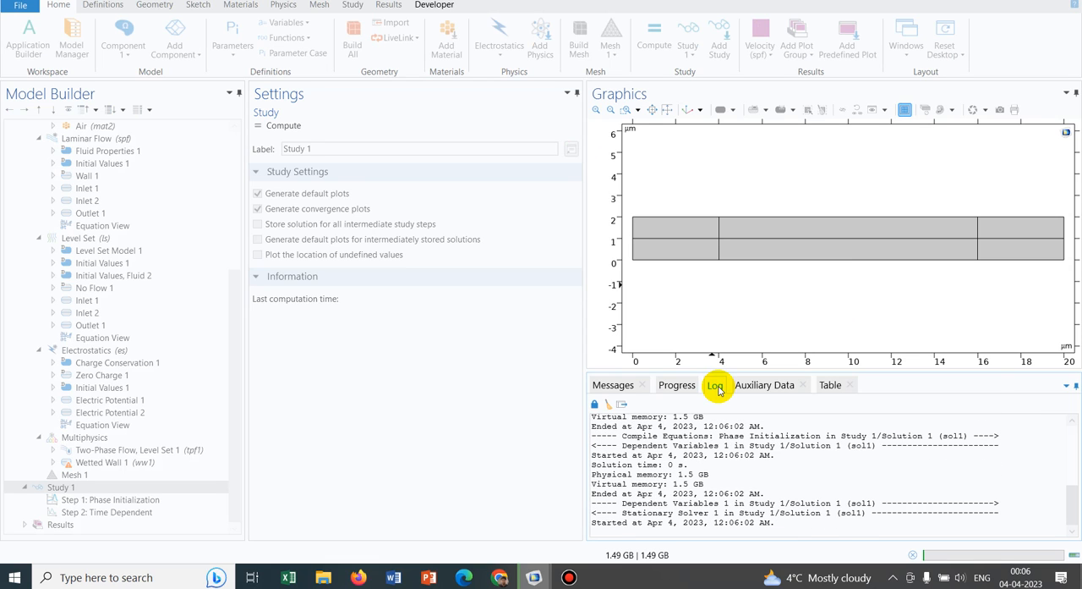
{"action": "left_click", "coordinate": [613, 386]}
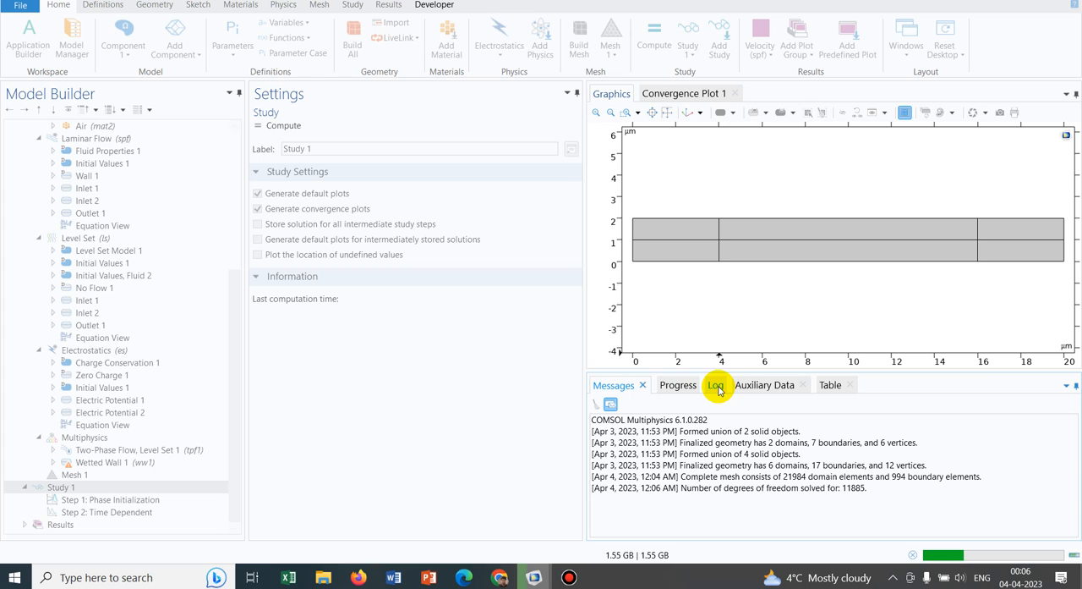
{"action": "mouse_move", "coordinate": [778, 386]}
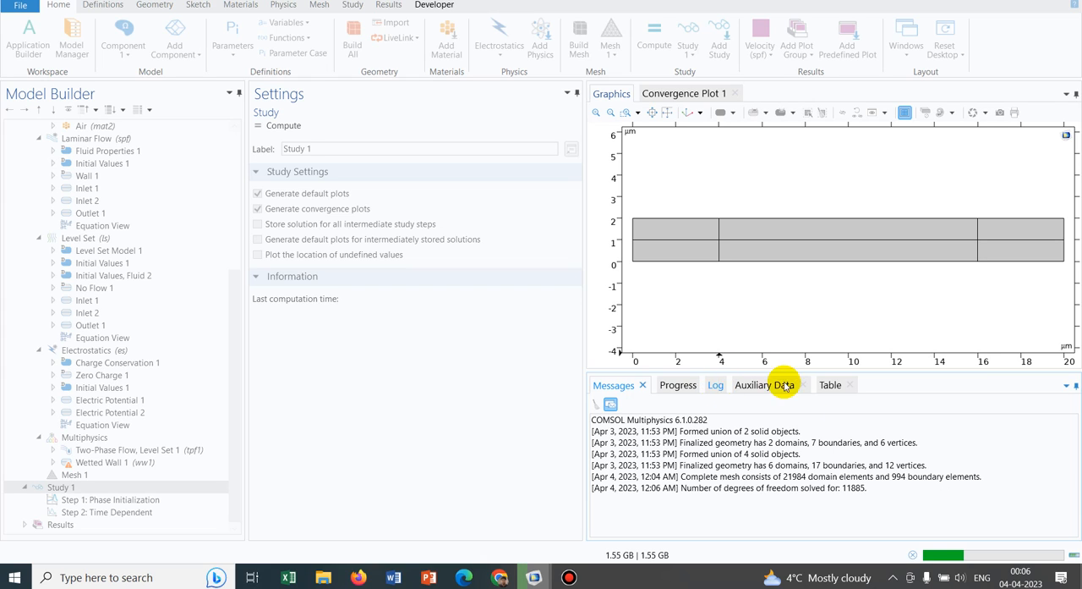
{"action": "left_click", "coordinate": [715, 386]}
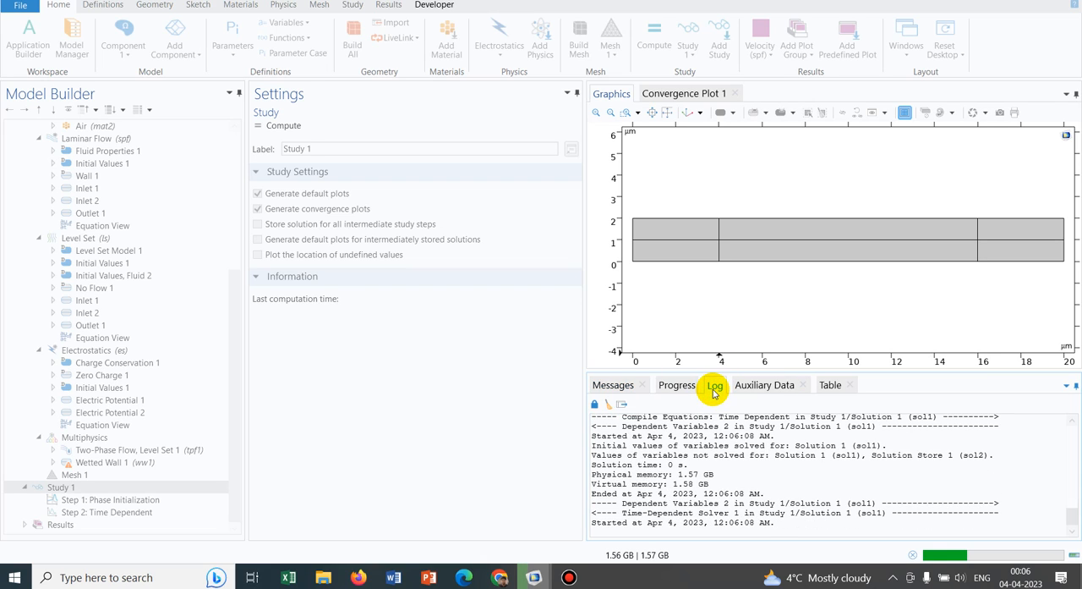
{"action": "left_click", "coordinate": [612, 386]}
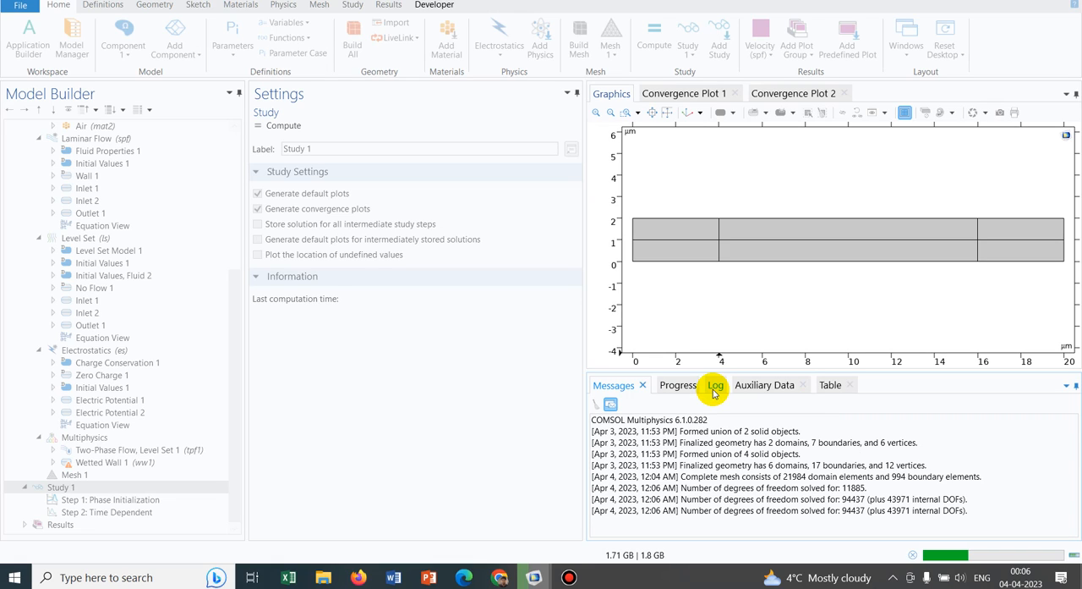
{"action": "mouse_move", "coordinate": [706, 284]}
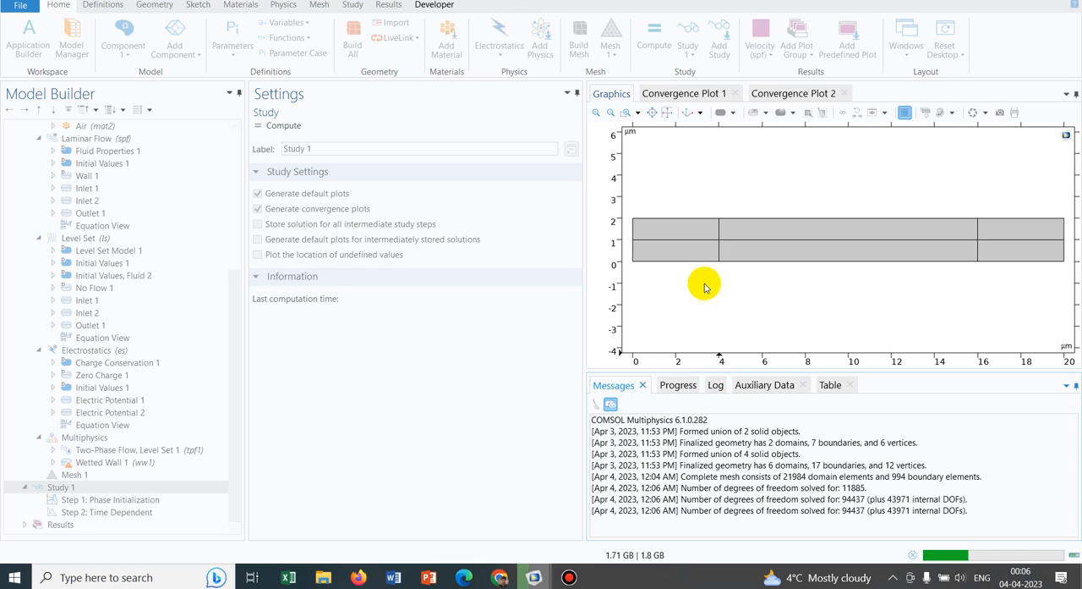
{"action": "left_click", "coordinate": [715, 385]}
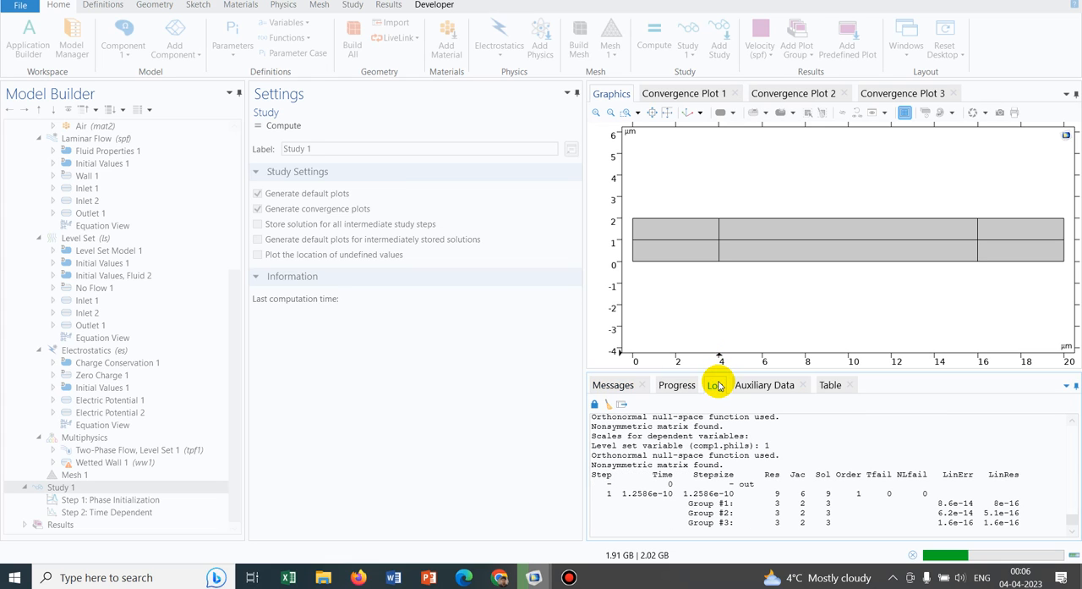
{"action": "left_click", "coordinate": [714, 386]}
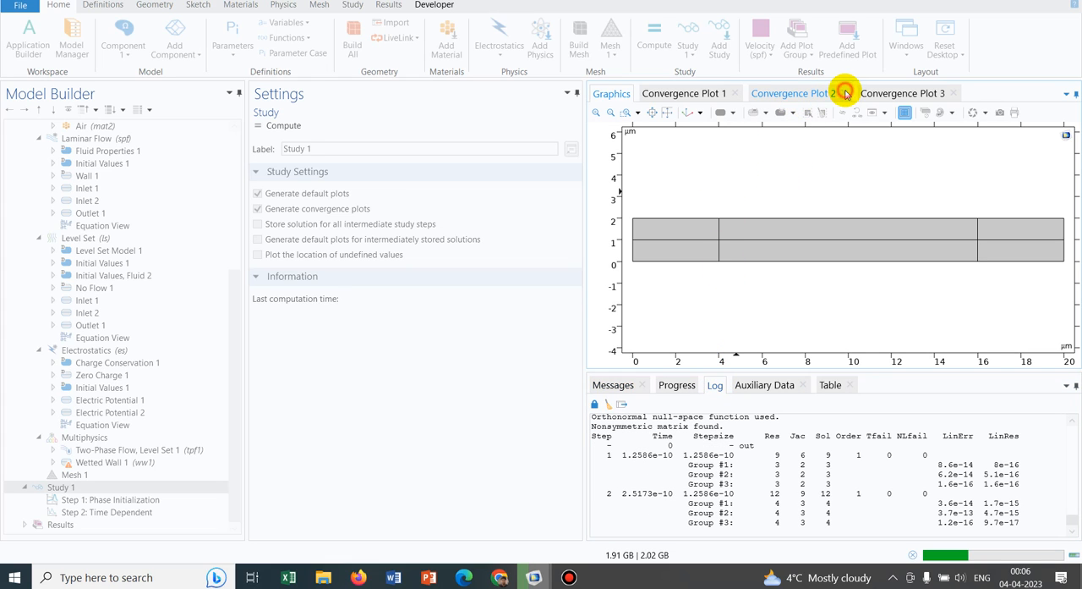
Step: Review Convergence Plots 3, 1 and 2, ending on the segregated solver's error plot
{"action": "left_click", "coordinate": [903, 93]}
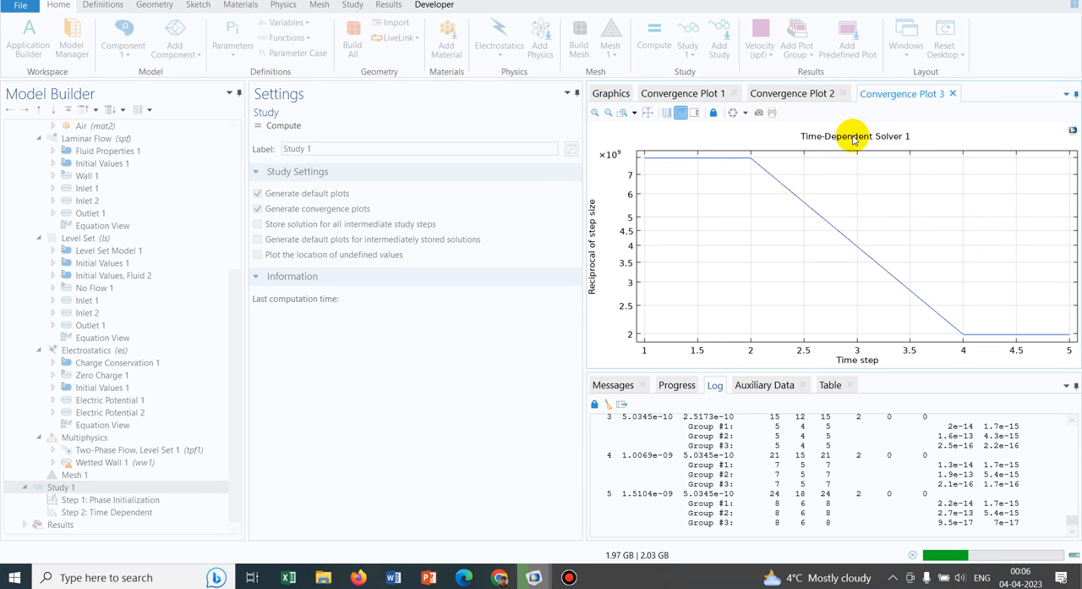
{"action": "mouse_move", "coordinate": [692, 83]}
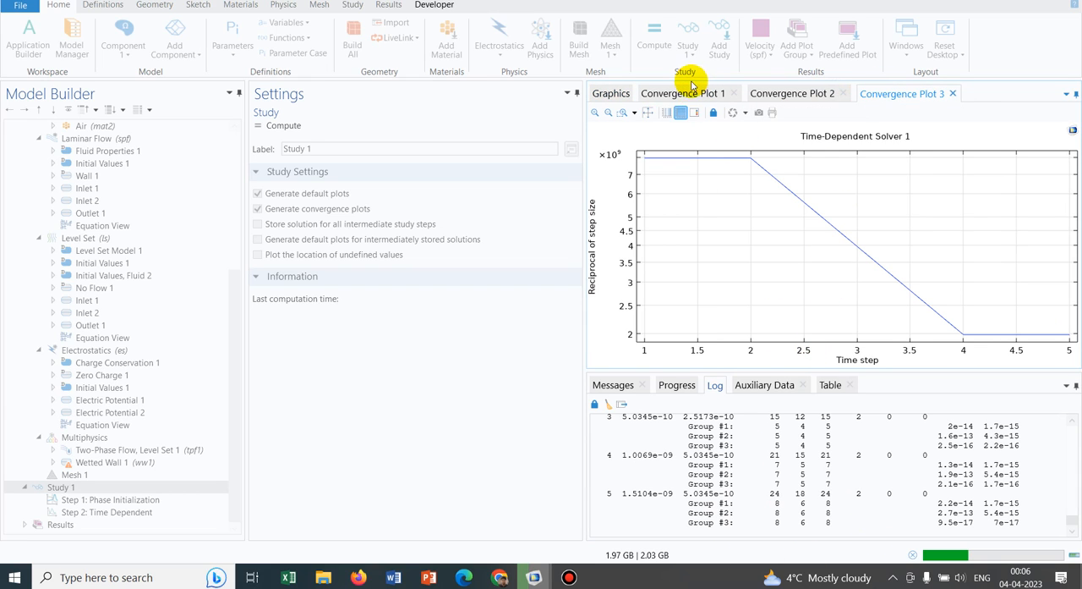
{"action": "left_click", "coordinate": [791, 93]}
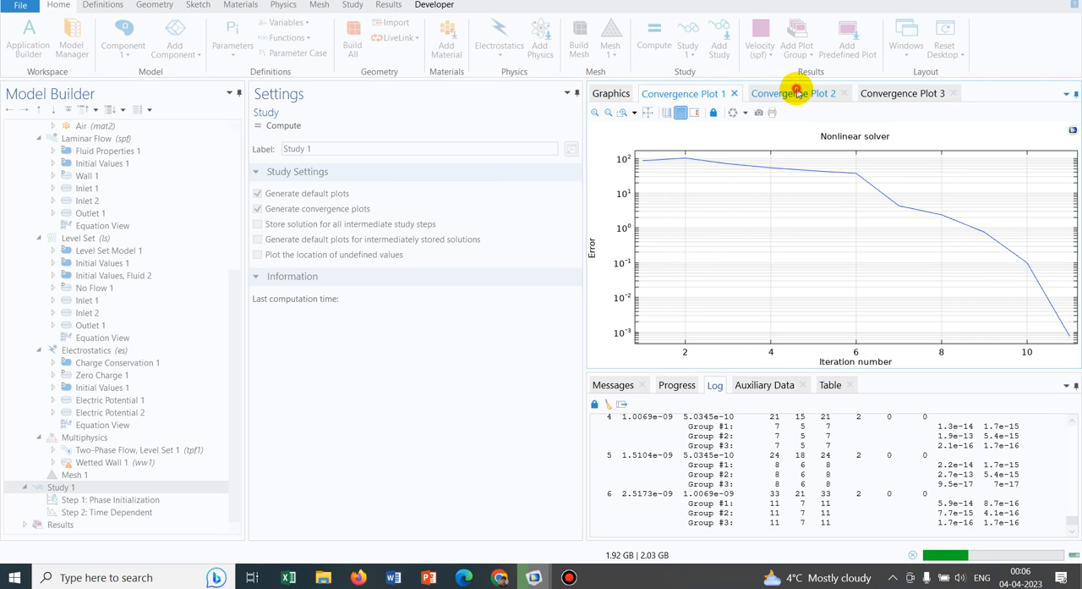
{"action": "left_click", "coordinate": [795, 93]}
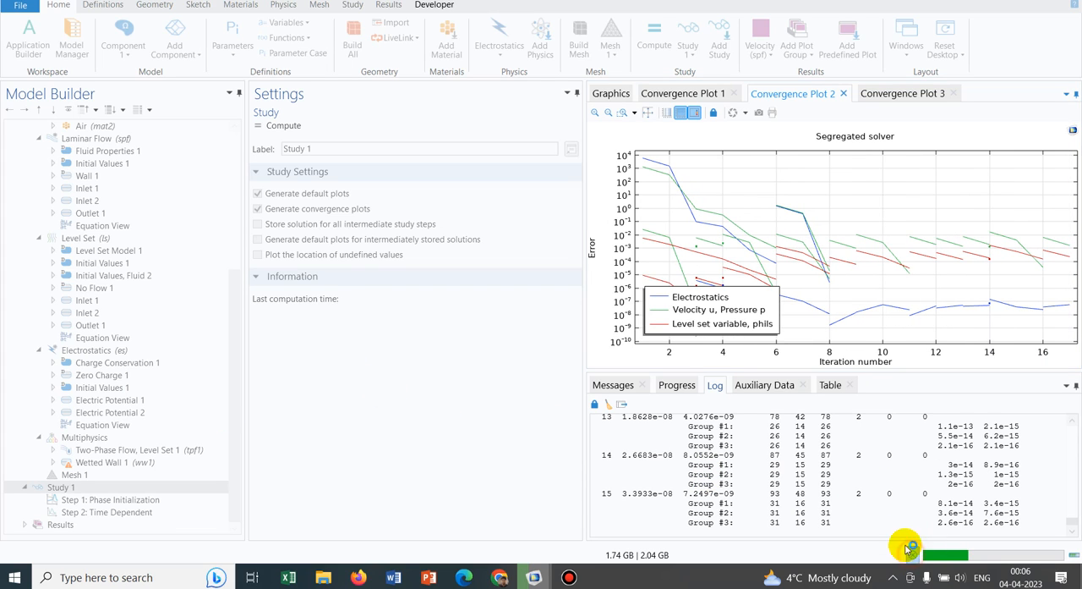
Step: Cancel the computation and expand Solver Configurations down to Time-Dependent Solver 1's nodes
{"action": "left_click", "coordinate": [905, 545]}
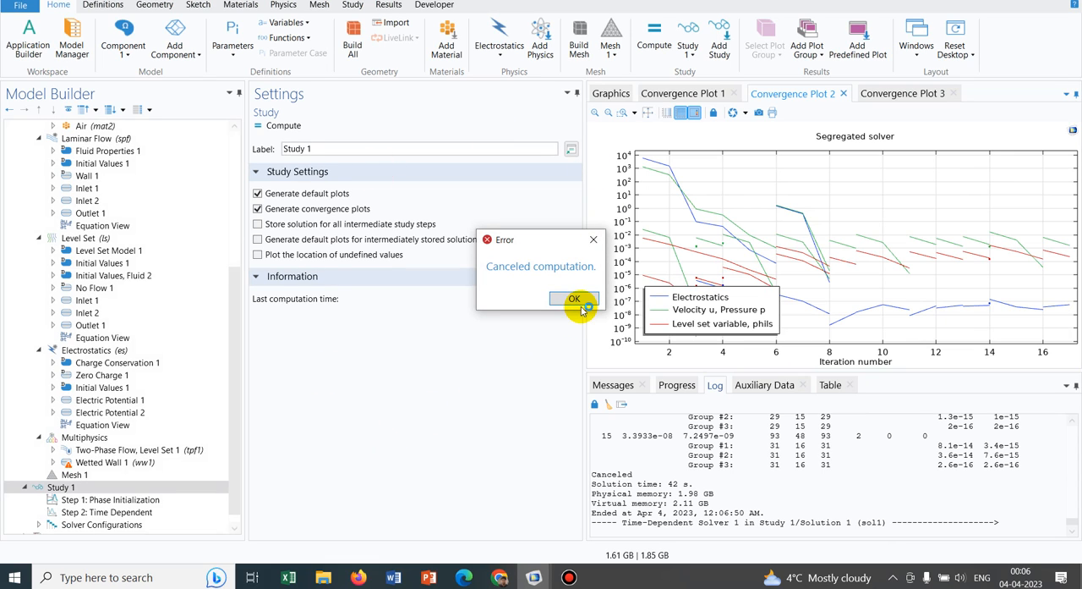
{"action": "left_click", "coordinate": [575, 298]}
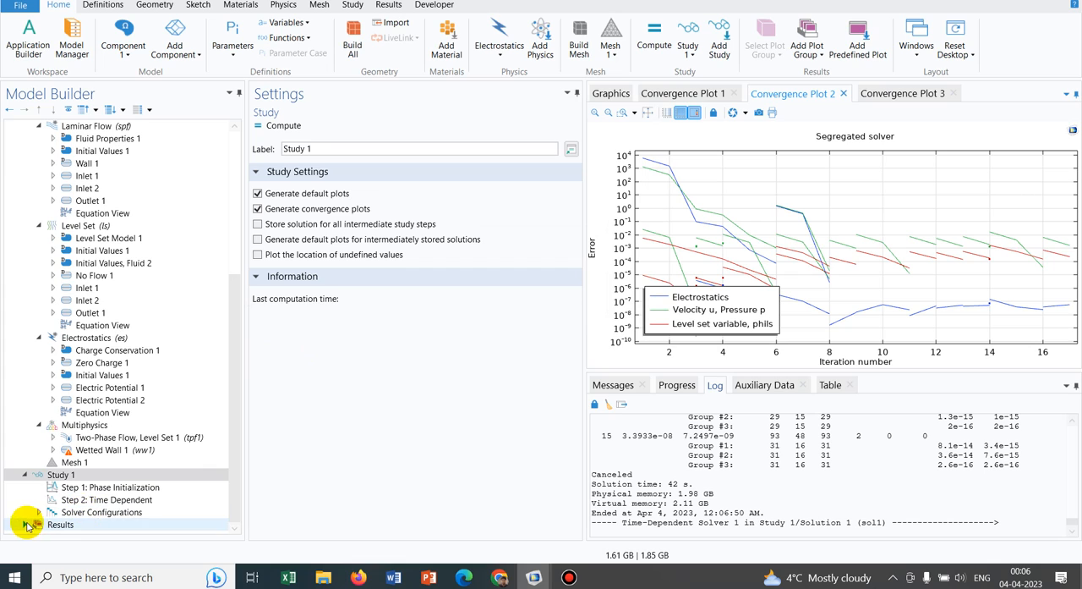
{"action": "left_click", "coordinate": [101, 510]}
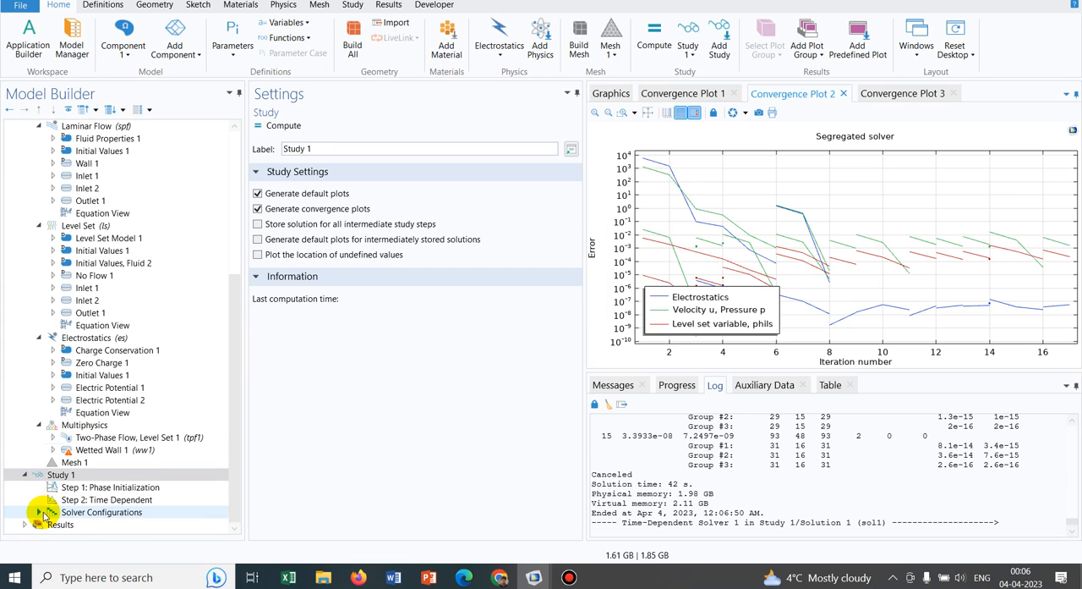
{"action": "left_click", "coordinate": [25, 511]}
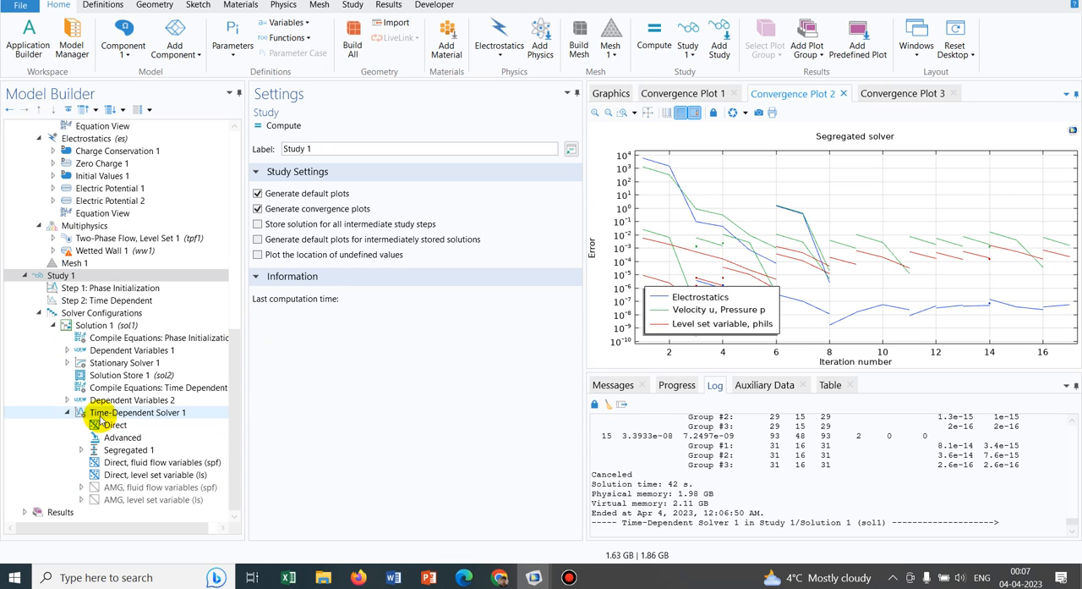
Step: Add a Fully Coupled 1 node under Time-Dependent Solver 1
{"action": "right_click", "coordinate": [137, 413]}
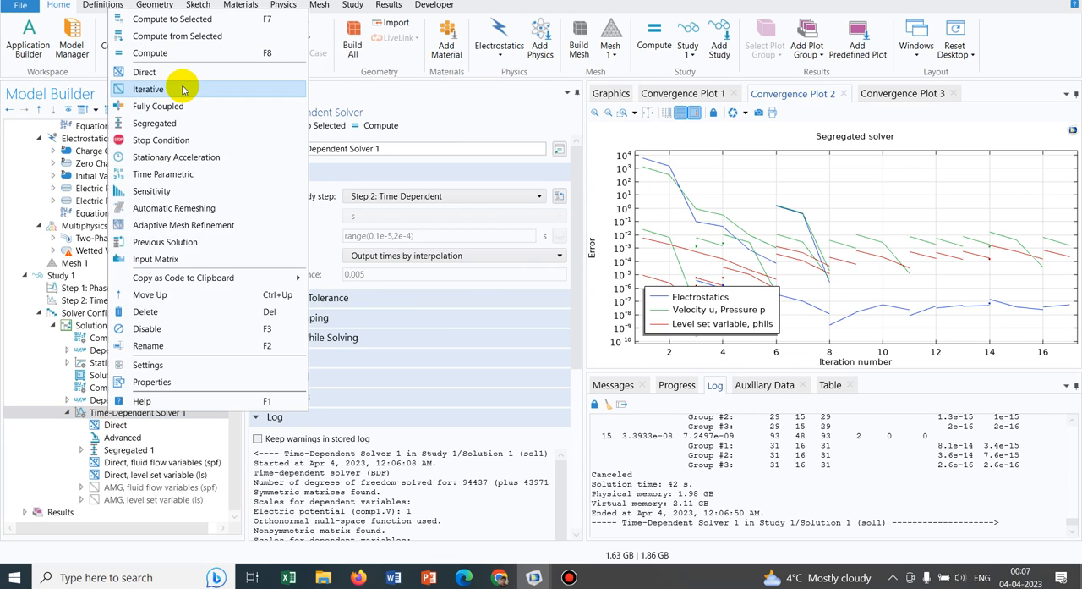
{"action": "left_click", "coordinate": [157, 105]}
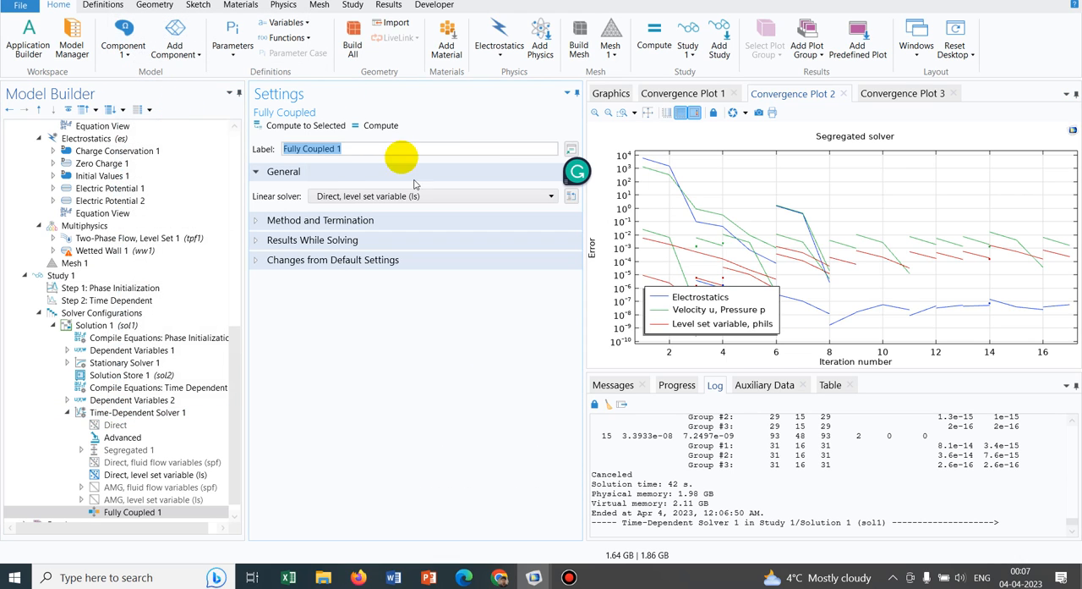
{"action": "mouse_move", "coordinate": [304, 330]}
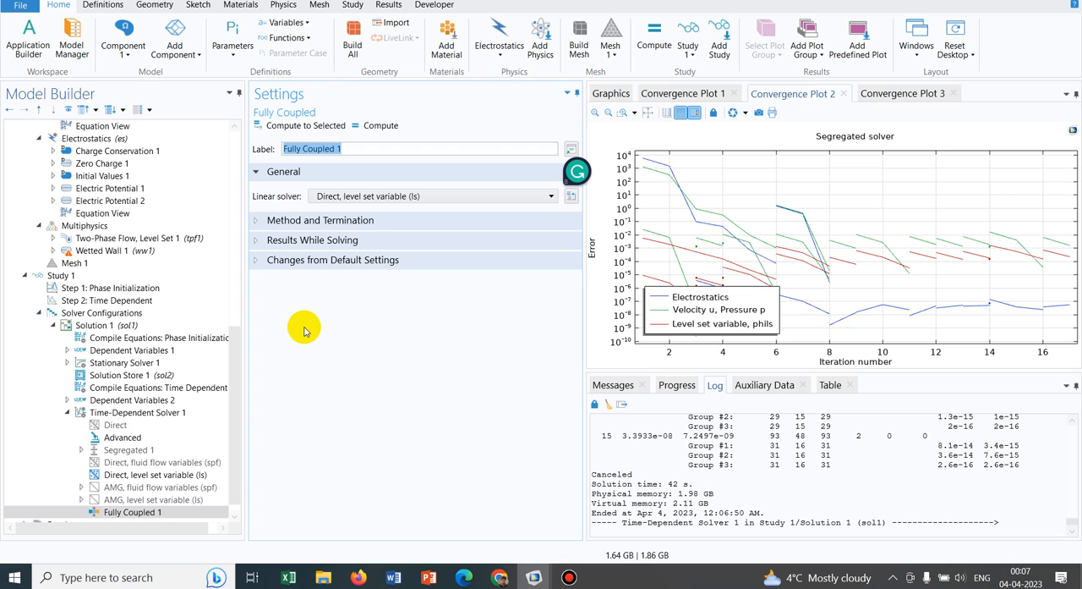
{"action": "mouse_move", "coordinate": [541, 494]}
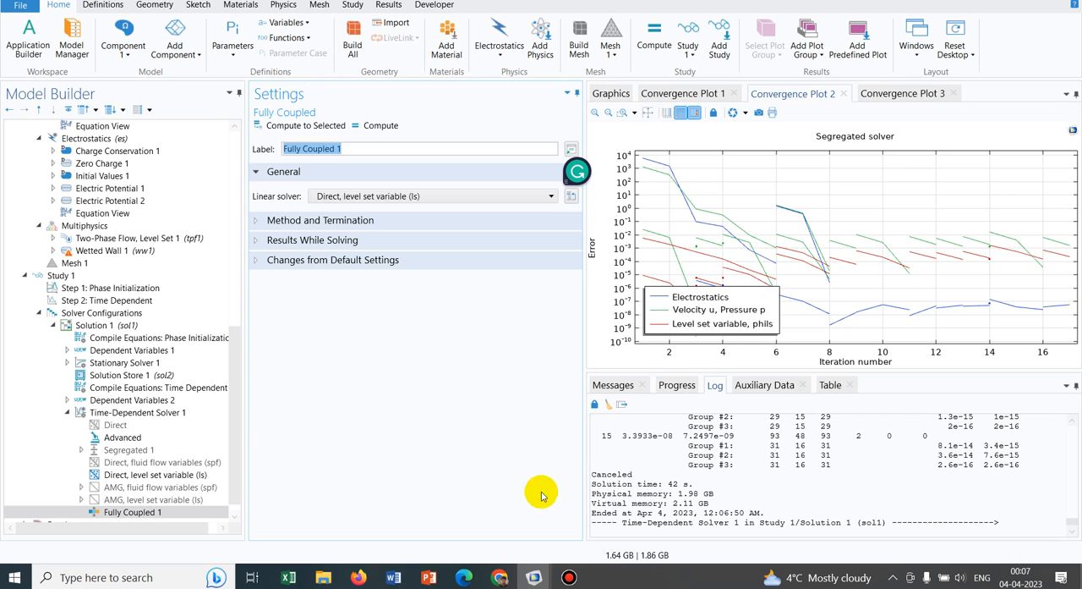
{"action": "mouse_move", "coordinate": [531, 577]}
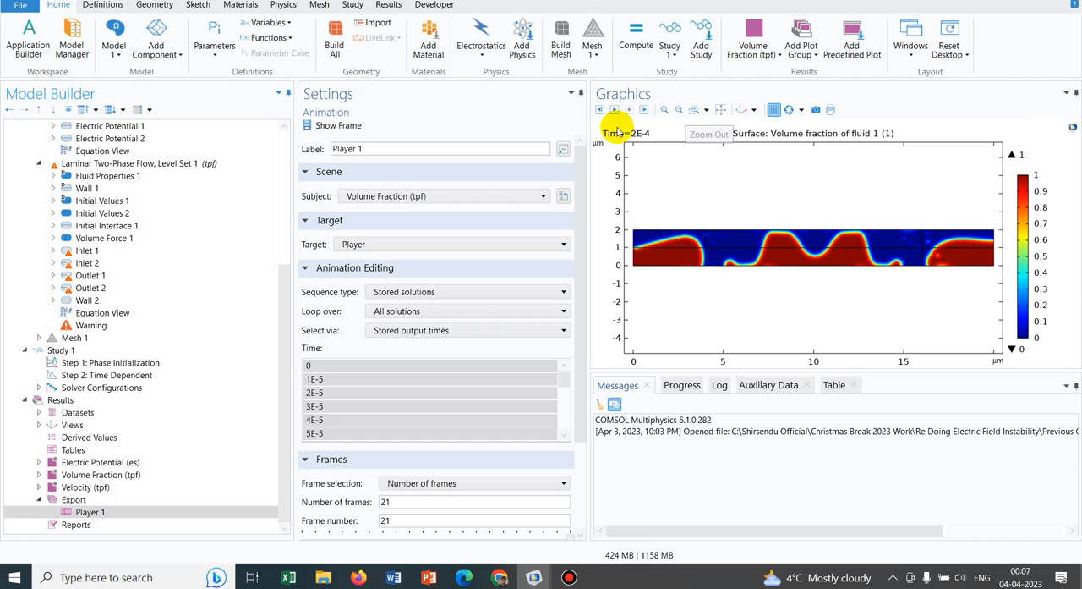
Step: Play Player 1's volume-fraction animation from the first frame, then switch to PowerPoint
{"action": "left_click", "coordinate": [612, 108]}
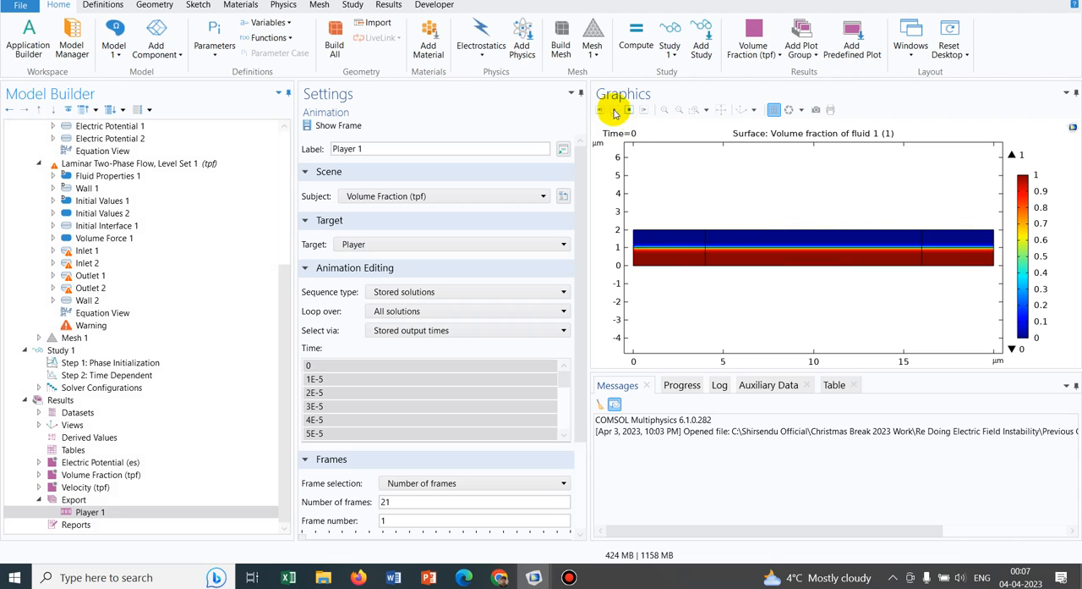
{"action": "left_click", "coordinate": [616, 110]}
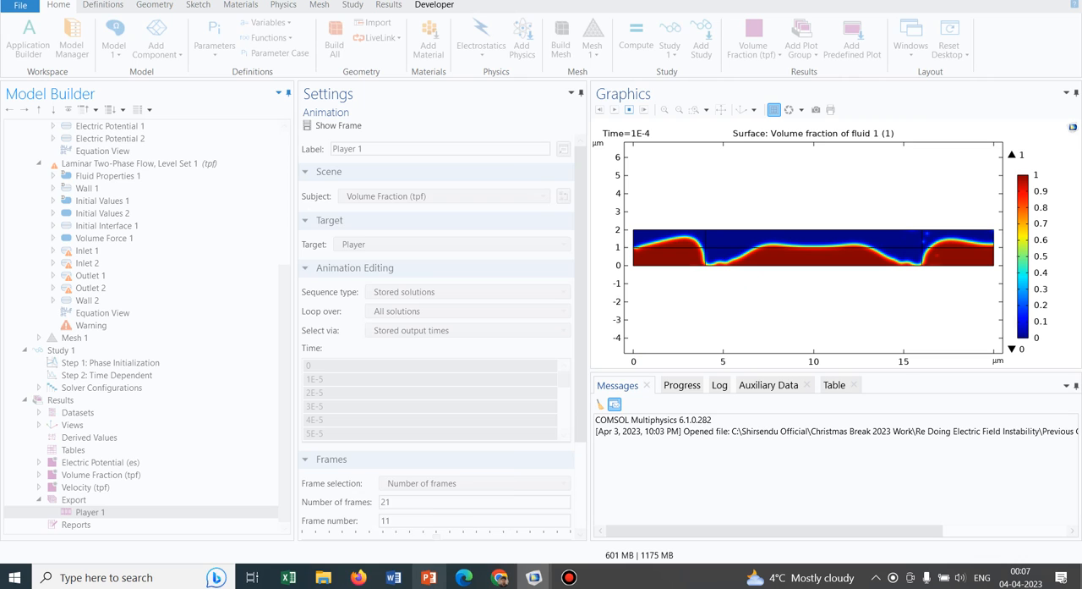
{"action": "left_click", "coordinate": [428, 577]}
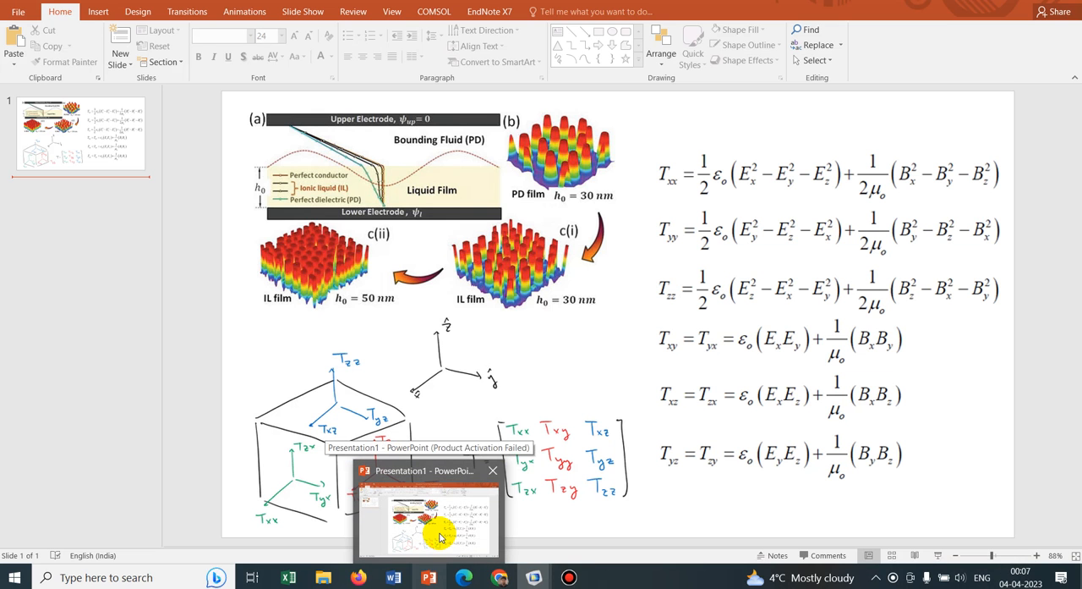